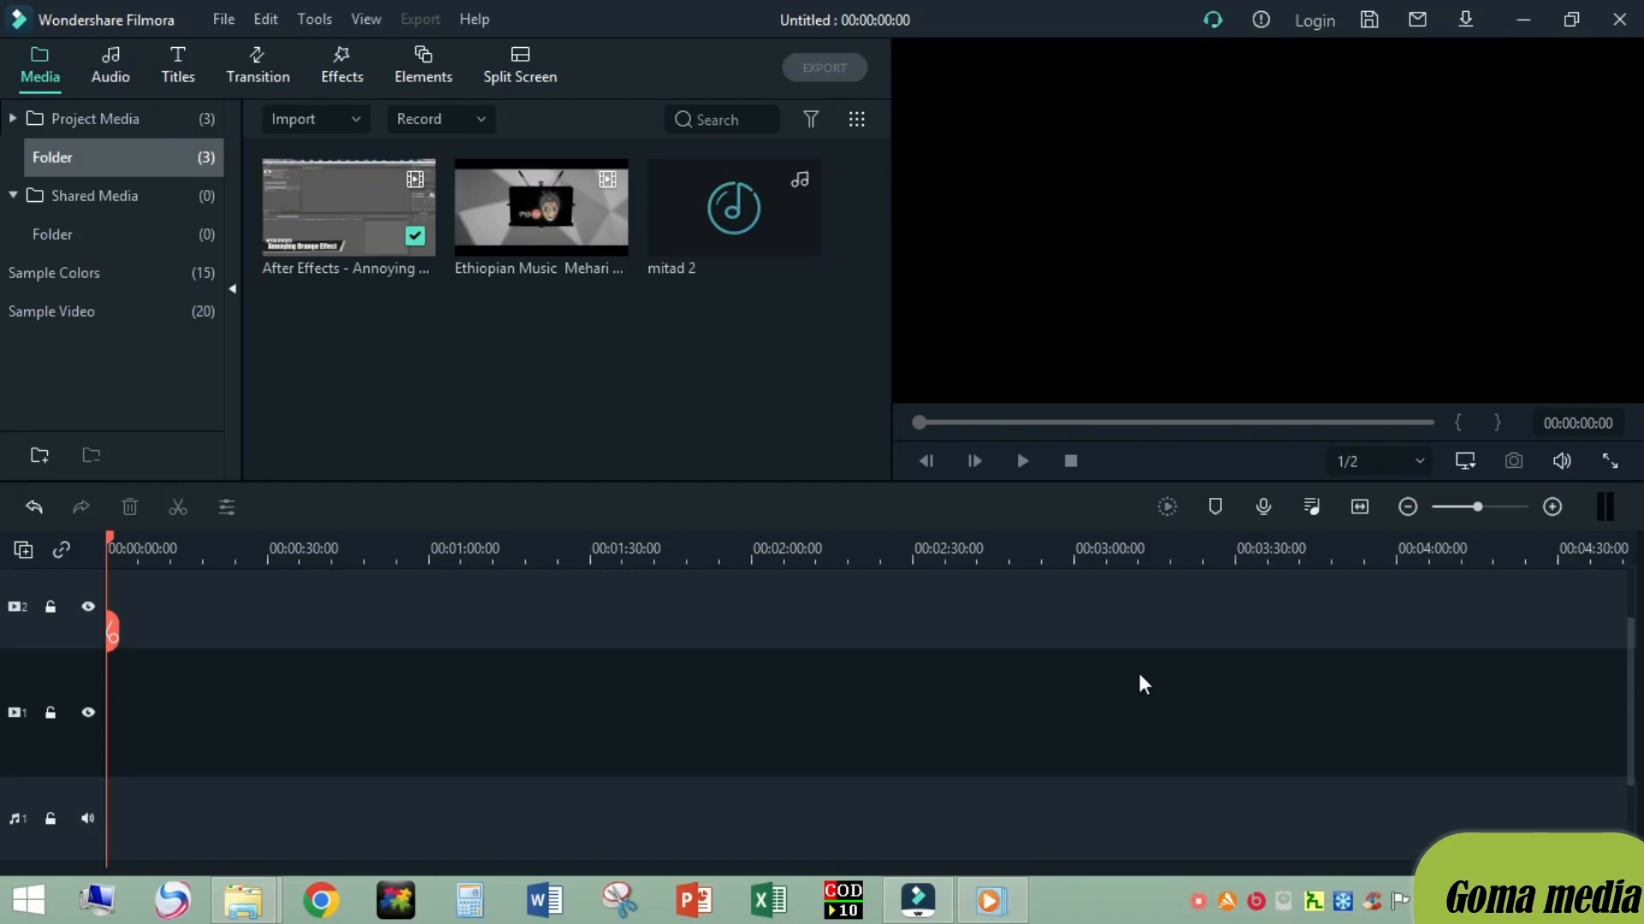
pyautogui.moveTo(856, 652)
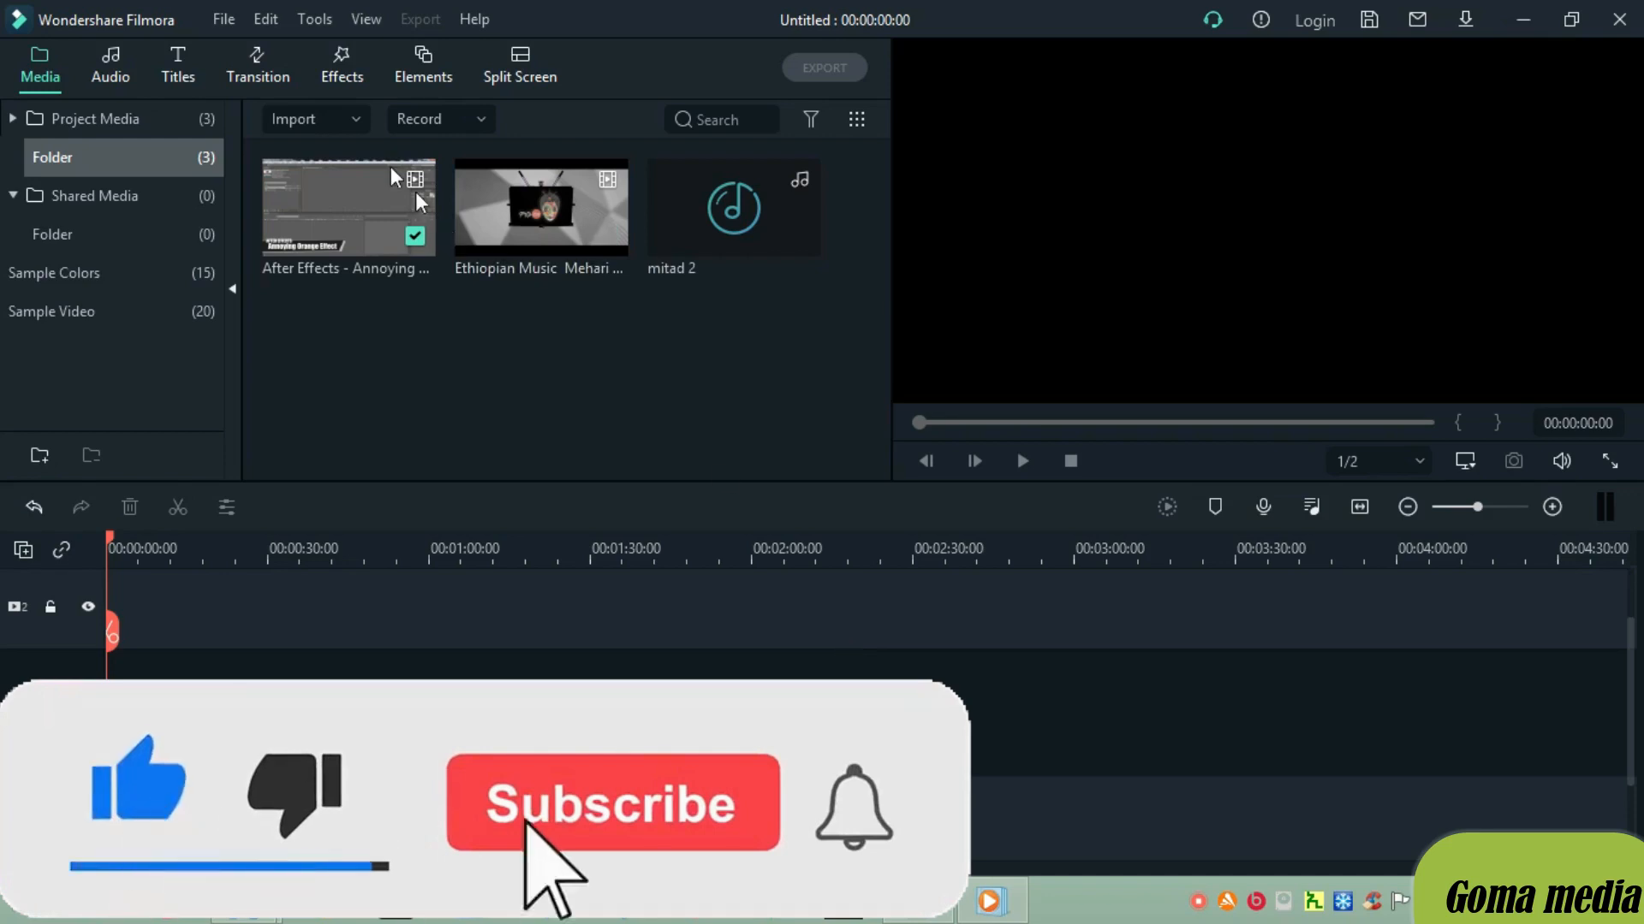
# Open the media import file browser showing the goma tube software folder.
pyautogui.click(303, 118)
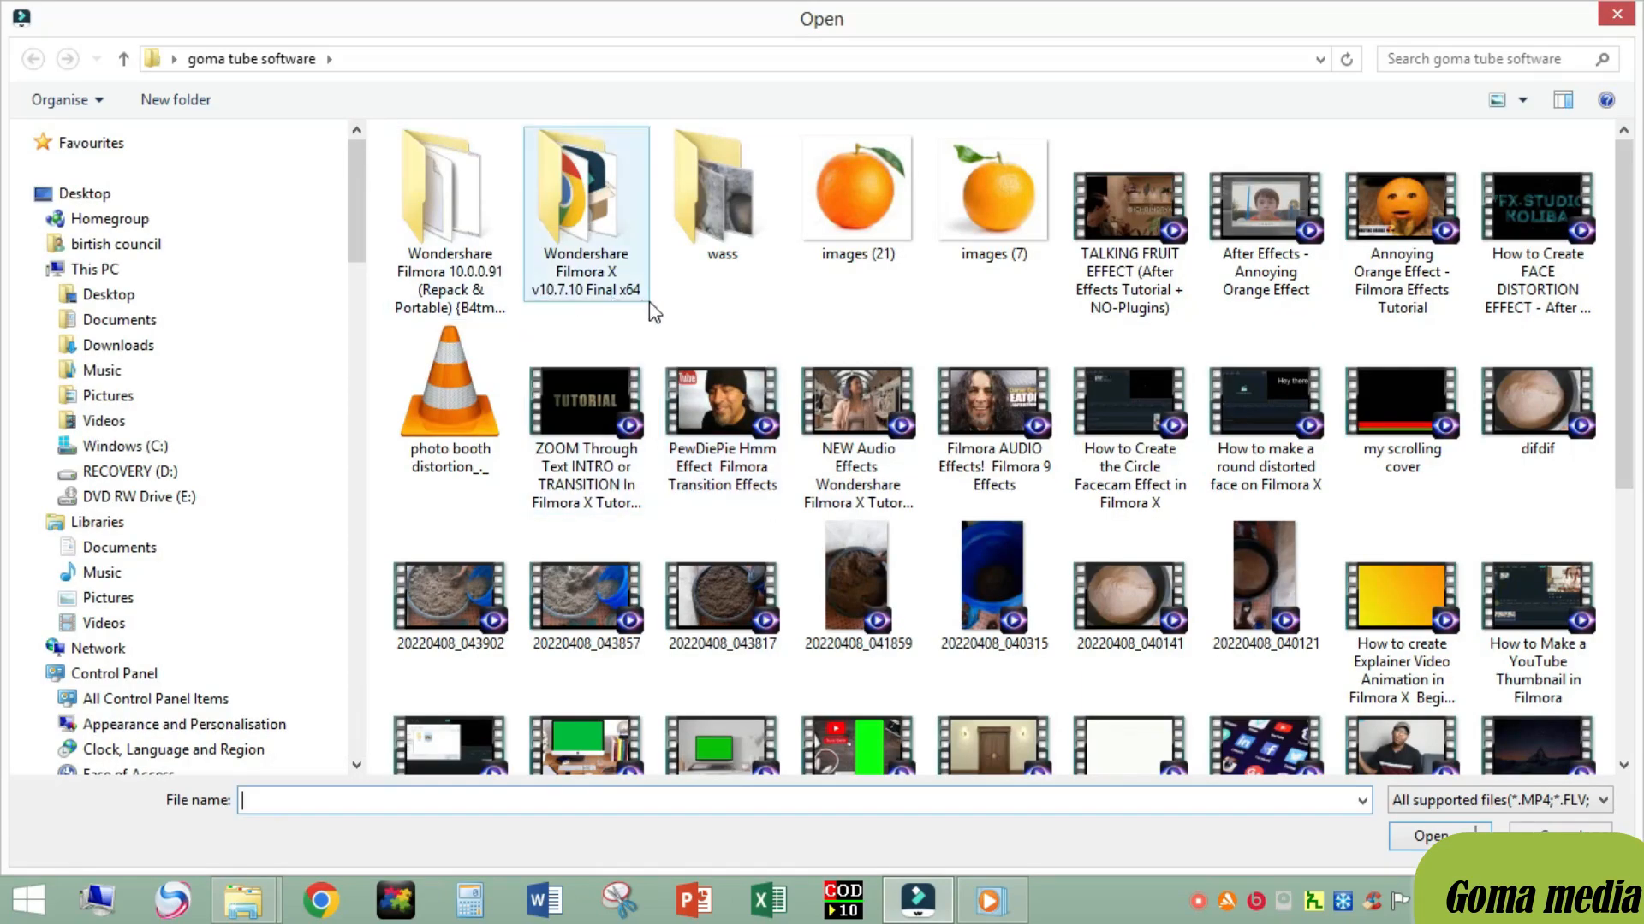
# Import 20220408_040315 to track 1, keeping the 1920x1080 25fps project settings.
pyautogui.click(993, 582)
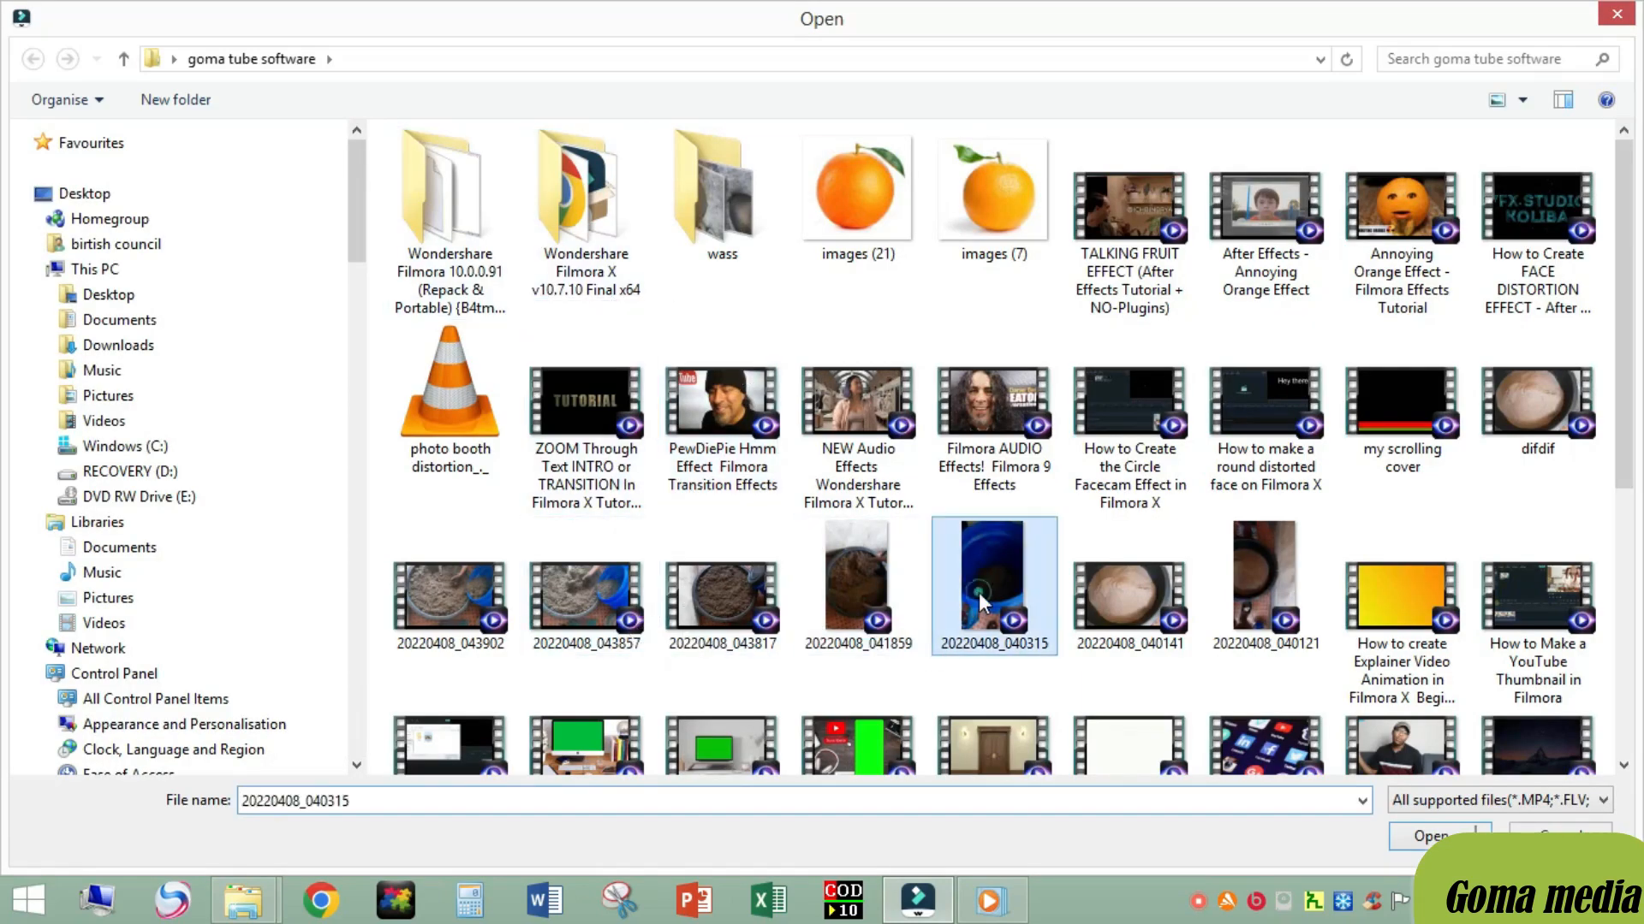
pyautogui.click(1427, 836)
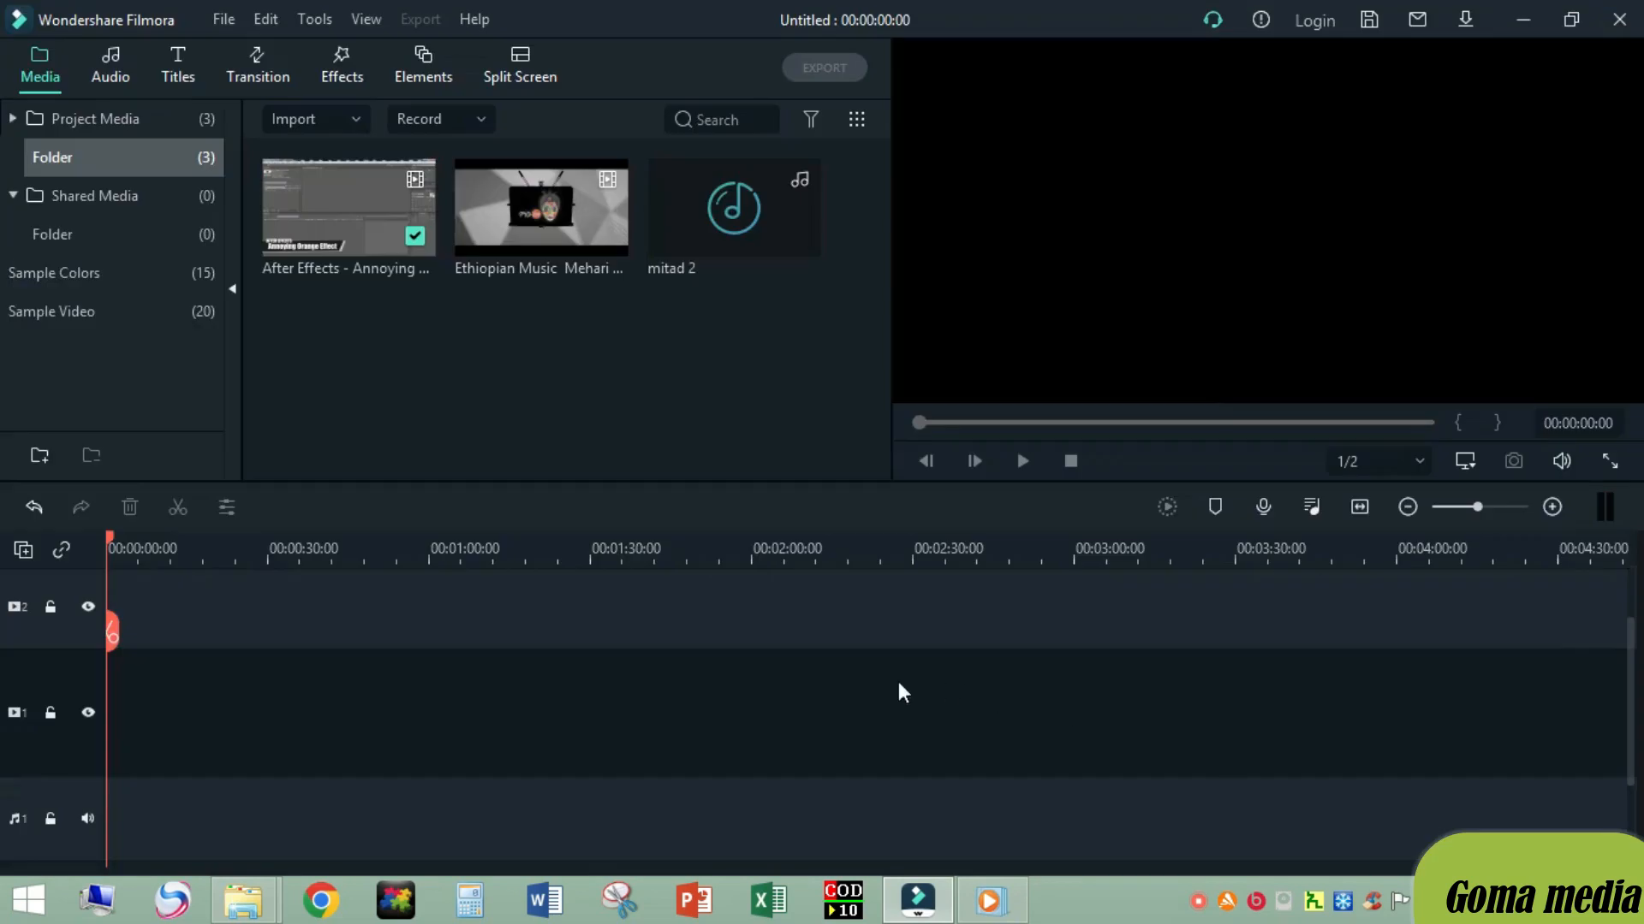
pyautogui.moveTo(781, 579)
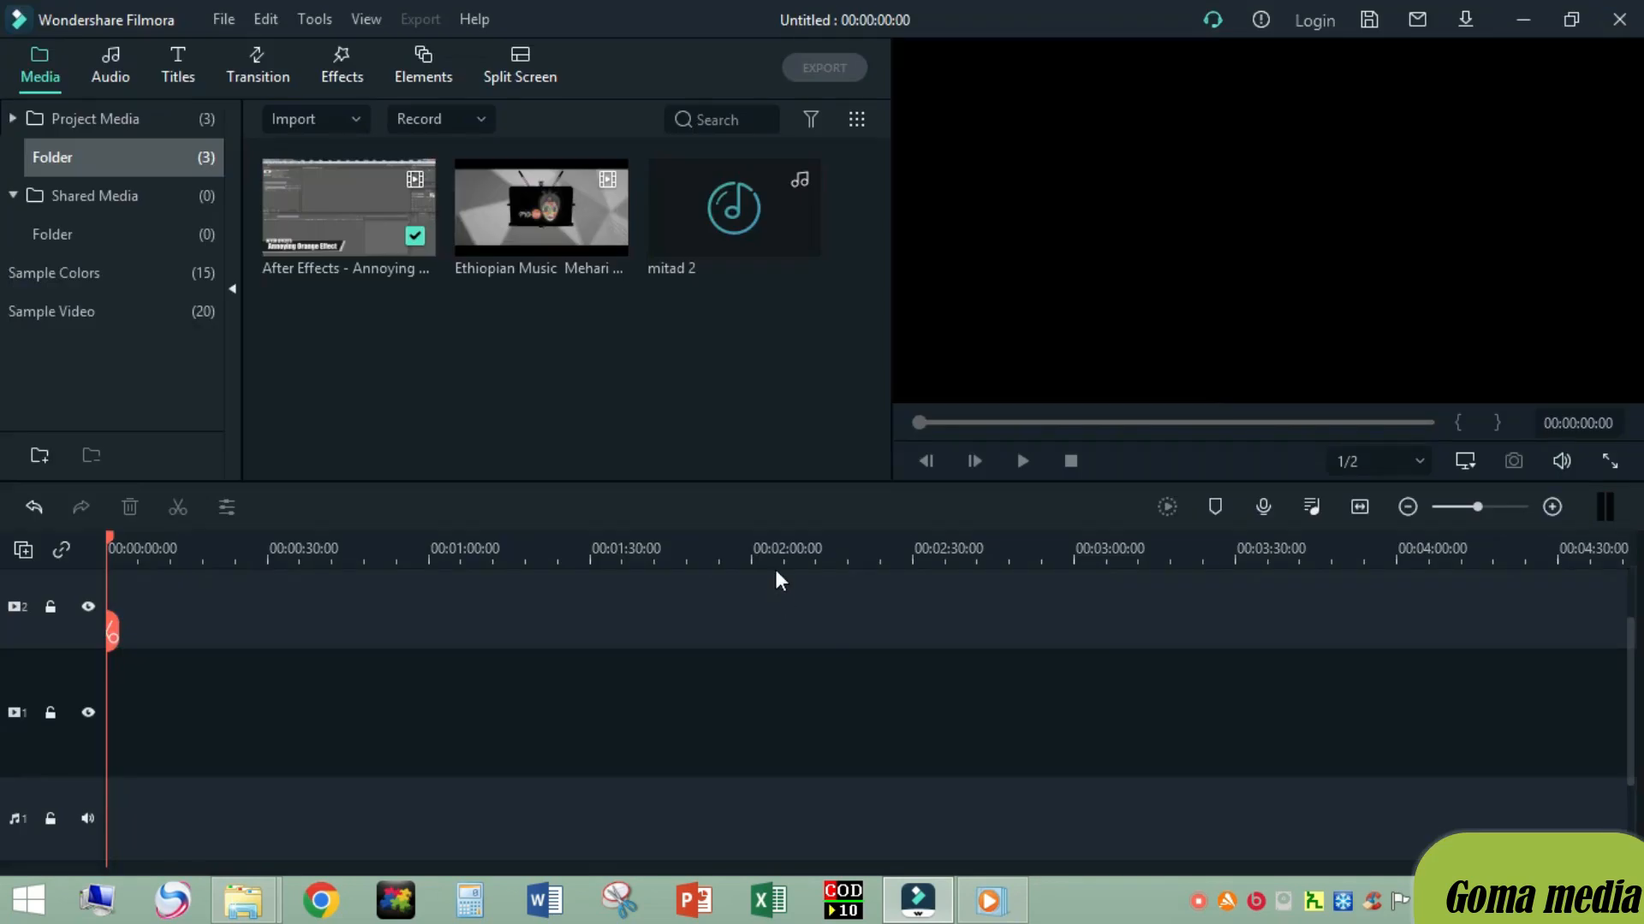
pyautogui.click(292, 118)
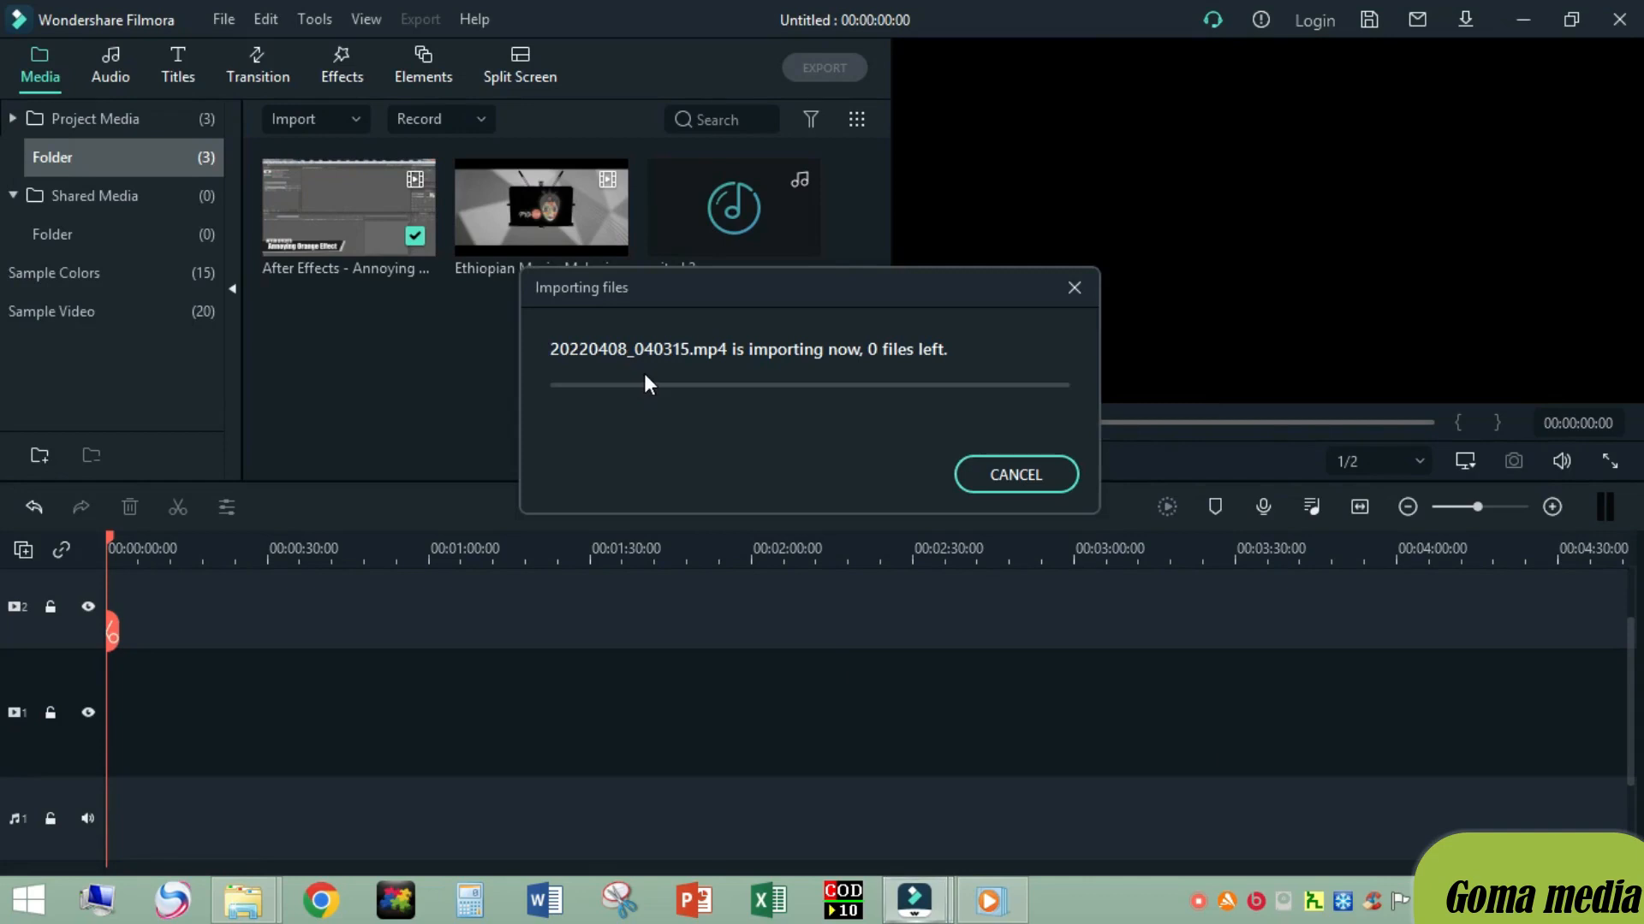
pyautogui.moveTo(797, 420)
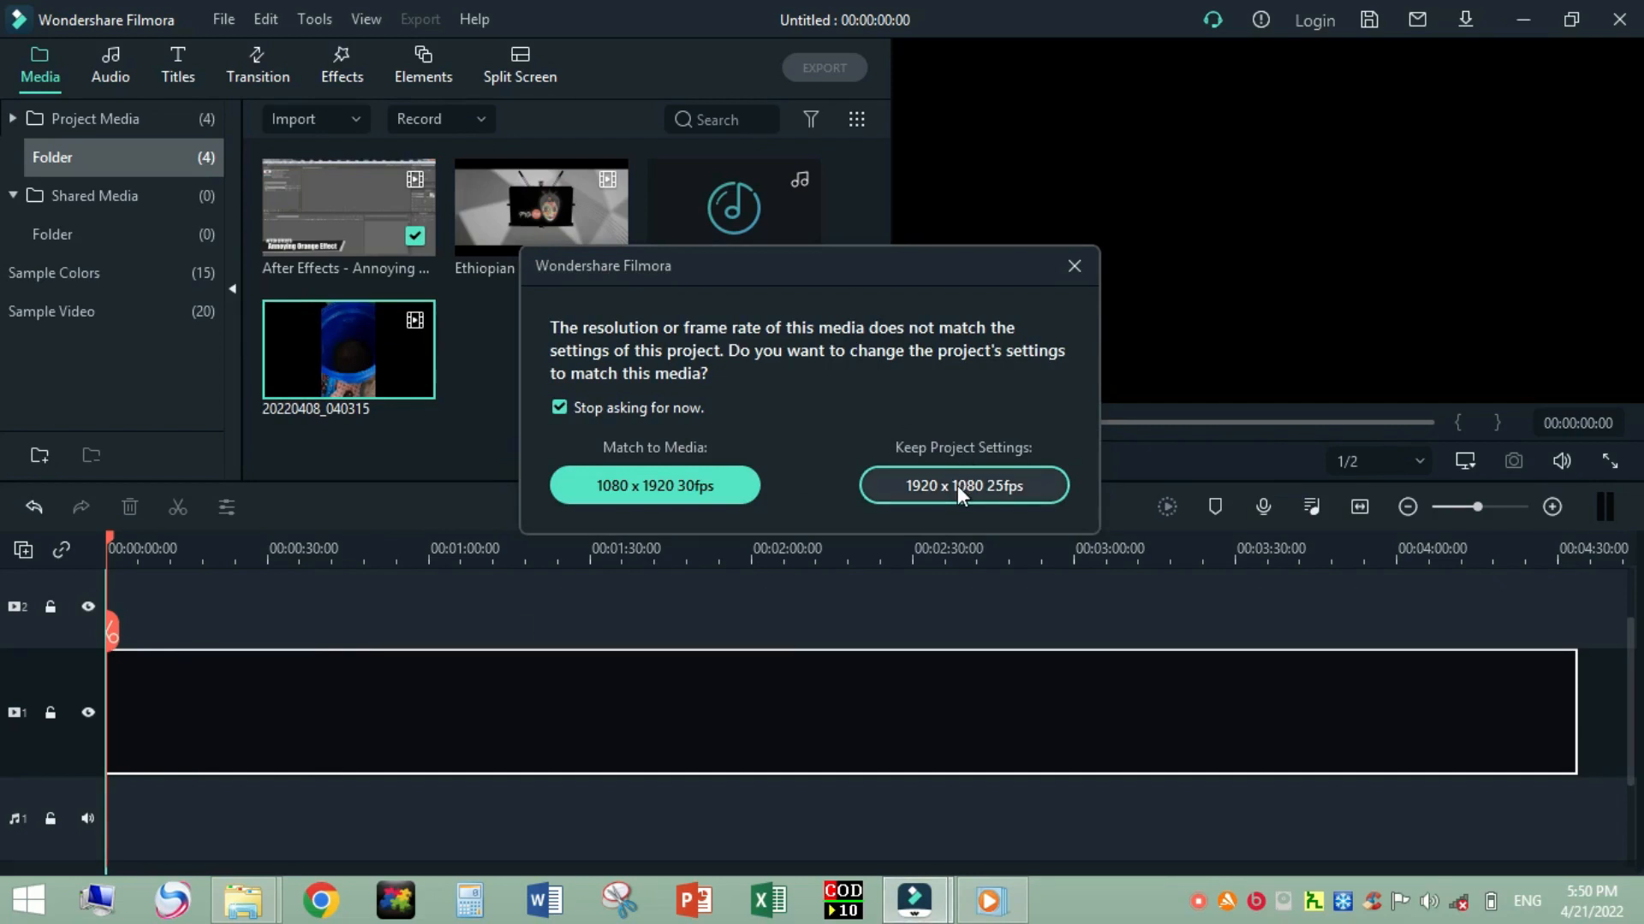
pyautogui.click(961, 485)
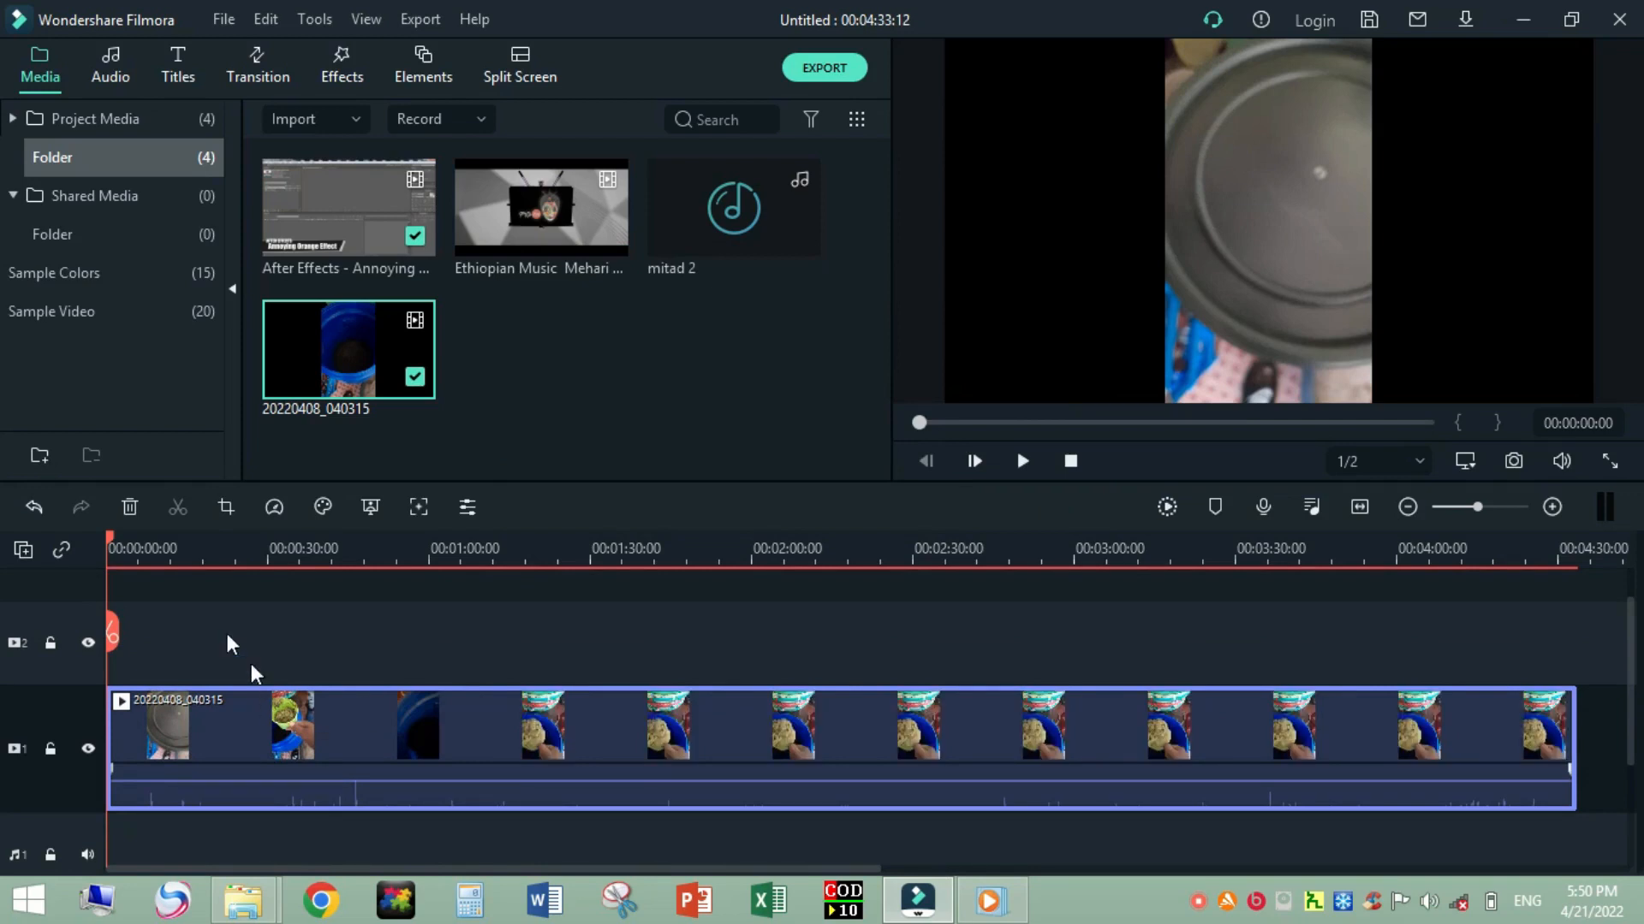
# Drop the Title 2 preset onto track 2 at the start and open its editor.
pyautogui.click(177, 57)
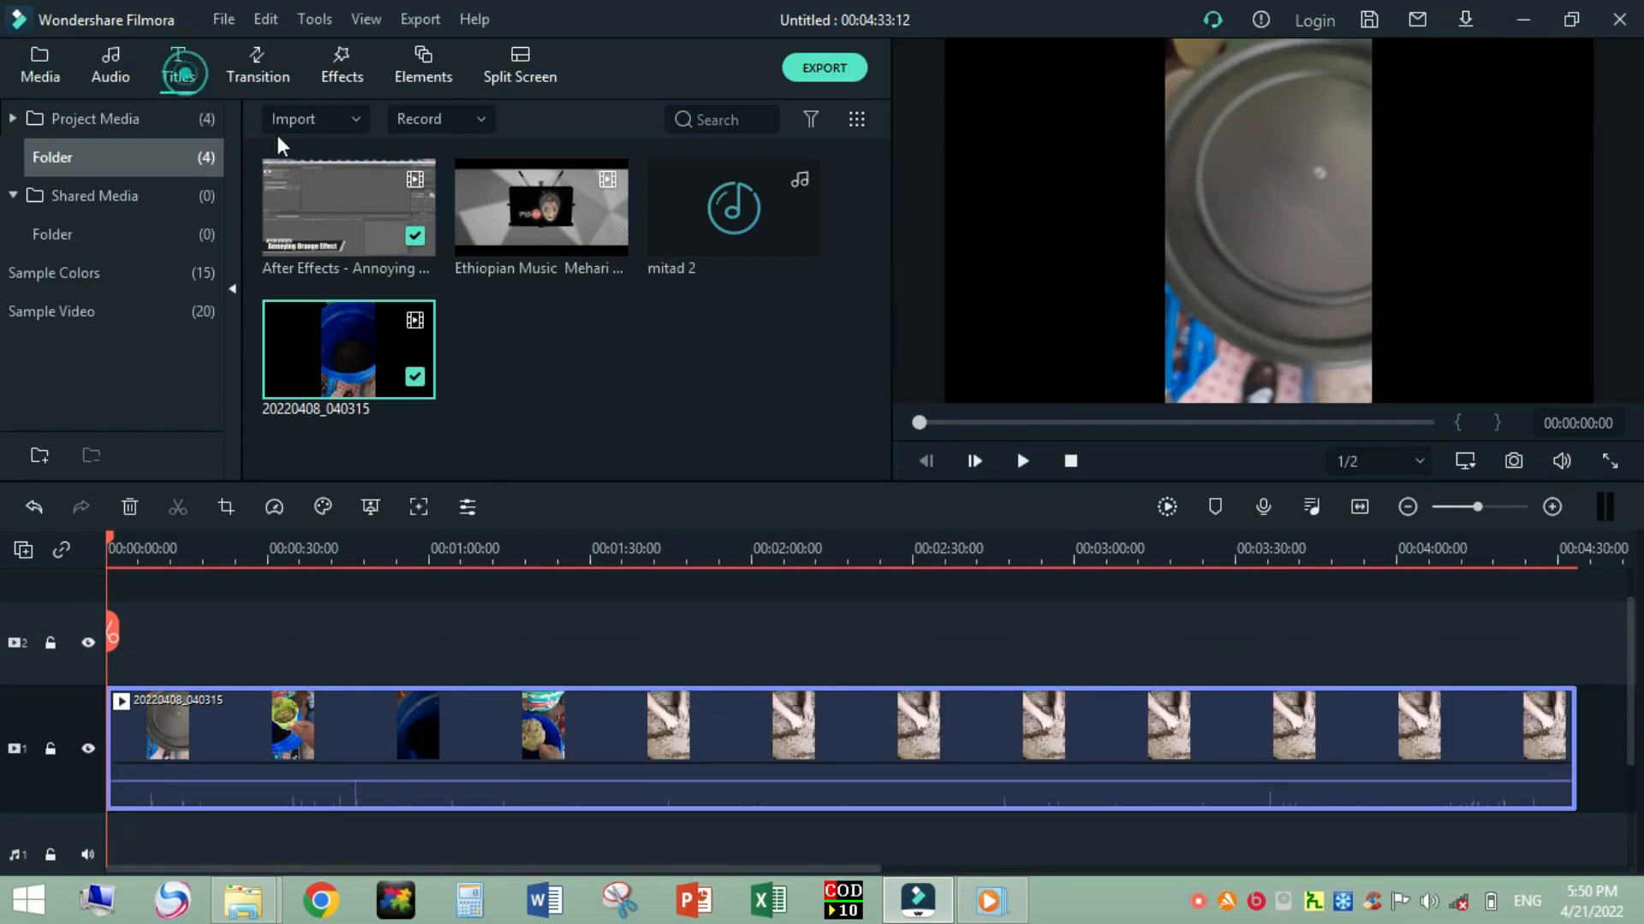
pyautogui.click(178, 62)
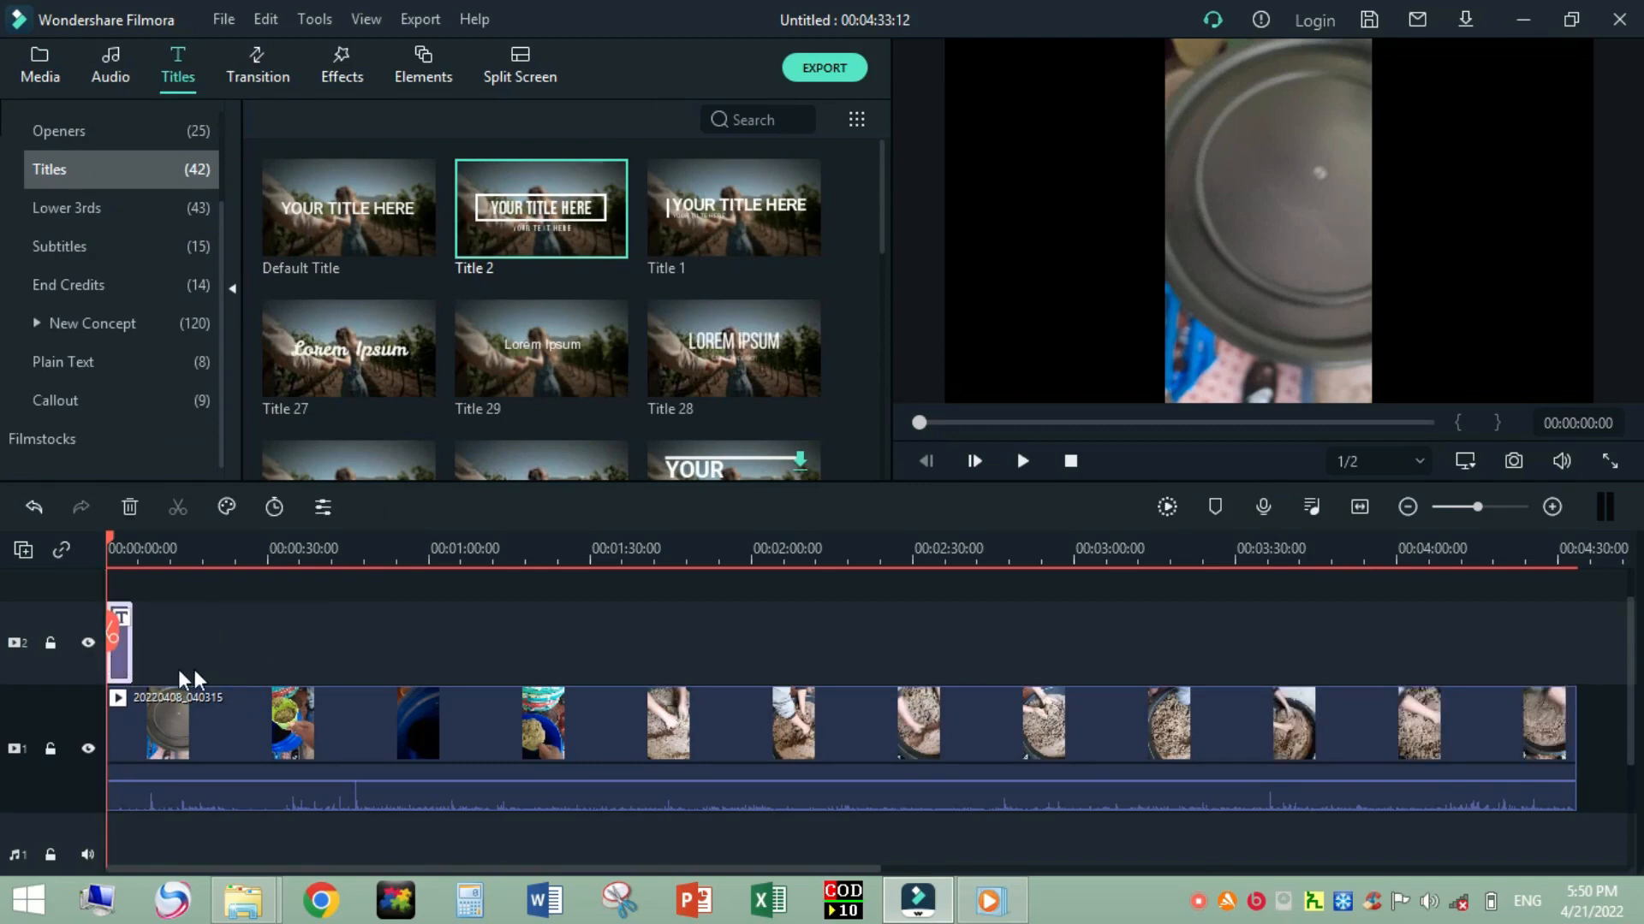
pyautogui.doubleClick(118, 641)
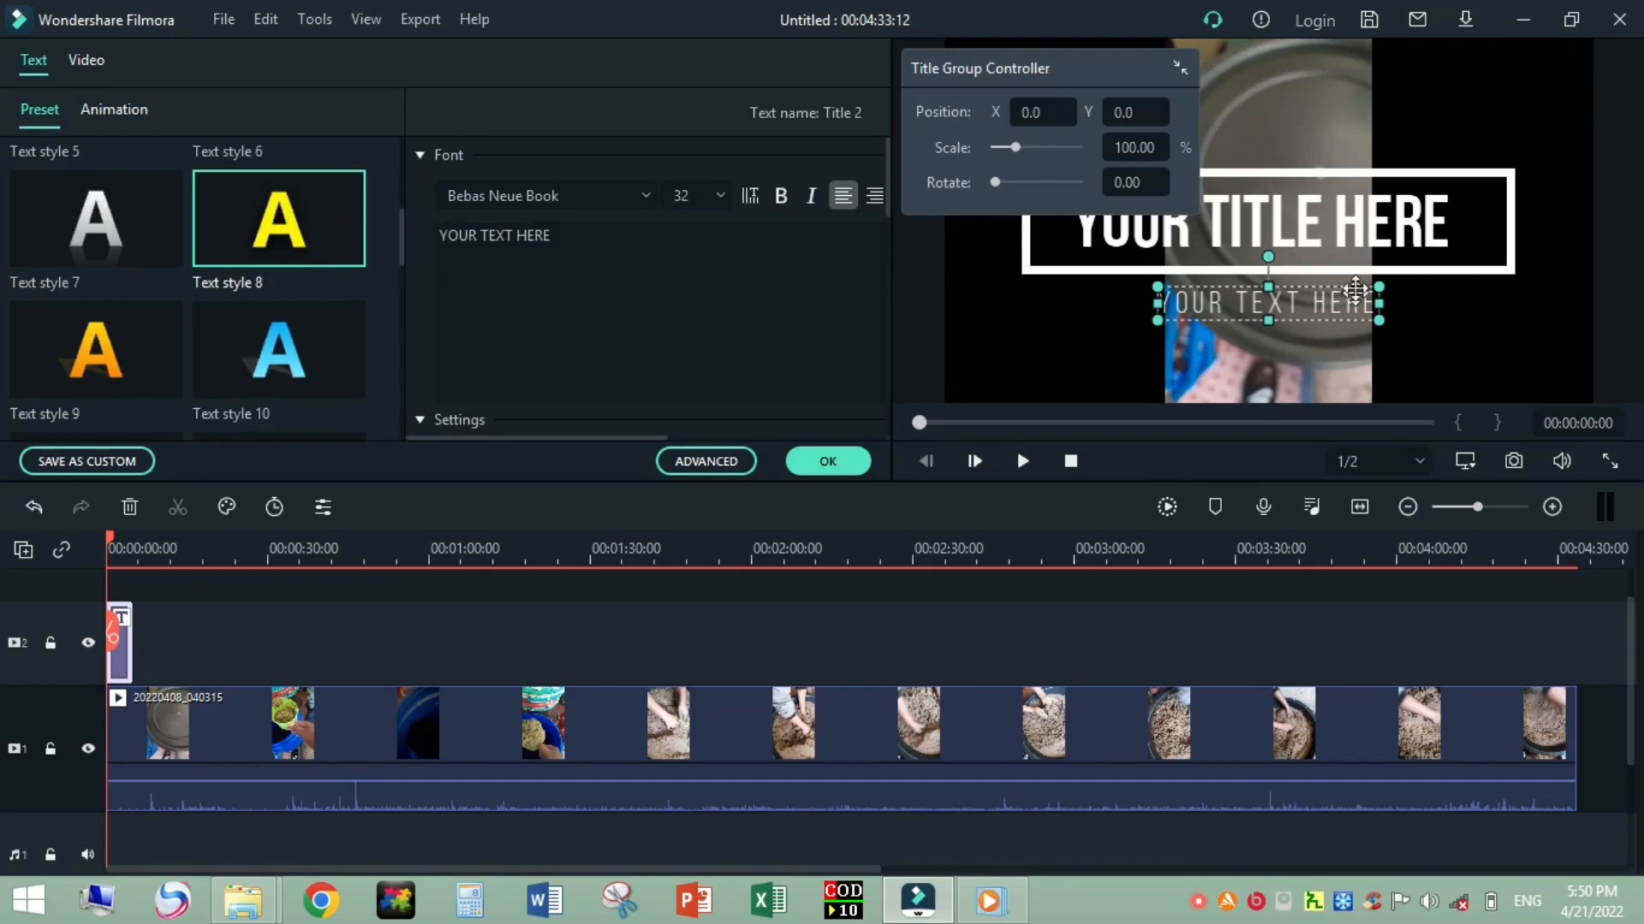
pyautogui.moveTo(1316, 228)
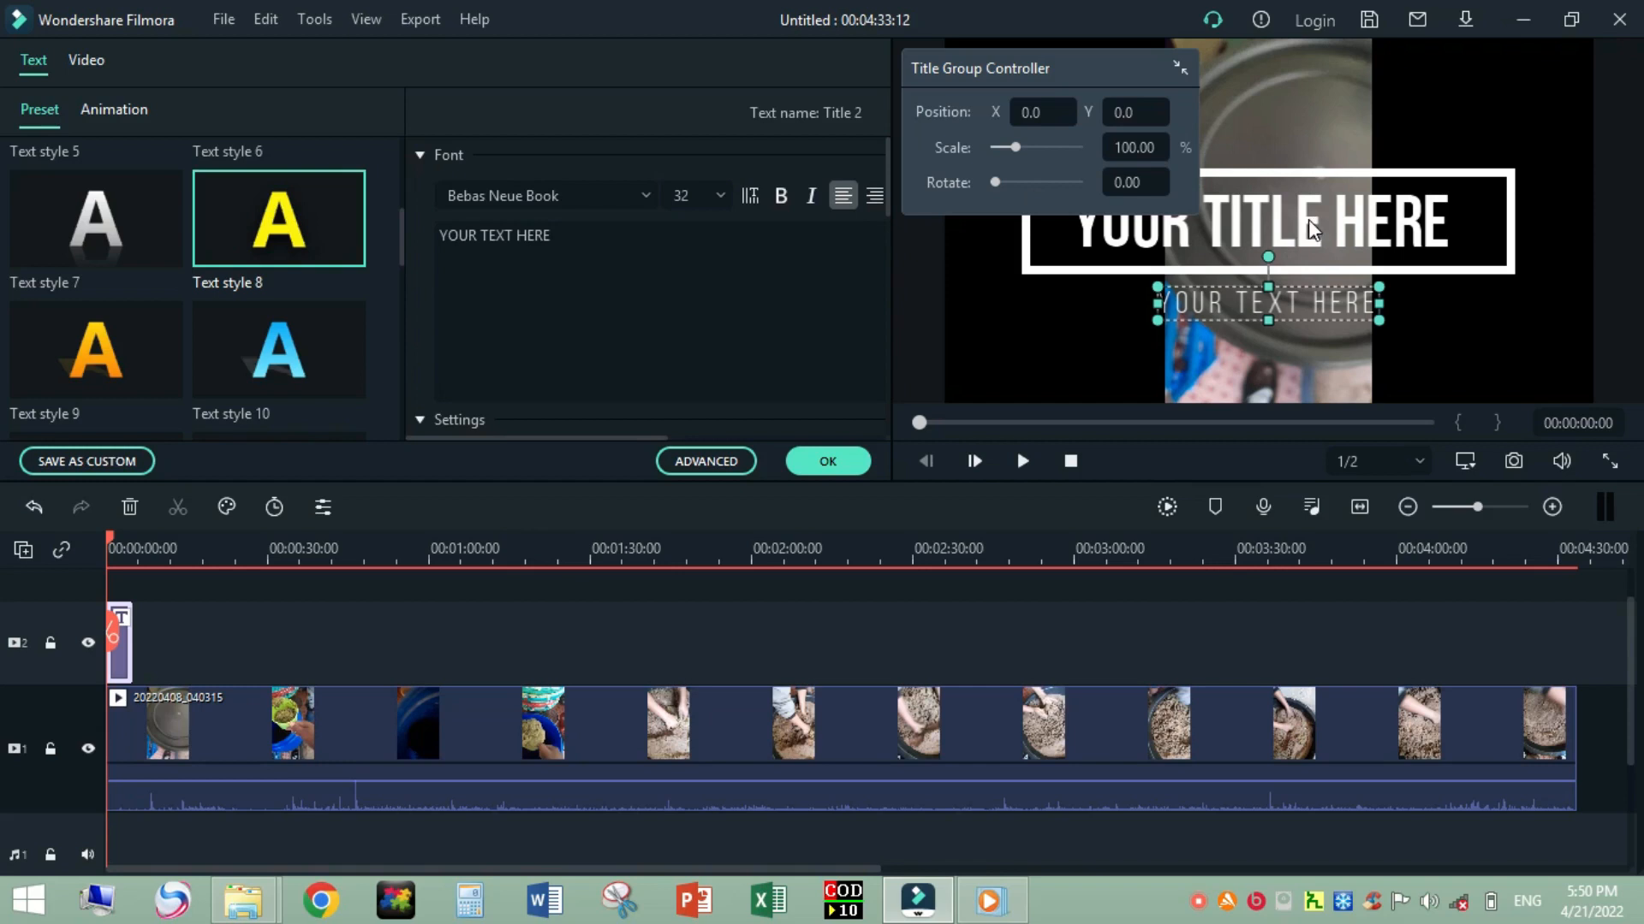
pyautogui.moveTo(1012, 388)
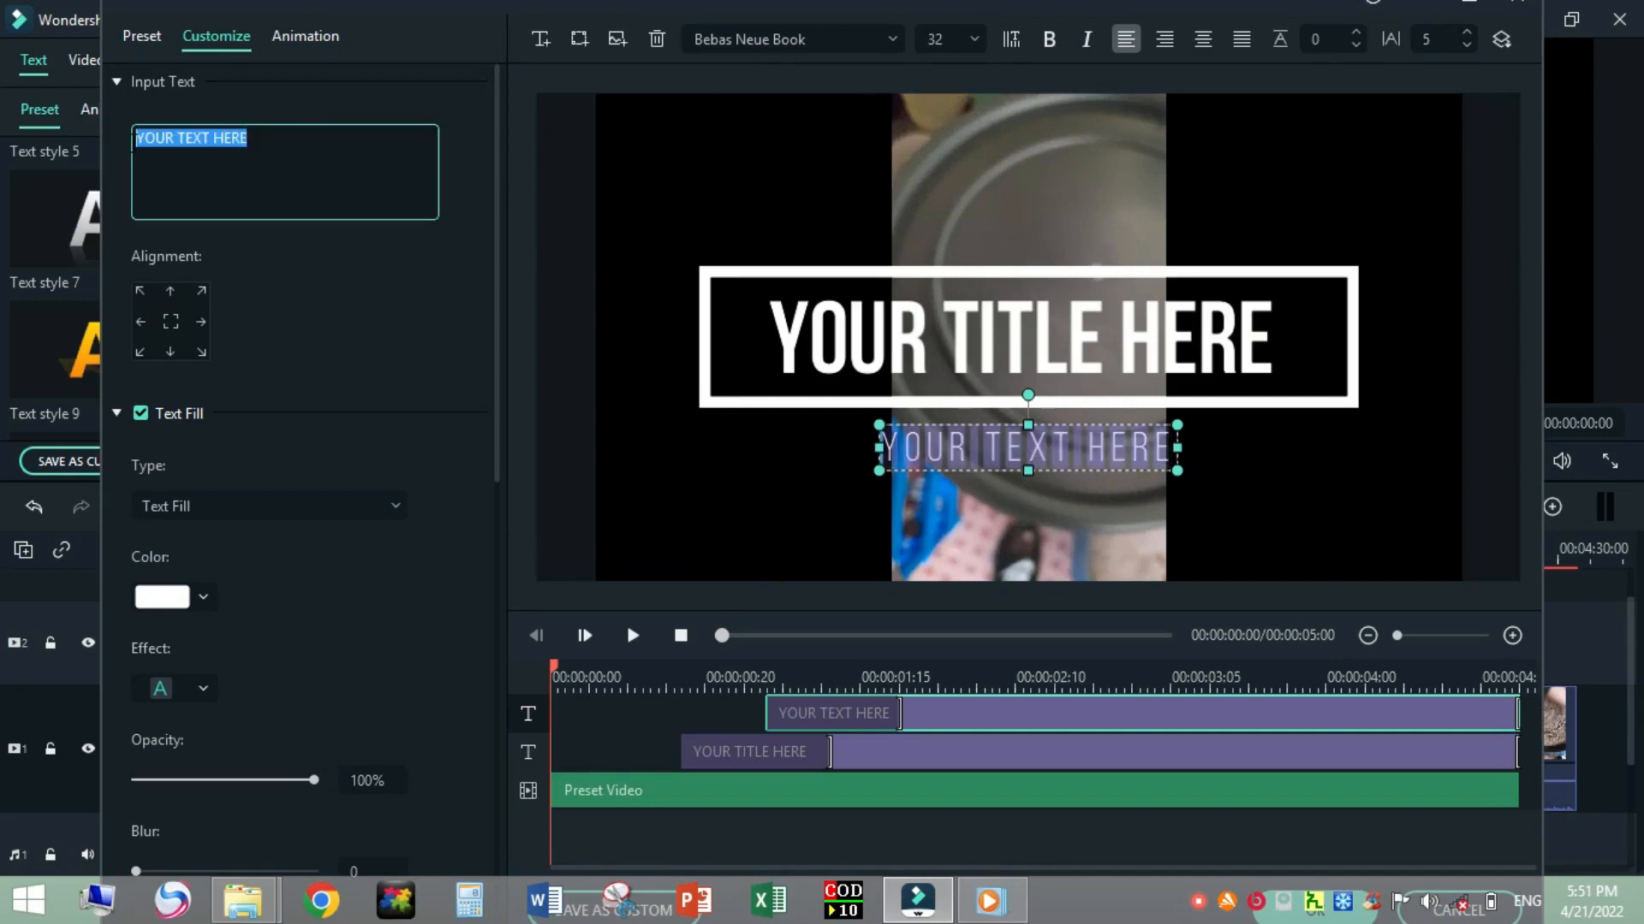
# Replace the YOUR TEXT HERE placeholder with 'i wanna to africa'.
pyautogui.write('i wanna t')
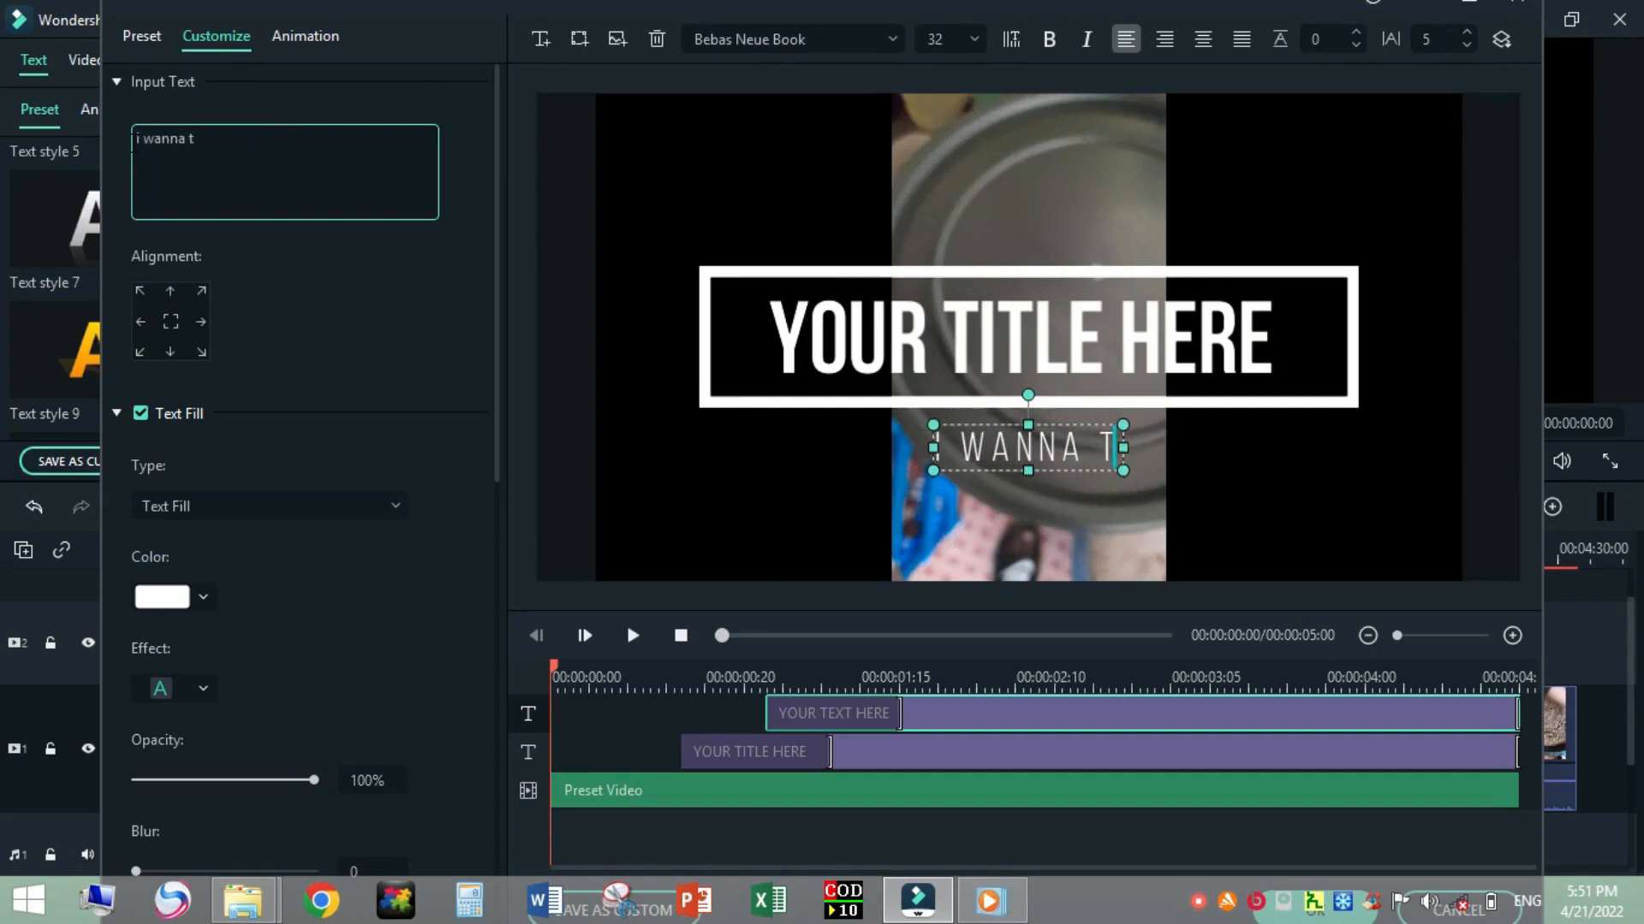
pyautogui.write('o')
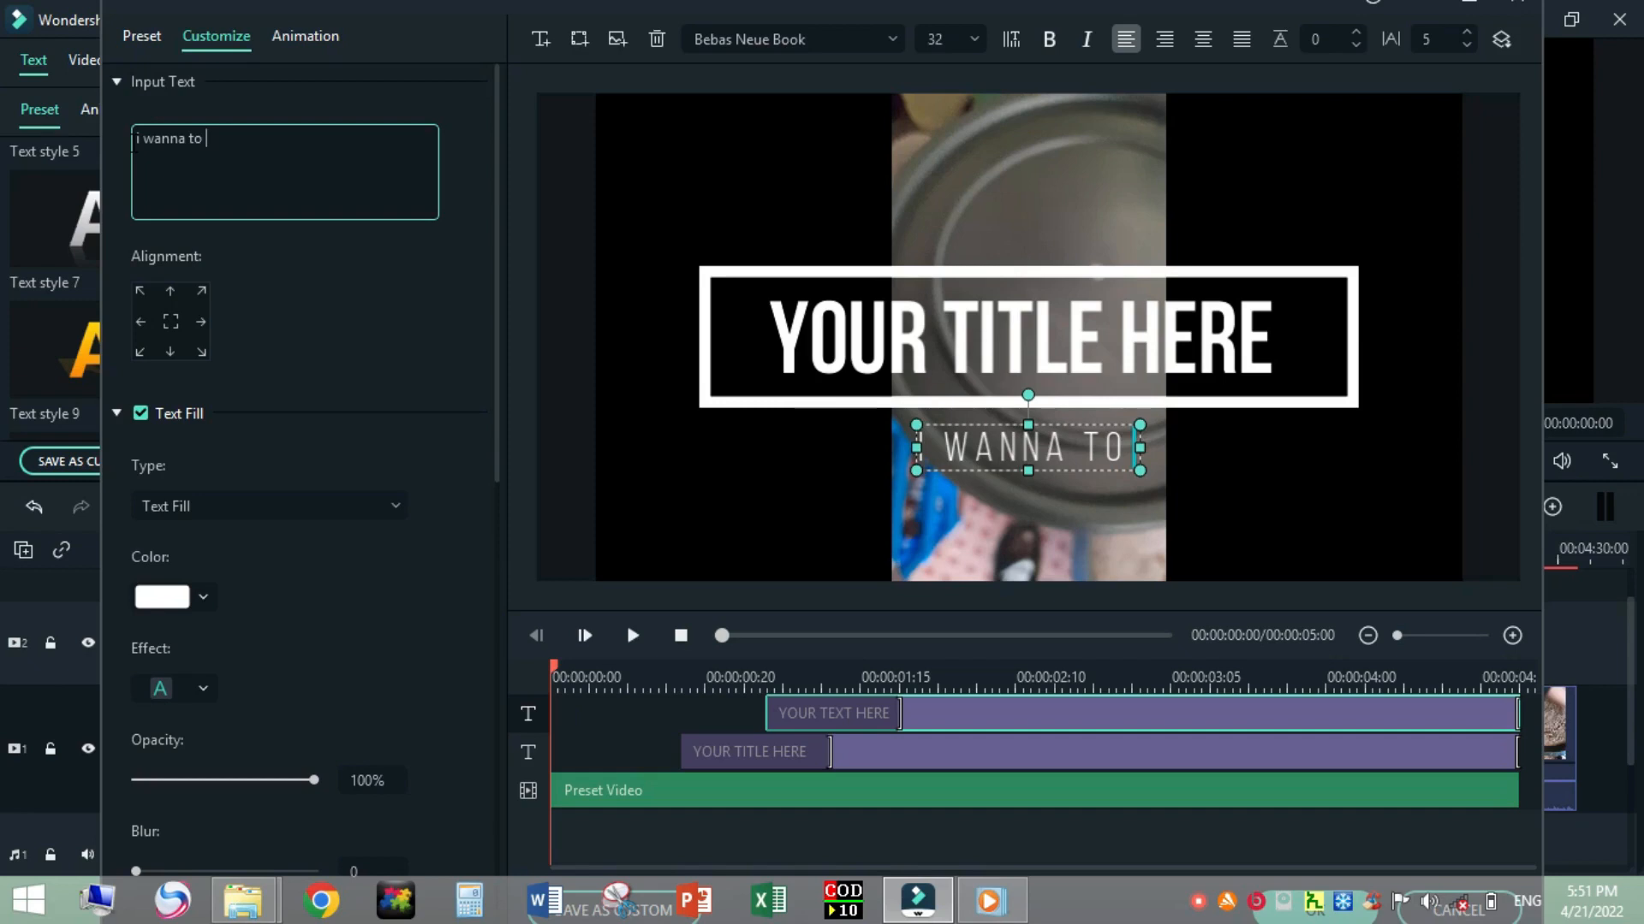
pyautogui.write('a')
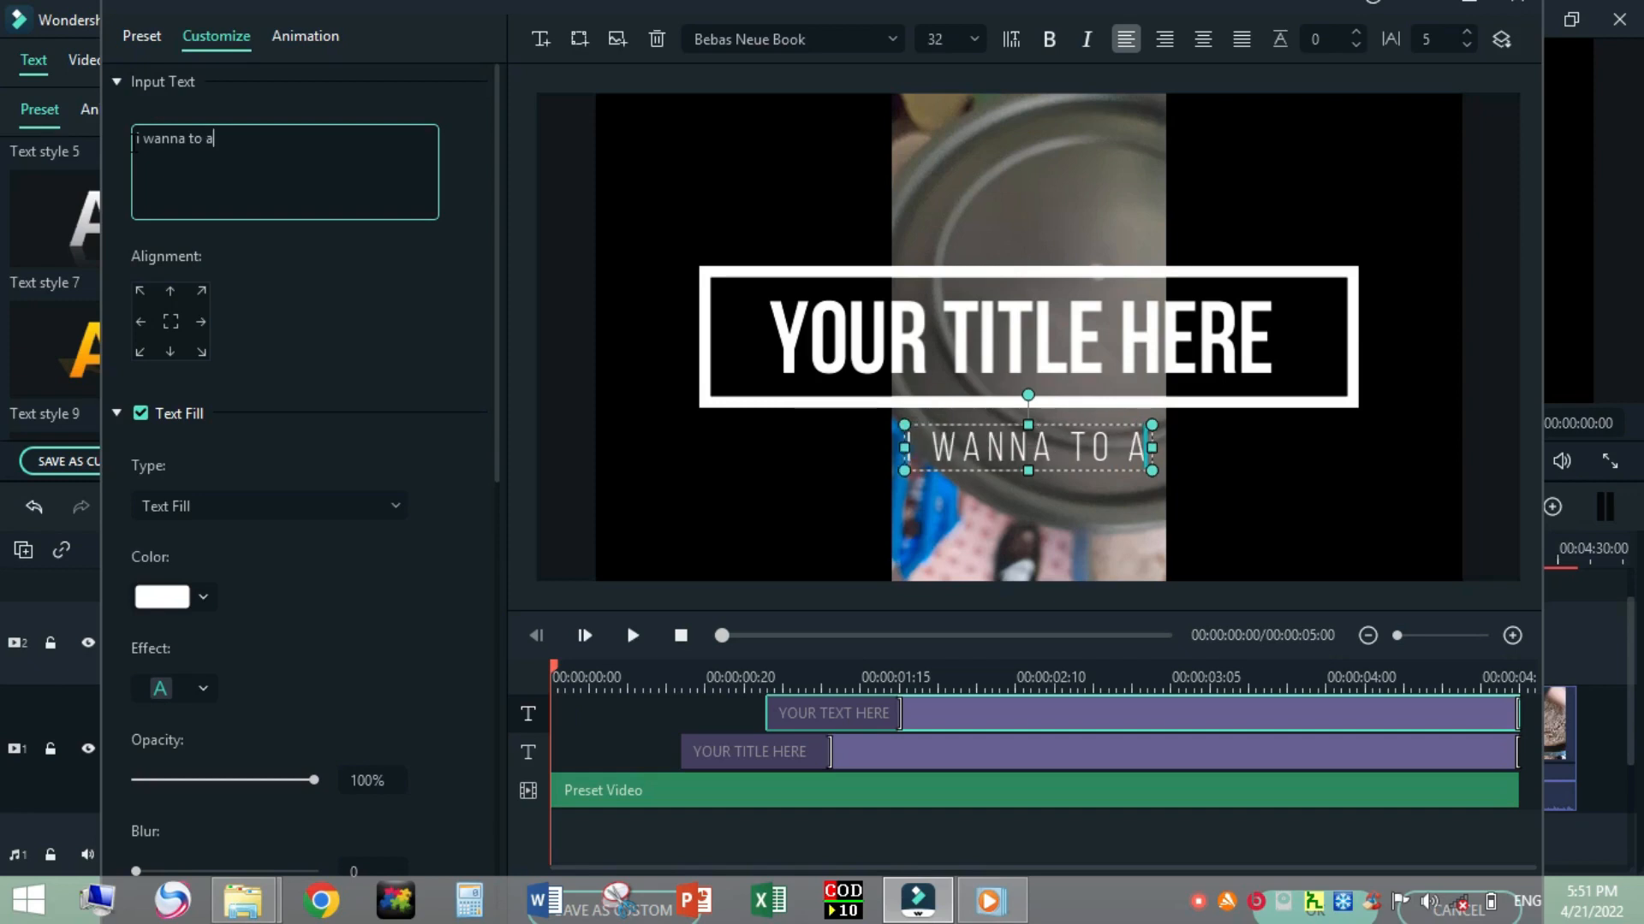
pyautogui.write('frica')
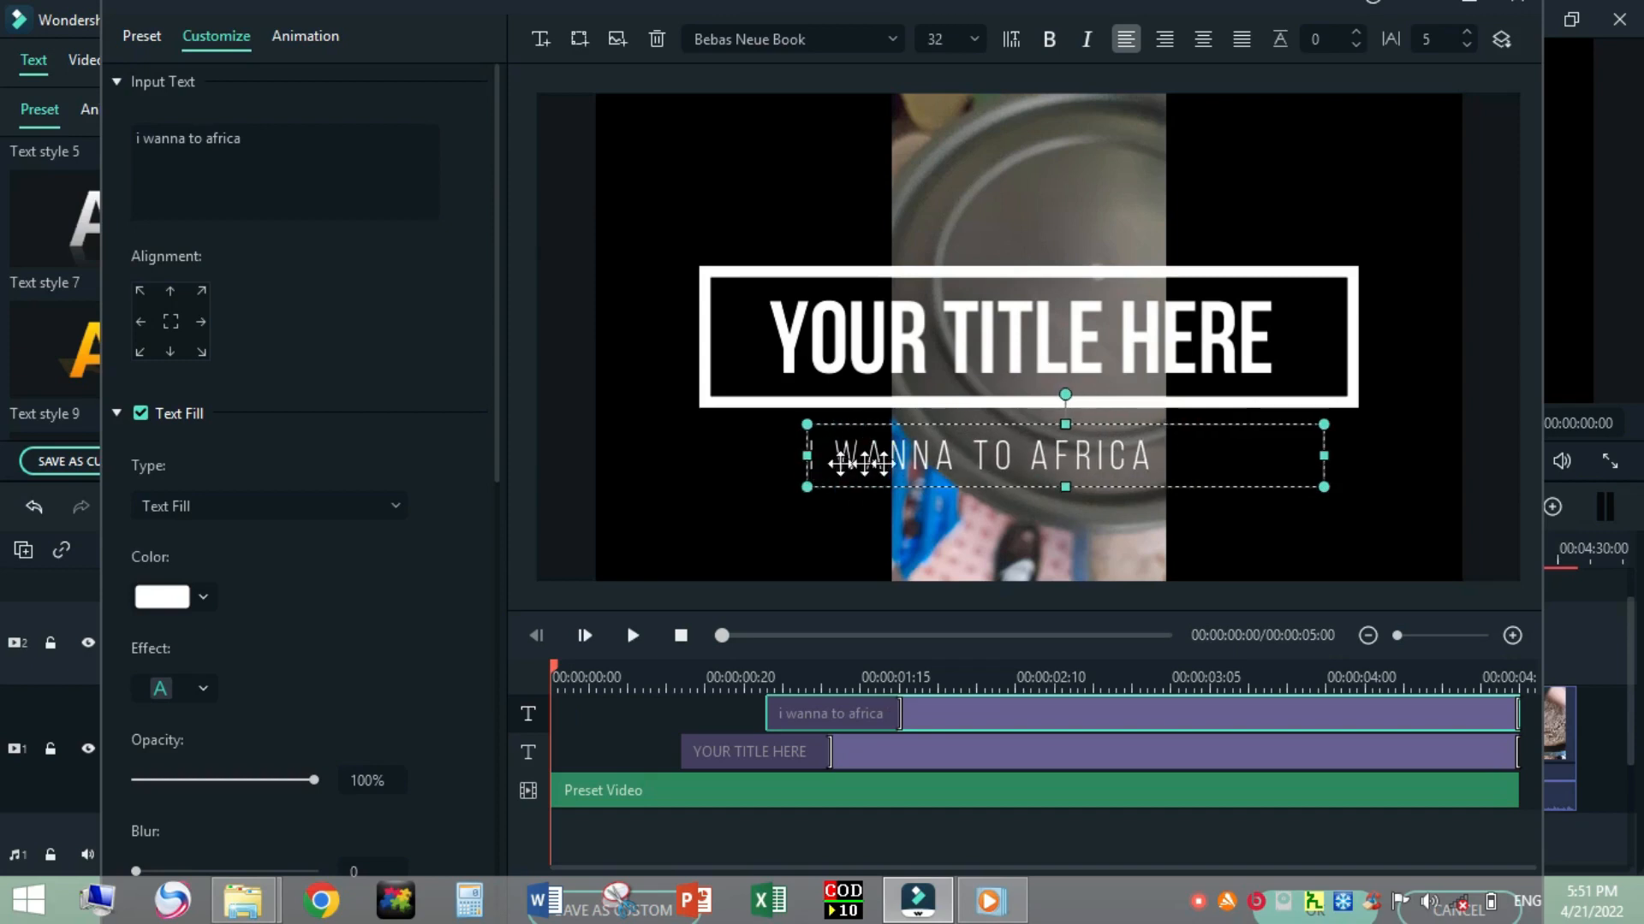
pyautogui.moveTo(907, 382)
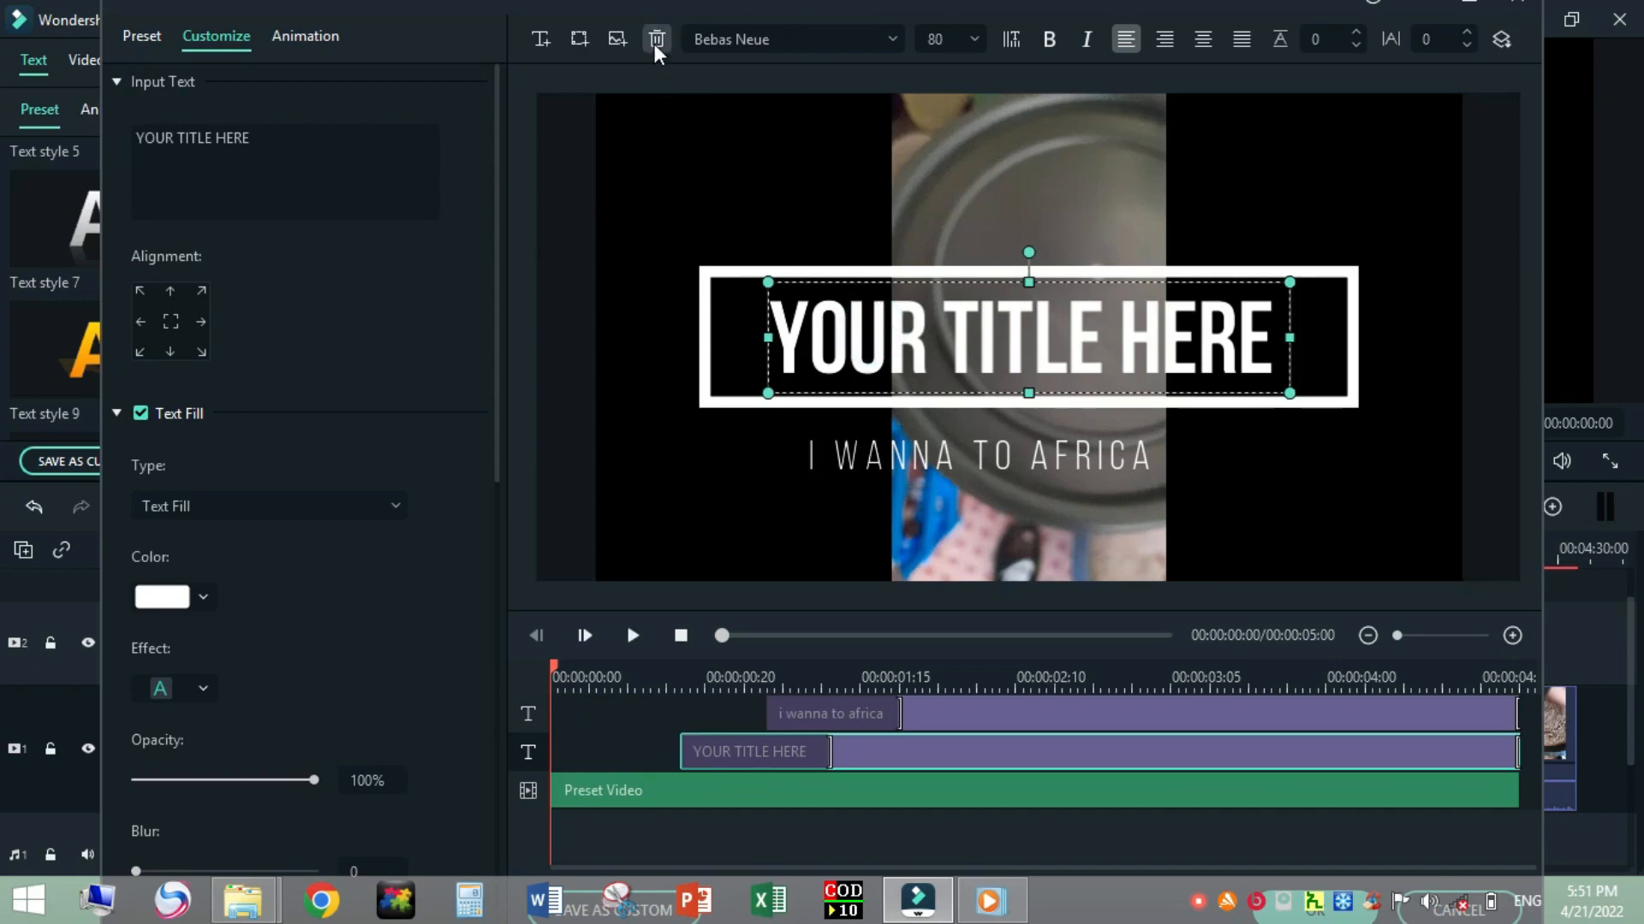
# Delete the YOUR TITLE HERE text and give the frame a green gradient fill.
pyautogui.click(656, 39)
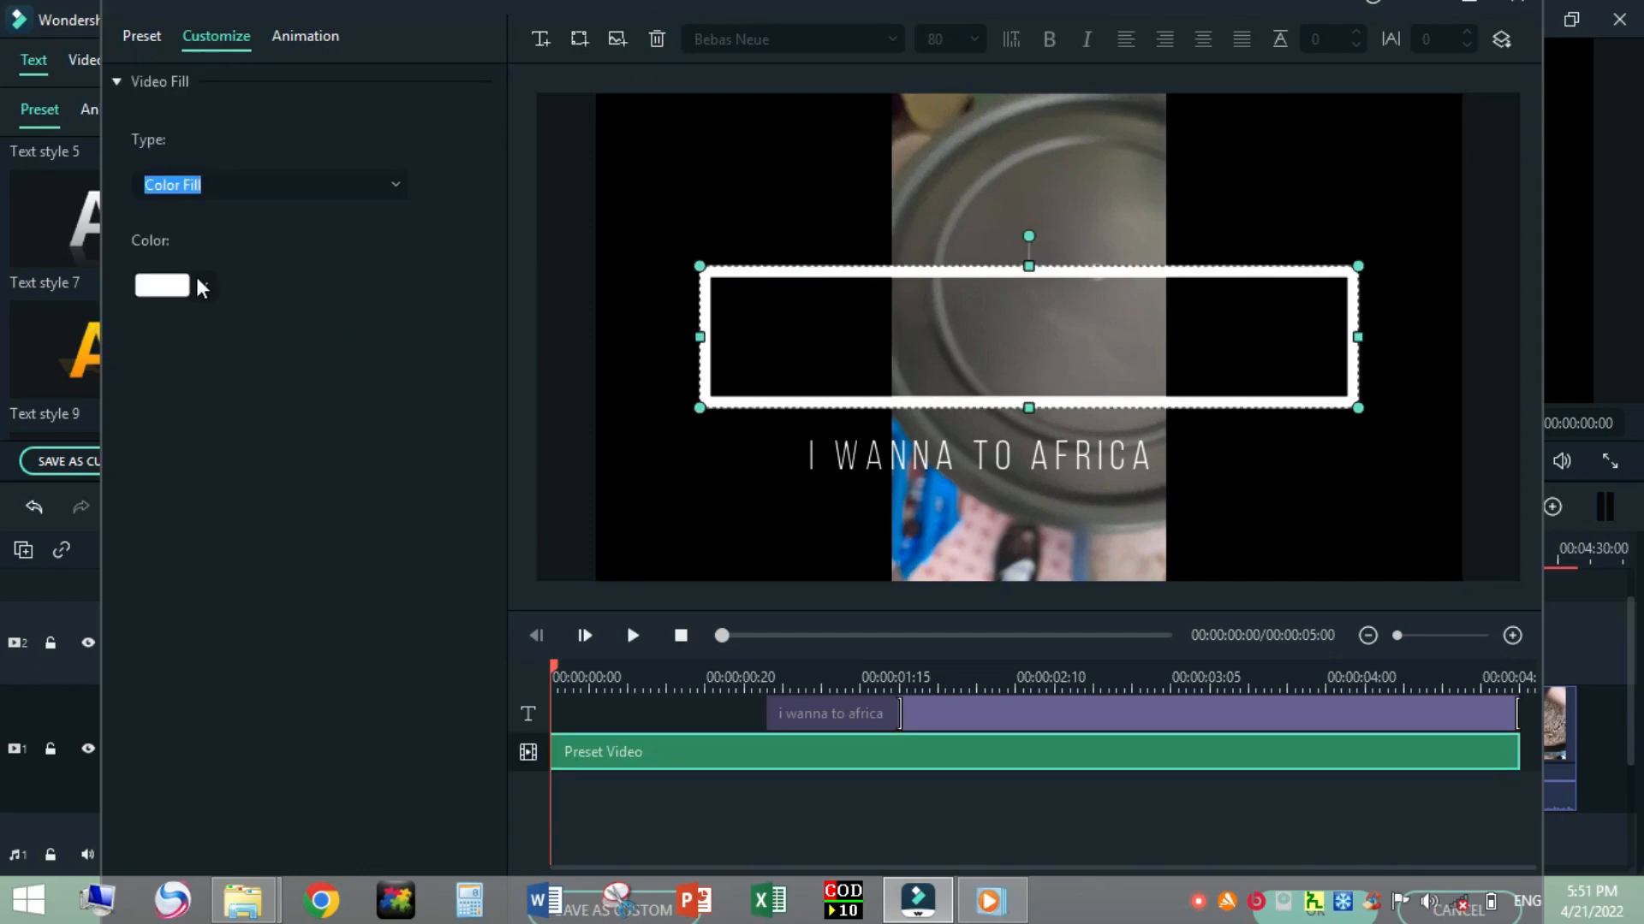
pyautogui.click(268, 185)
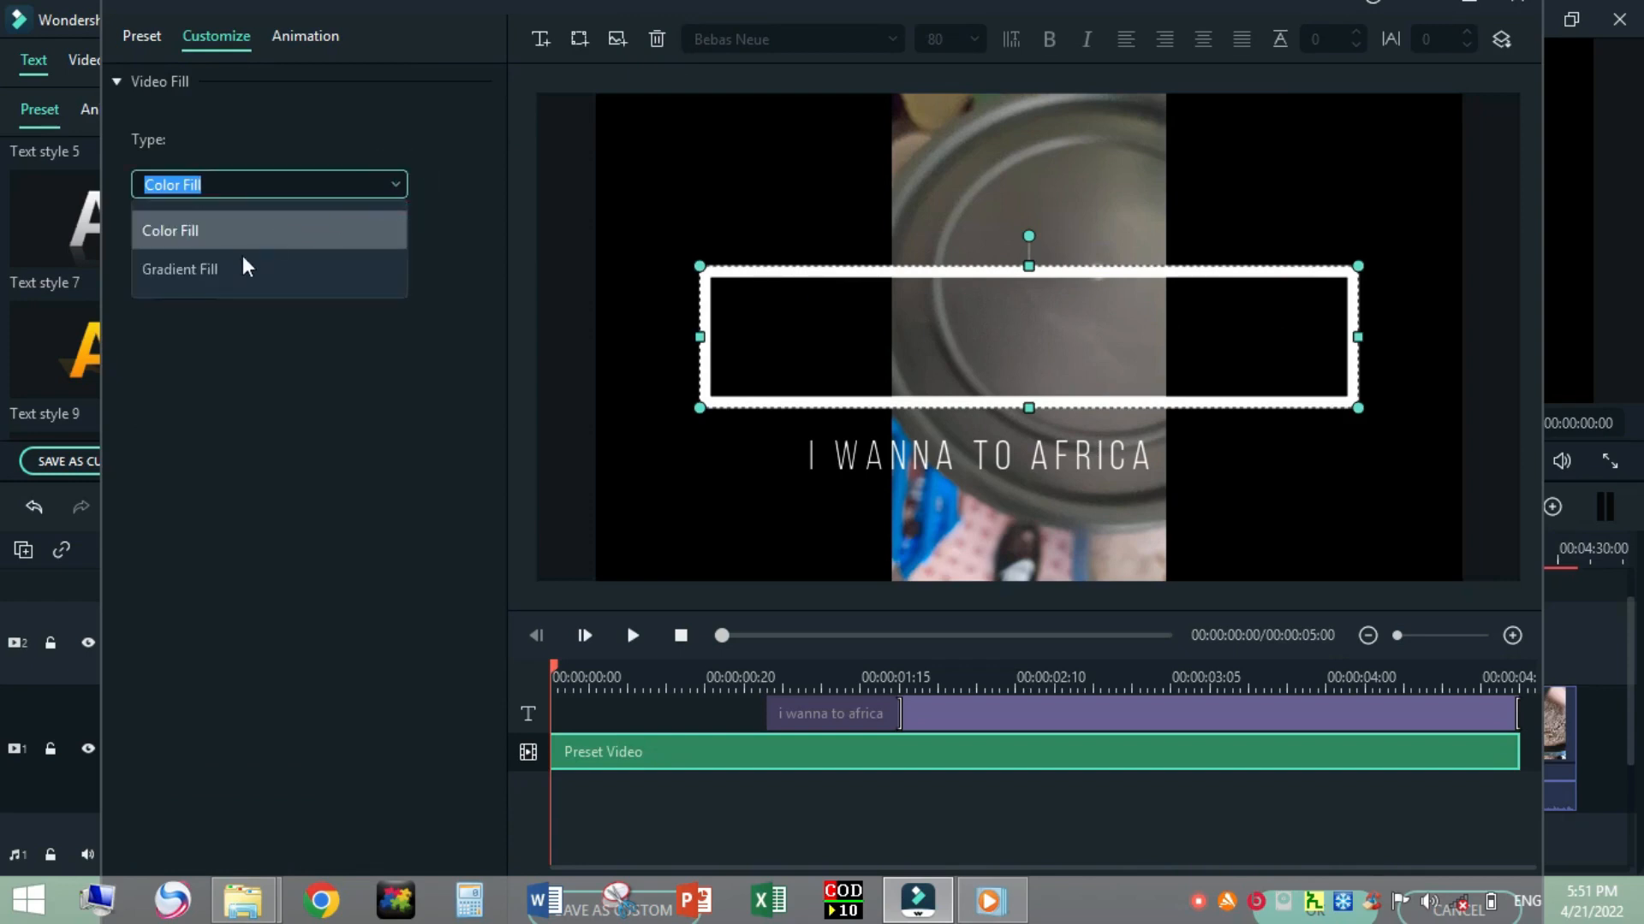
pyautogui.click(179, 268)
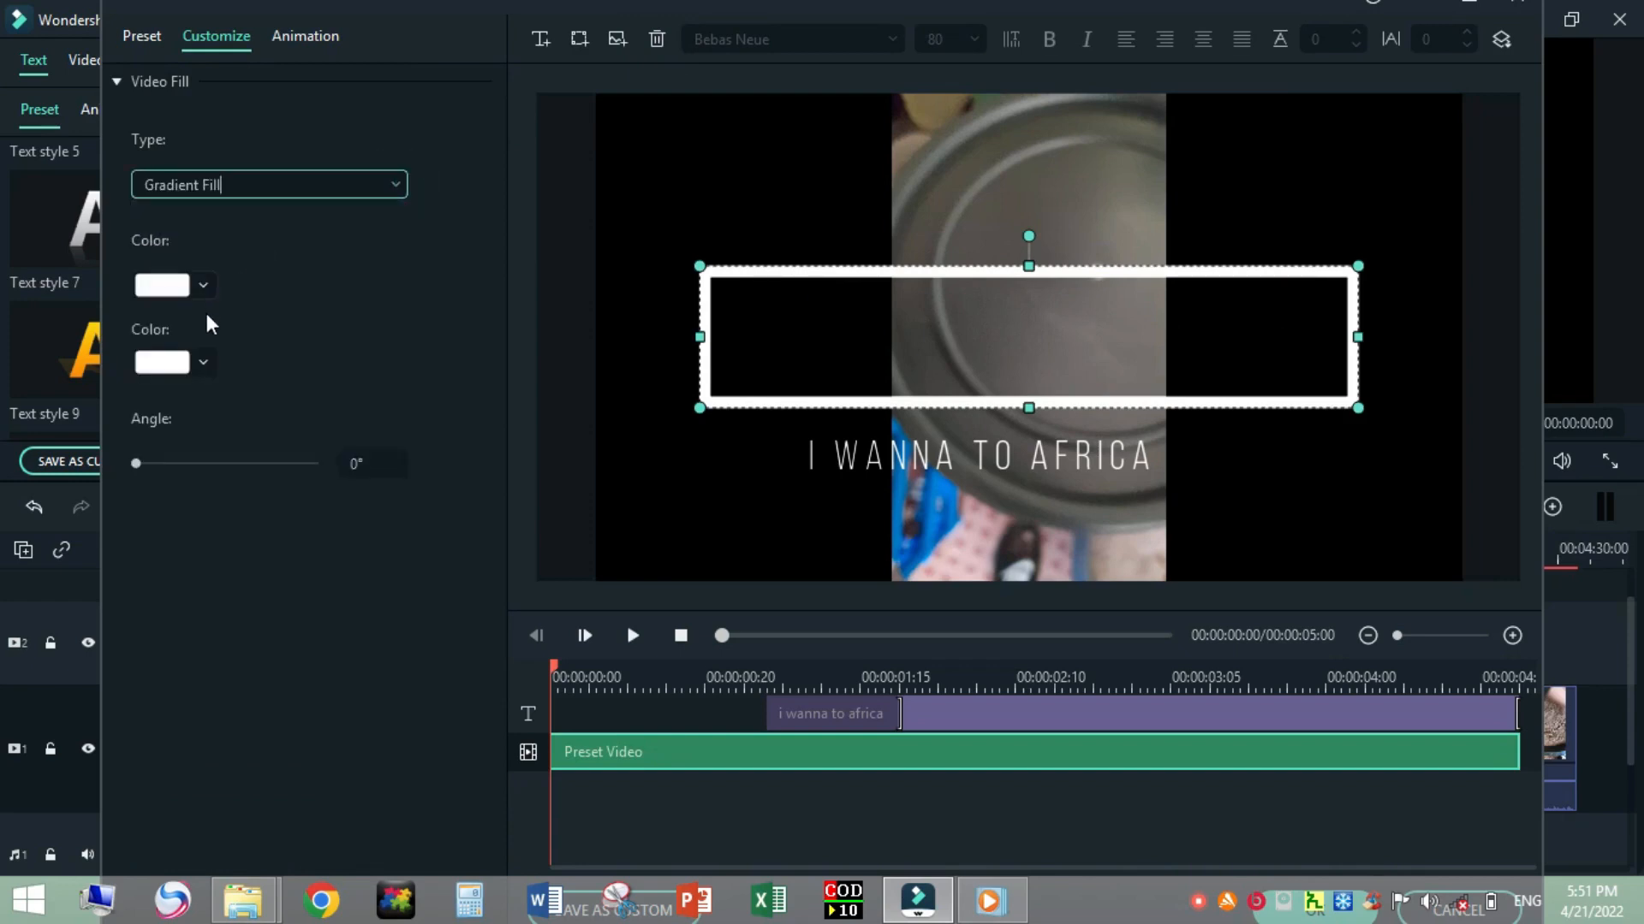
pyautogui.click(204, 361)
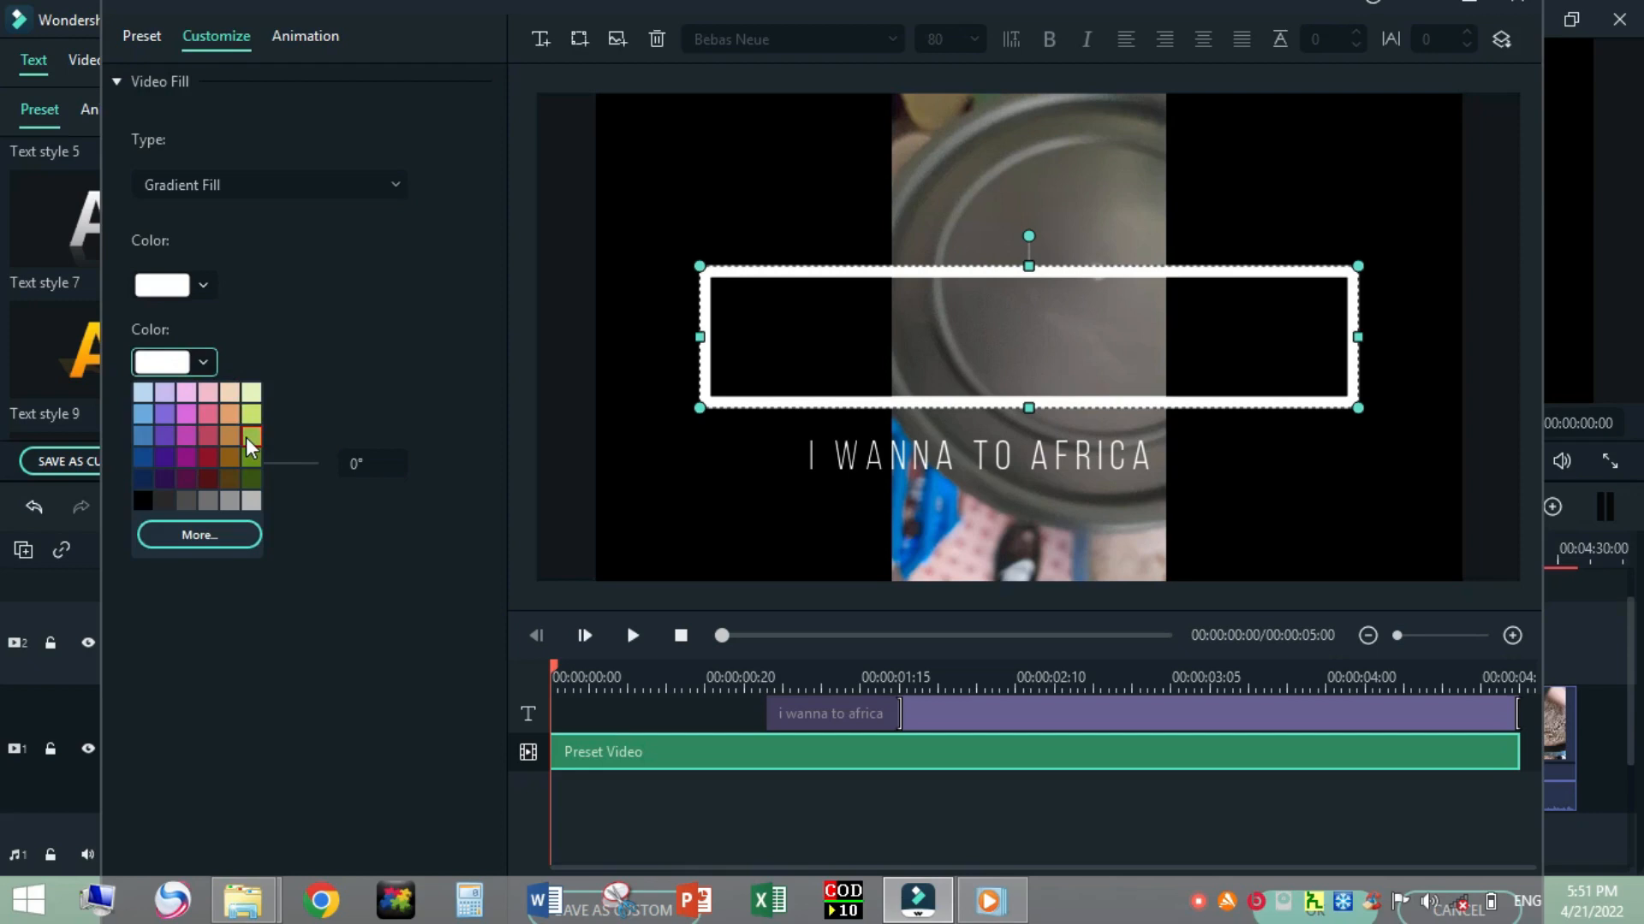
pyautogui.click(250, 440)
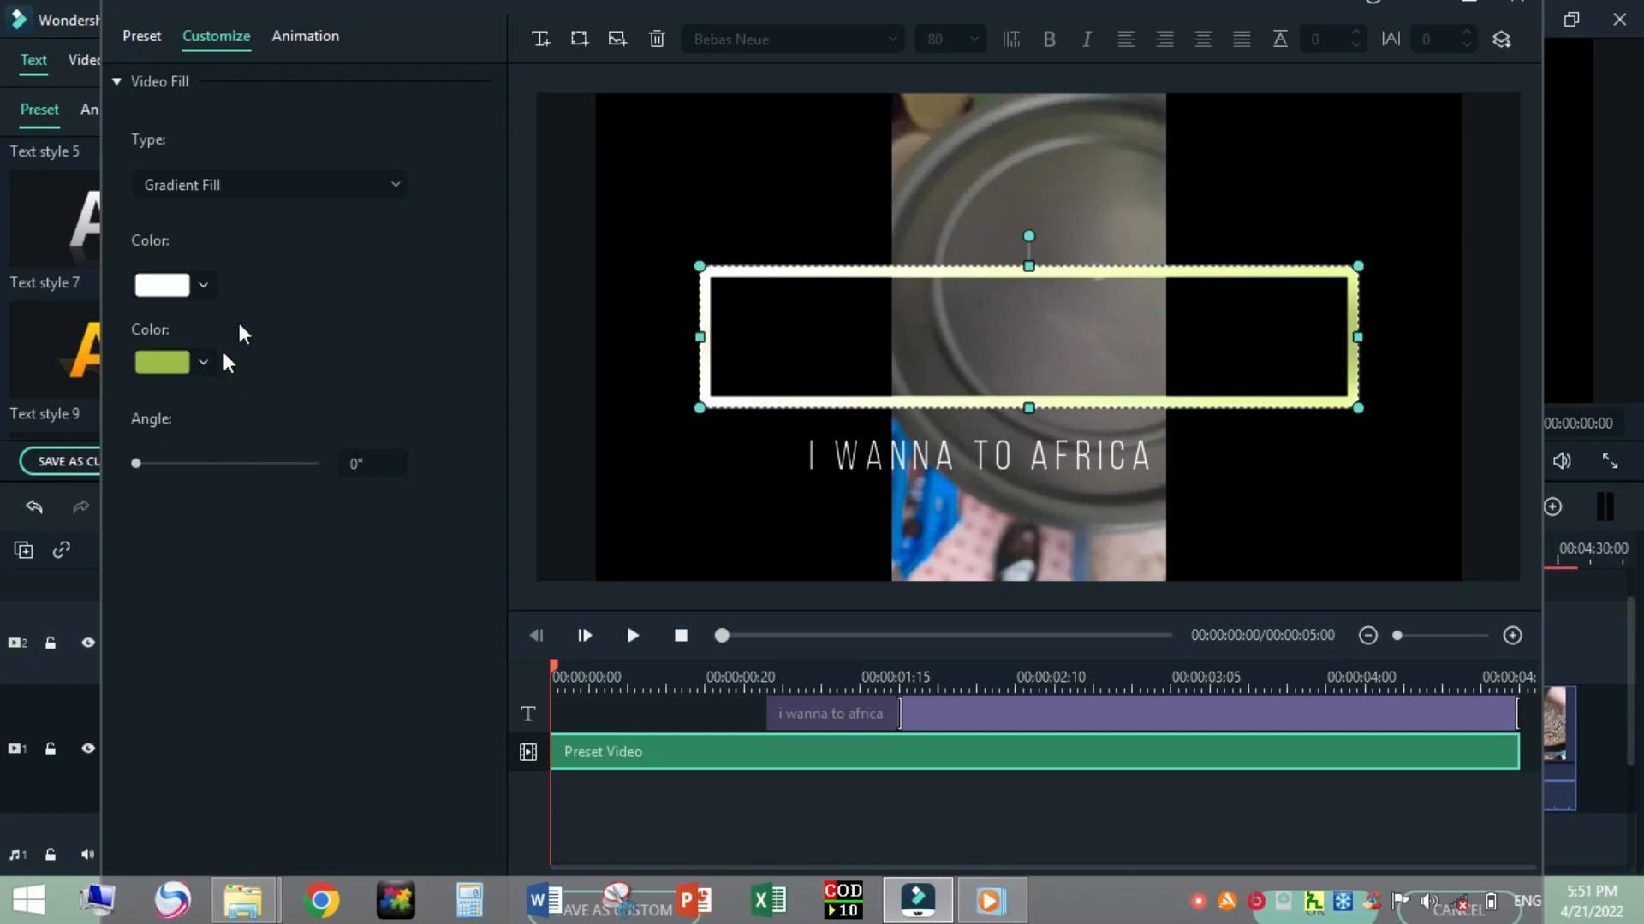
pyautogui.moveTo(1356, 379)
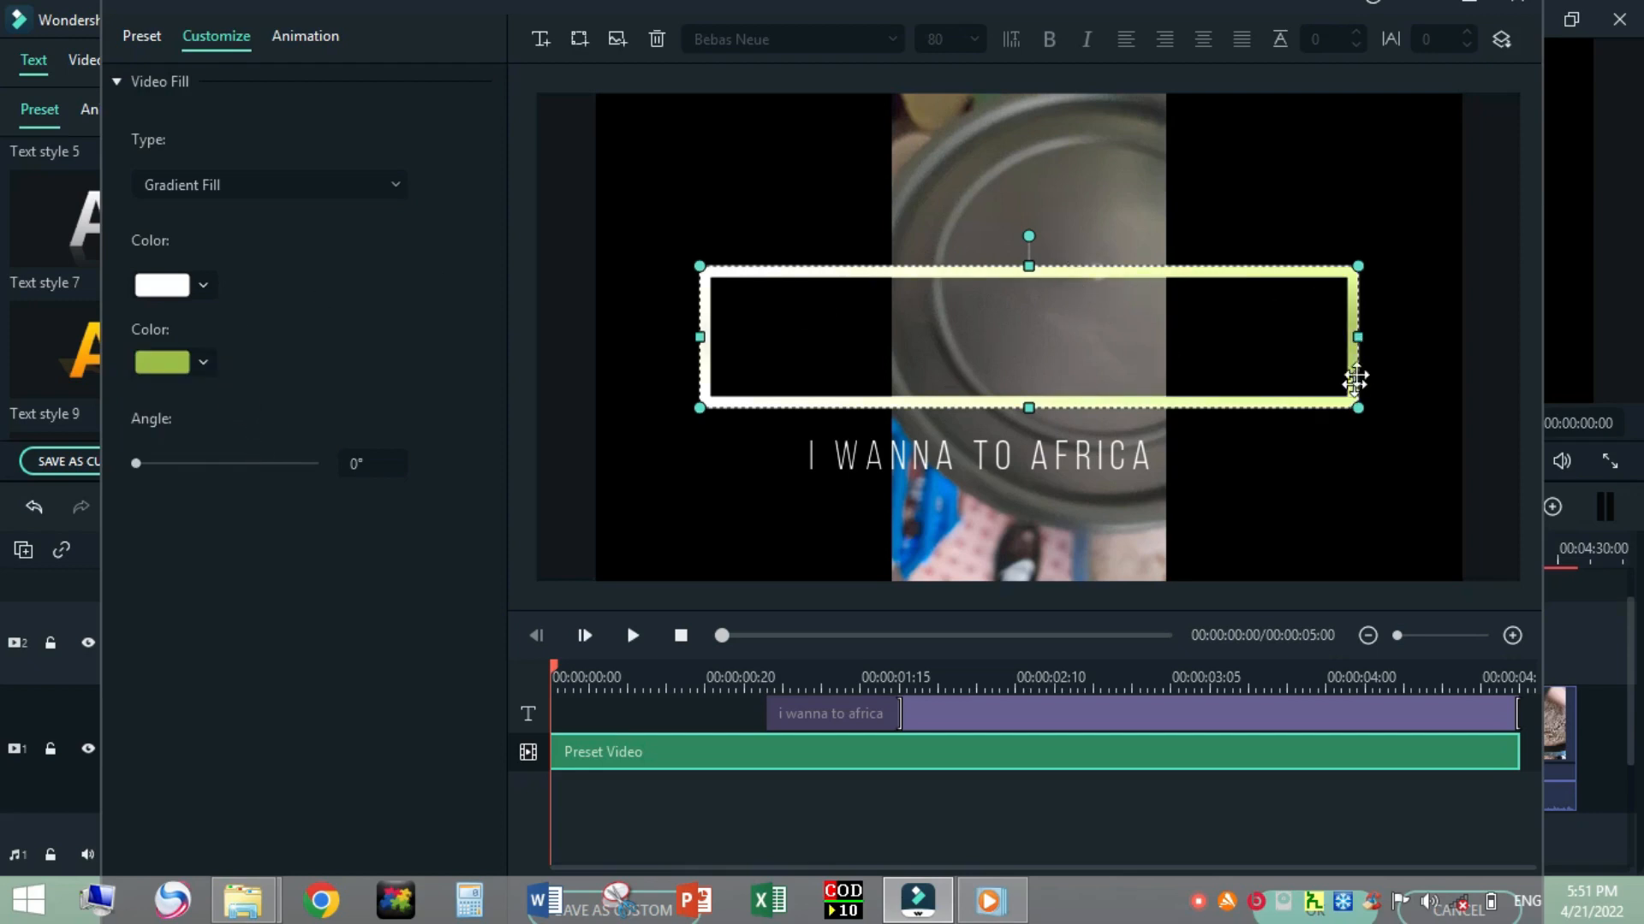
# Recolour the gradient to brown and dark red, then delete the frame.
pyautogui.click(204, 285)
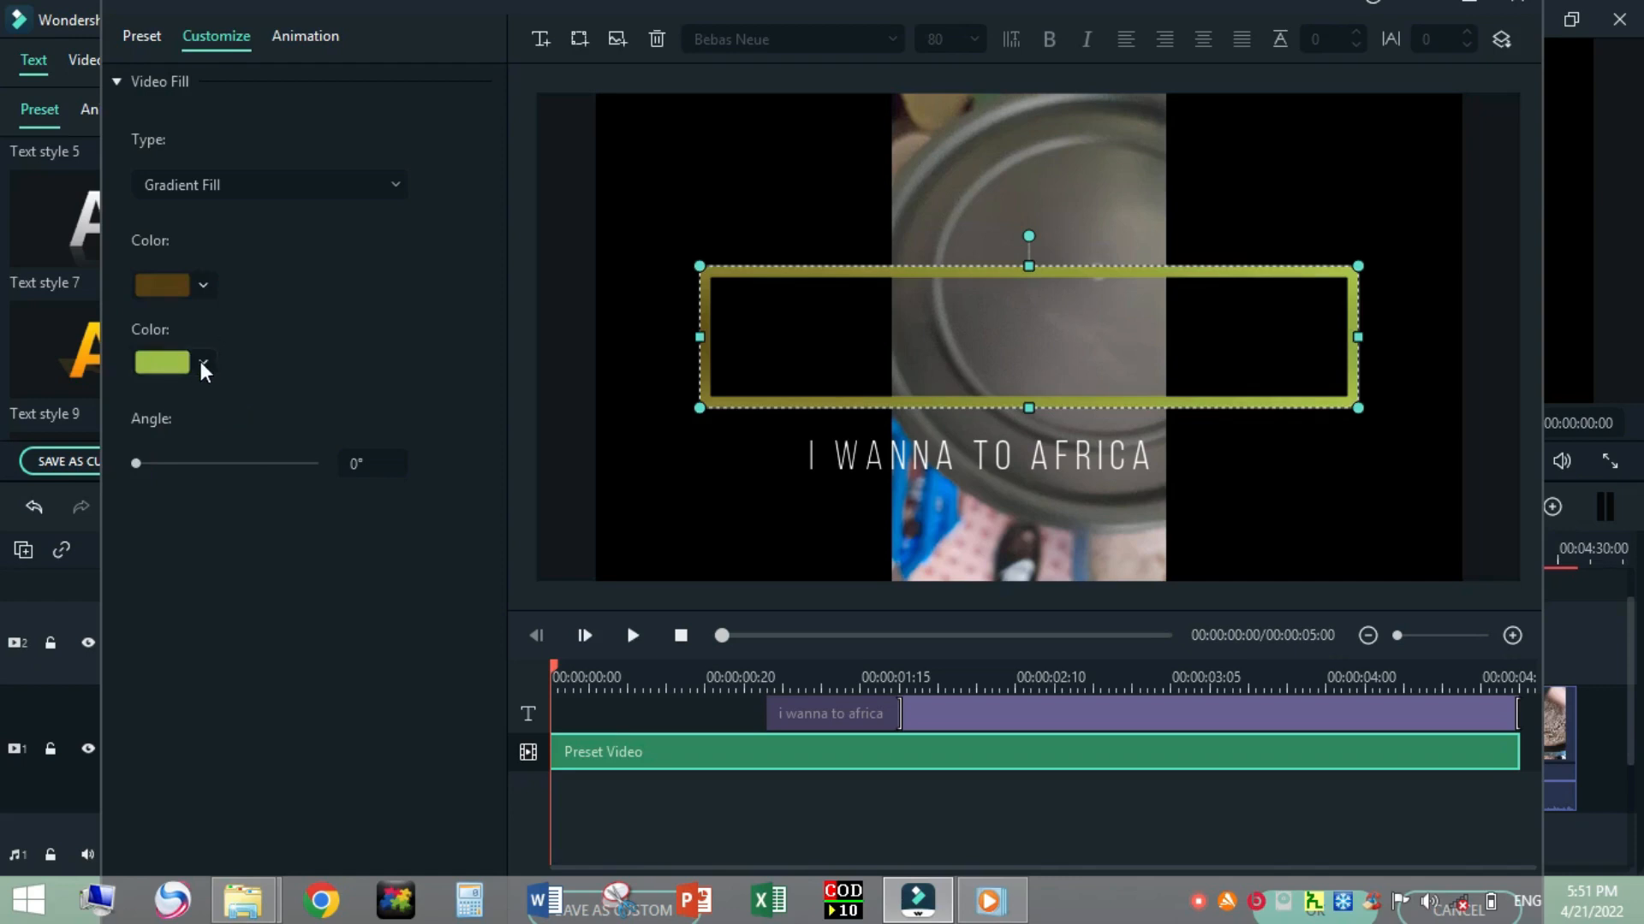
pyautogui.click(162, 361)
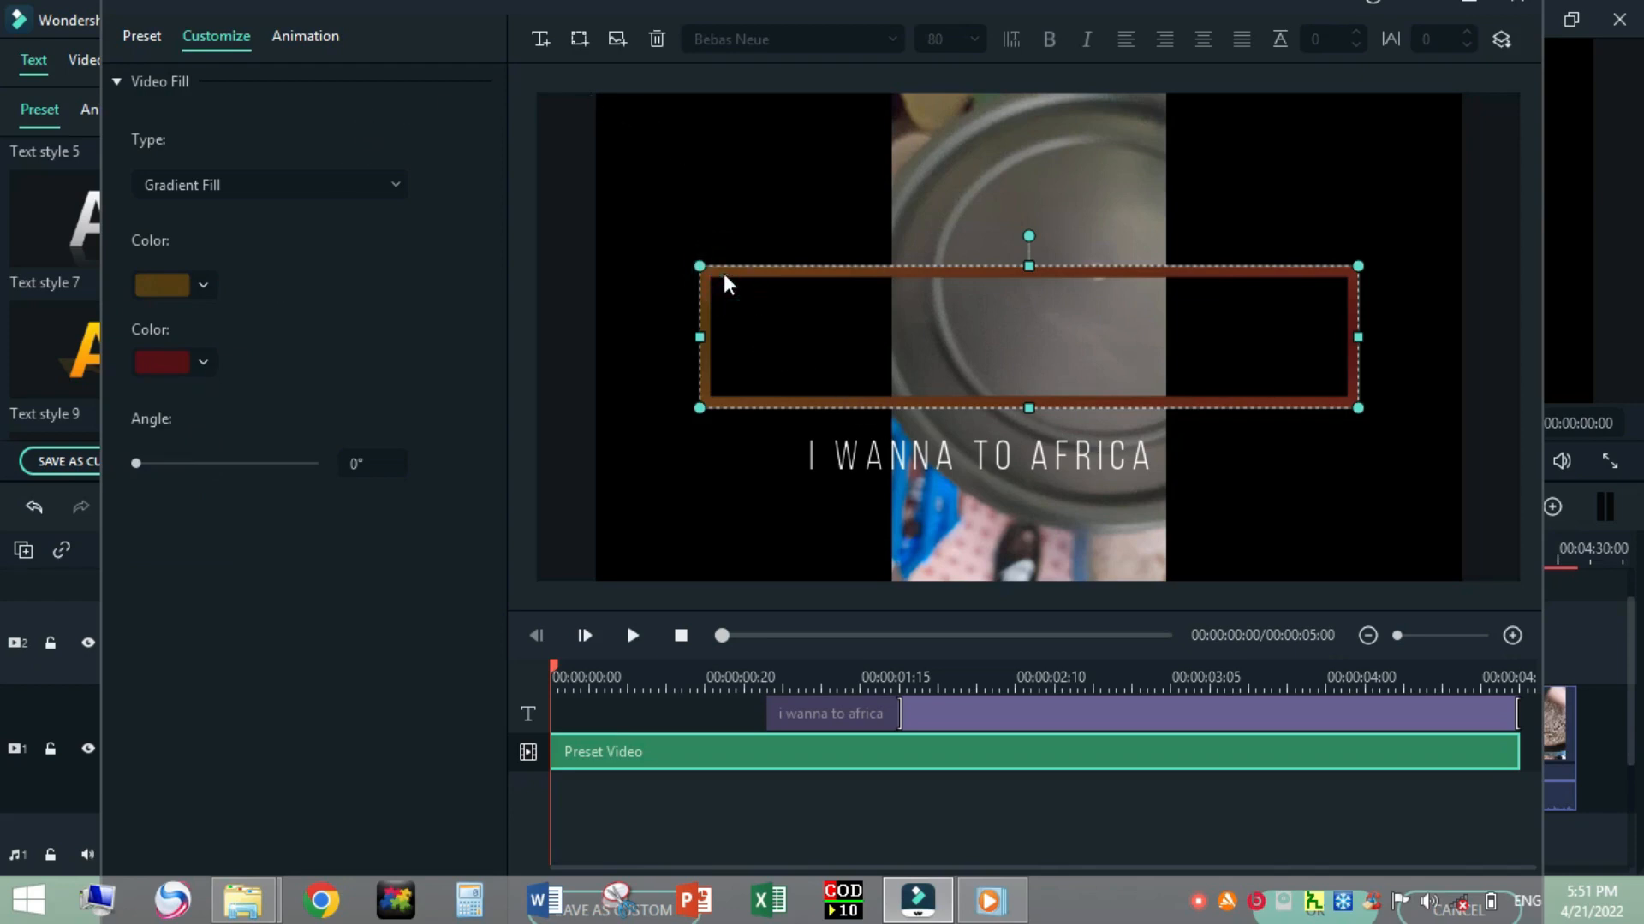
pyautogui.click(657, 38)
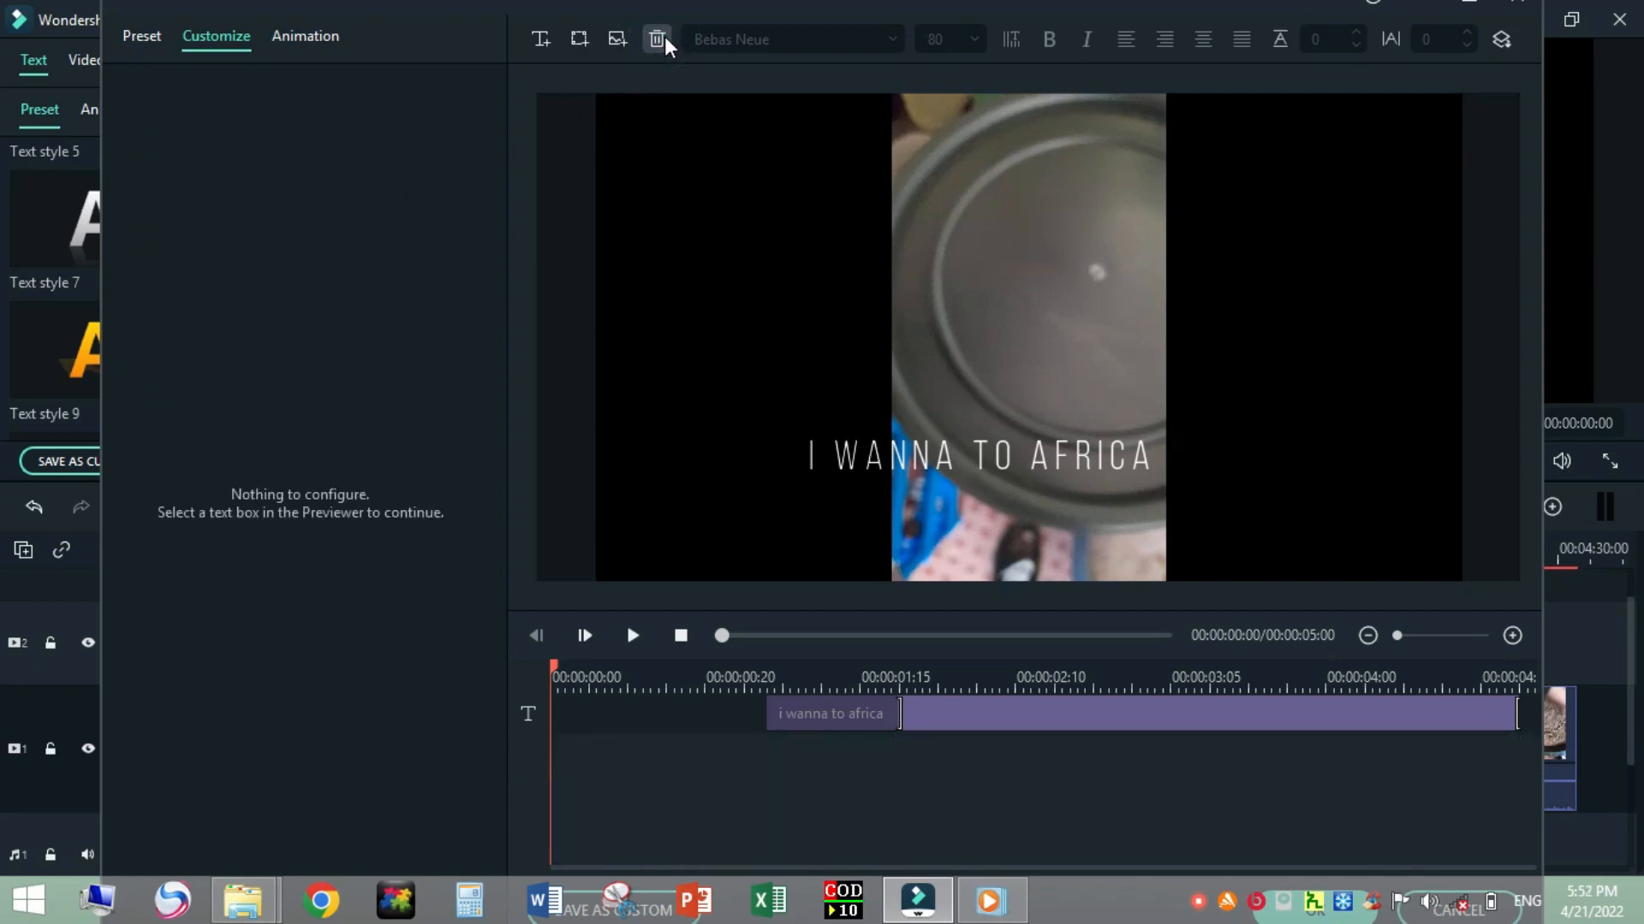
pyautogui.moveTo(579, 39)
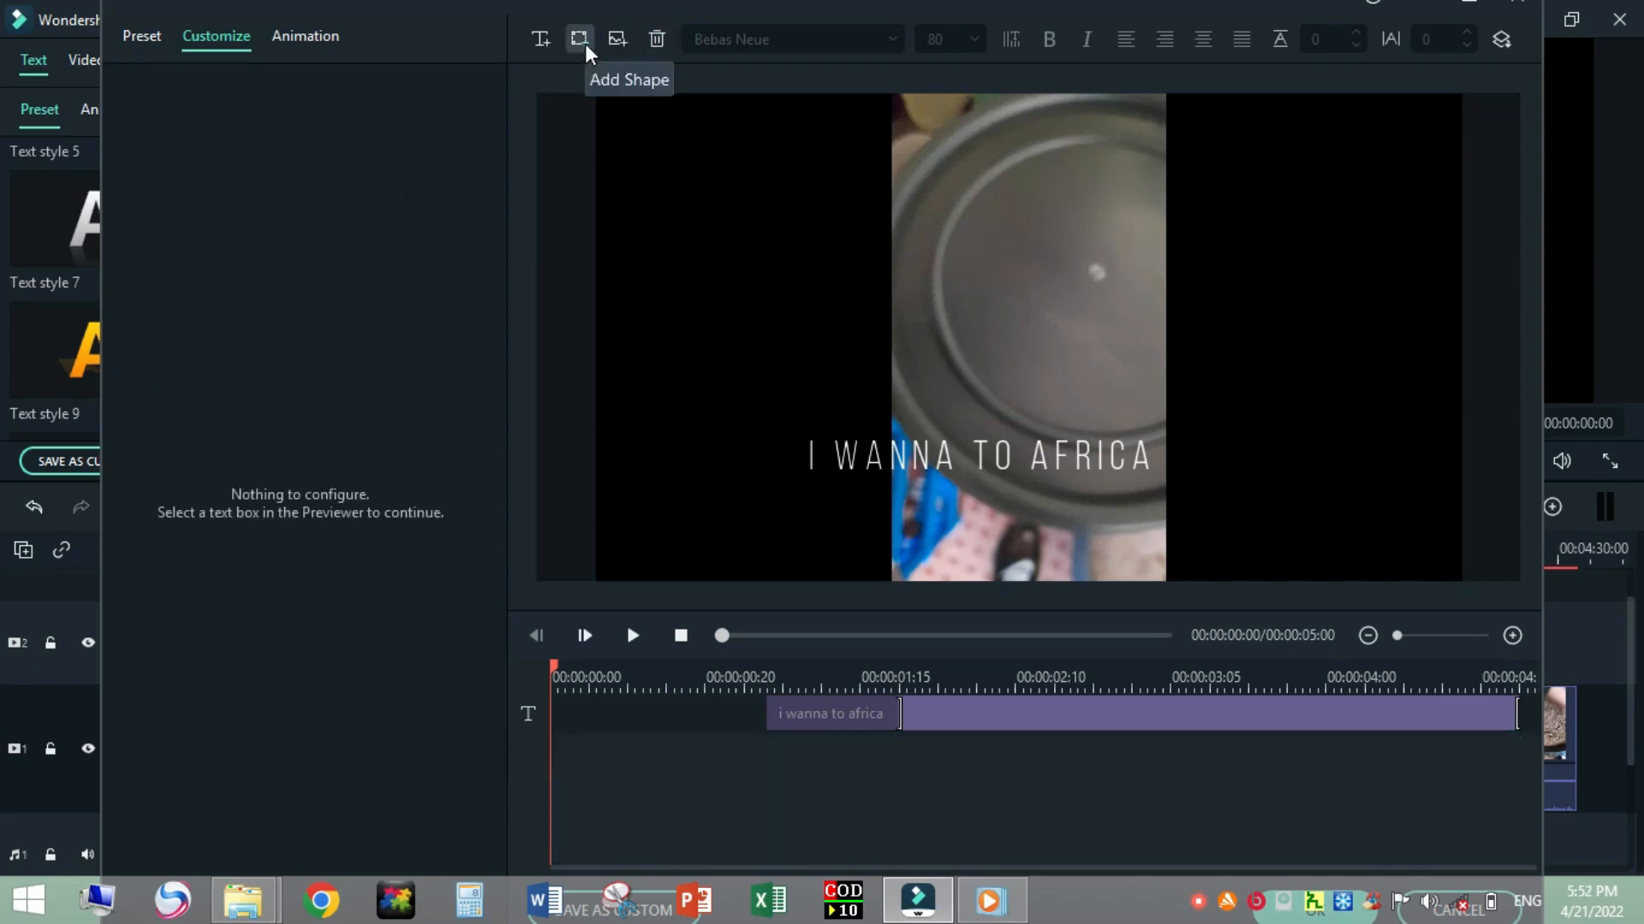
# Add a TEXT HERE arrow shape above the caption, widen it leftward, and preview it.
pyautogui.click(579, 39)
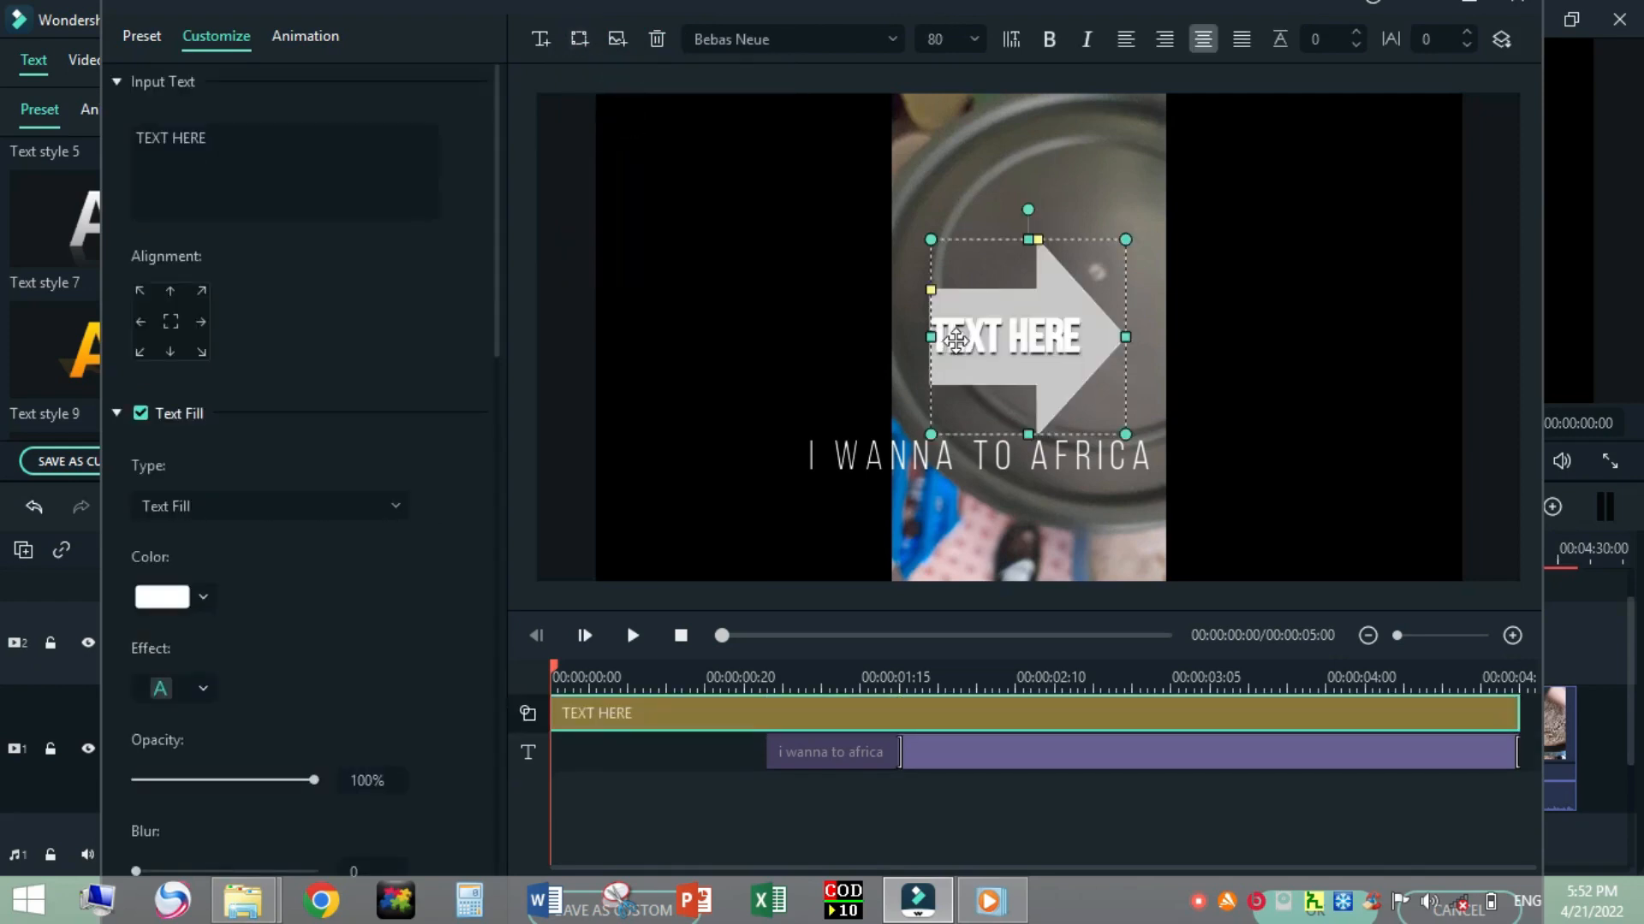
pyautogui.moveTo(929, 337); pyautogui.dragTo(873, 333)
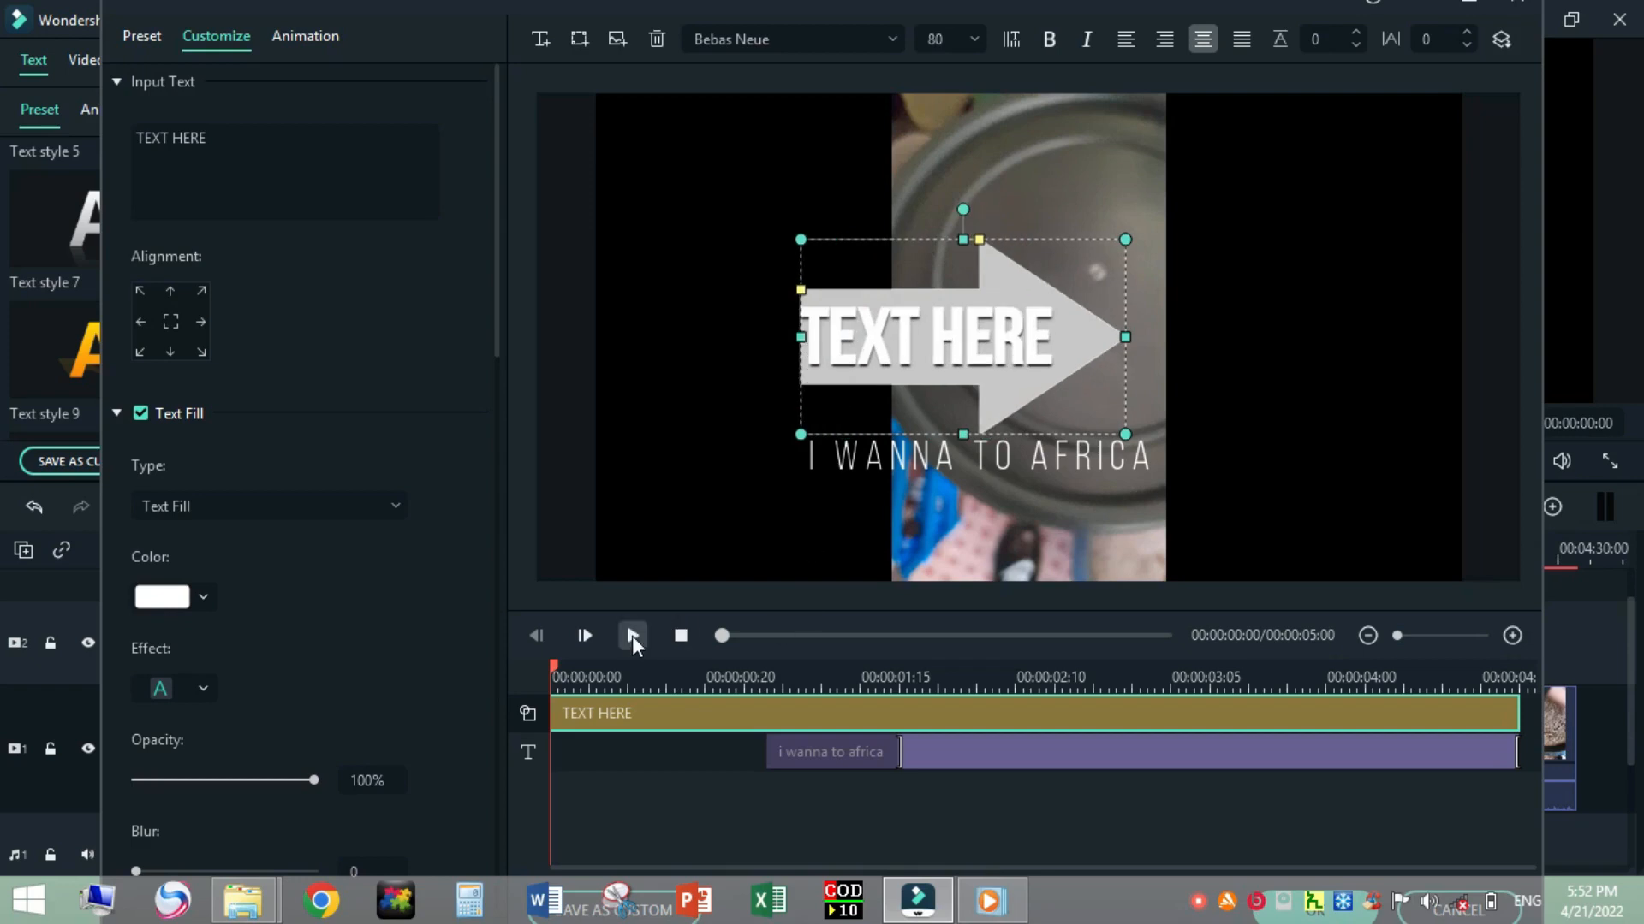
pyautogui.click(631, 635)
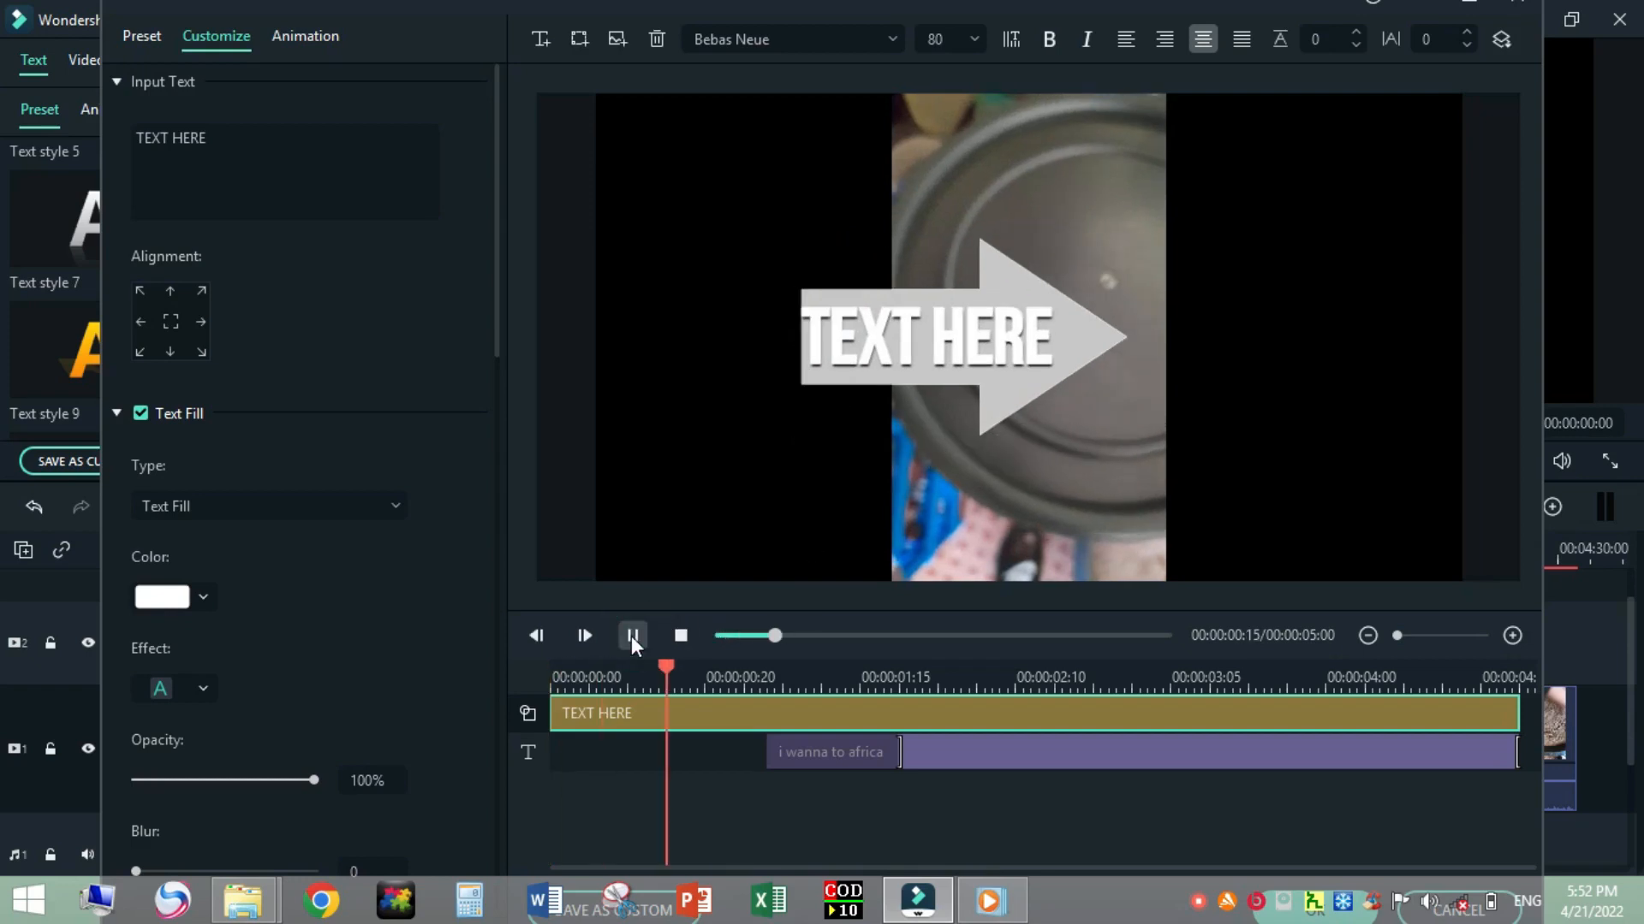
pyautogui.click(631, 635)
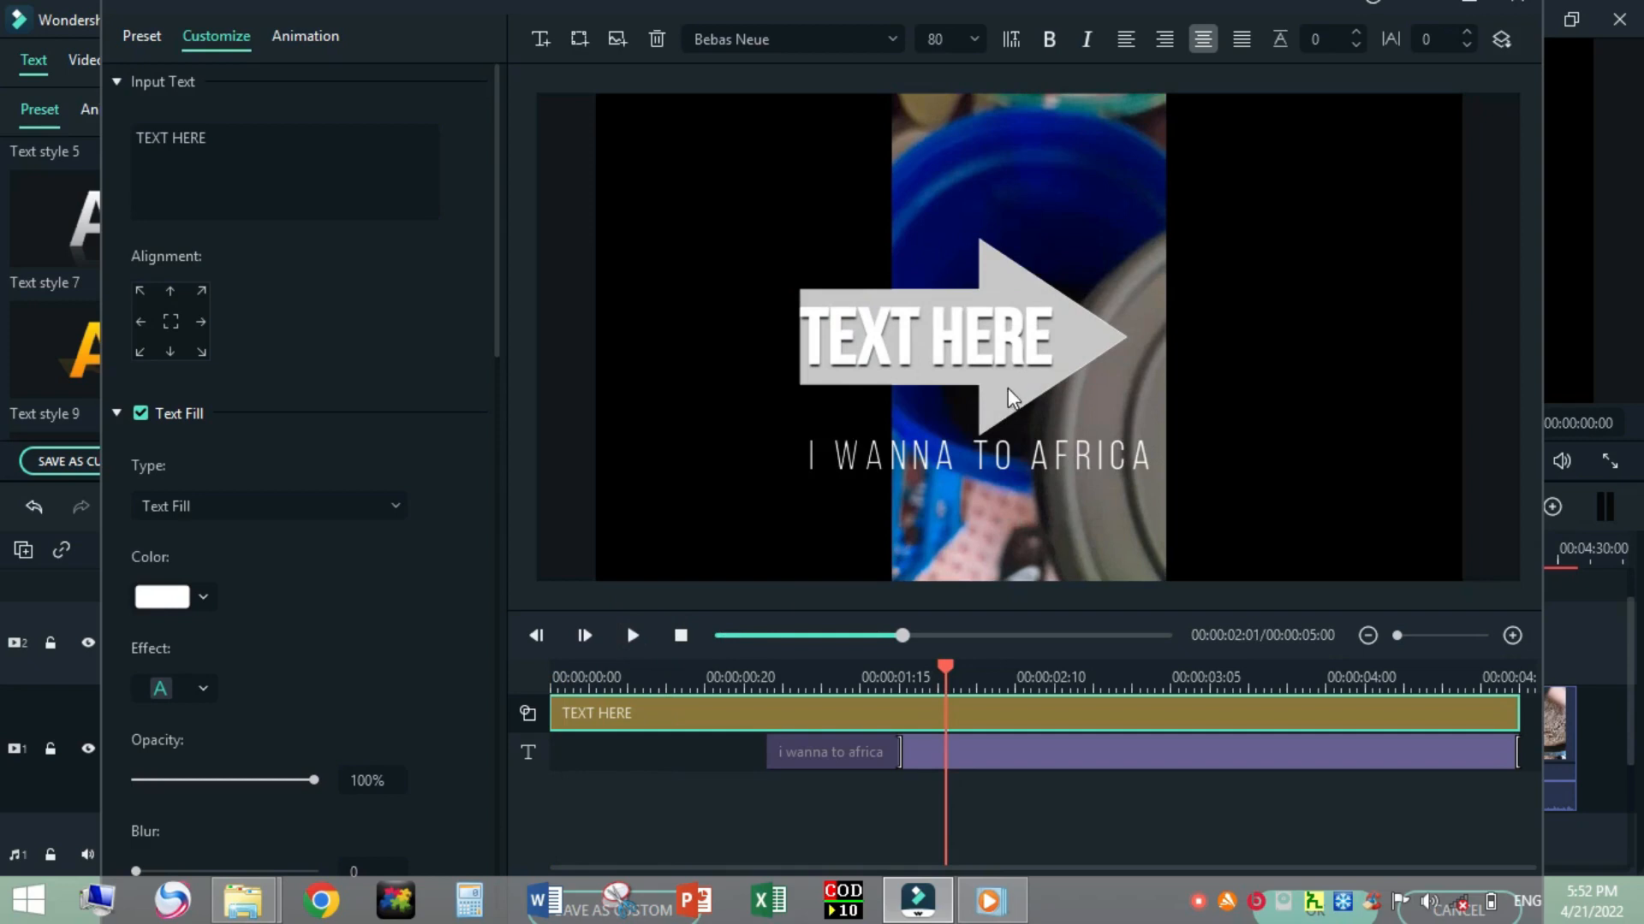
pyautogui.click(965, 336)
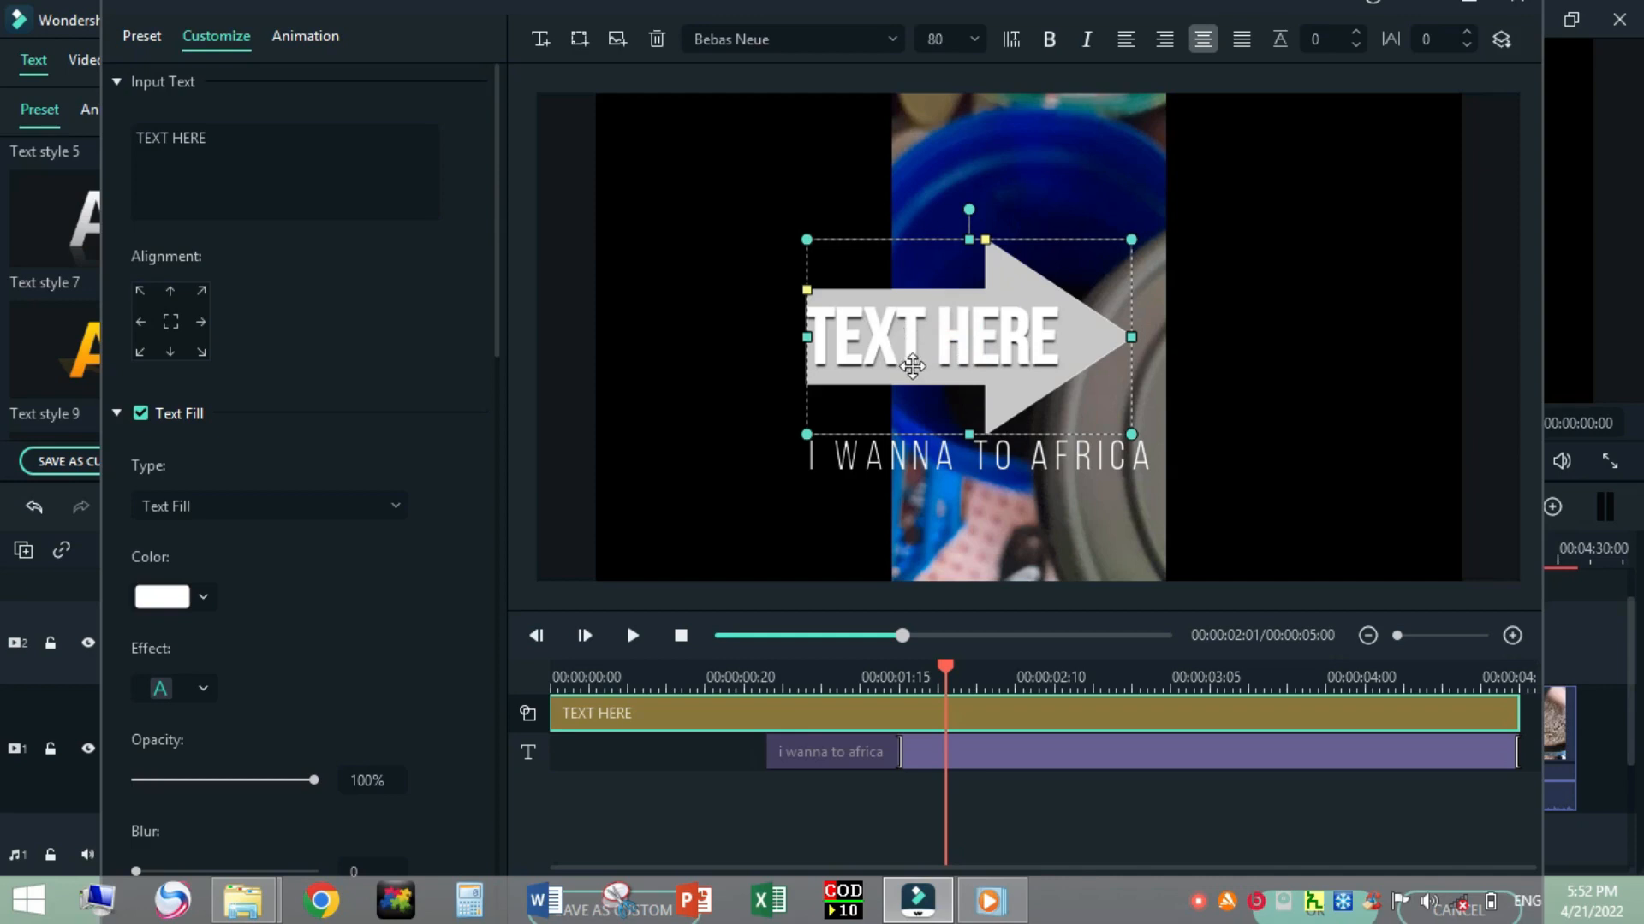
pyautogui.moveTo(962, 340)
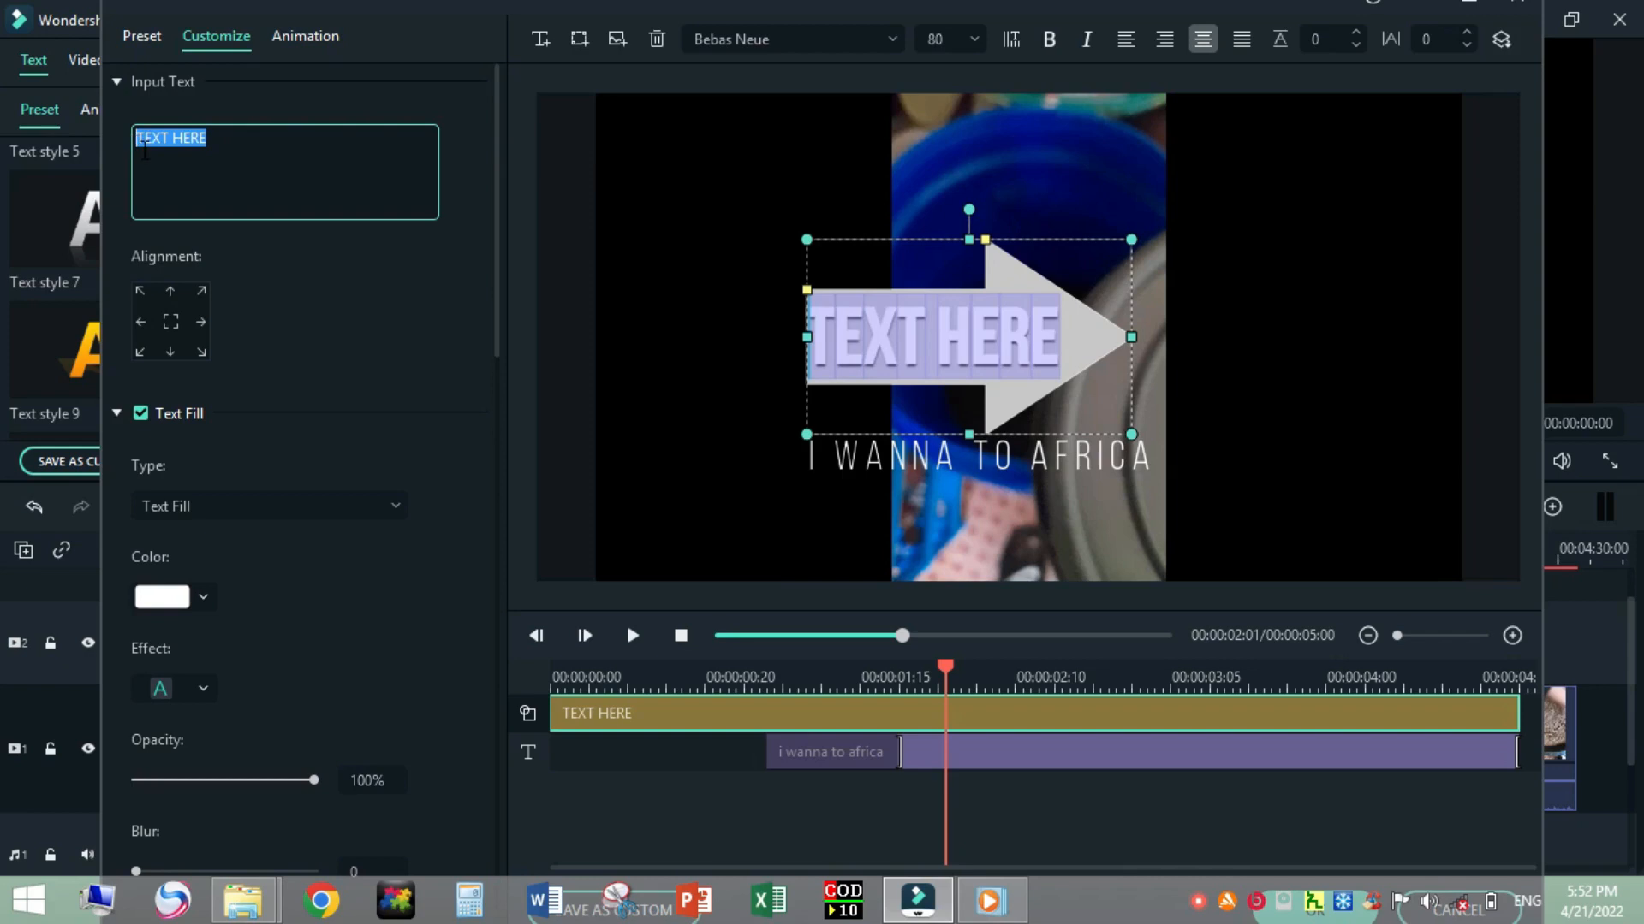
# Make the first arrow read CLICK and add a second arrow title.
pyautogui.write('click')
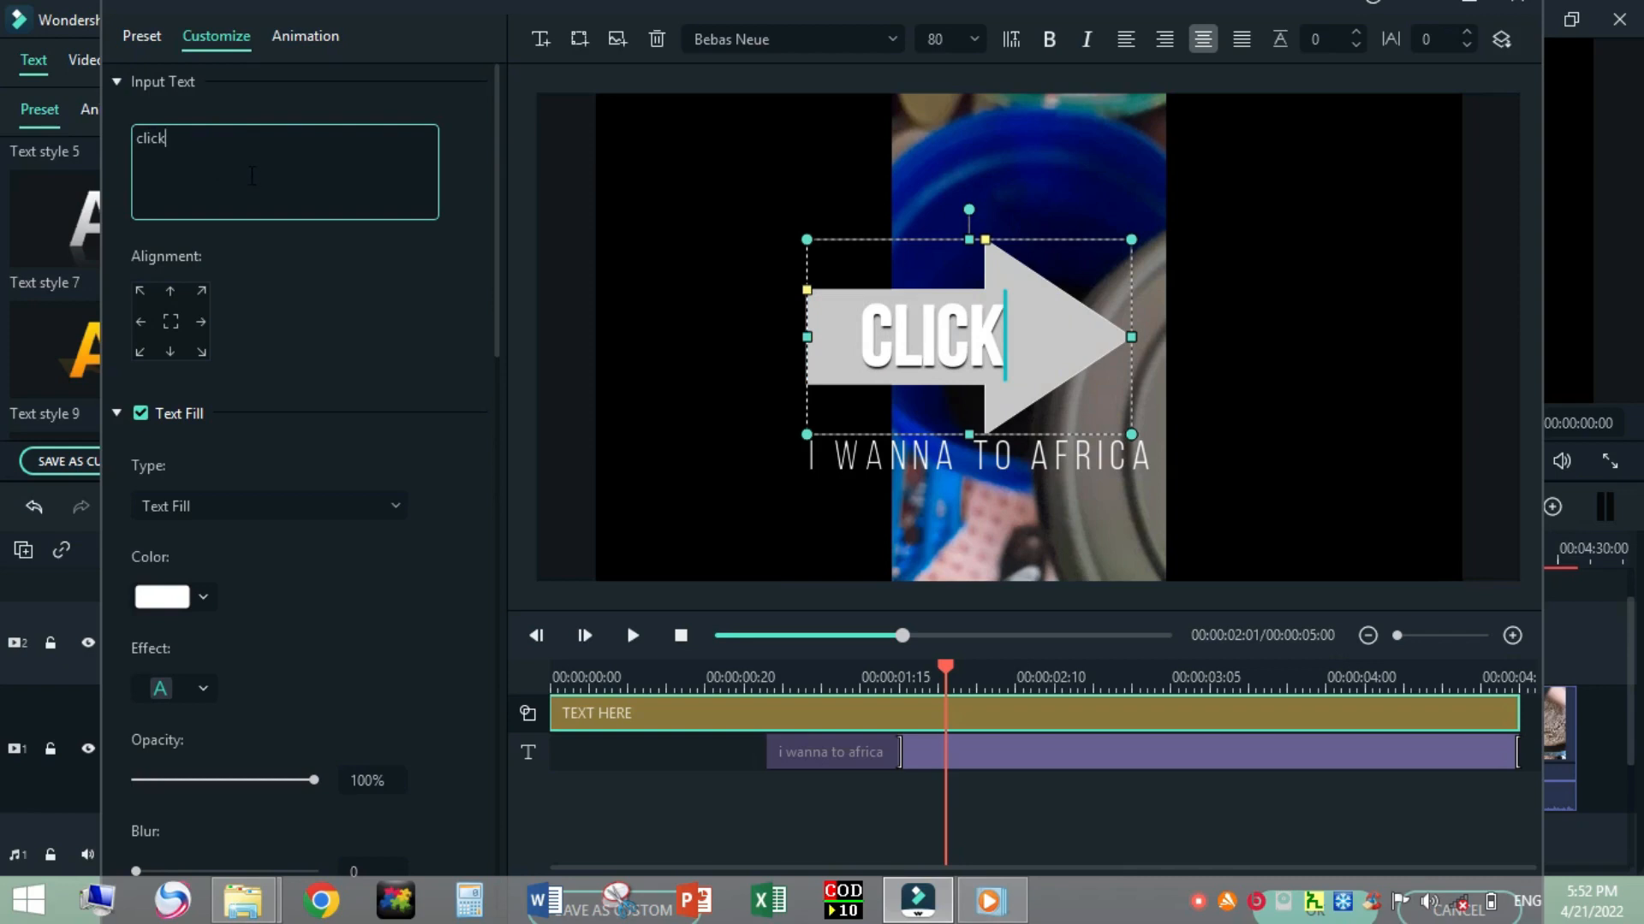
pyautogui.click(938, 330)
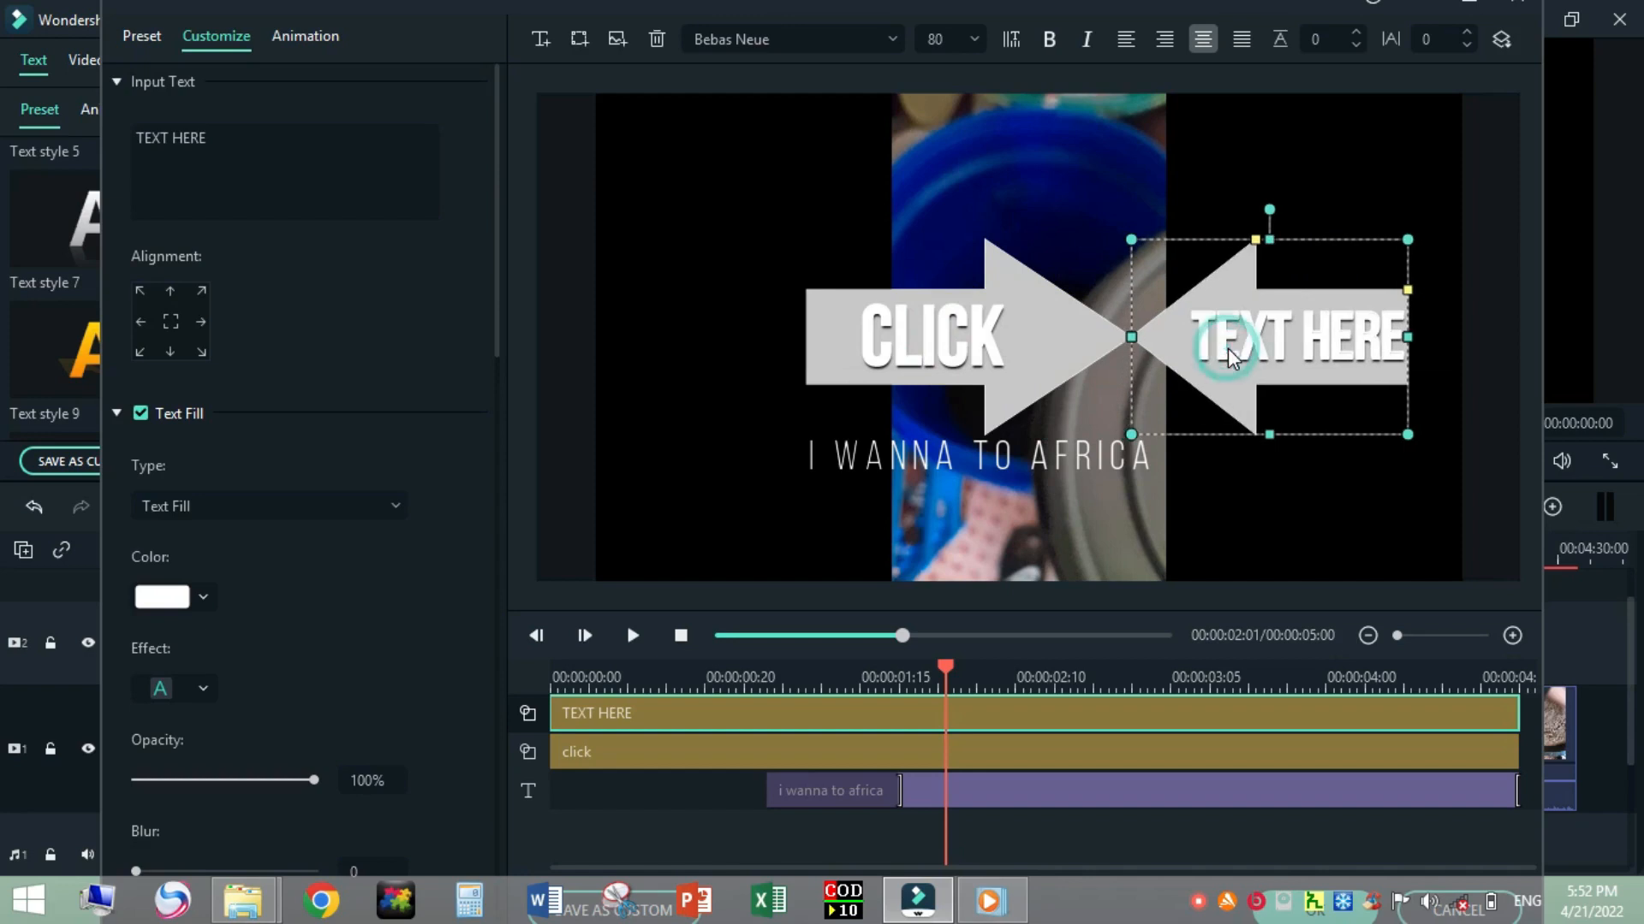
# Butt the left-pointing arrow against the first arrow's tip and delete the selected element.
pyautogui.moveTo(1227, 351); pyautogui.dragTo(1205, 356)
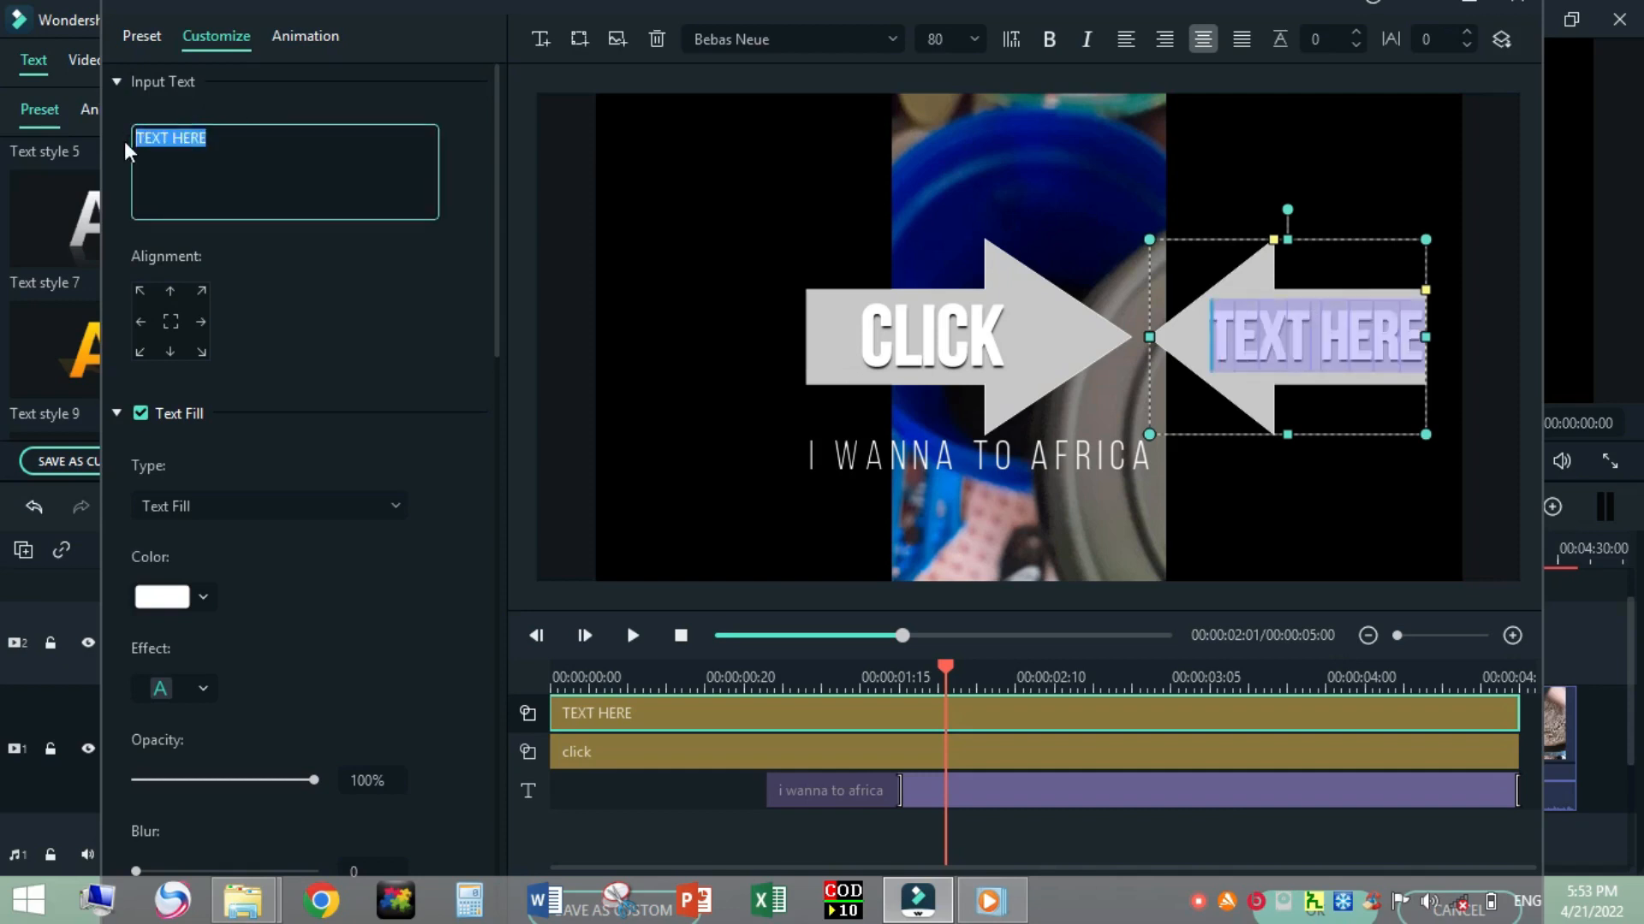
pyautogui.press('Delete')
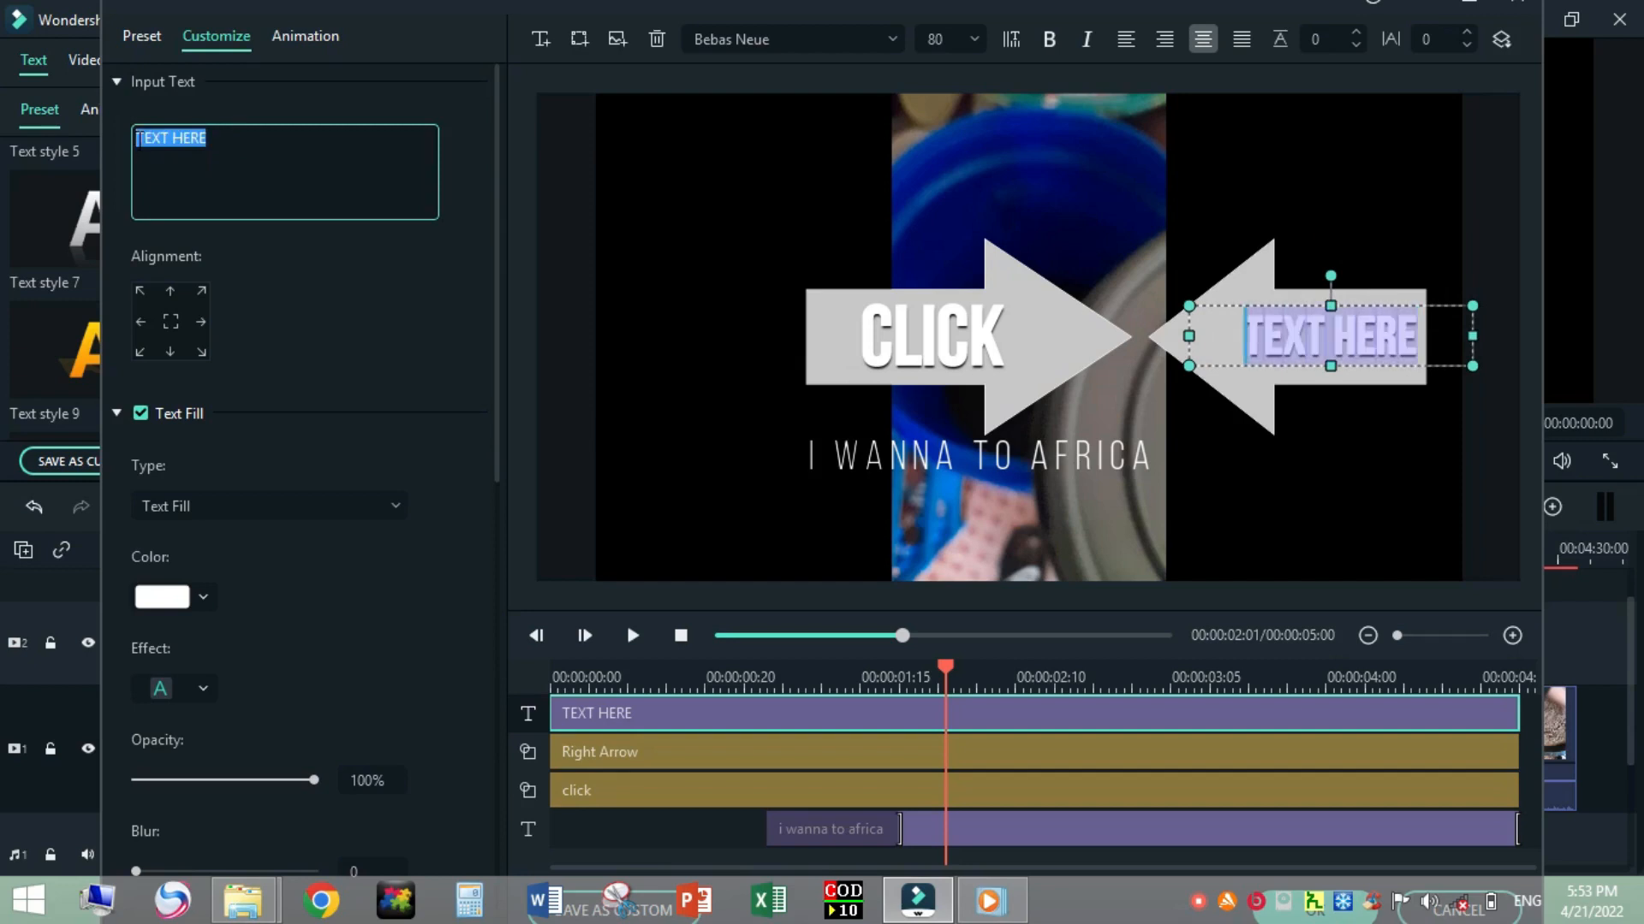
# Change the left-pointing arrow's text to CLICK and scroll the Customize panel.
pyautogui.write('click')
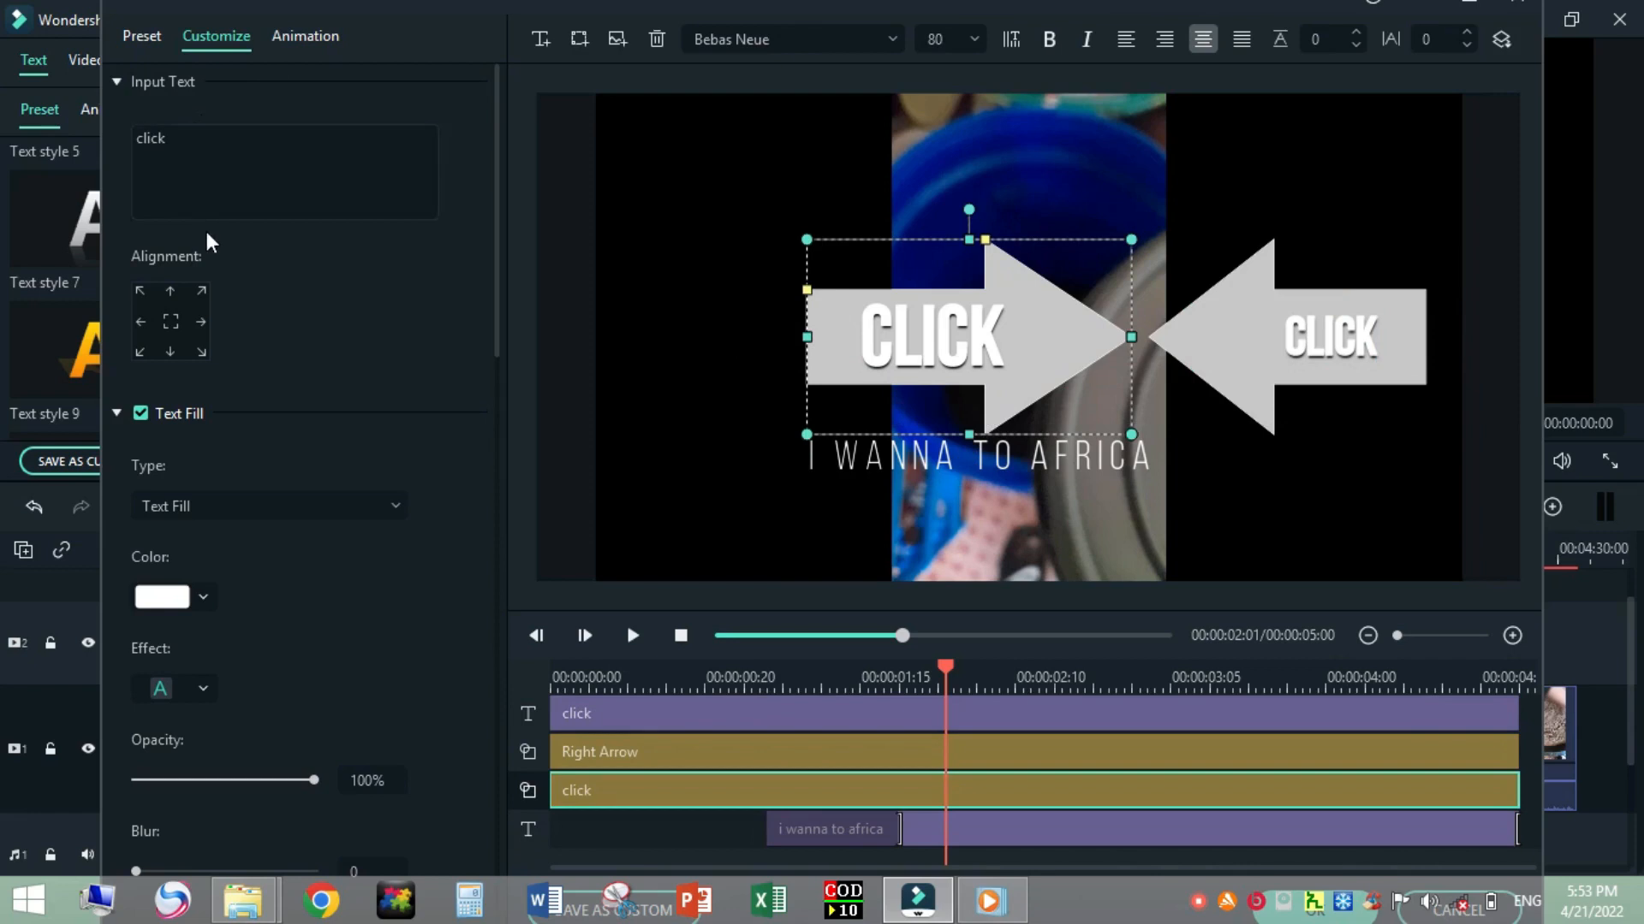
pyautogui.moveTo(177, 462)
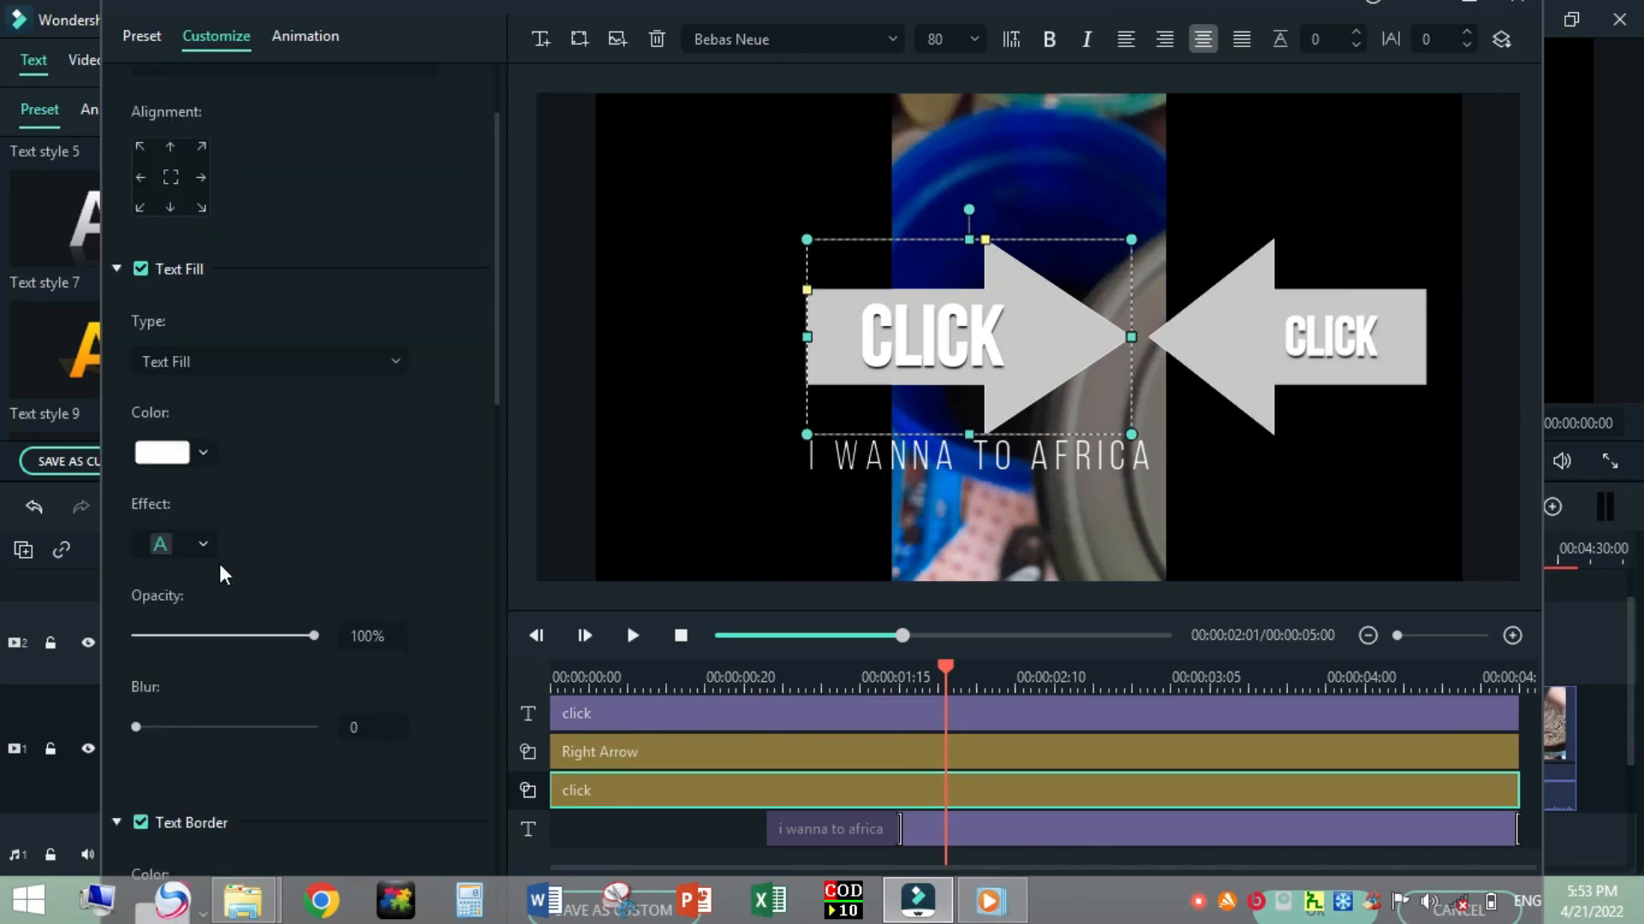
pyautogui.moveTo(272, 716)
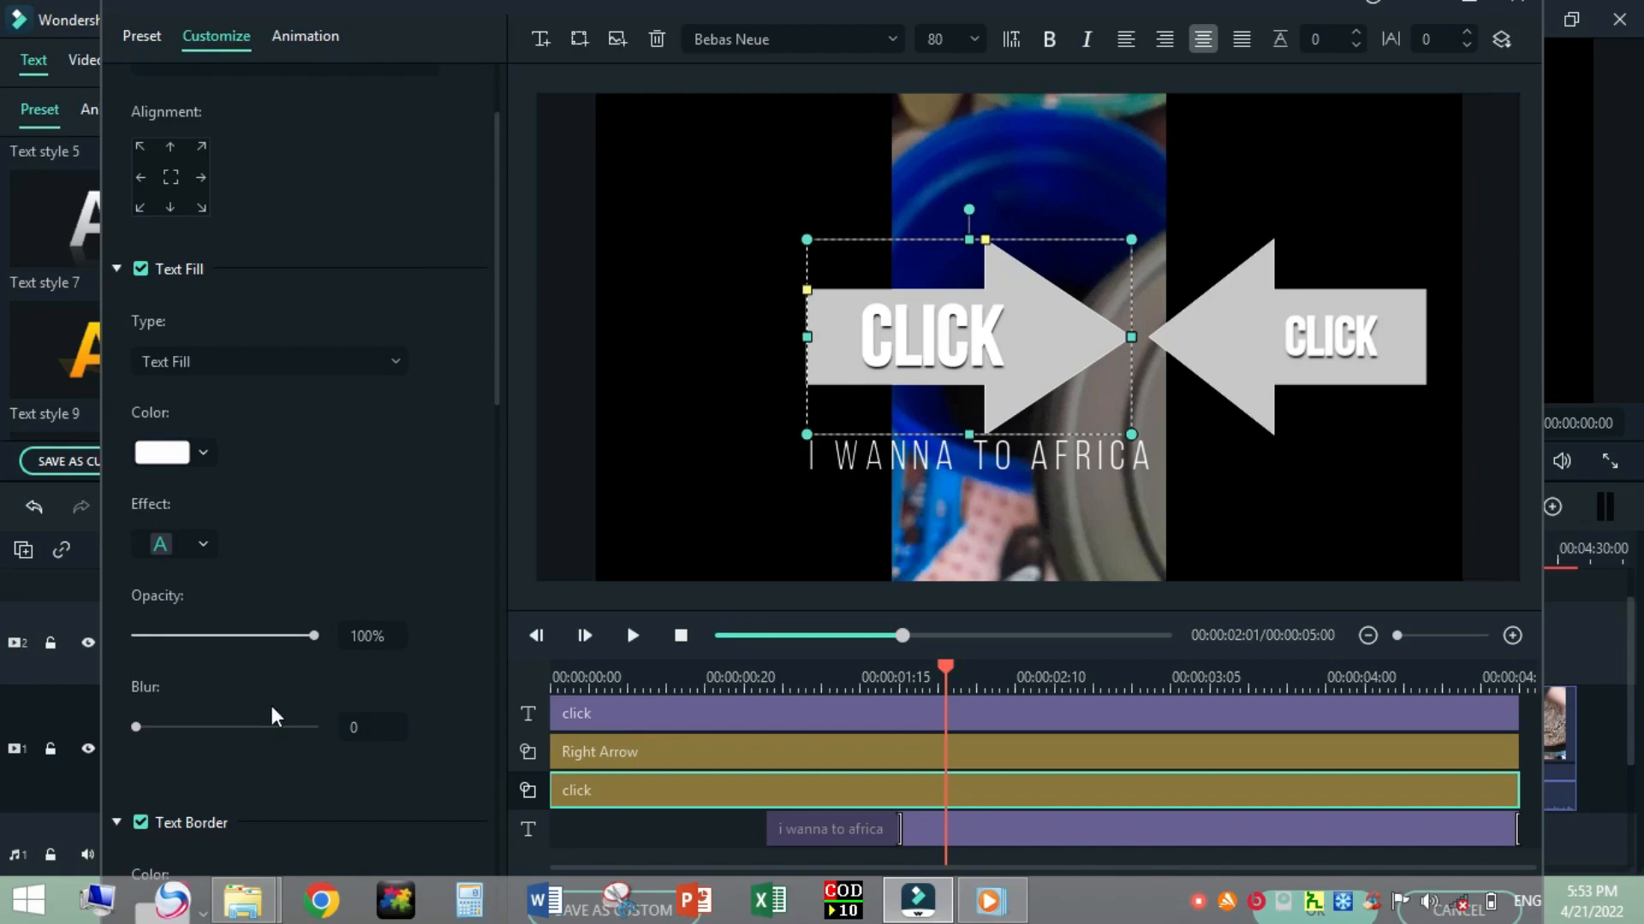
pyautogui.scroll(-3)
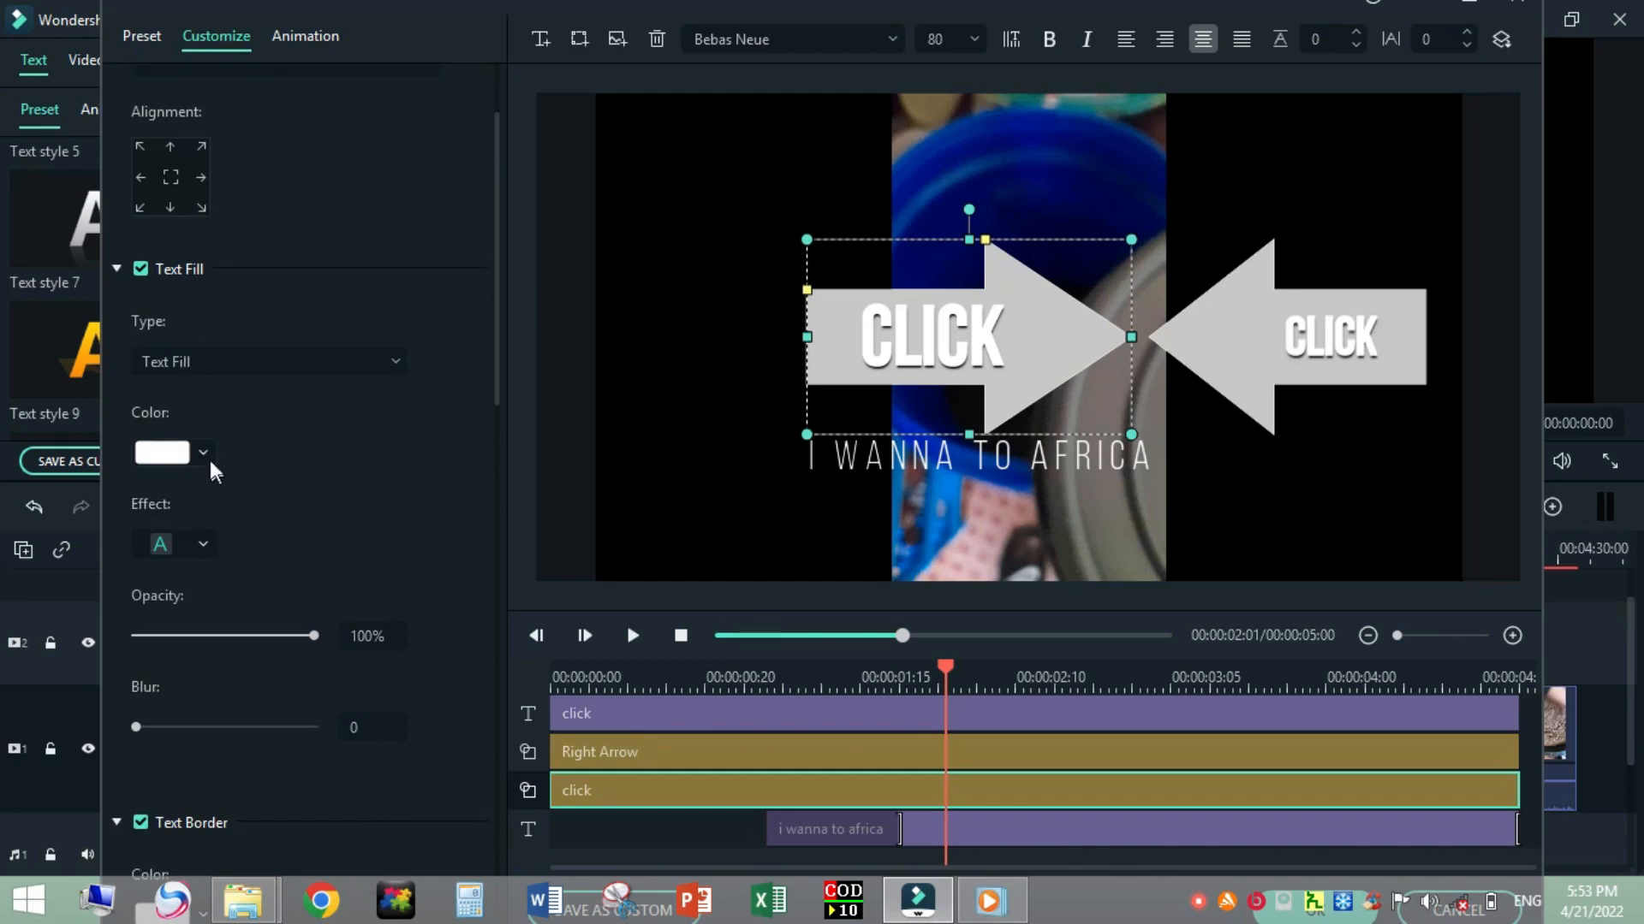
# Set the first CLICK text fill to pink, opacity 28%, blur 13.
pyautogui.click(202, 452)
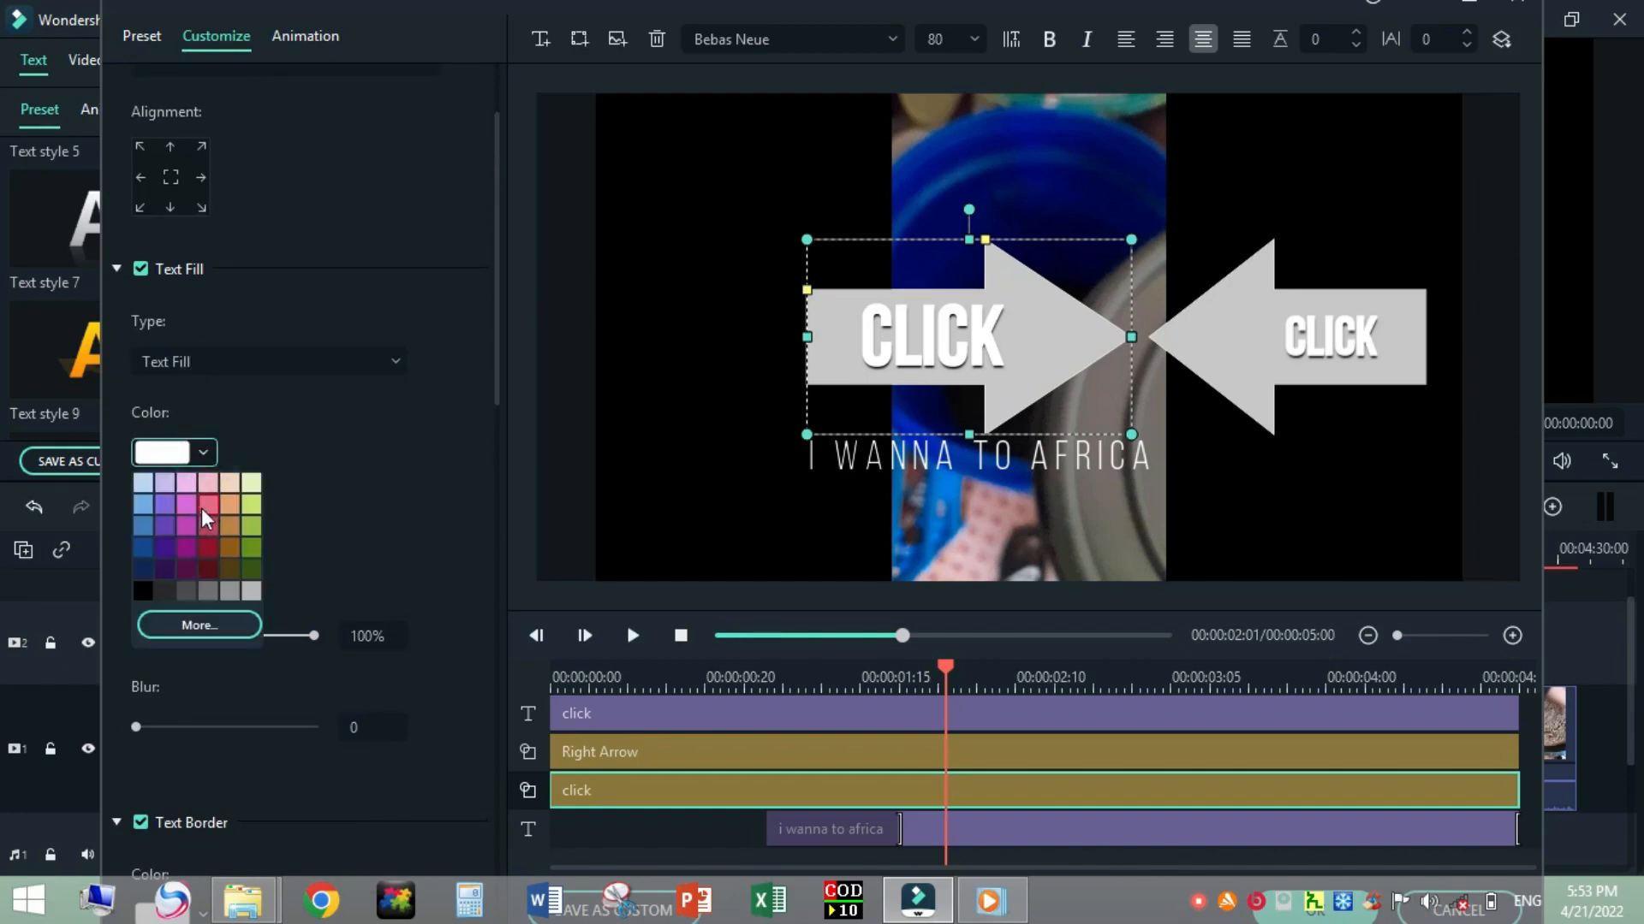
pyautogui.click(184, 514)
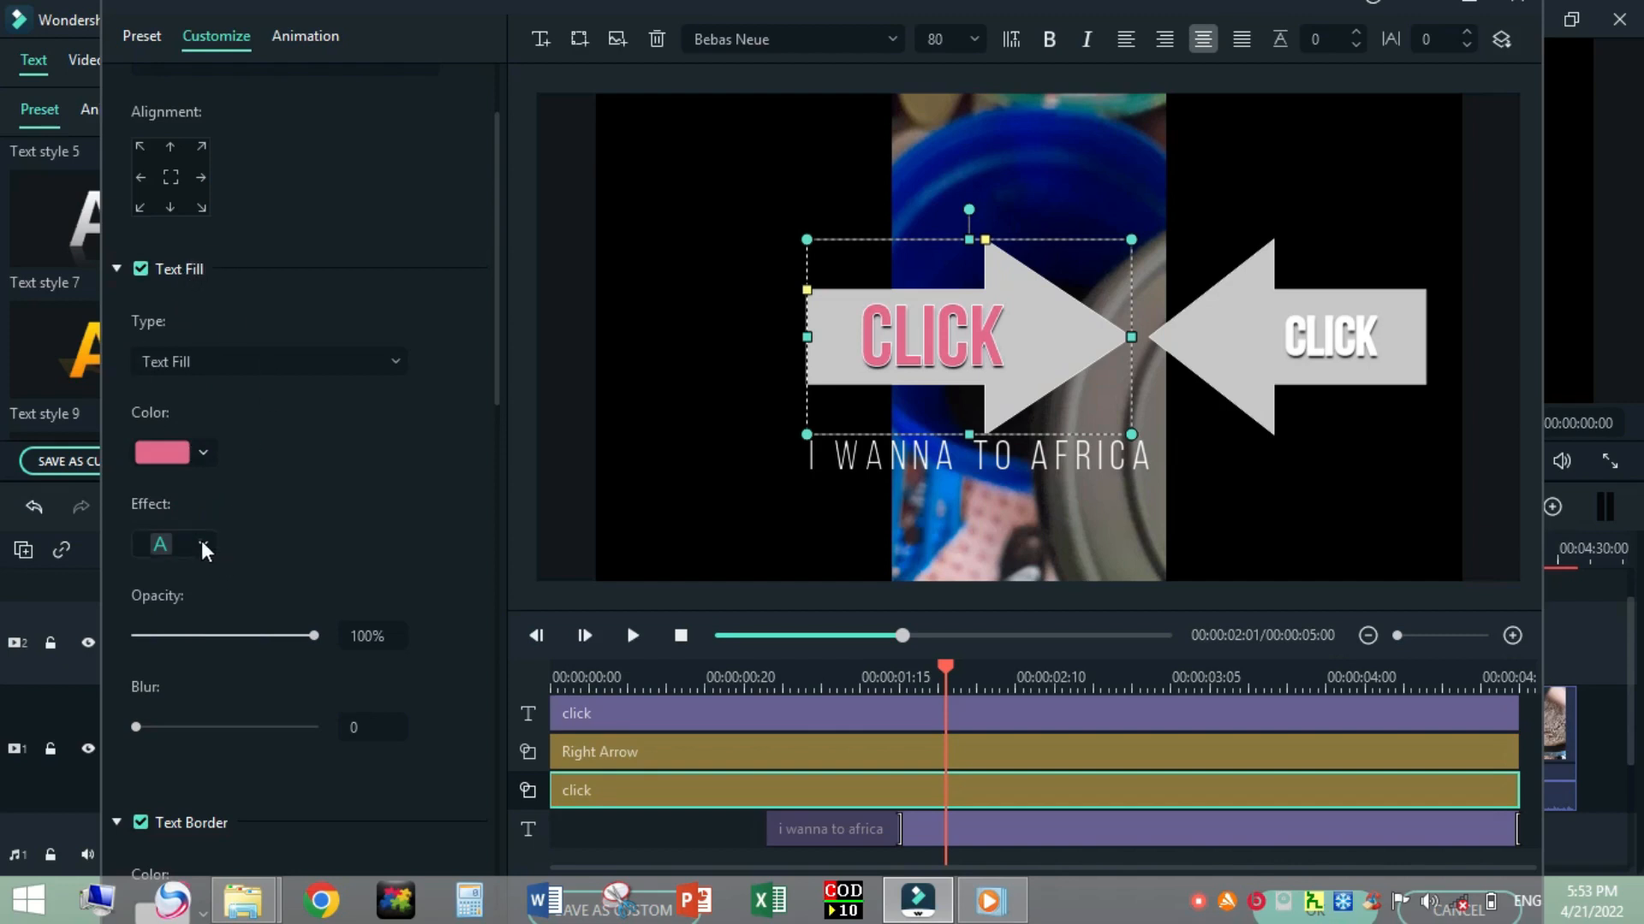
pyautogui.moveTo(135, 727); pyautogui.dragTo(199, 726)
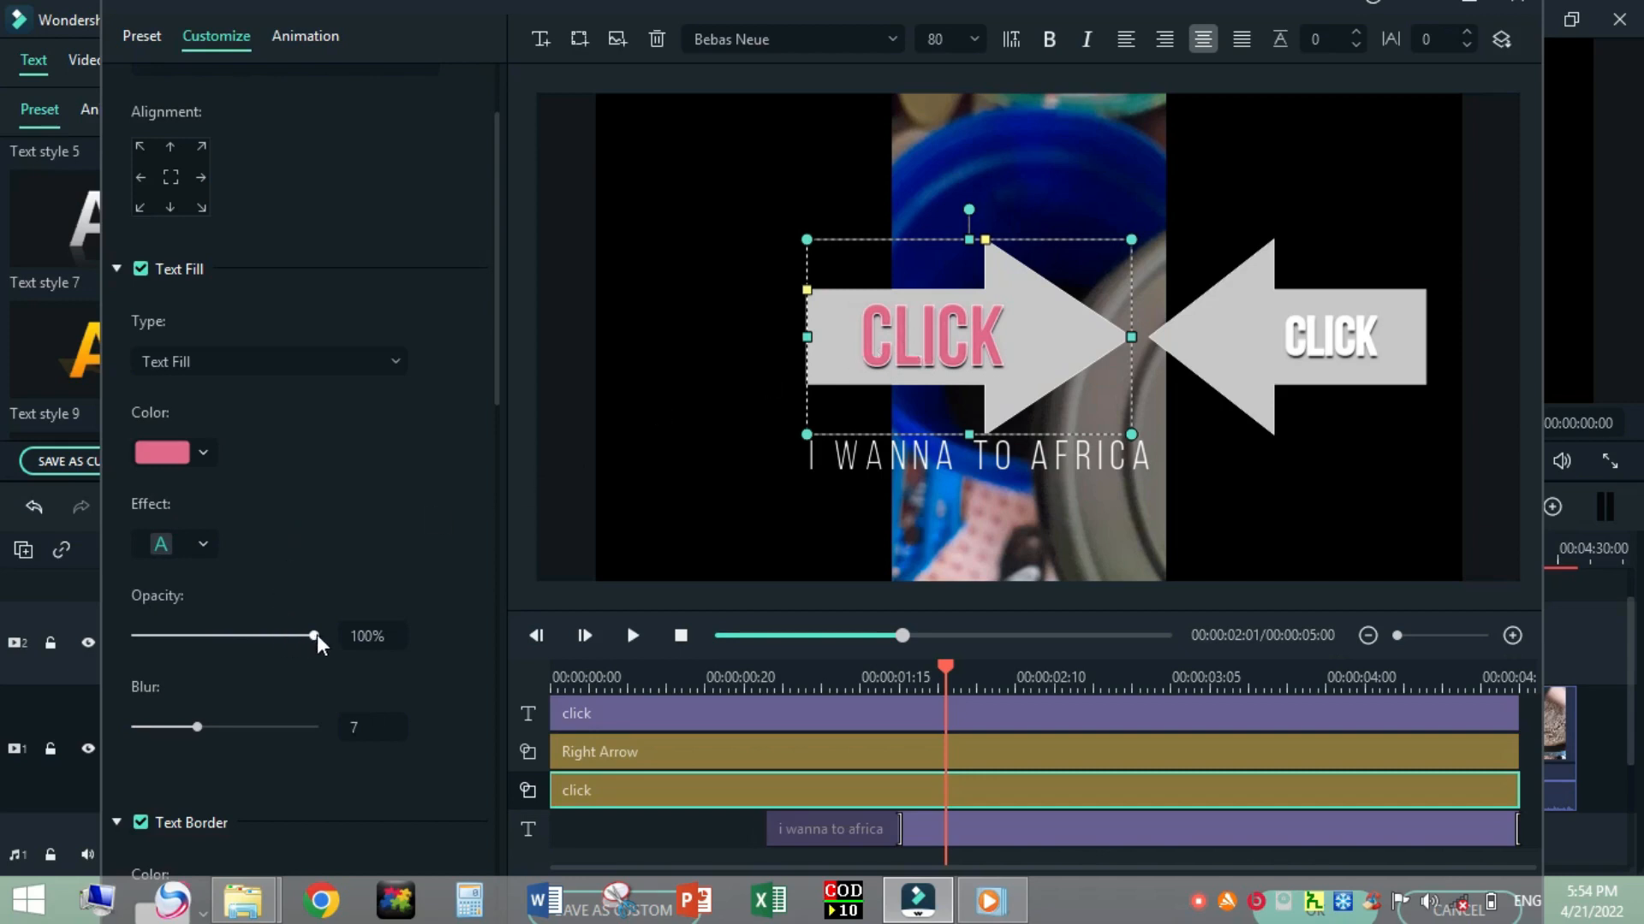
pyautogui.moveTo(312, 636); pyautogui.dragTo(136, 636)
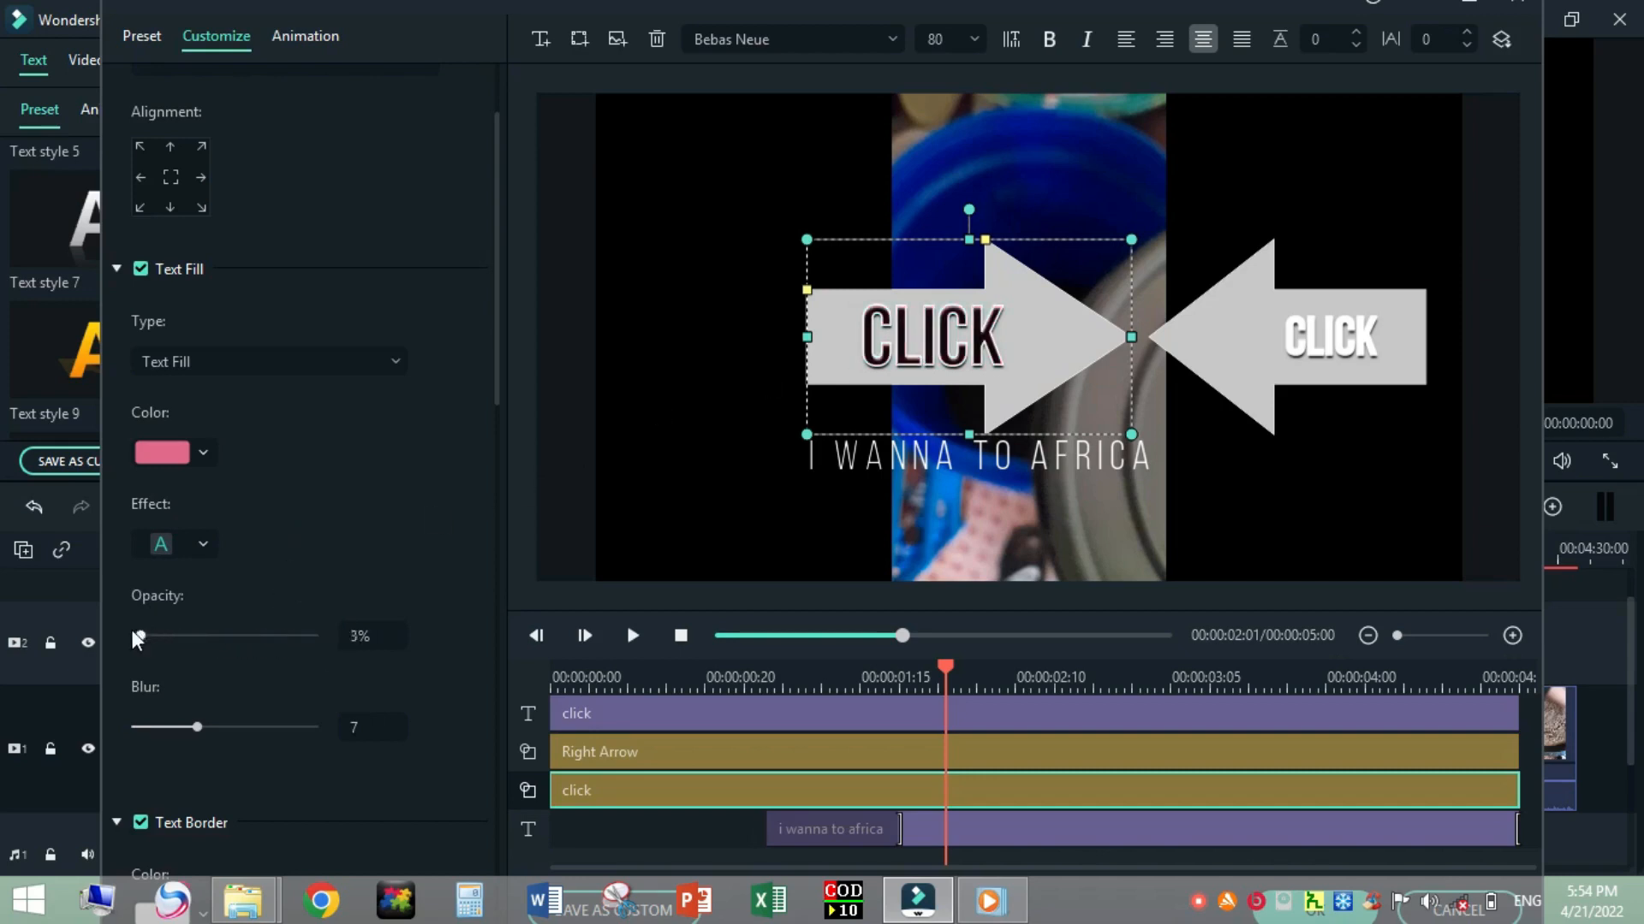
pyautogui.moveTo(136, 636); pyautogui.dragTo(312, 636)
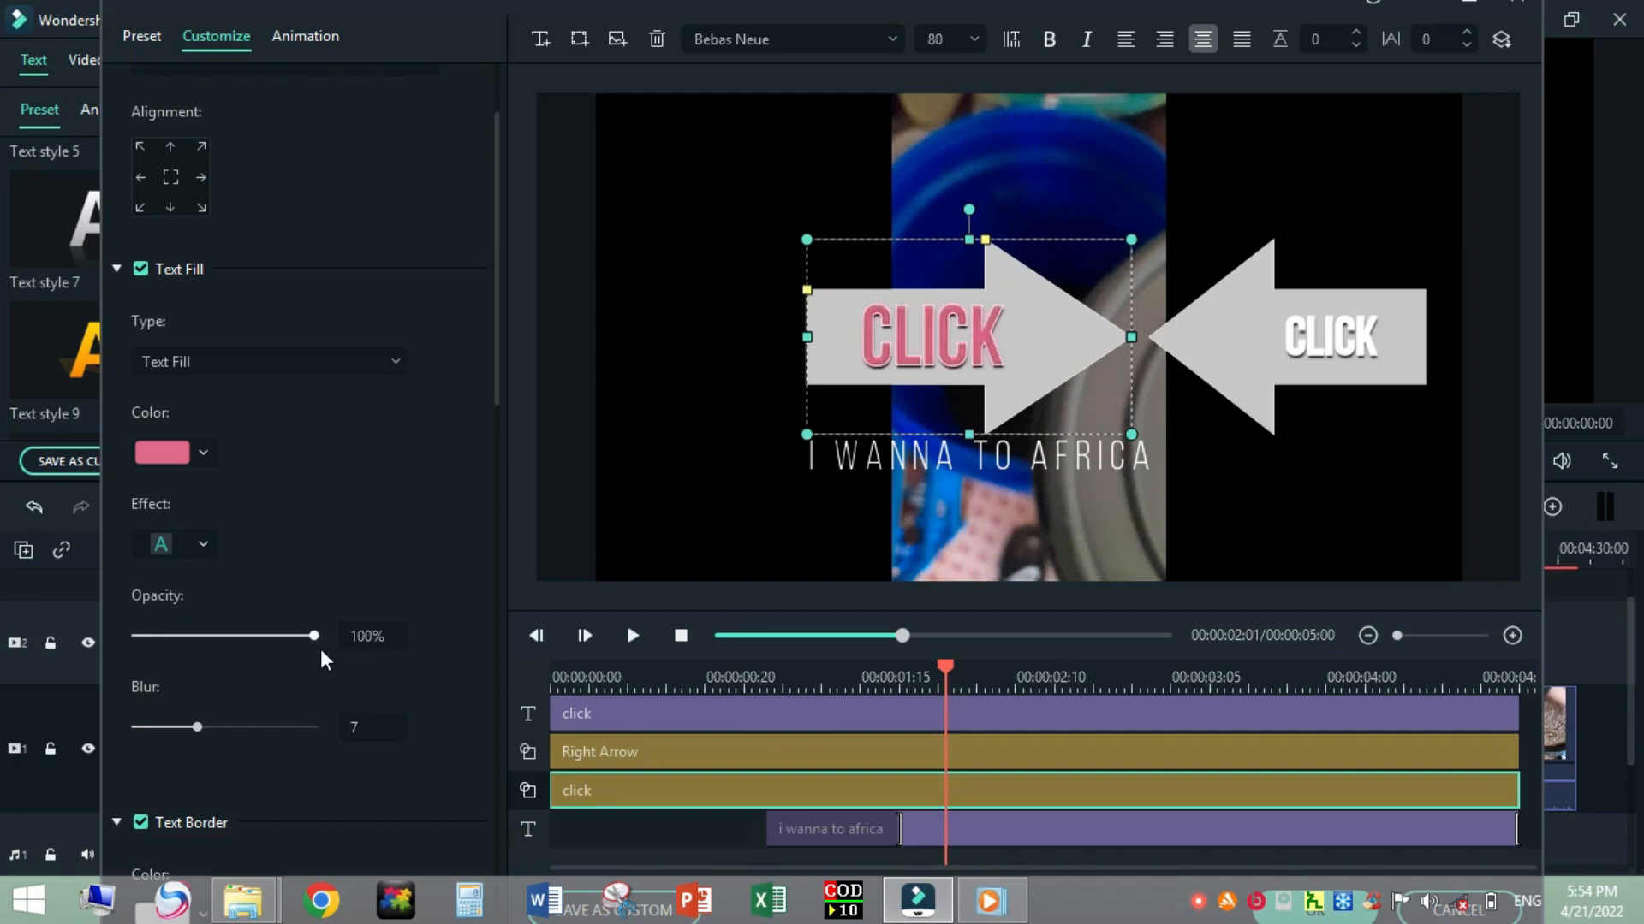
pyautogui.moveTo(313, 635); pyautogui.dragTo(209, 636)
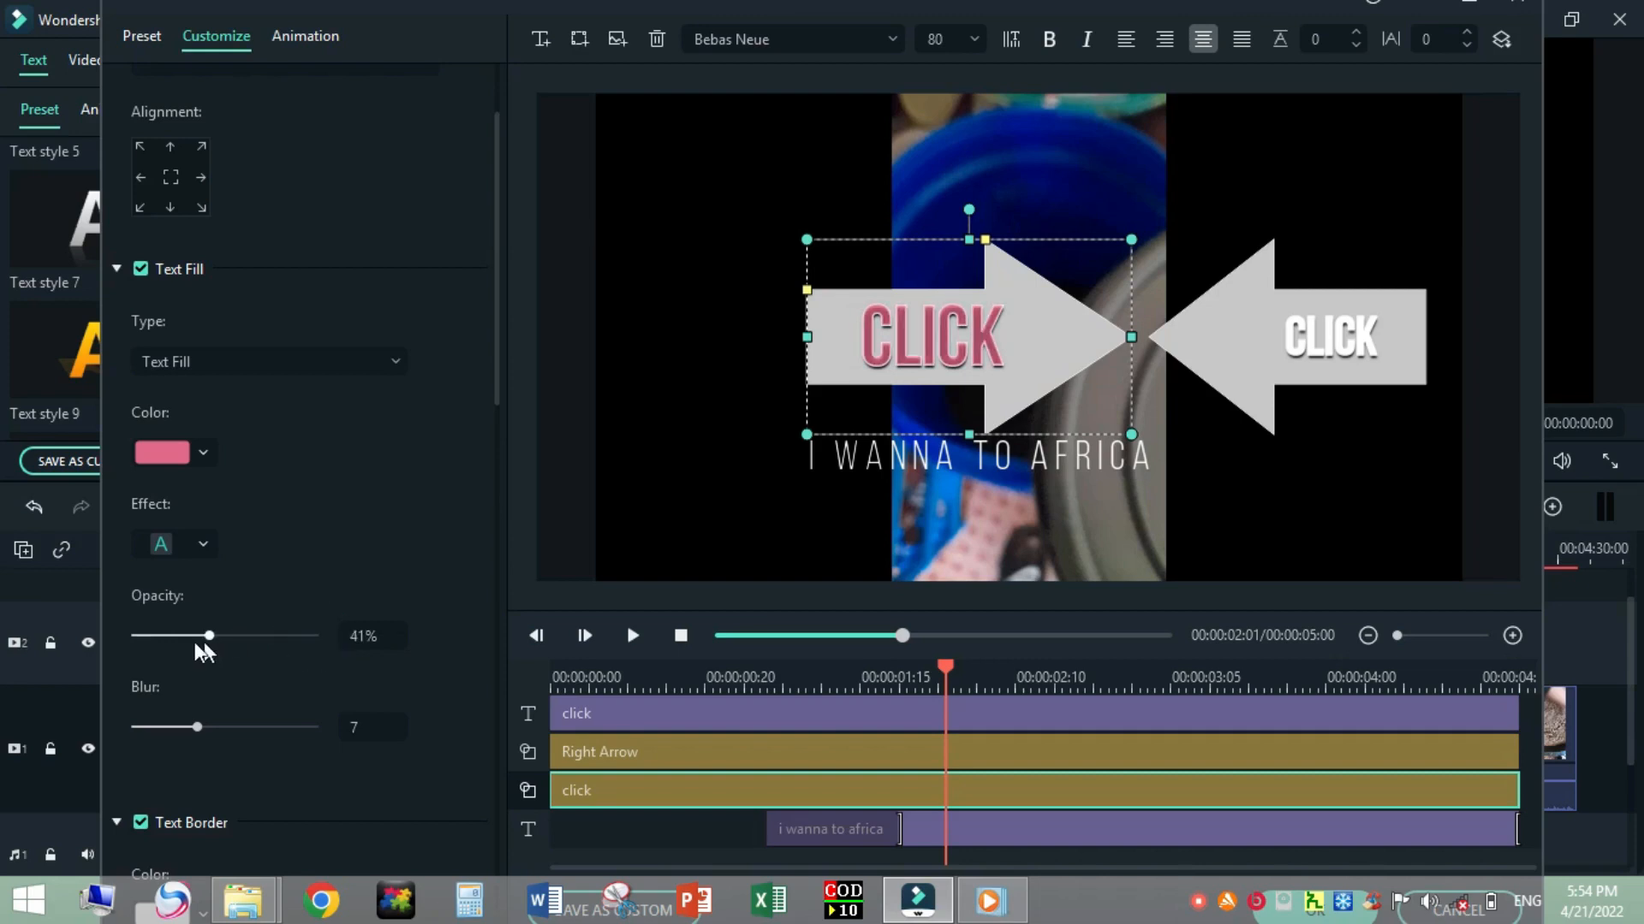
pyautogui.moveTo(207, 635); pyautogui.dragTo(187, 636)
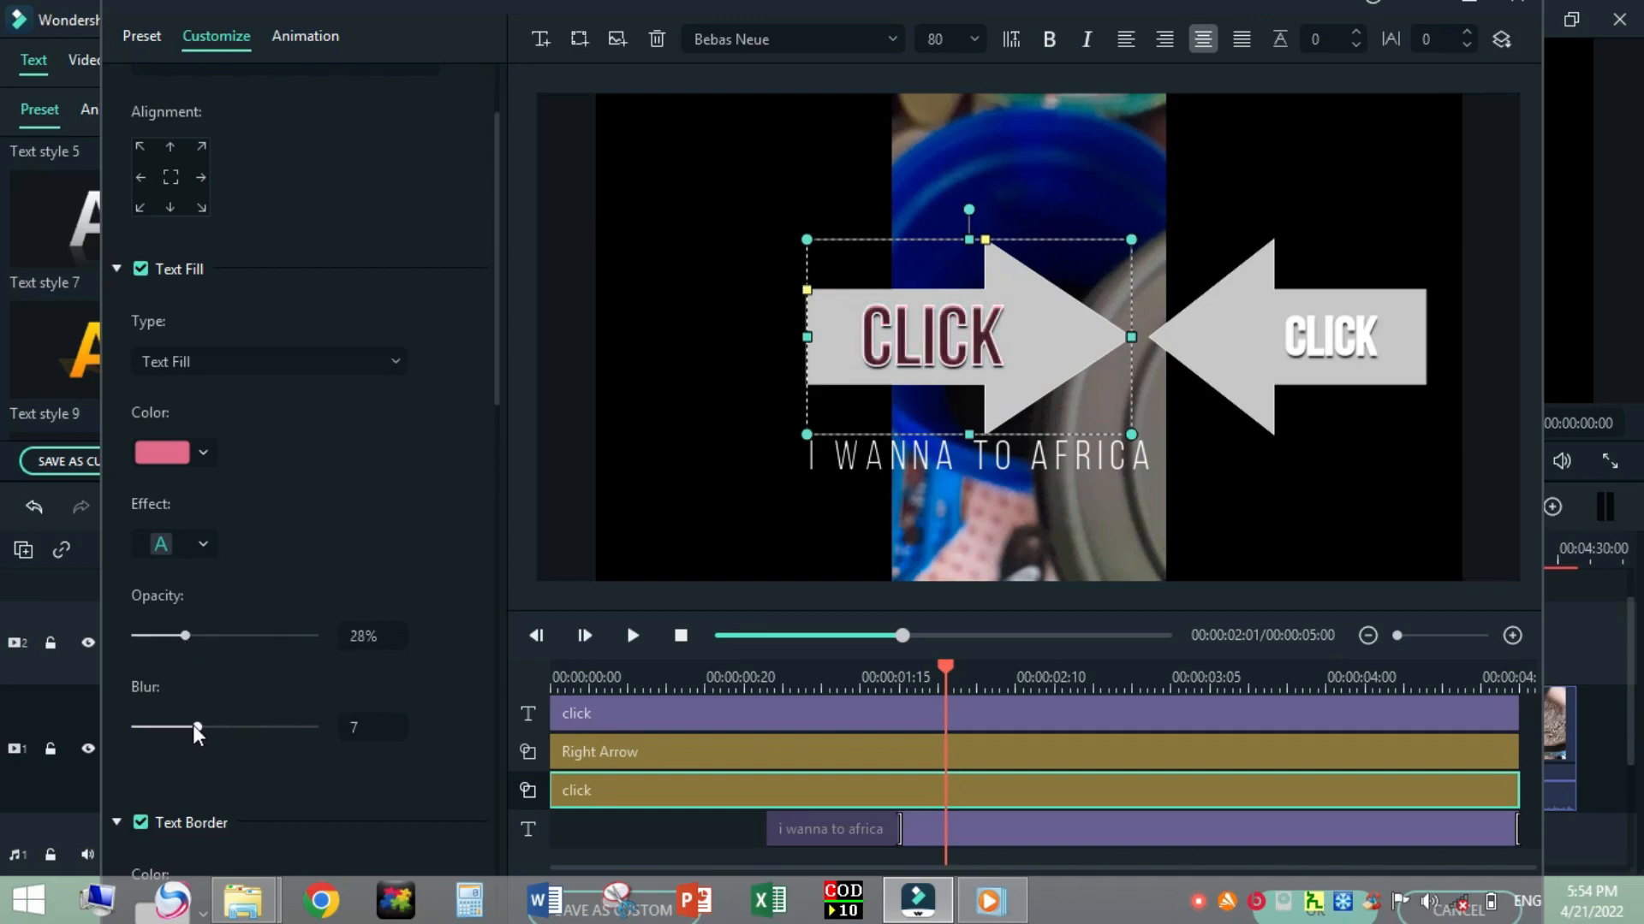
pyautogui.moveTo(195, 727); pyautogui.dragTo(313, 727)
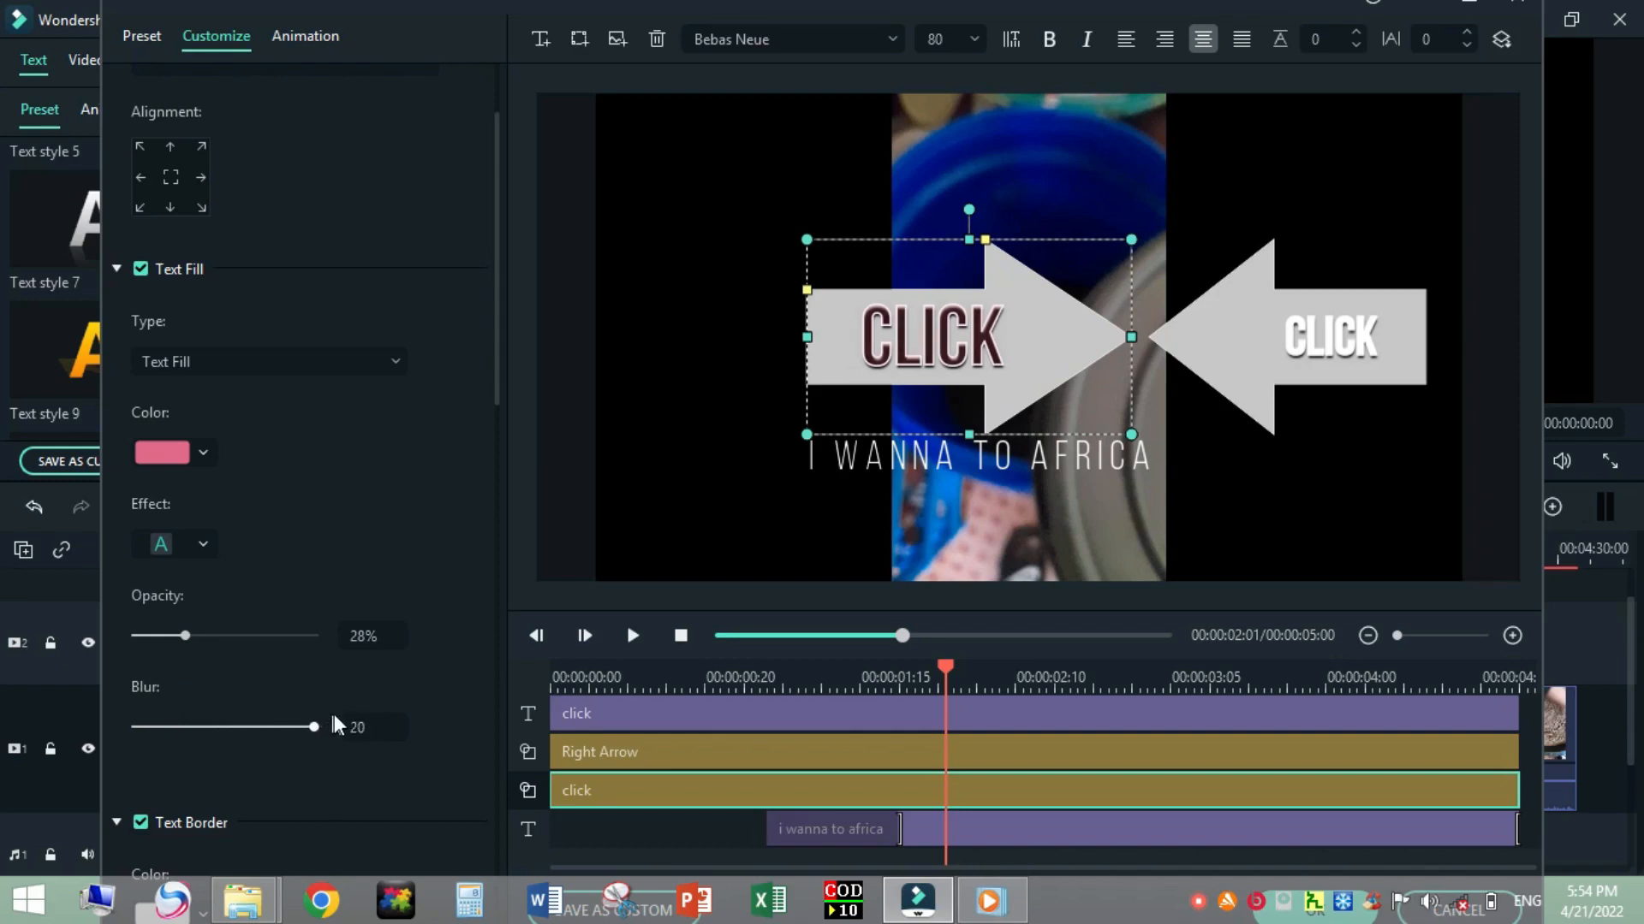
pyautogui.moveTo(314, 727); pyautogui.dragTo(304, 726)
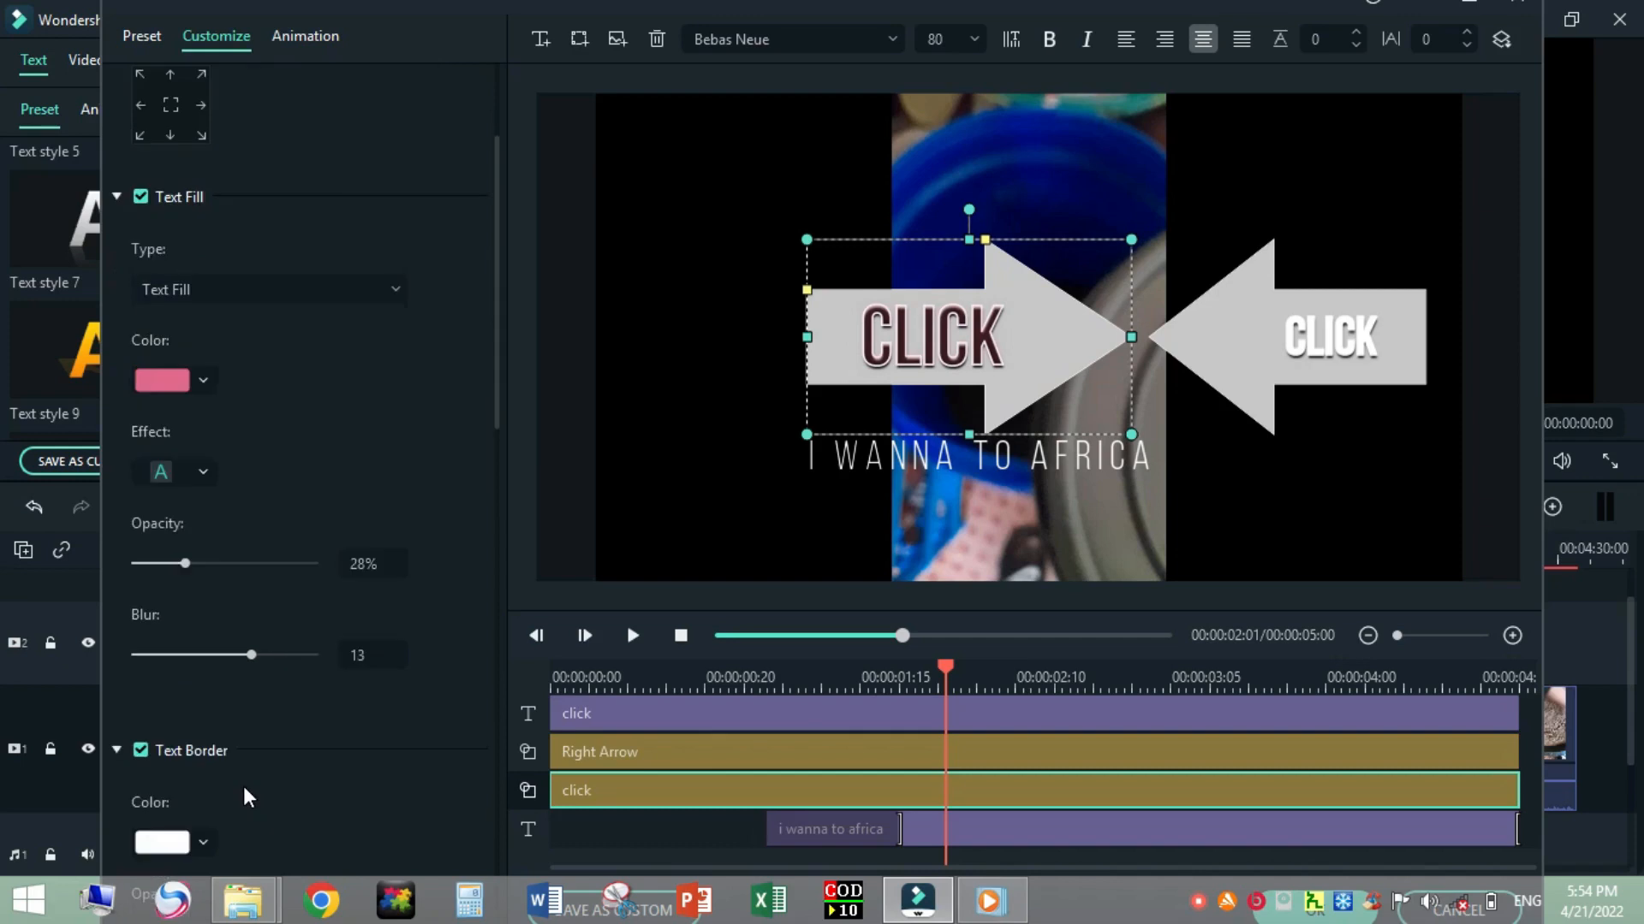
pyautogui.scroll(-3)
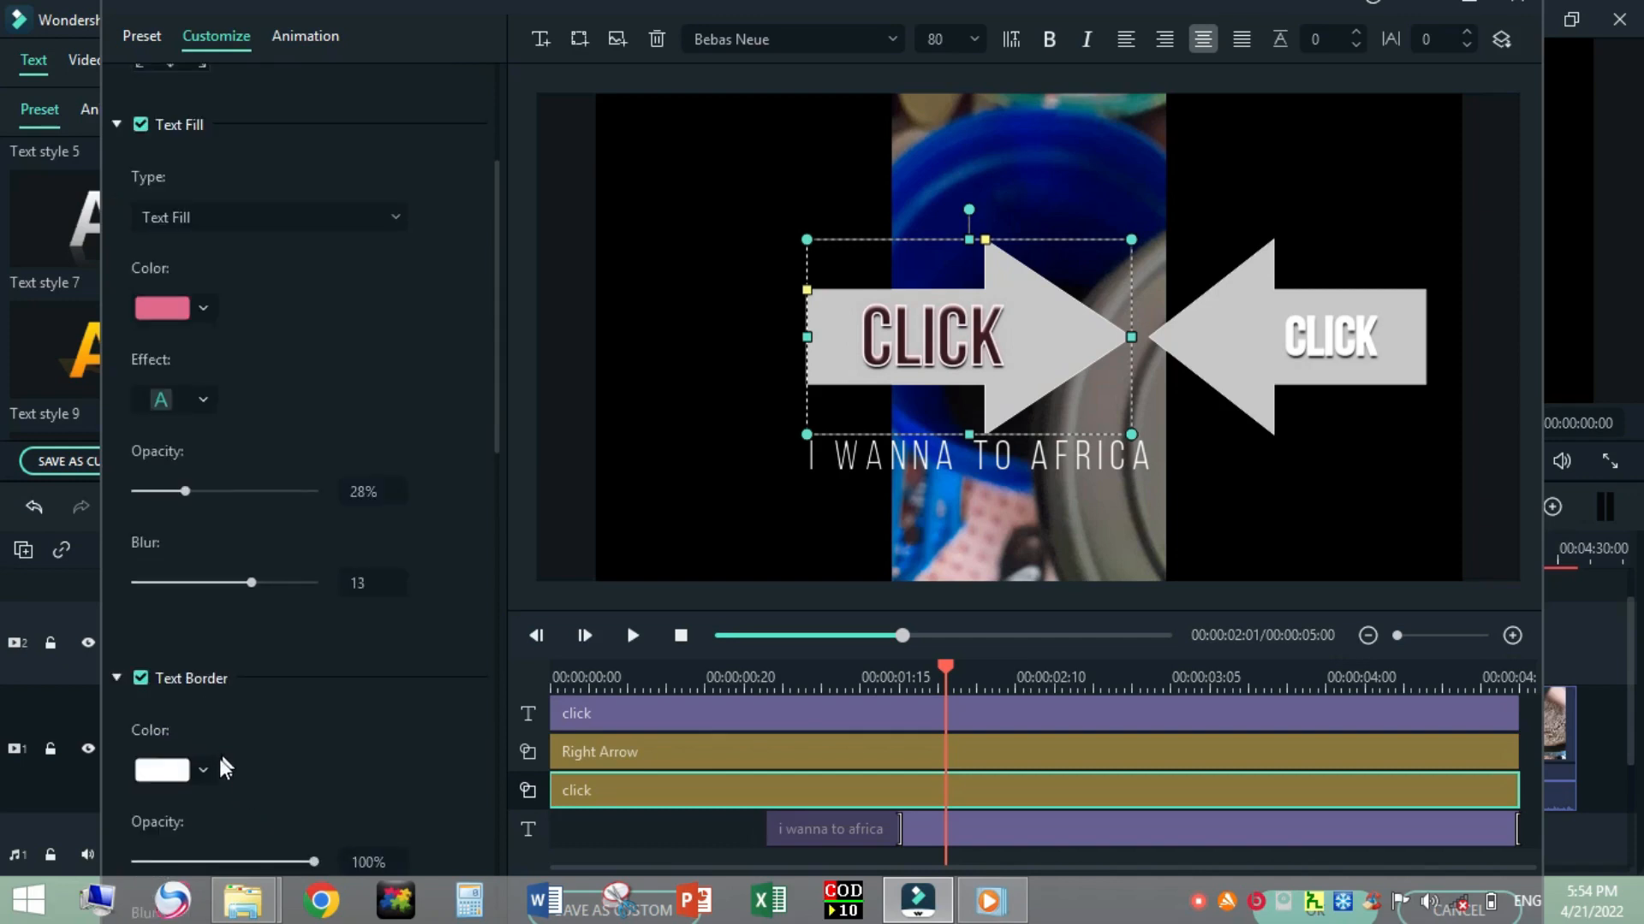
pyautogui.click(163, 770)
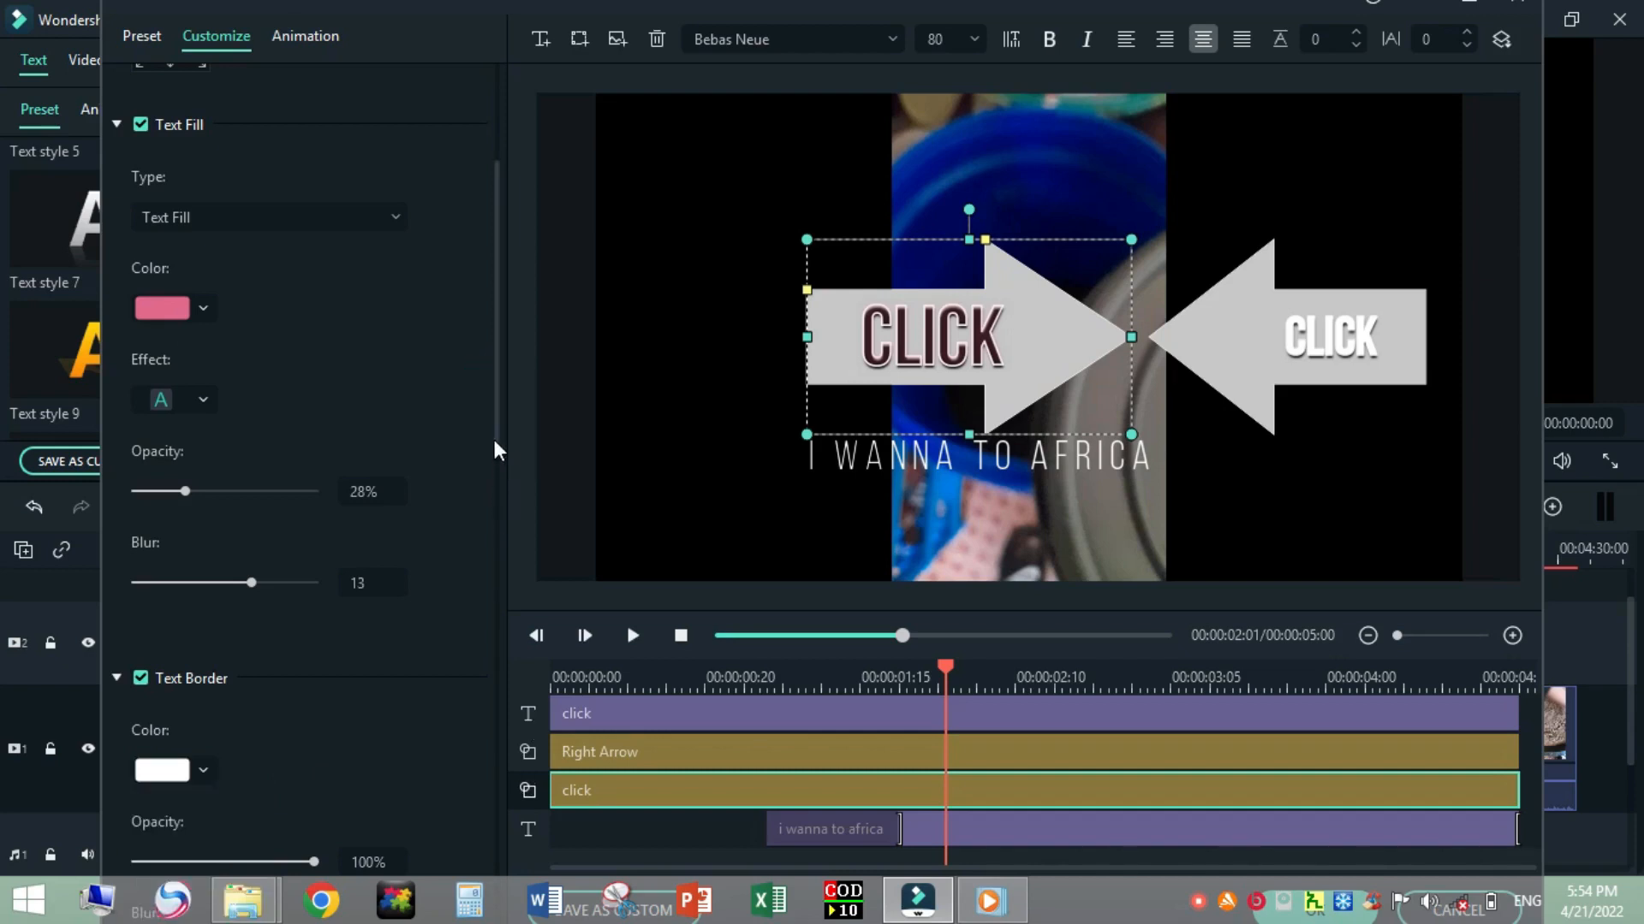
pyautogui.scroll(-3)
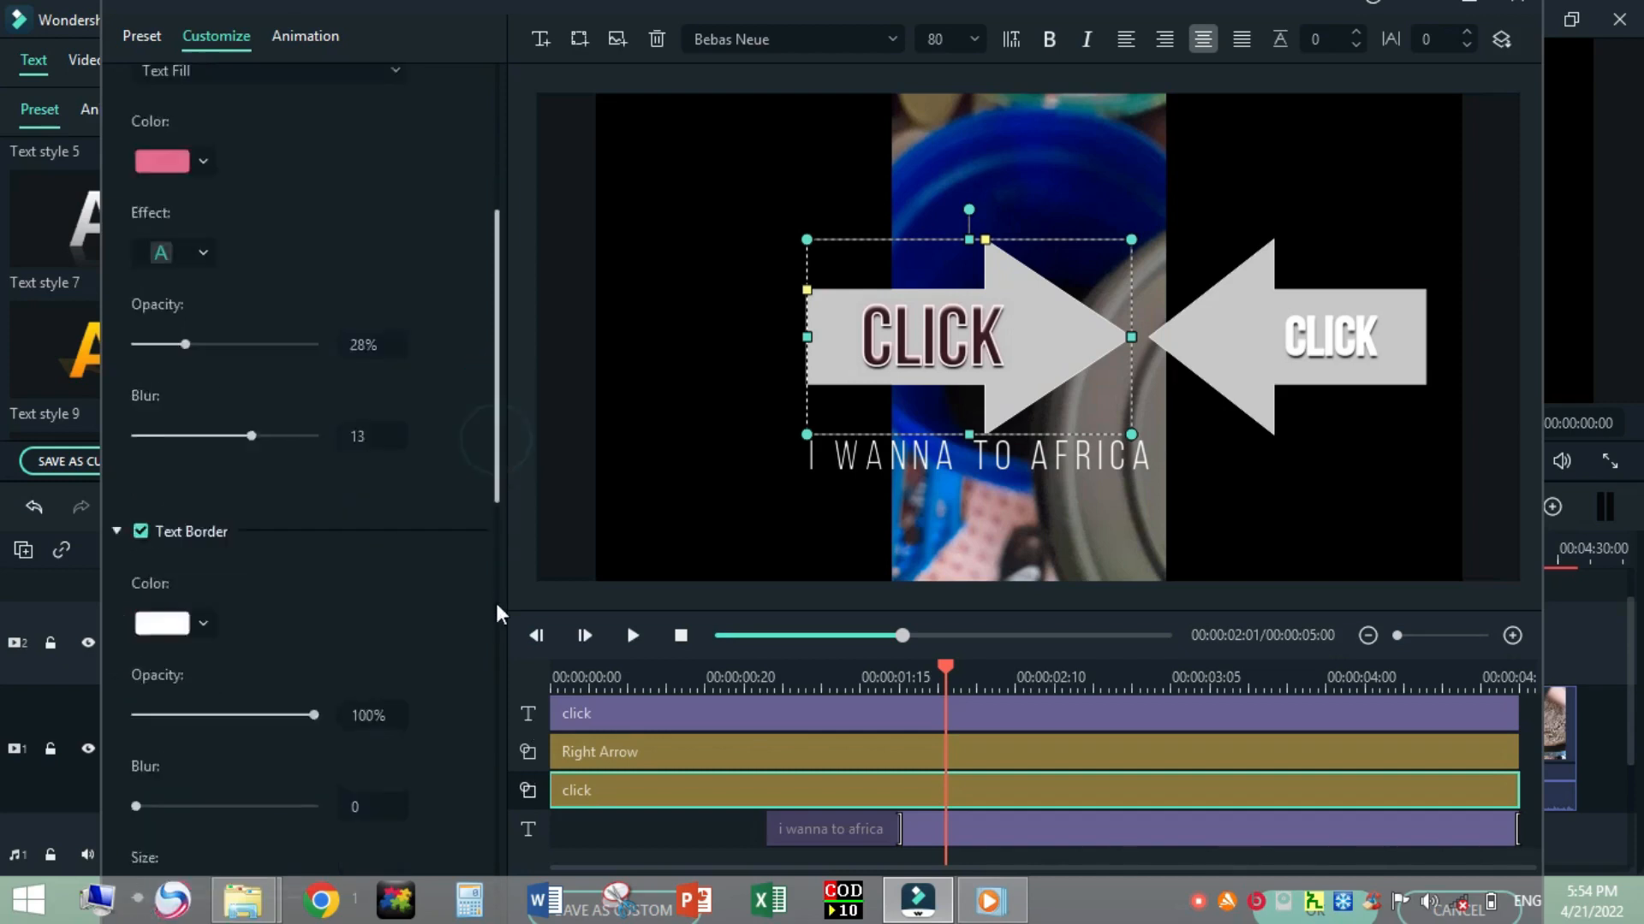
pyautogui.scroll(-3)
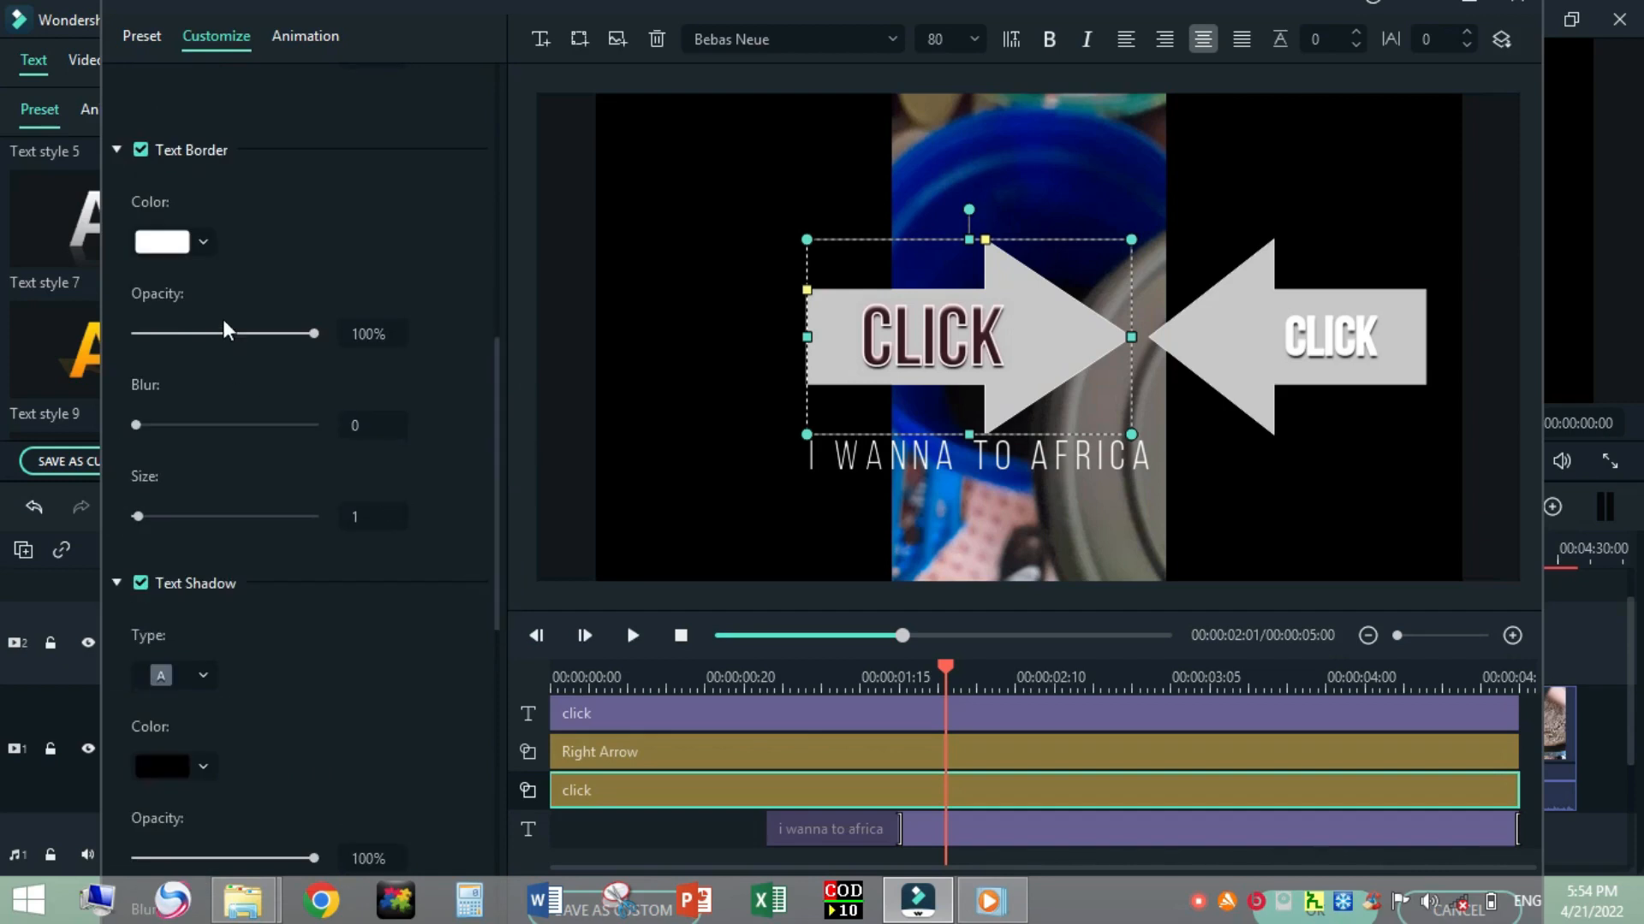
pyautogui.click(140, 150)
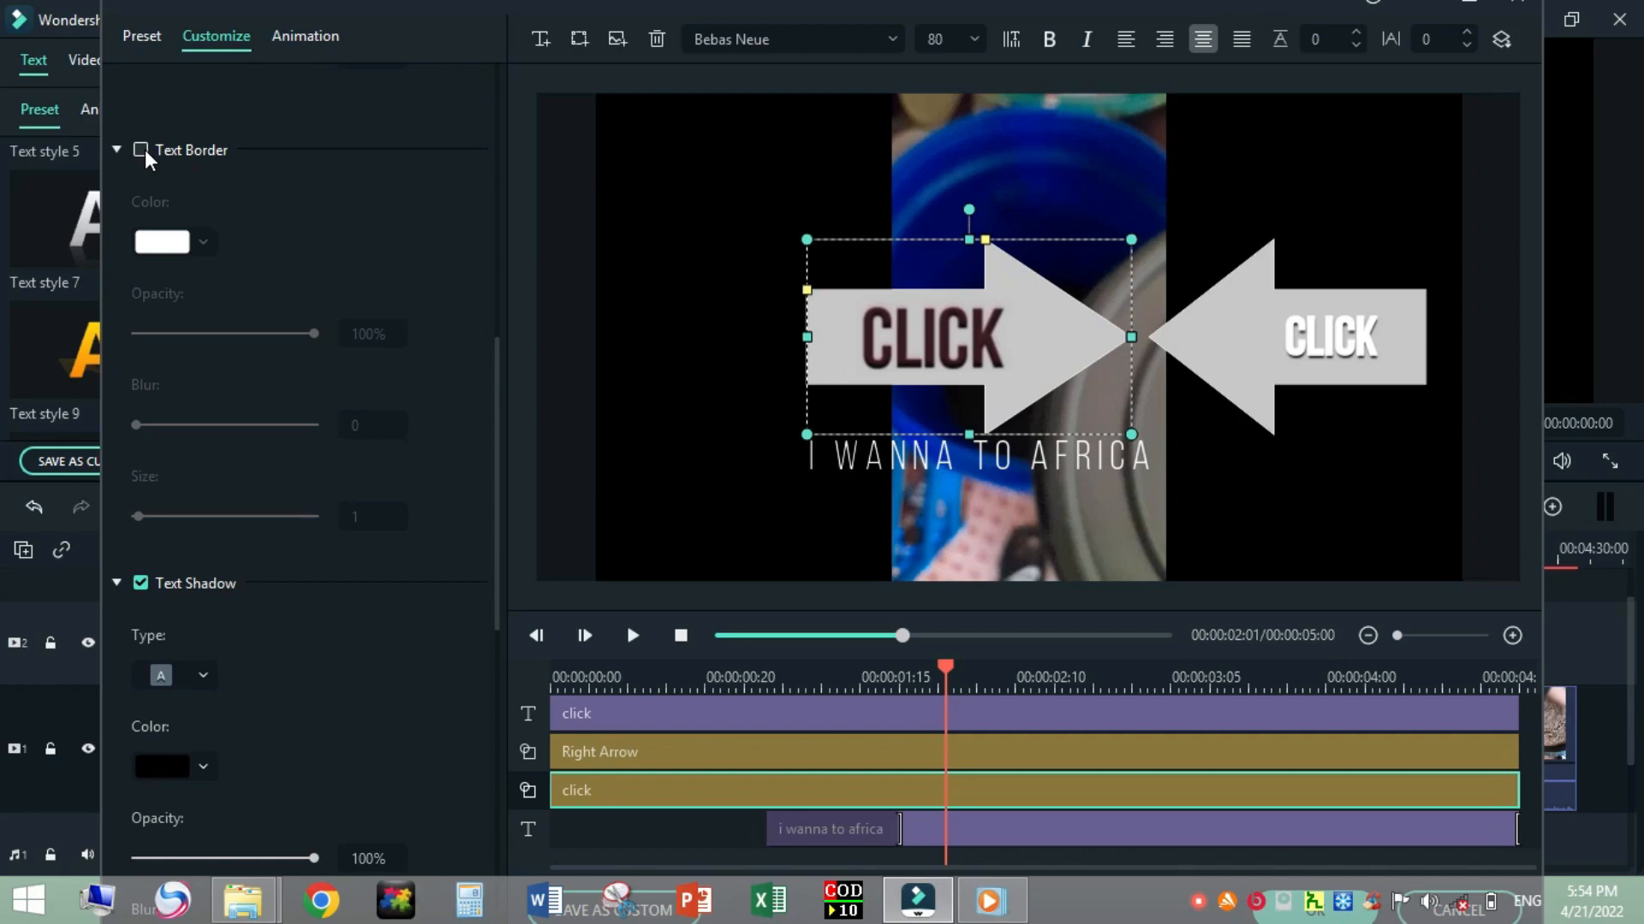
pyautogui.click(141, 150)
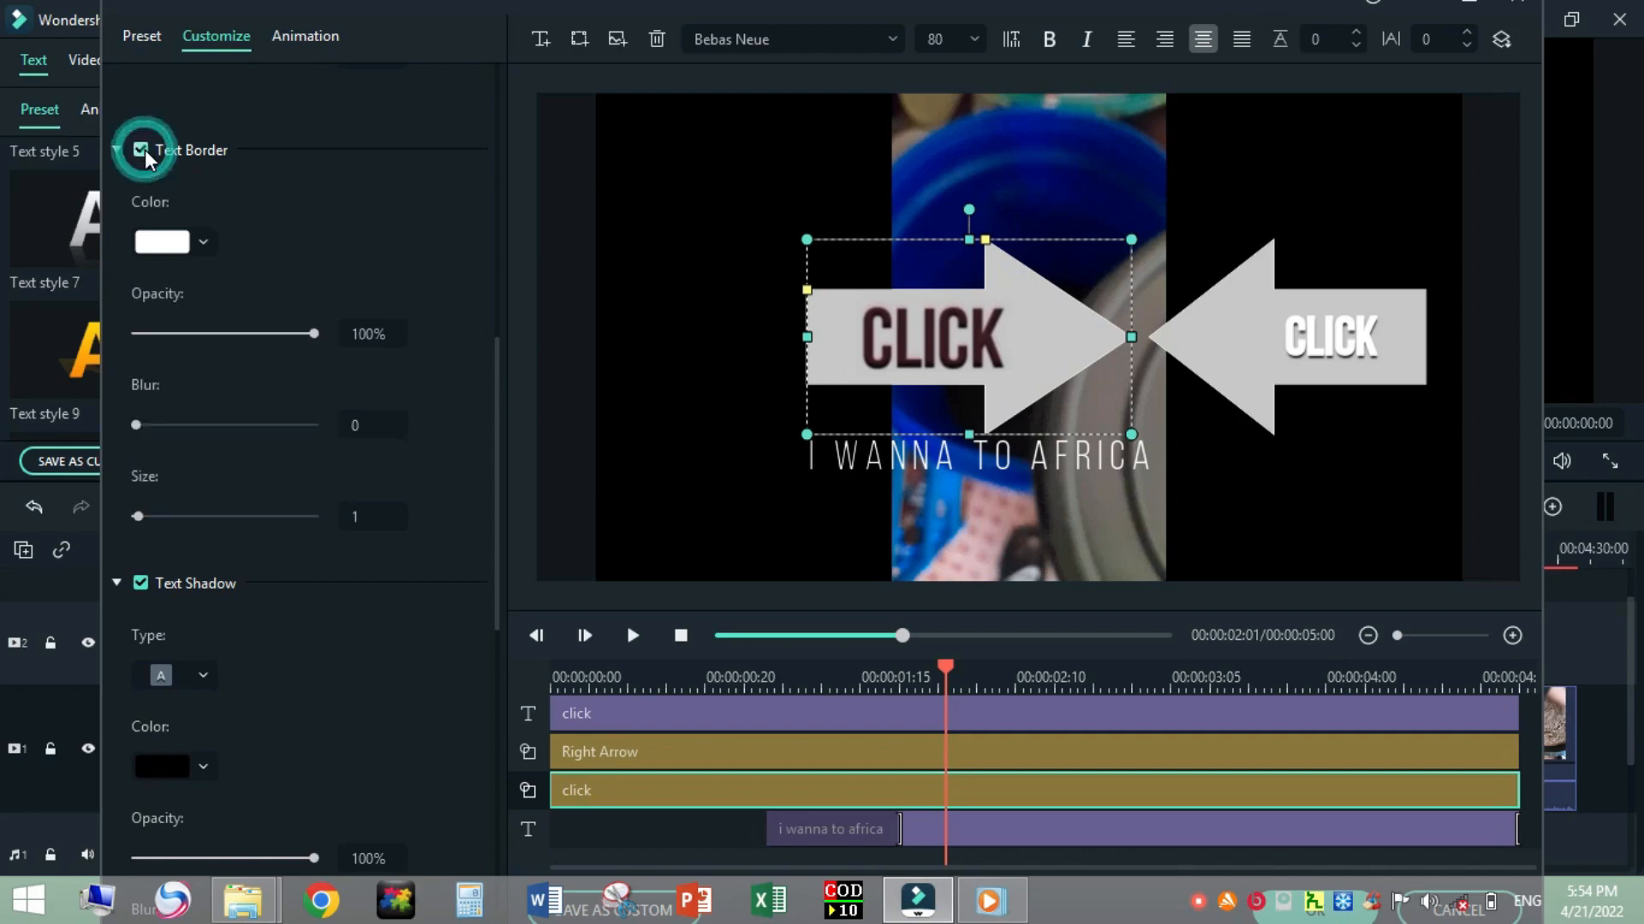
pyautogui.click(141, 150)
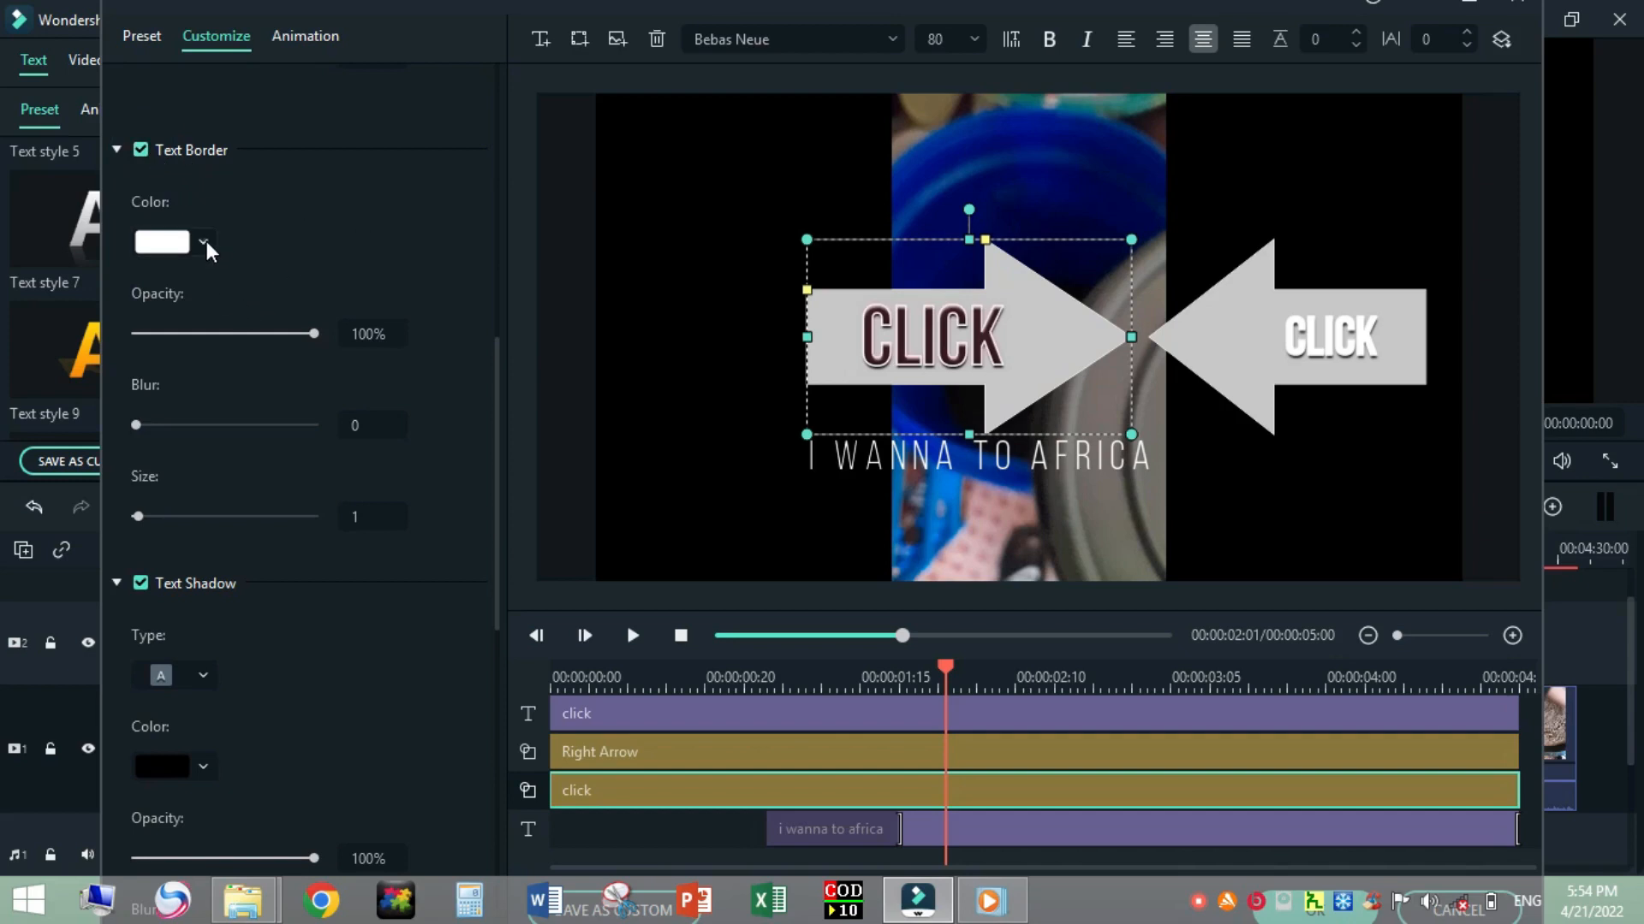
# Make the left CLICK title's text border lime green at about 81% opacity.
pyautogui.click(202, 242)
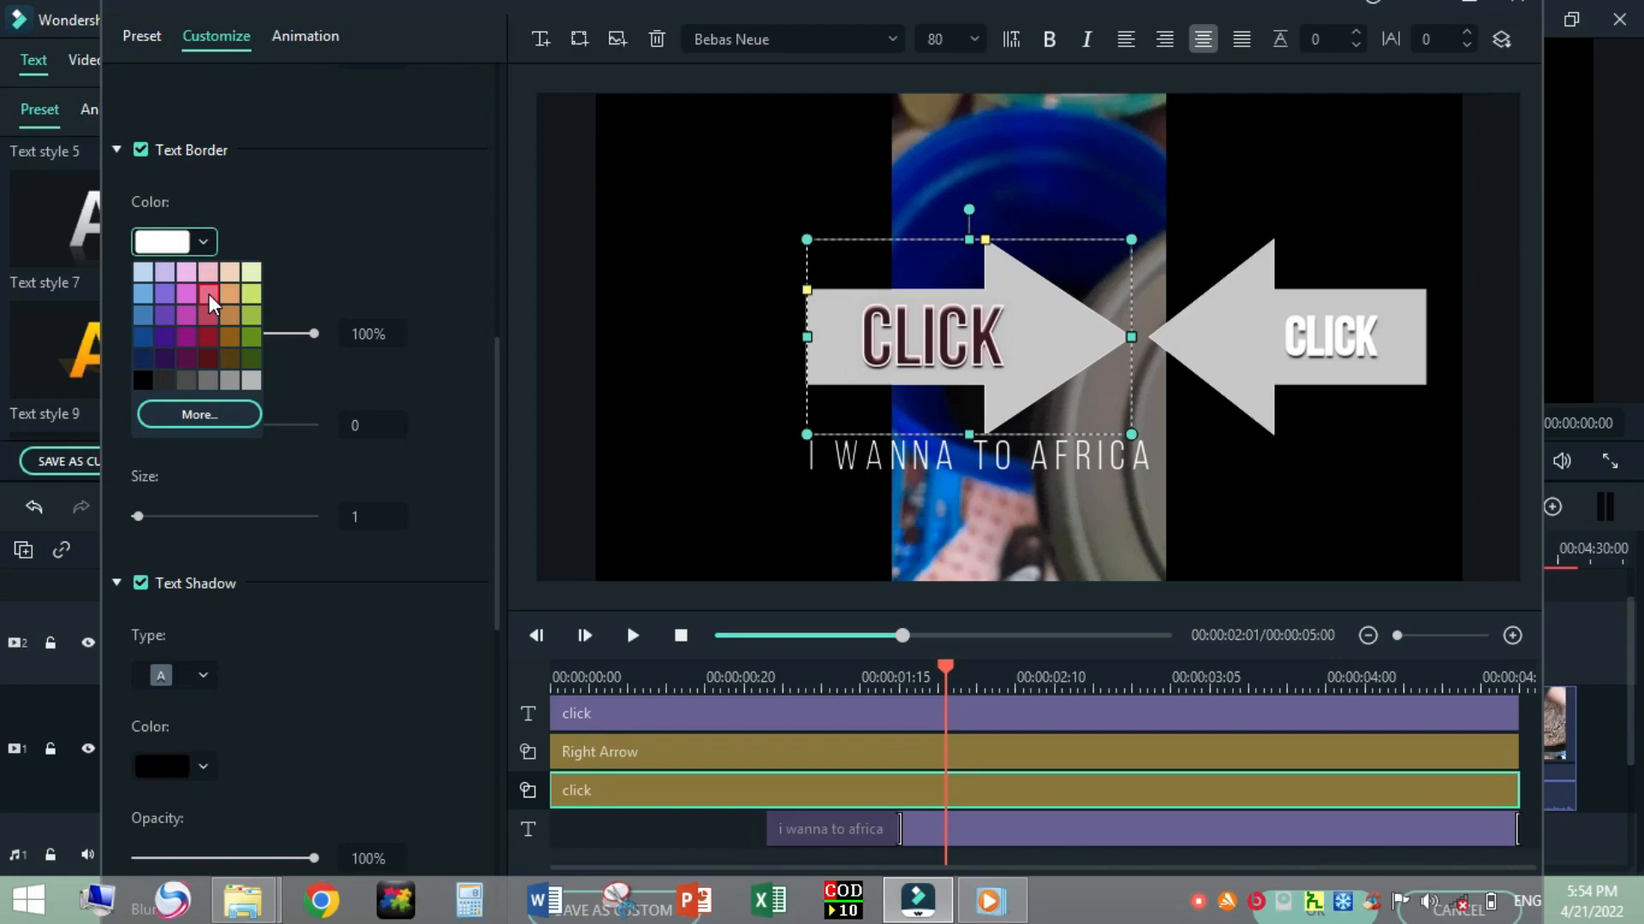
pyautogui.moveTo(215, 350)
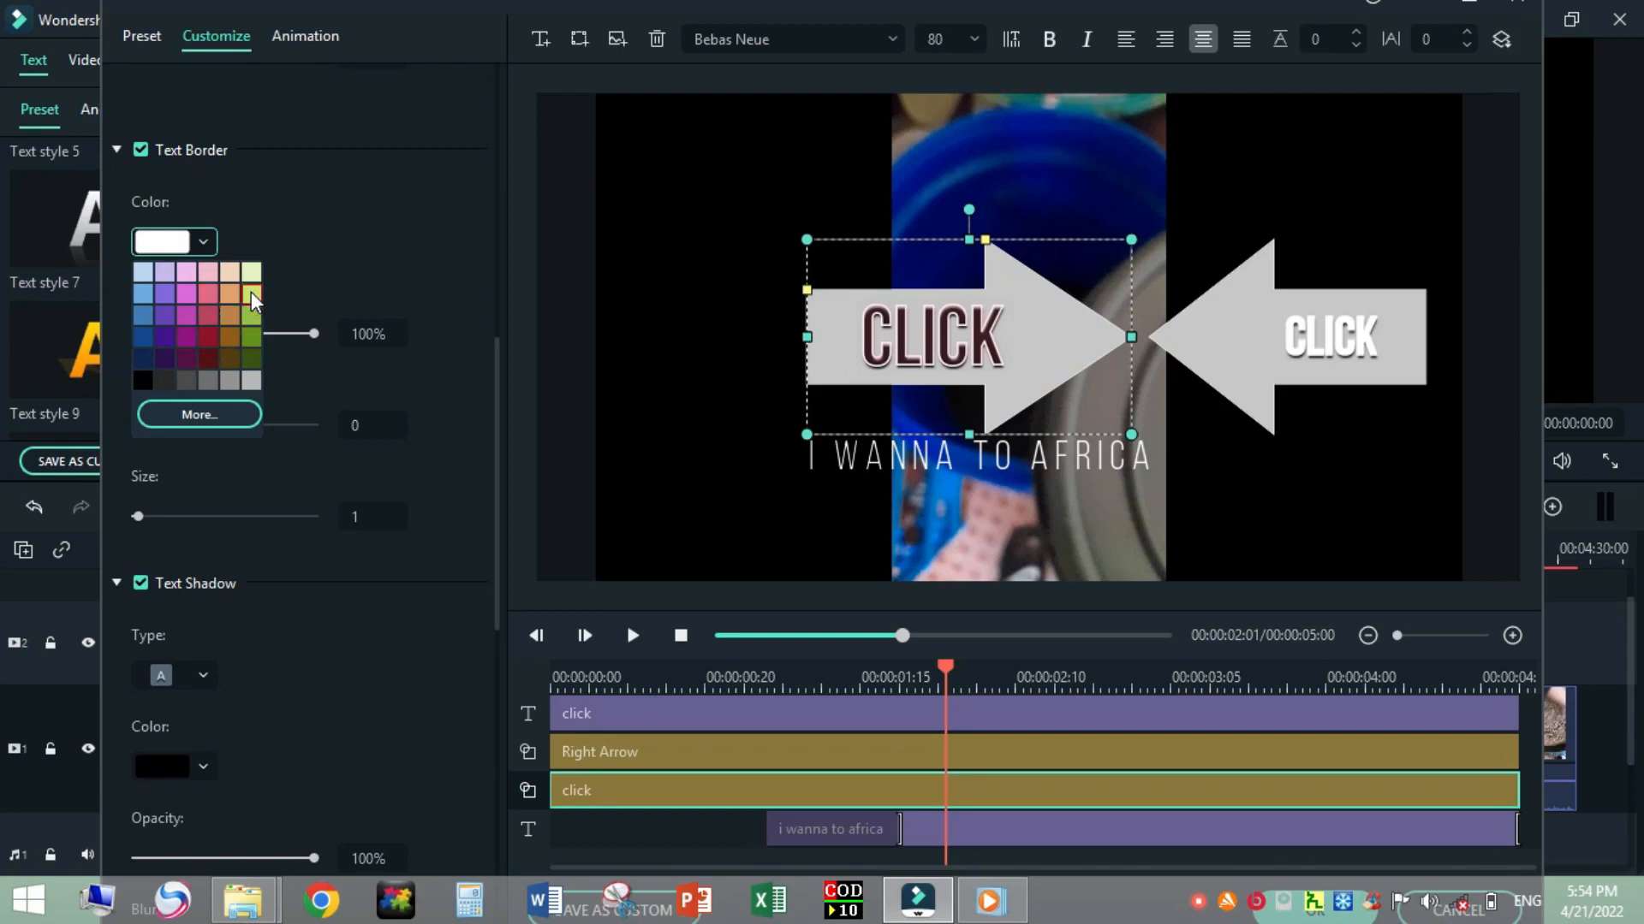
pyautogui.click(255, 292)
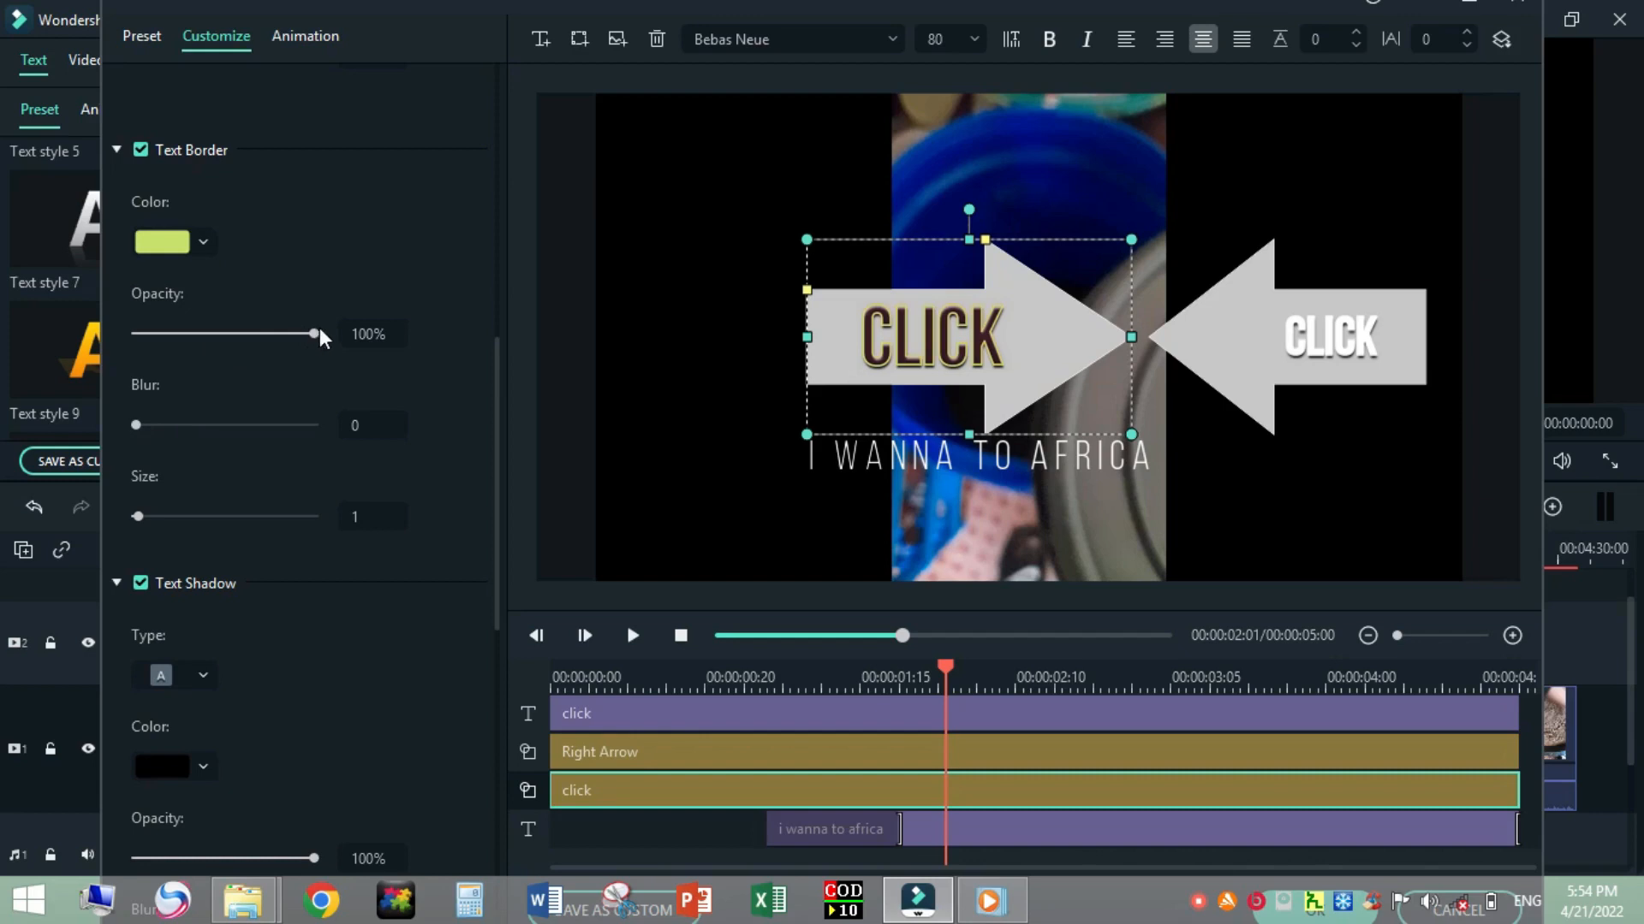
pyautogui.moveTo(312, 333); pyautogui.dragTo(248, 333)
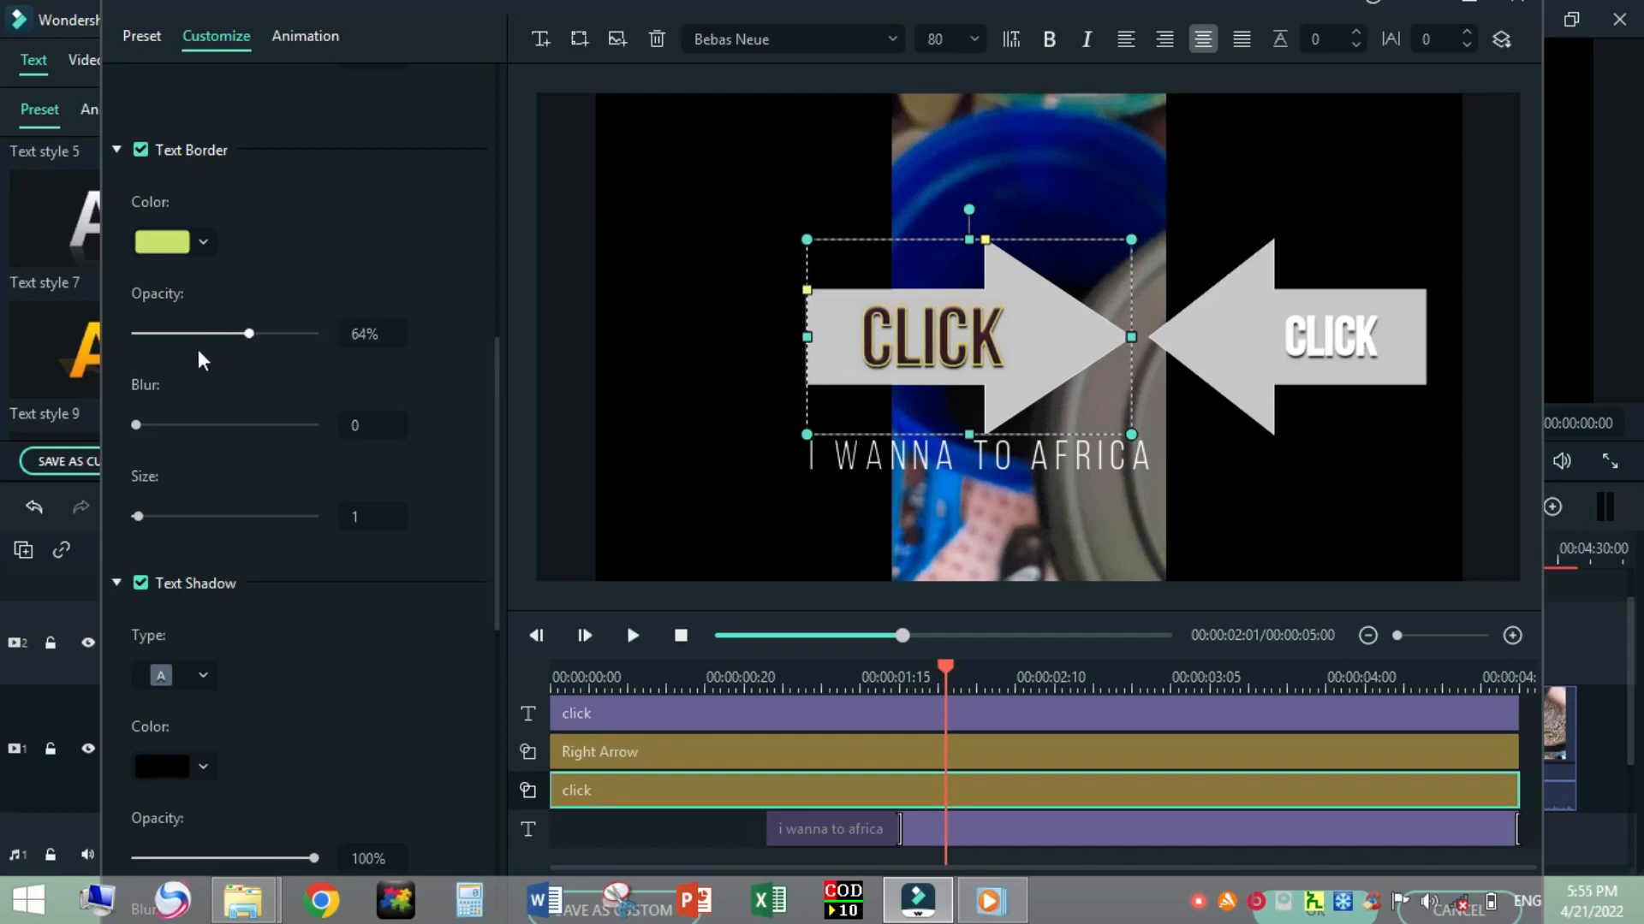
pyautogui.moveTo(248, 333); pyautogui.dragTo(232, 333)
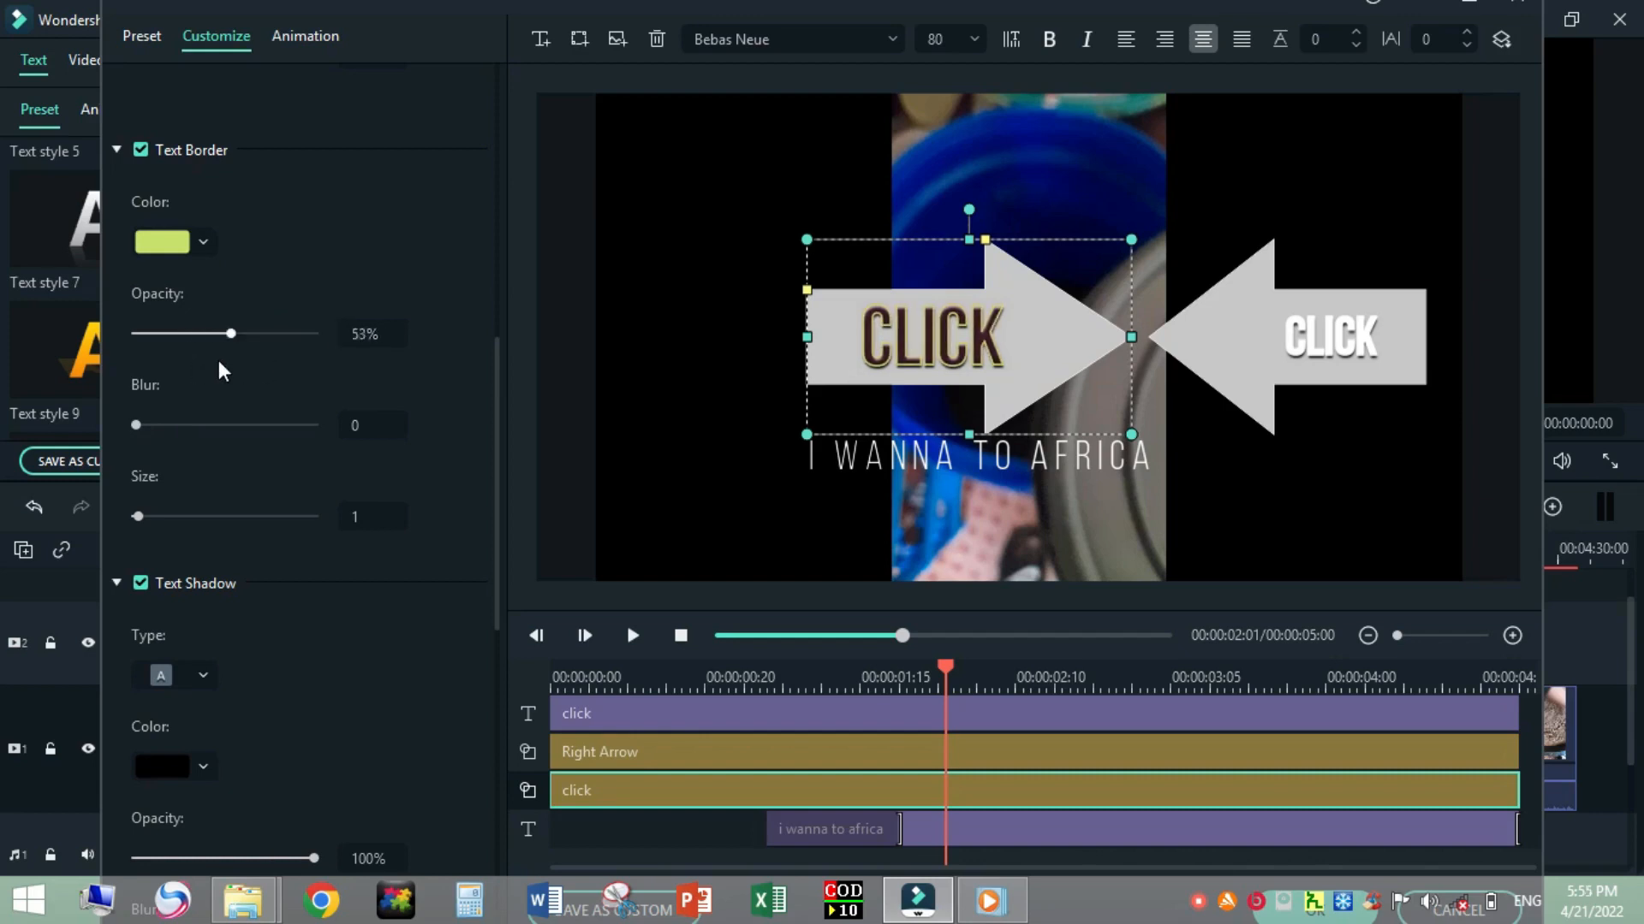
pyautogui.moveTo(216, 333); pyautogui.dragTo(279, 333)
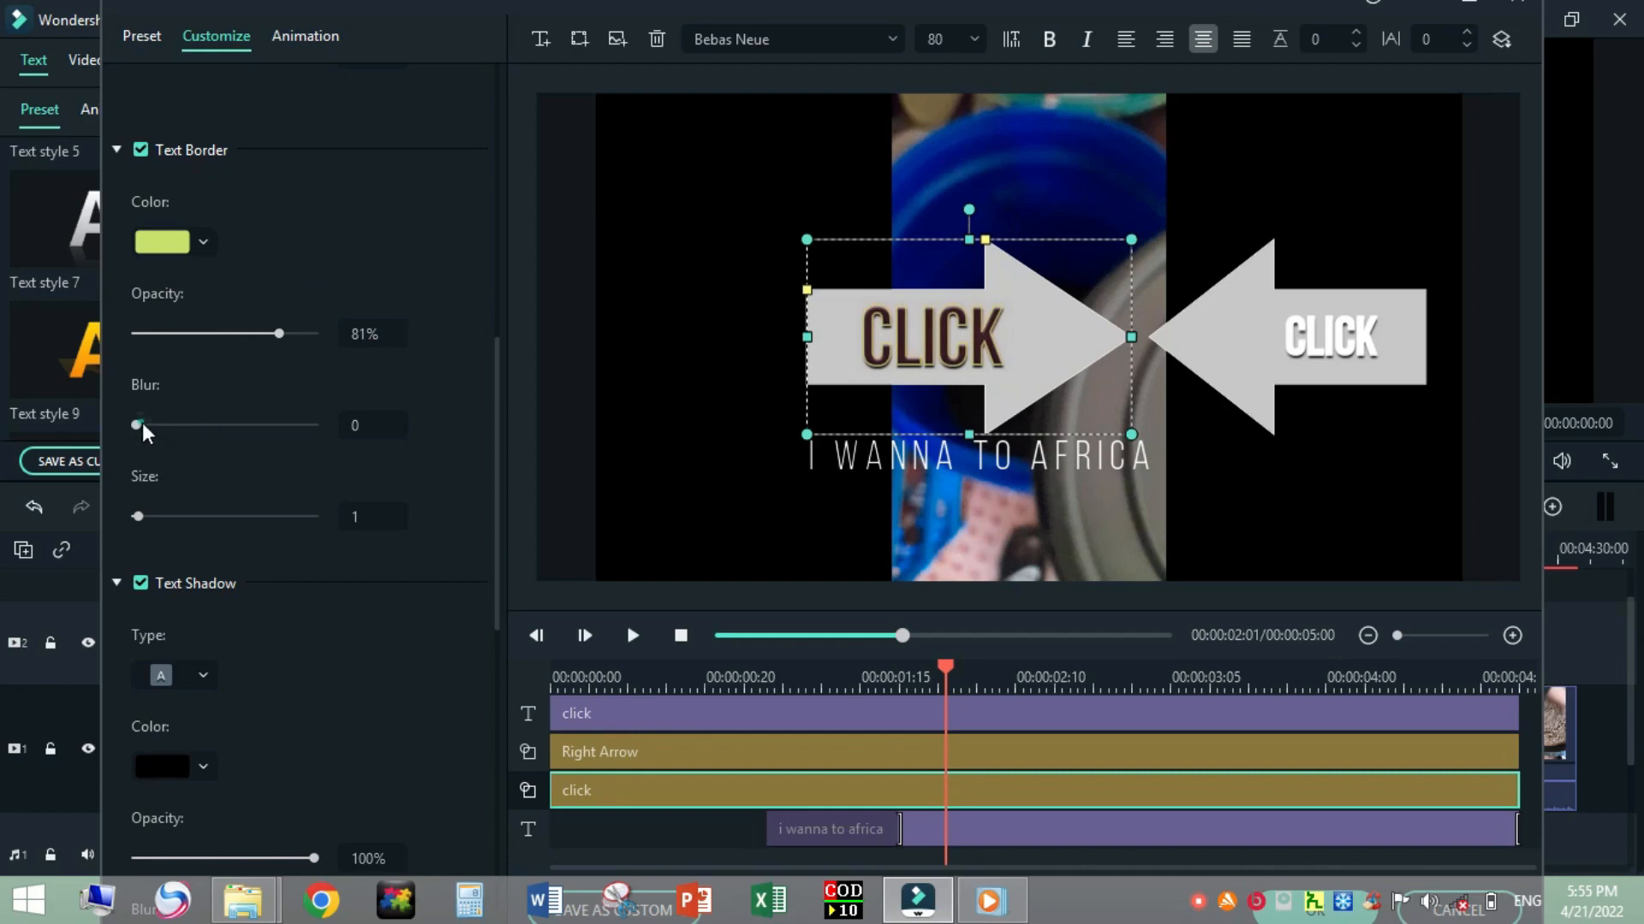
# Set the CLICK outline blur to 2 and its thickness to 3.
pyautogui.moveTo(134, 425); pyautogui.dragTo(152, 424)
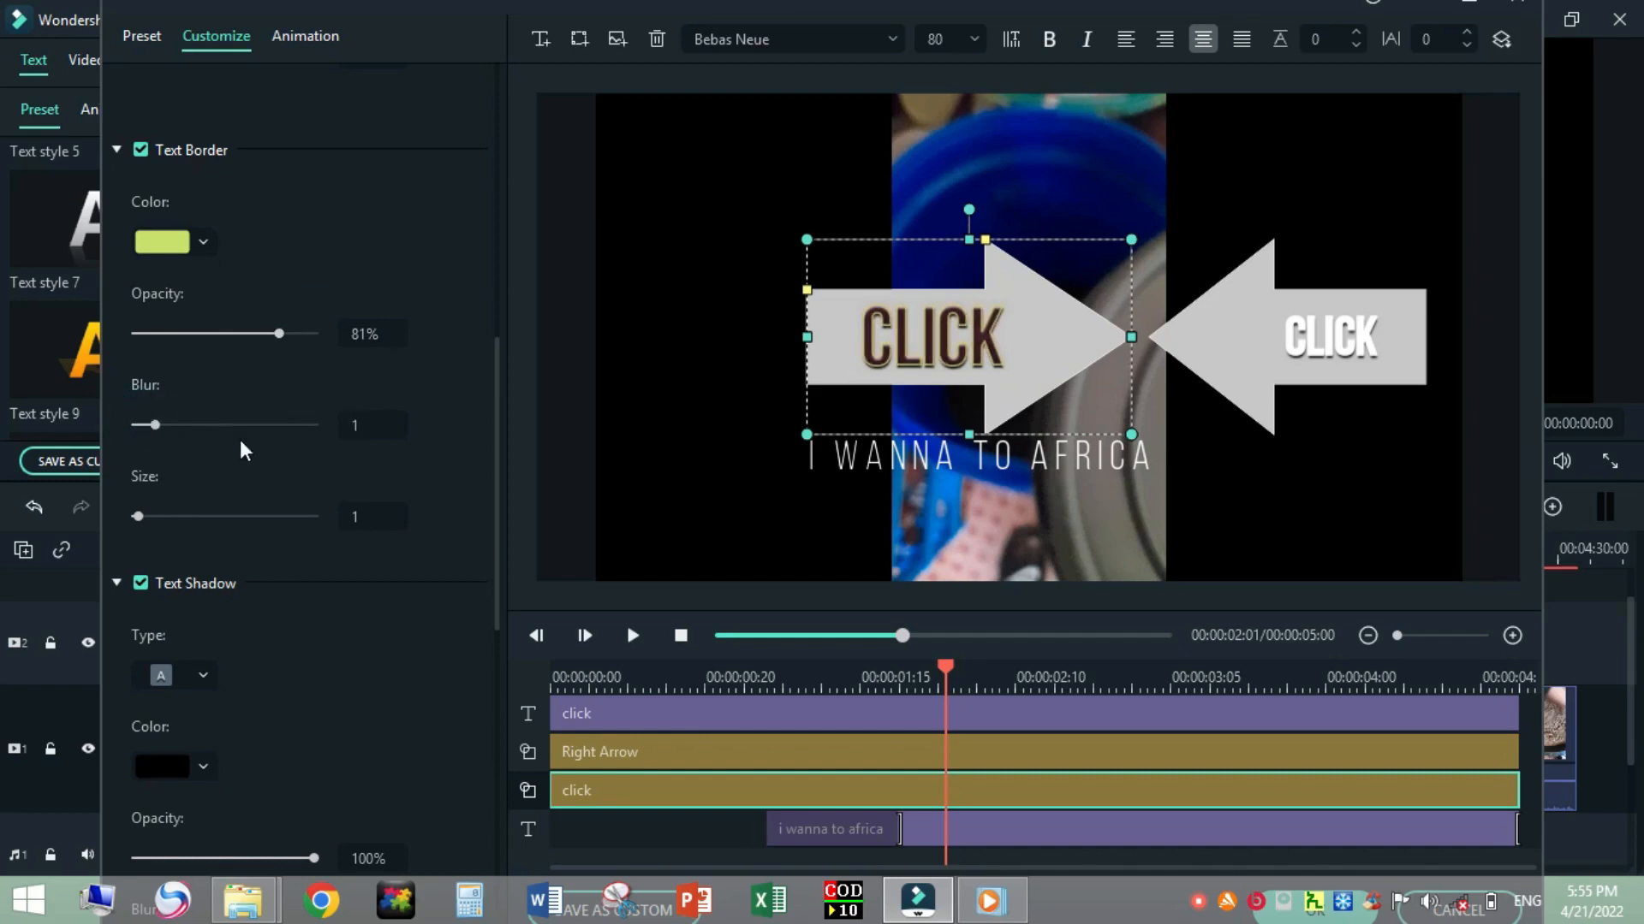
pyautogui.moveTo(153, 424); pyautogui.dragTo(187, 424)
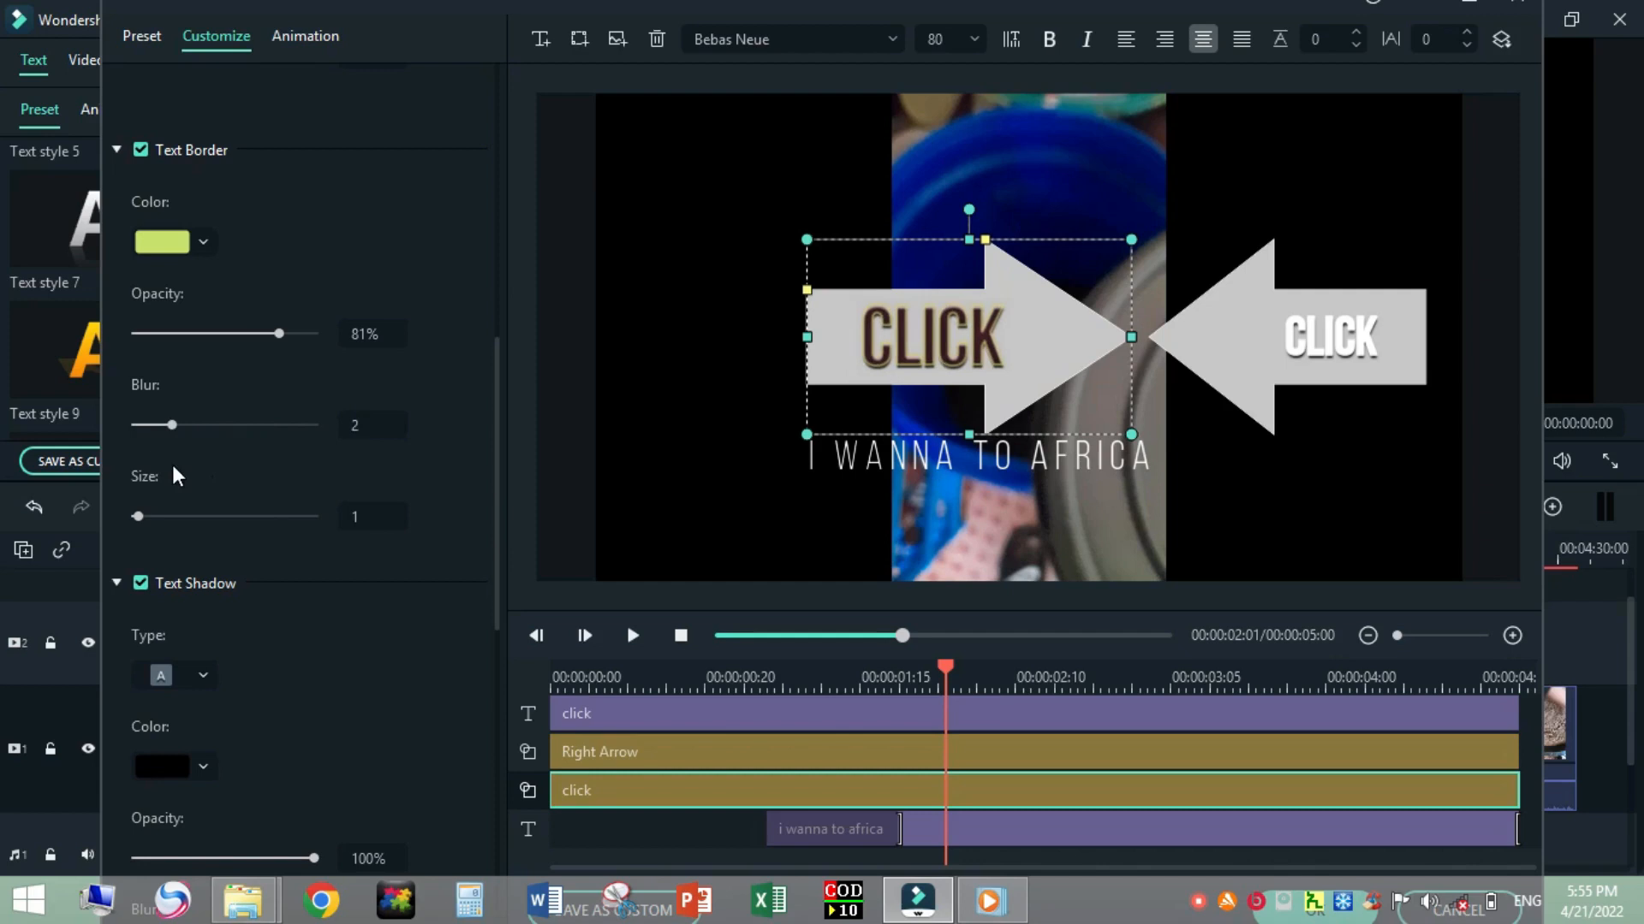
pyautogui.moveTo(252, 475)
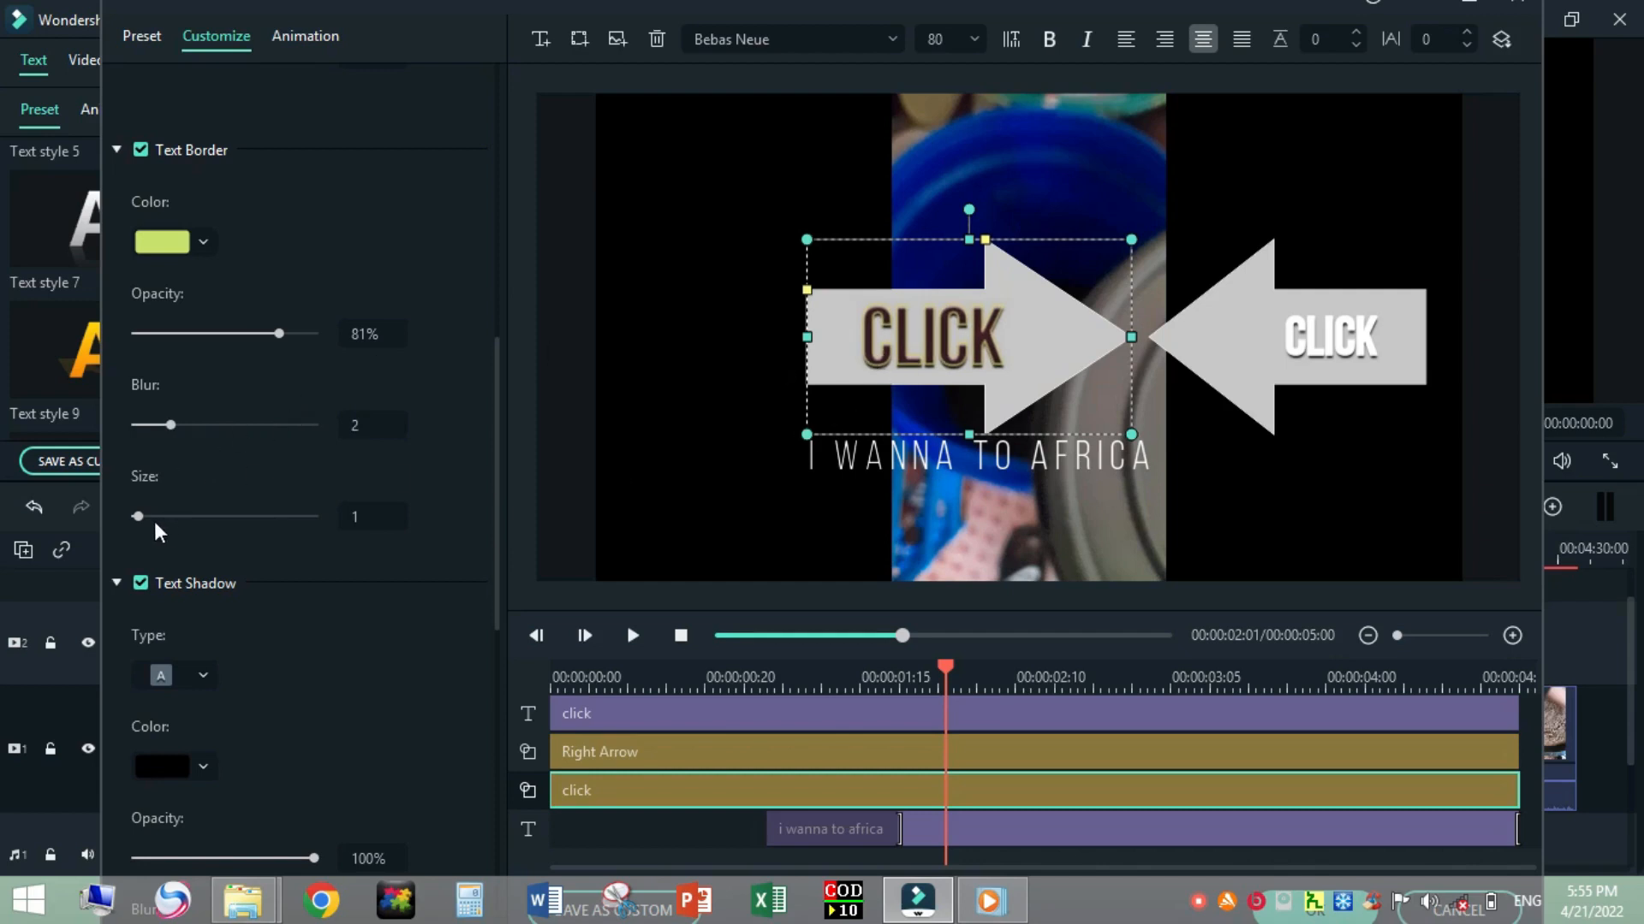
pyautogui.moveTo(137, 515); pyautogui.dragTo(233, 515)
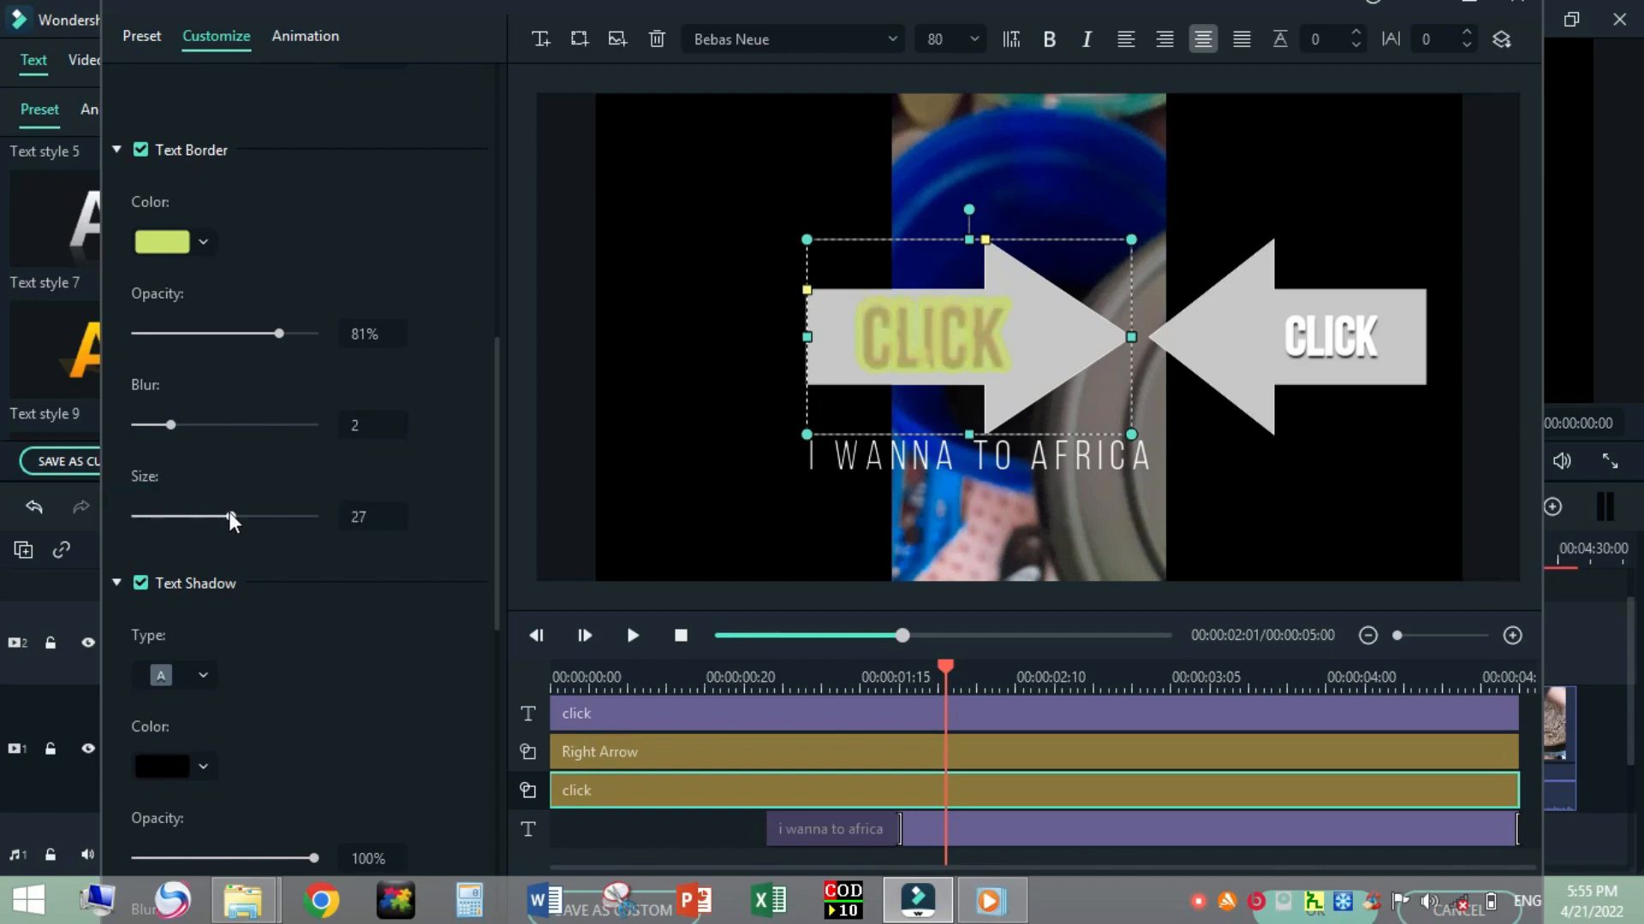
pyautogui.moveTo(232, 517); pyautogui.dragTo(144, 517)
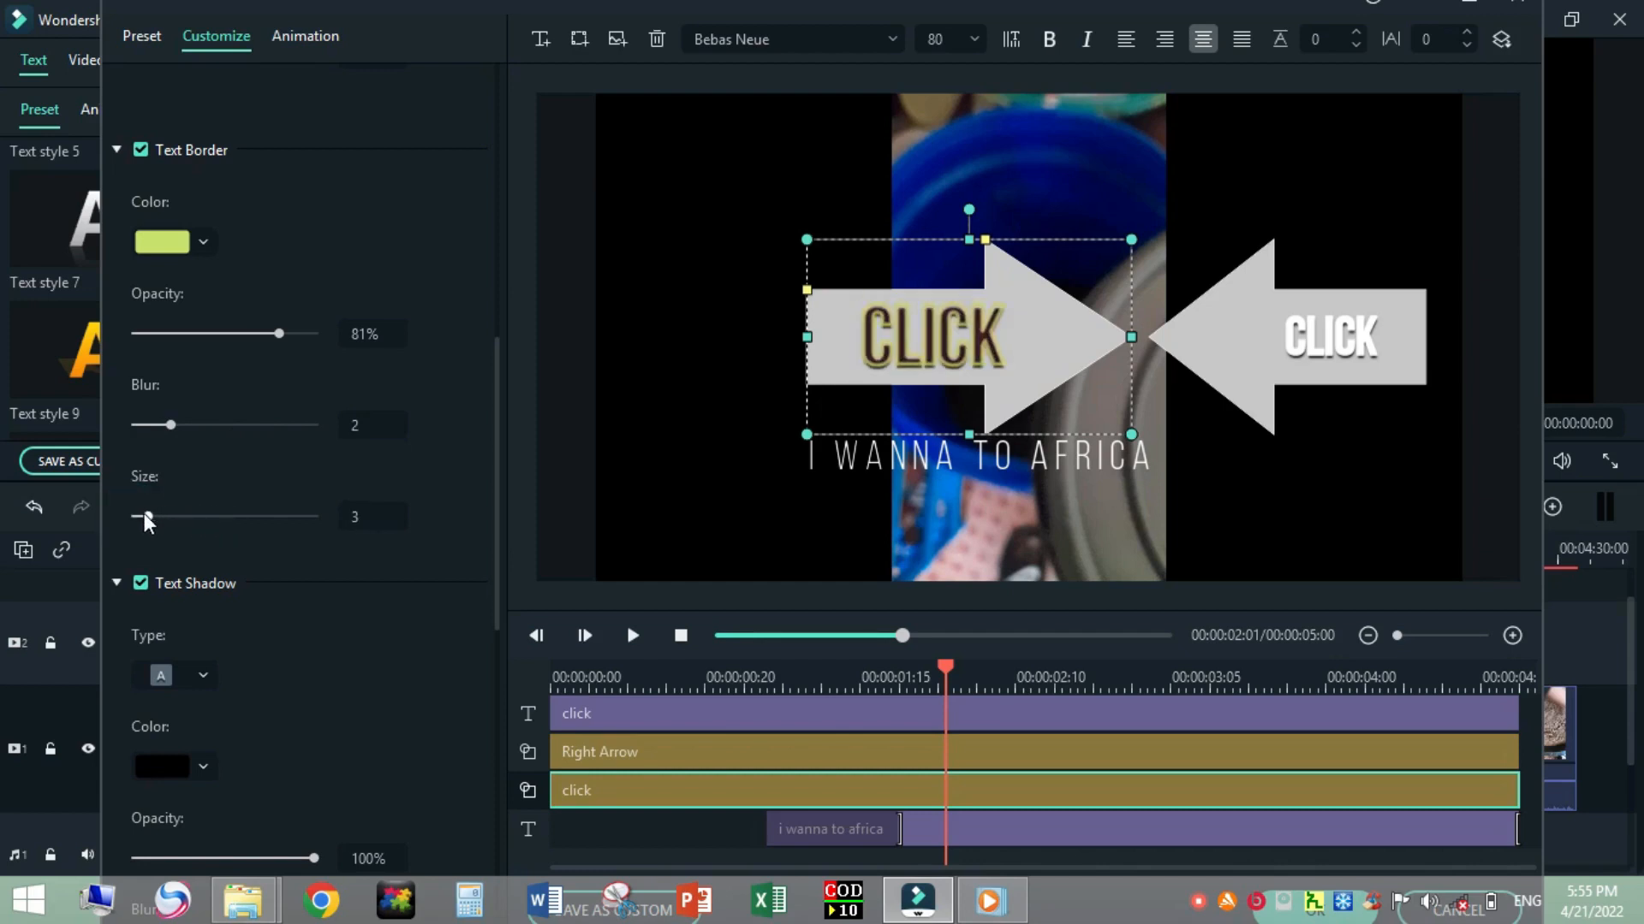
pyautogui.moveTo(206, 602)
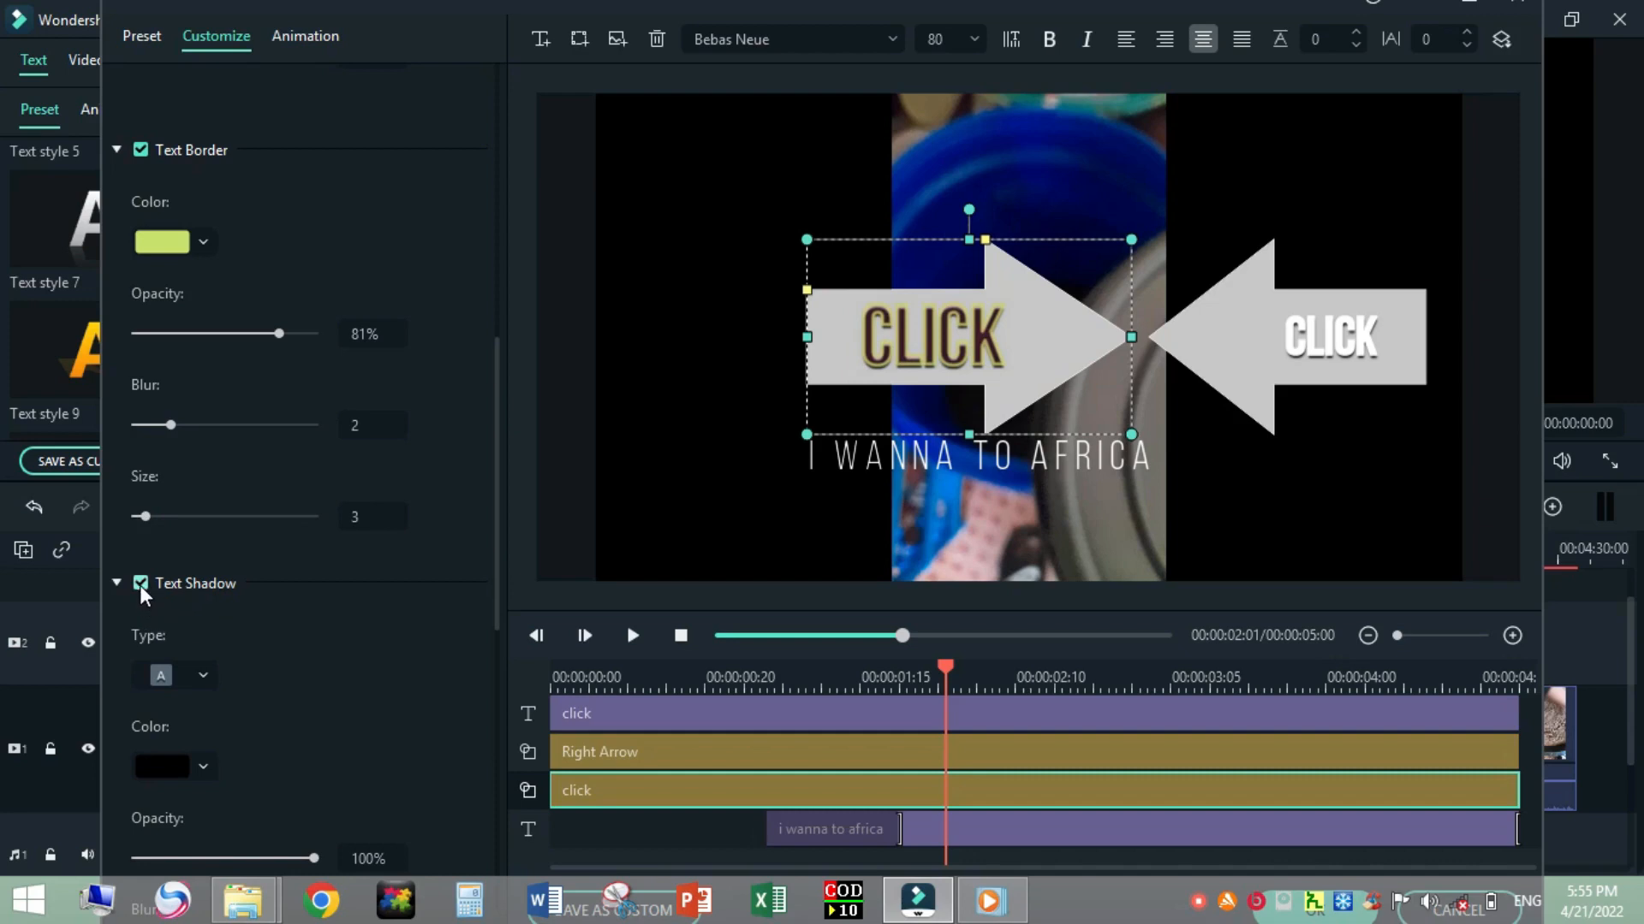
pyautogui.moveTo(197, 606)
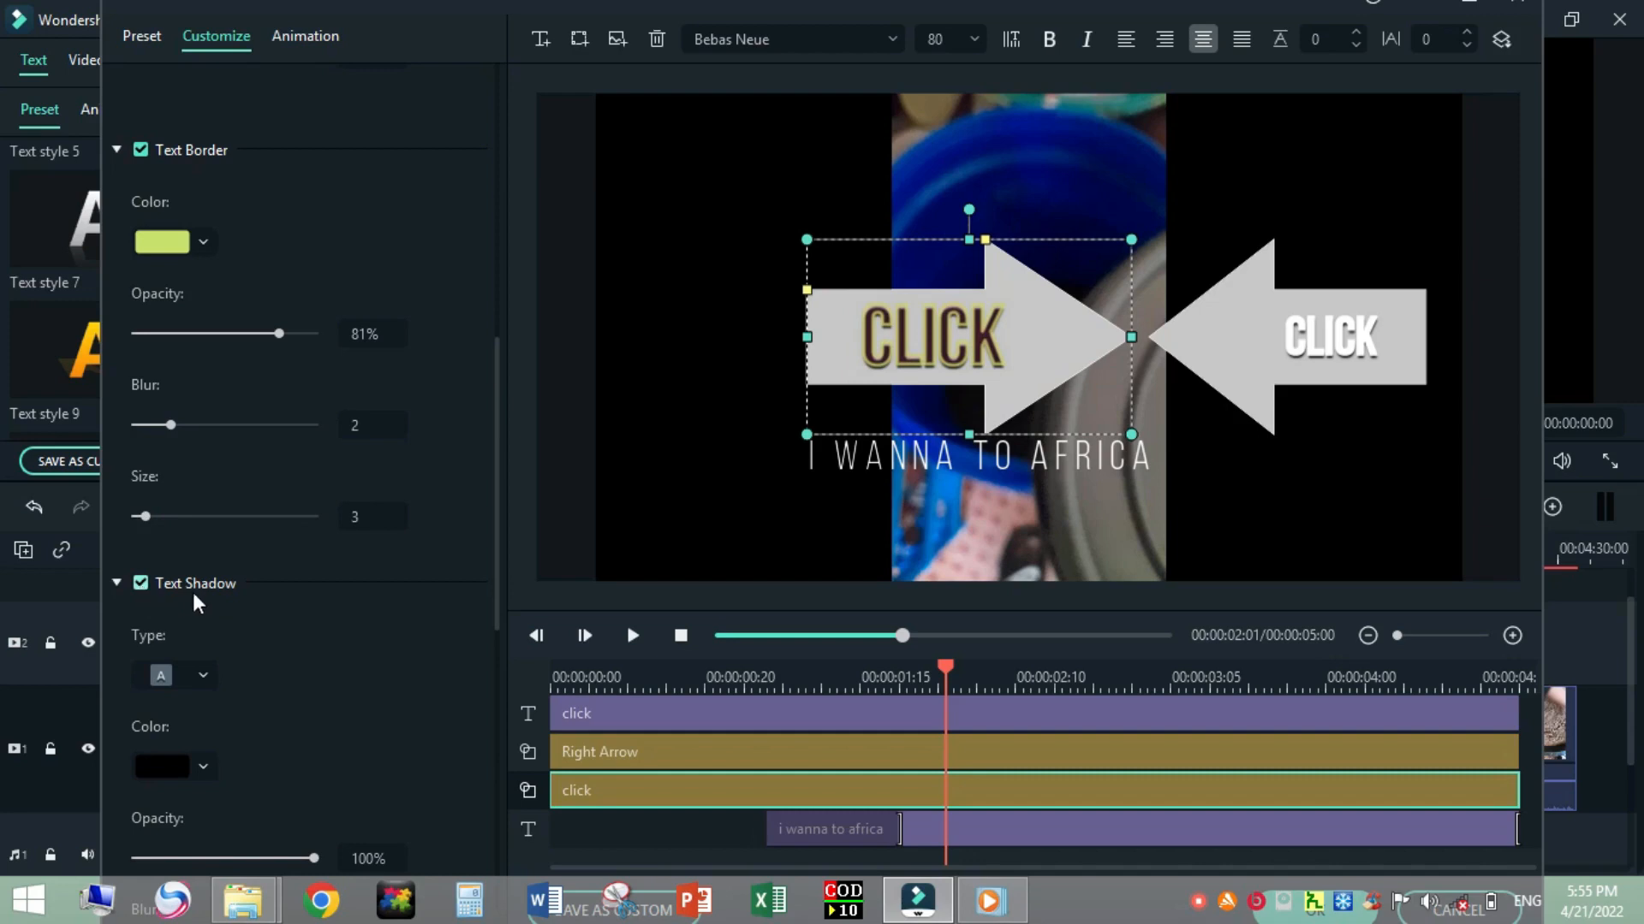
pyautogui.moveTo(298, 622)
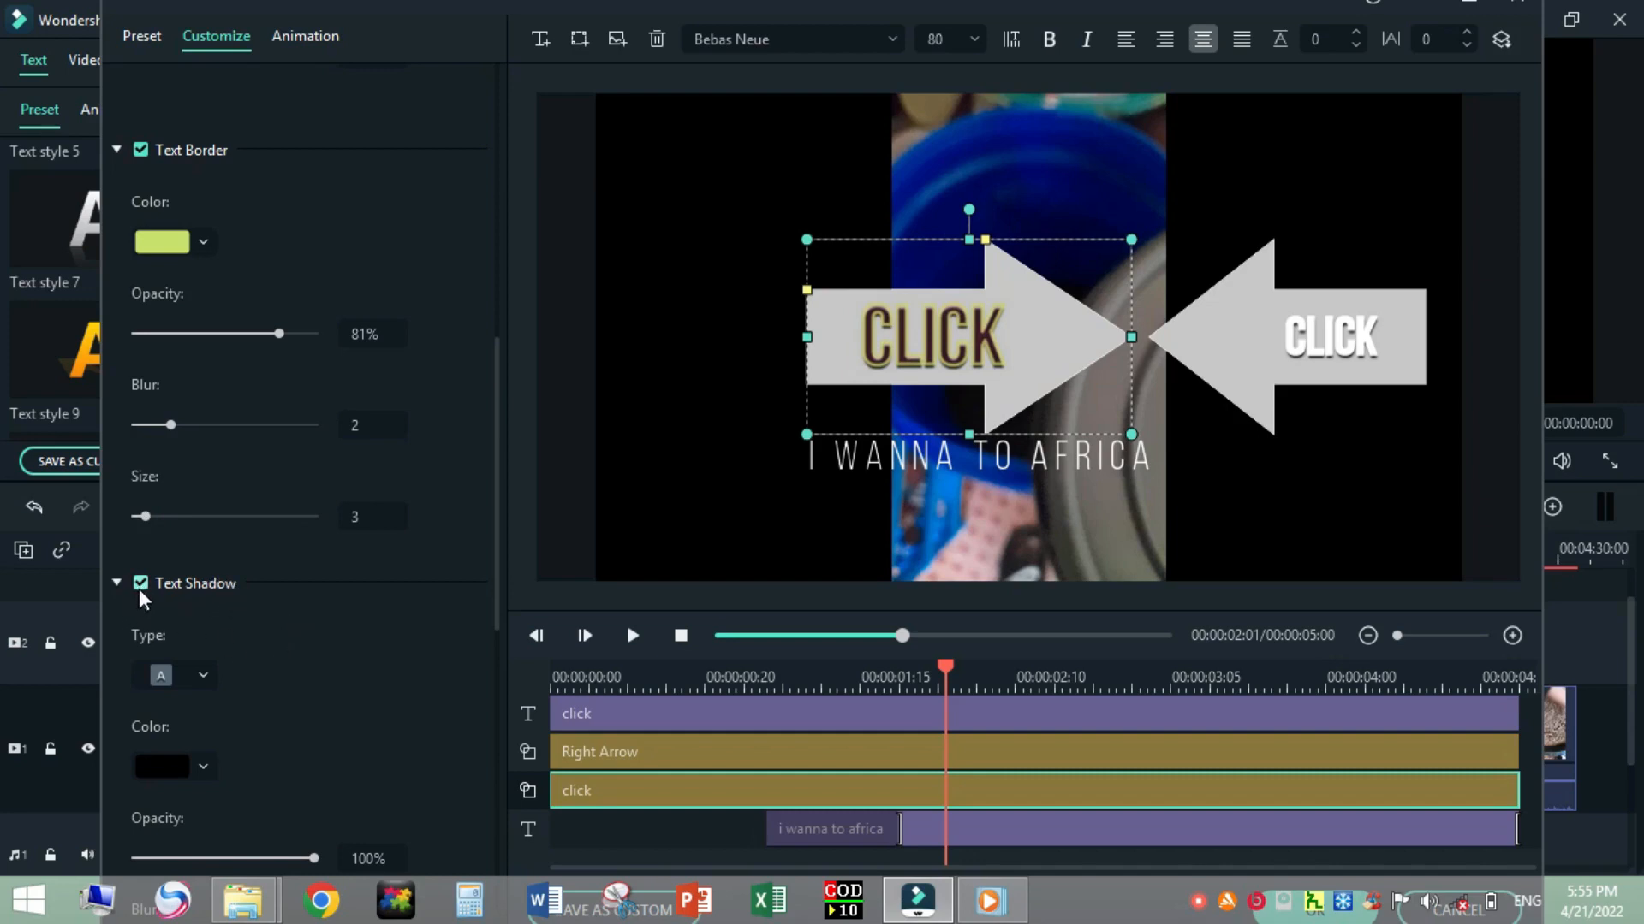
pyautogui.click(140, 584)
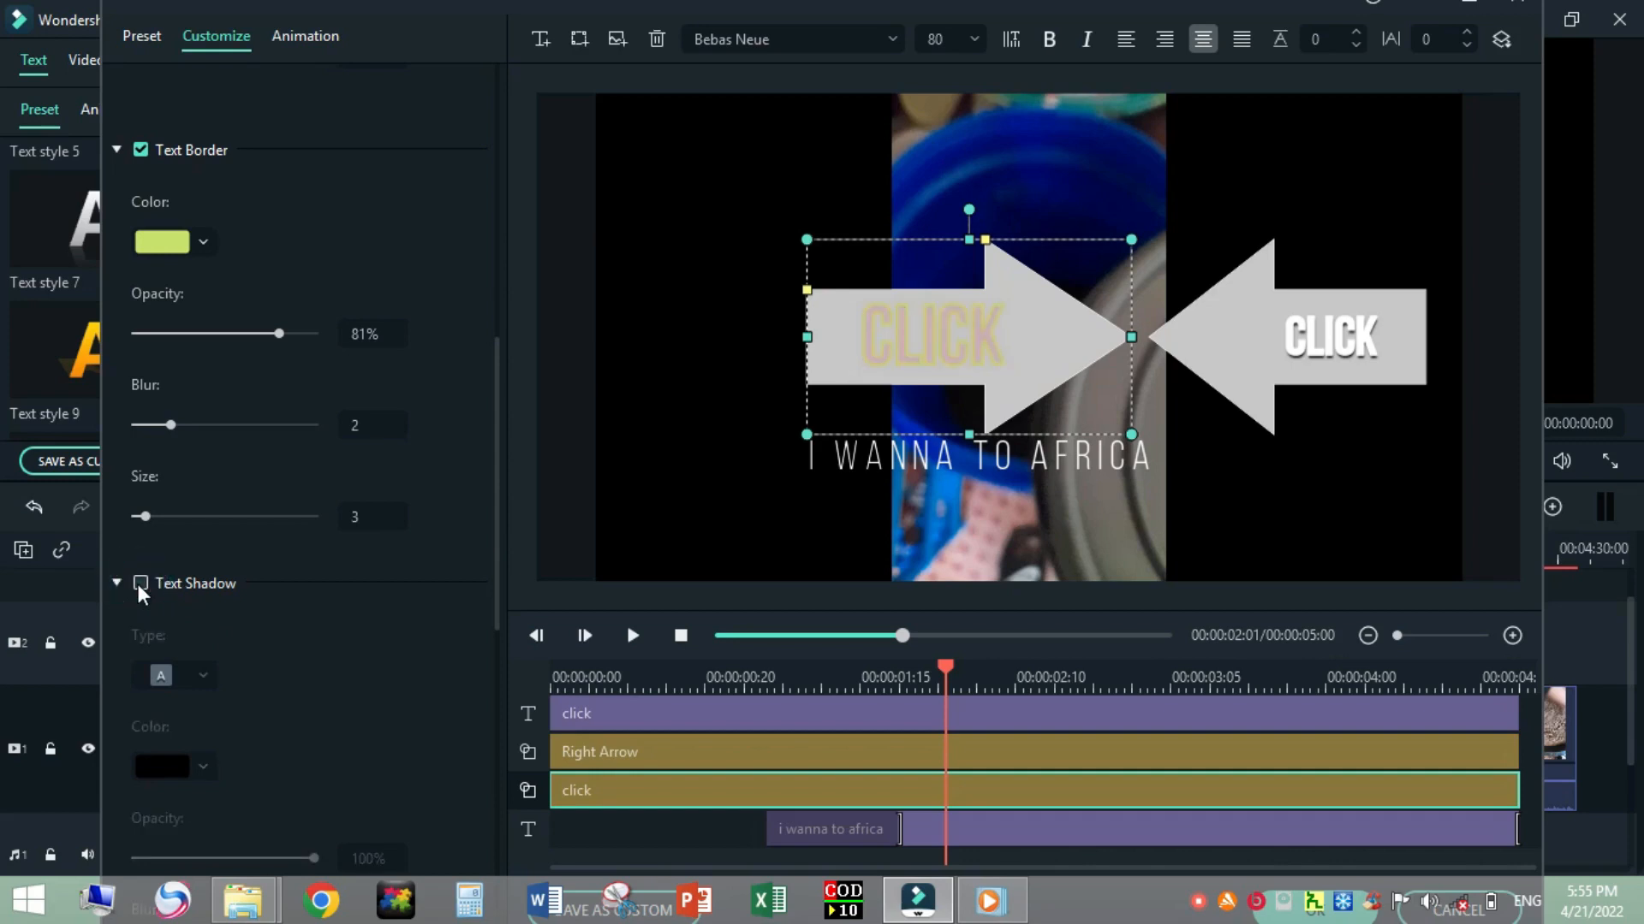
pyautogui.click(139, 584)
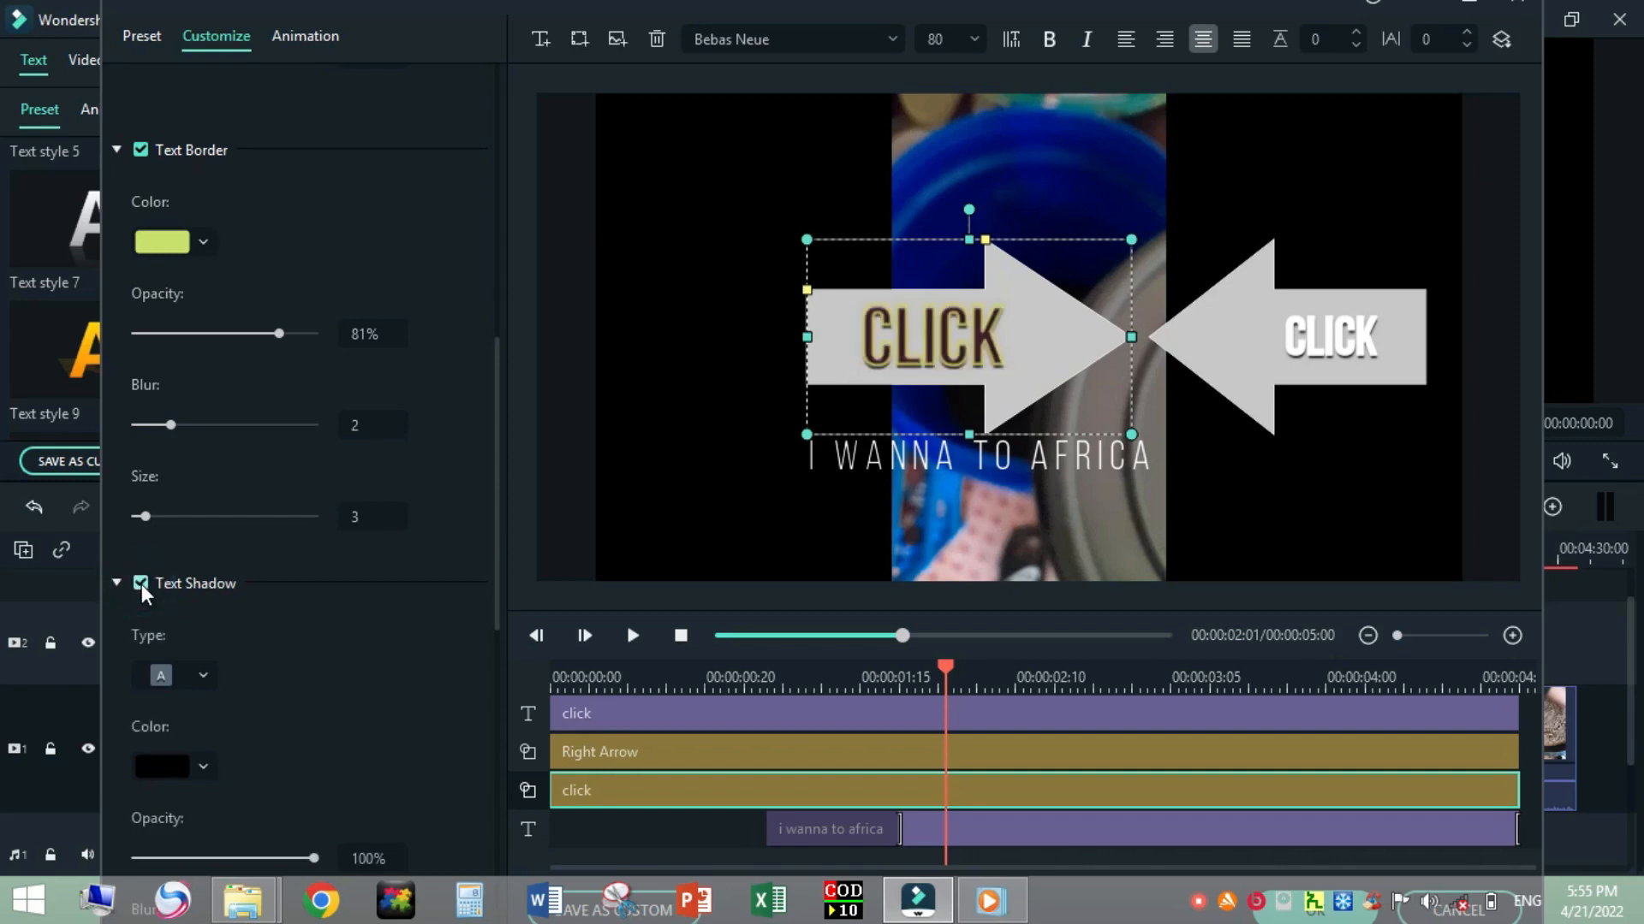
pyautogui.scroll(-3)
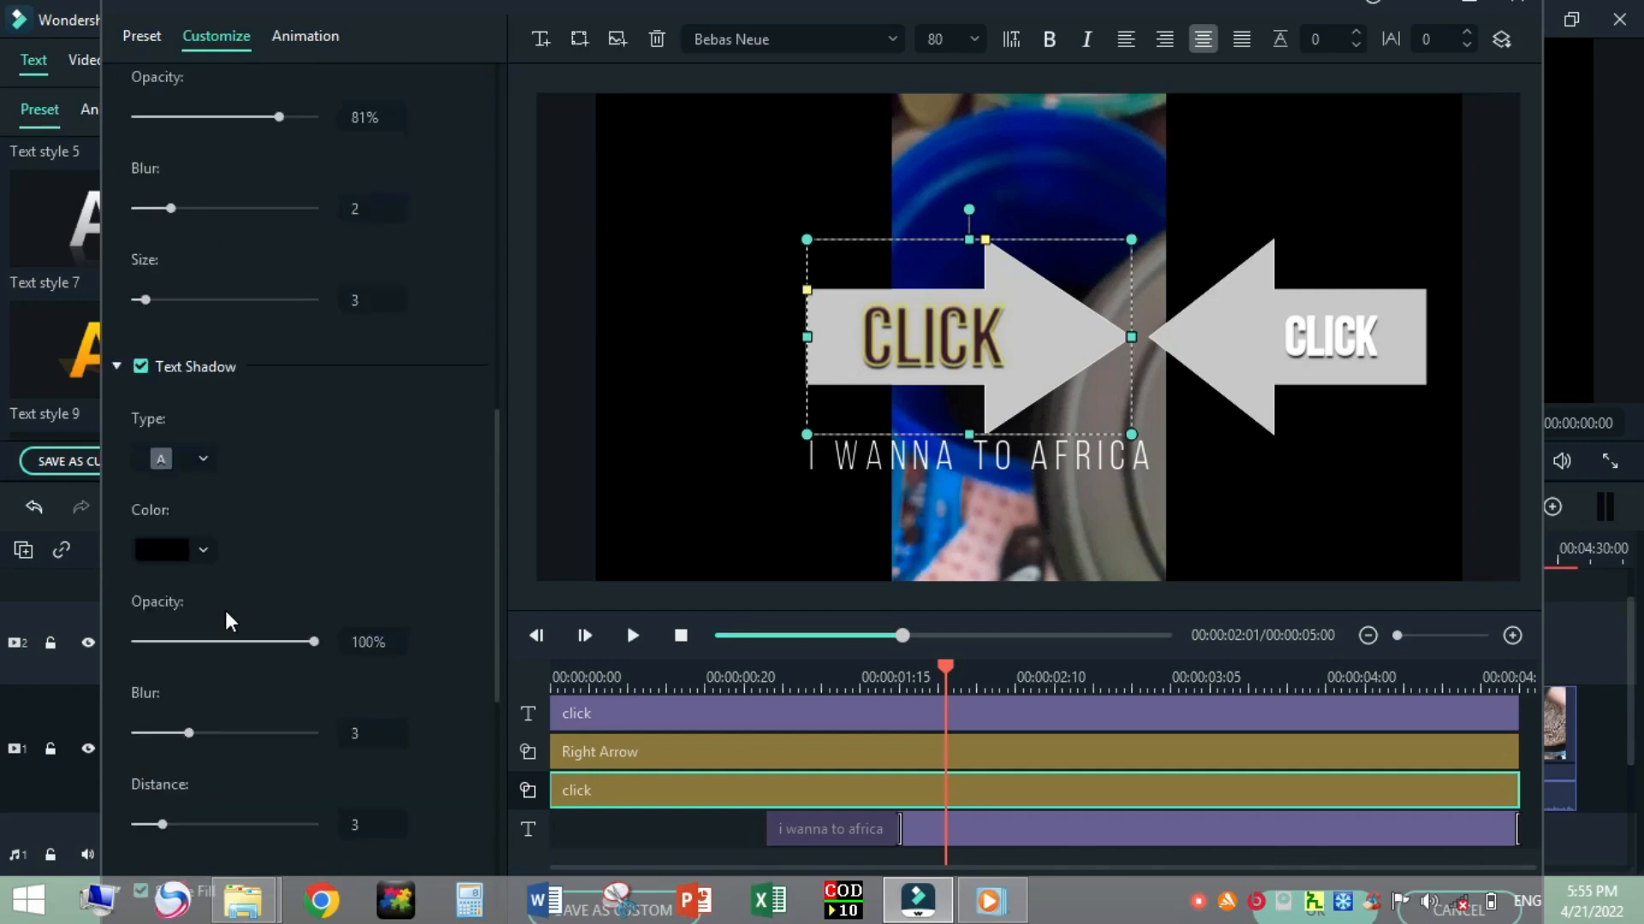
# Choose a different shadow style and colour the CLICK shadow pale yellow-green.
pyautogui.click(173, 459)
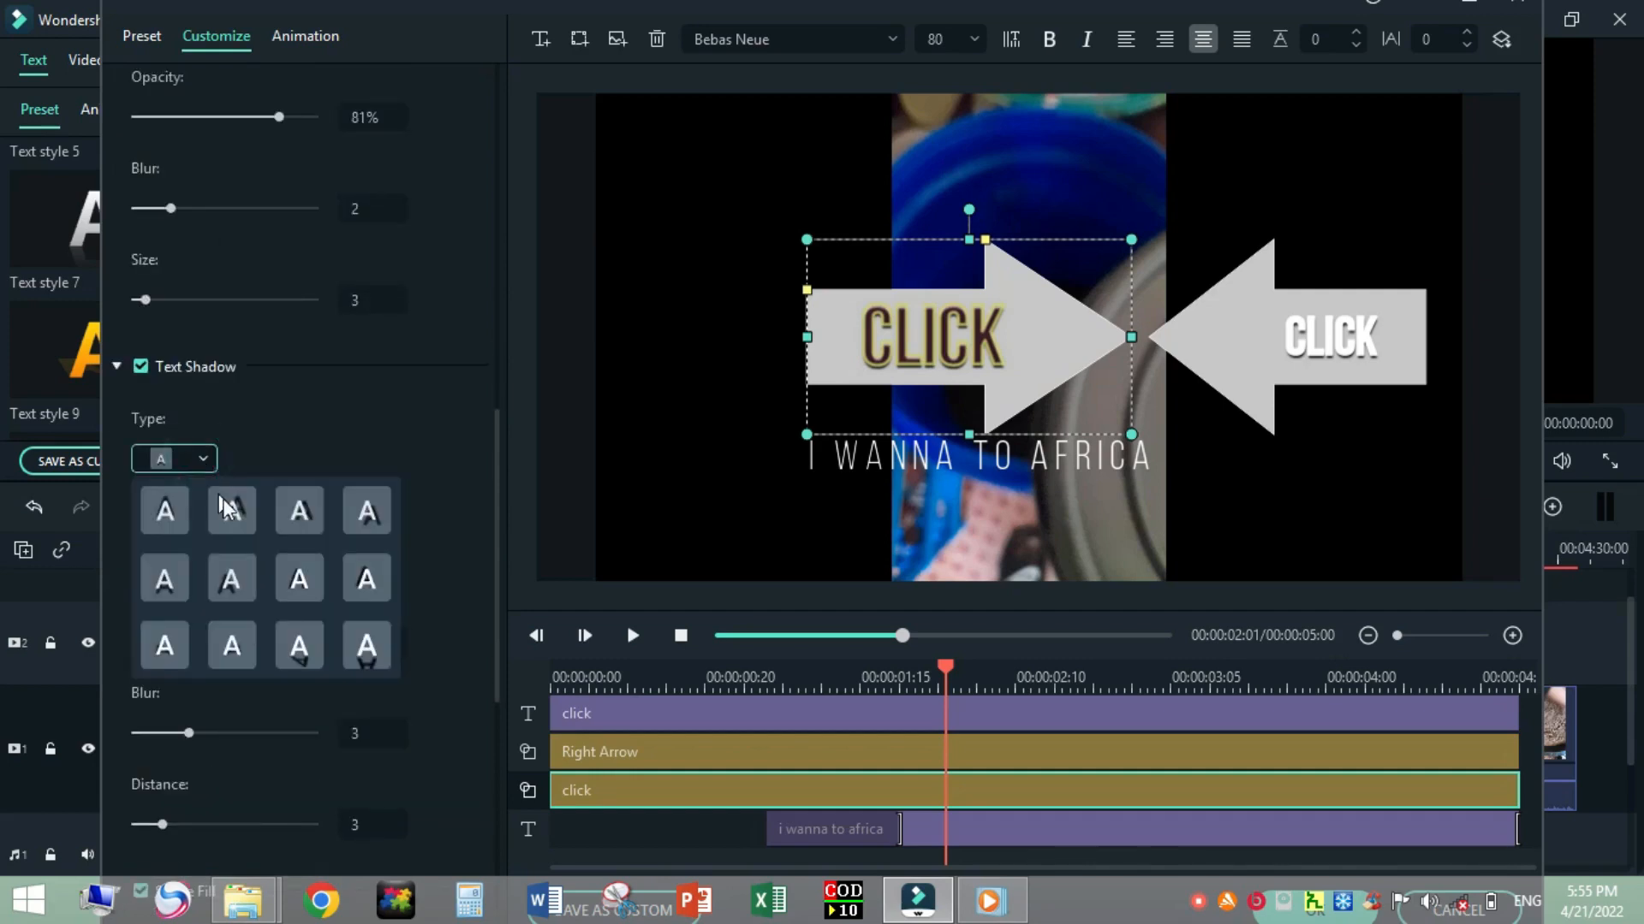
pyautogui.click(231, 510)
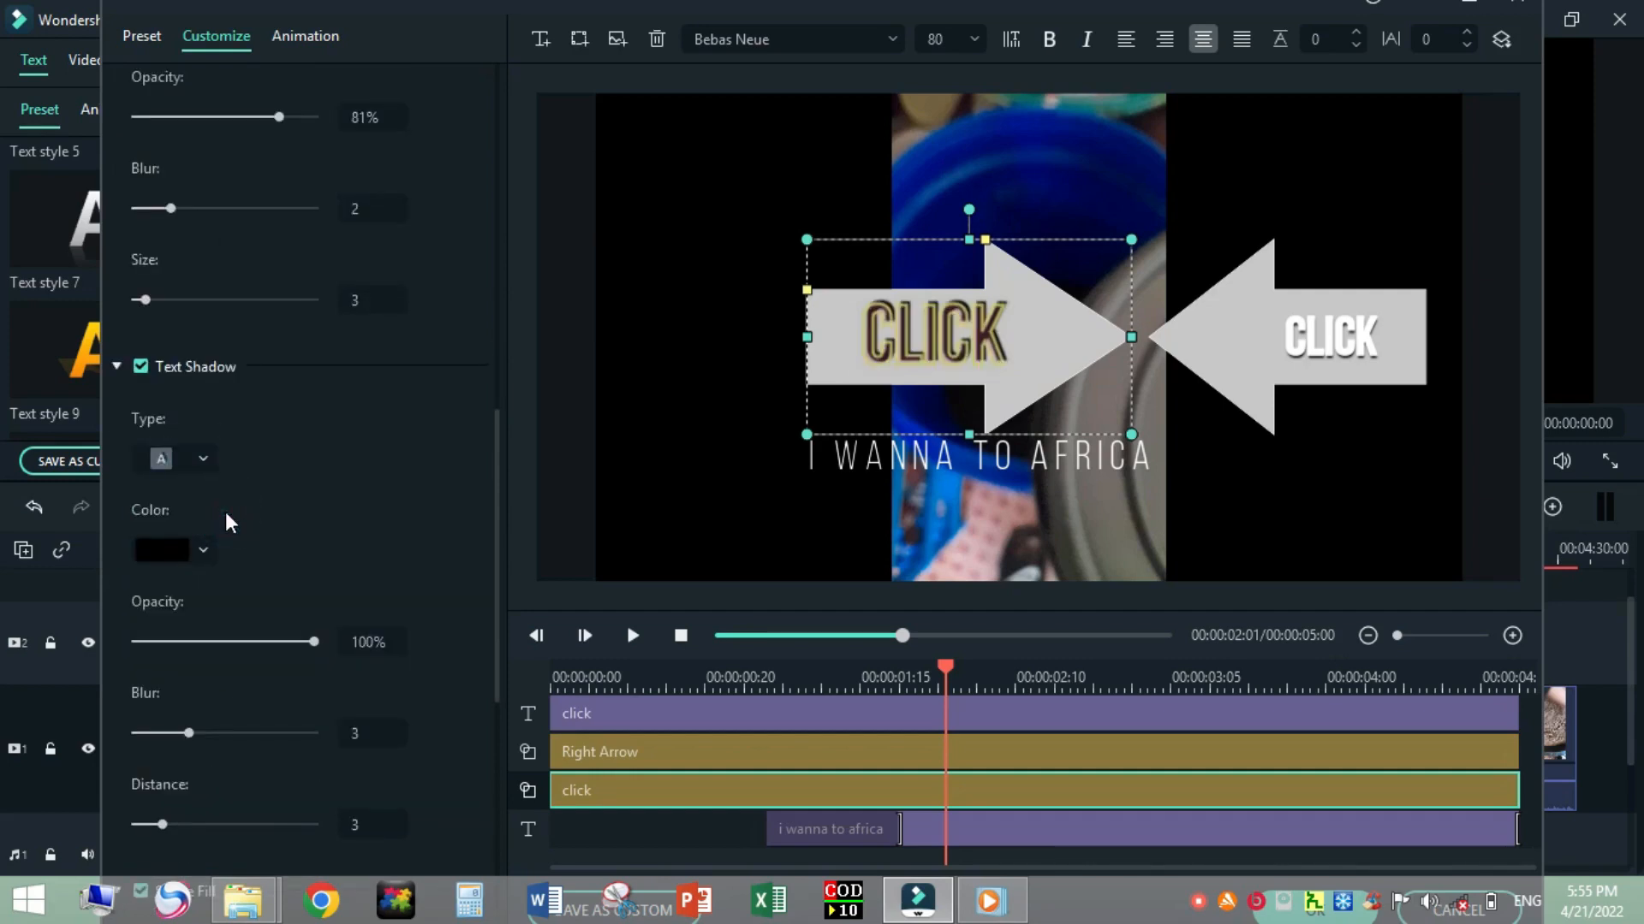
pyautogui.click(202, 550)
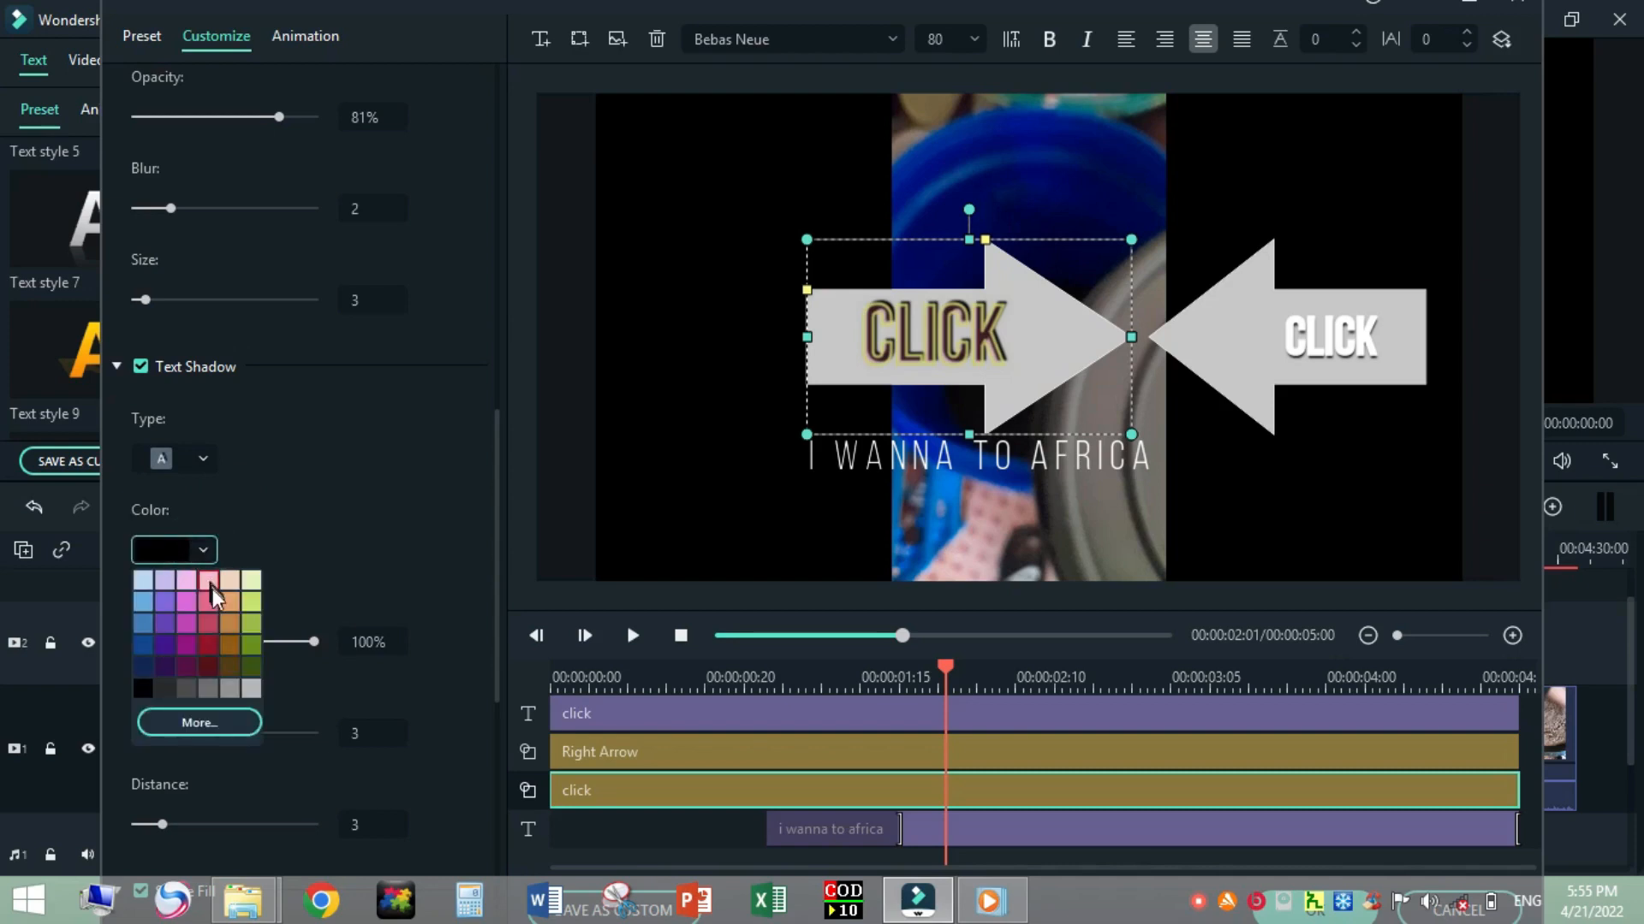
pyautogui.click(207, 598)
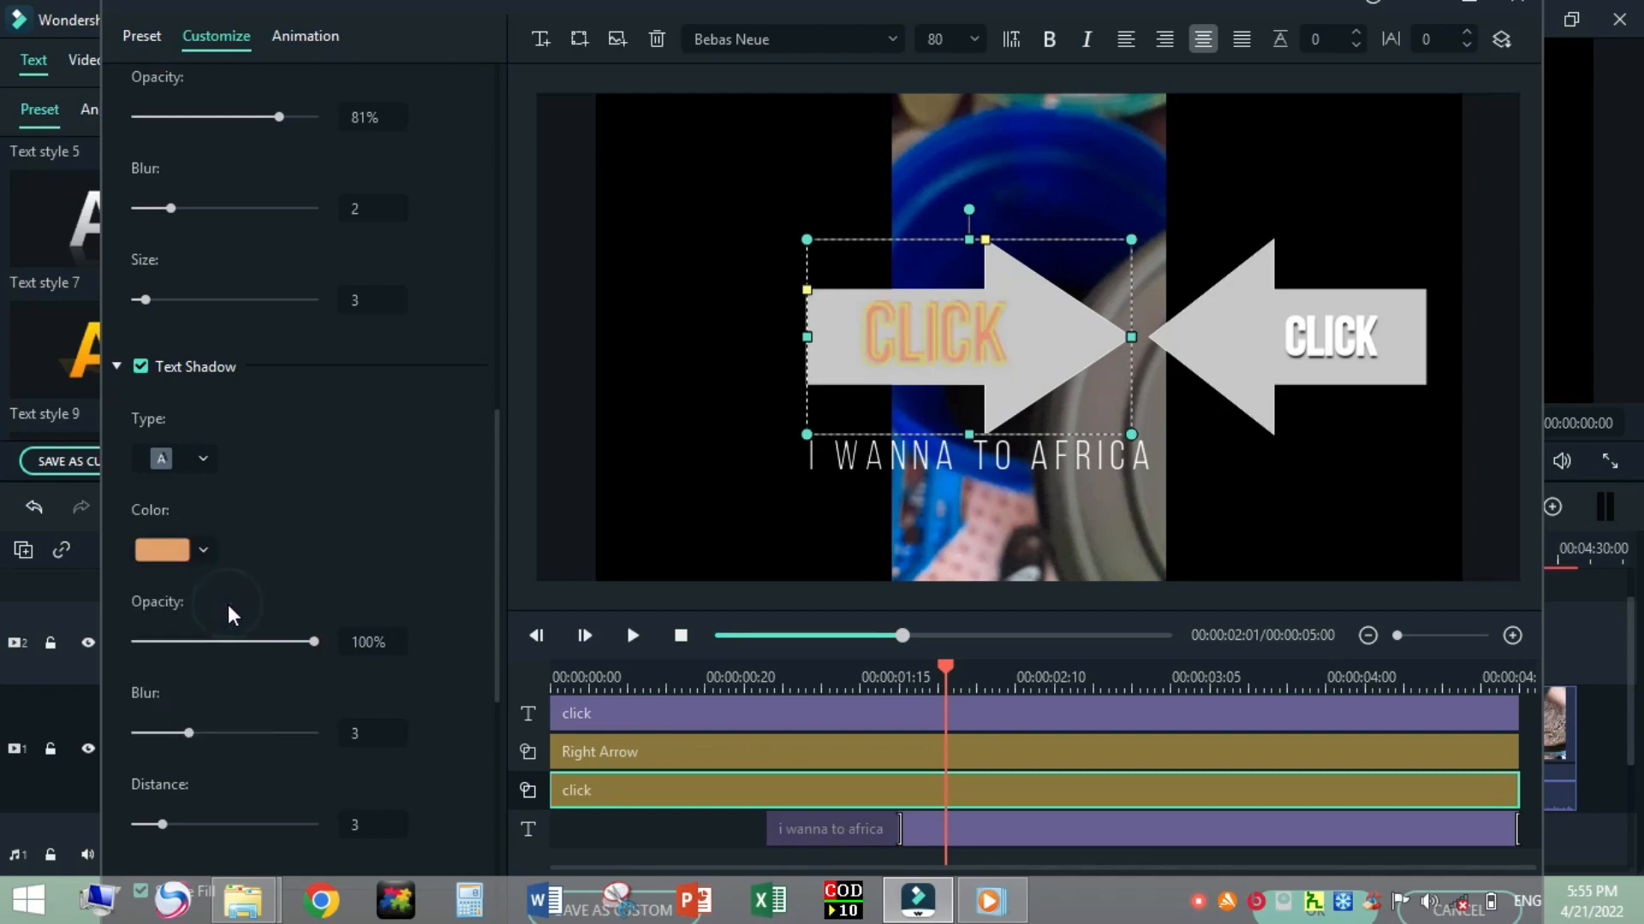
pyautogui.click(204, 551)
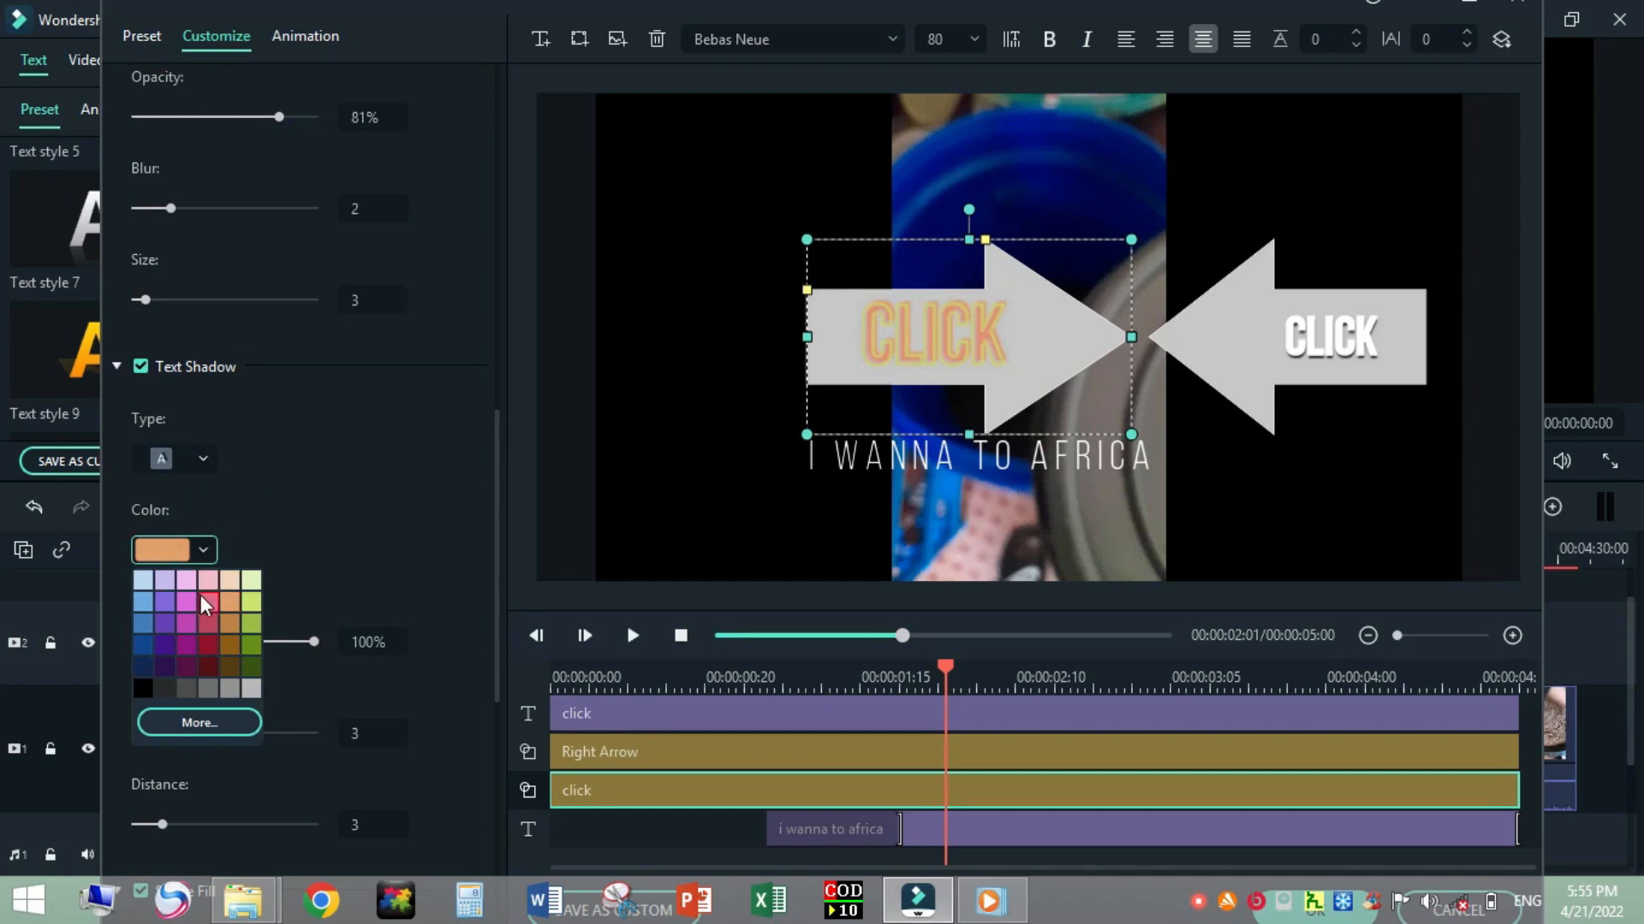
pyautogui.click(207, 606)
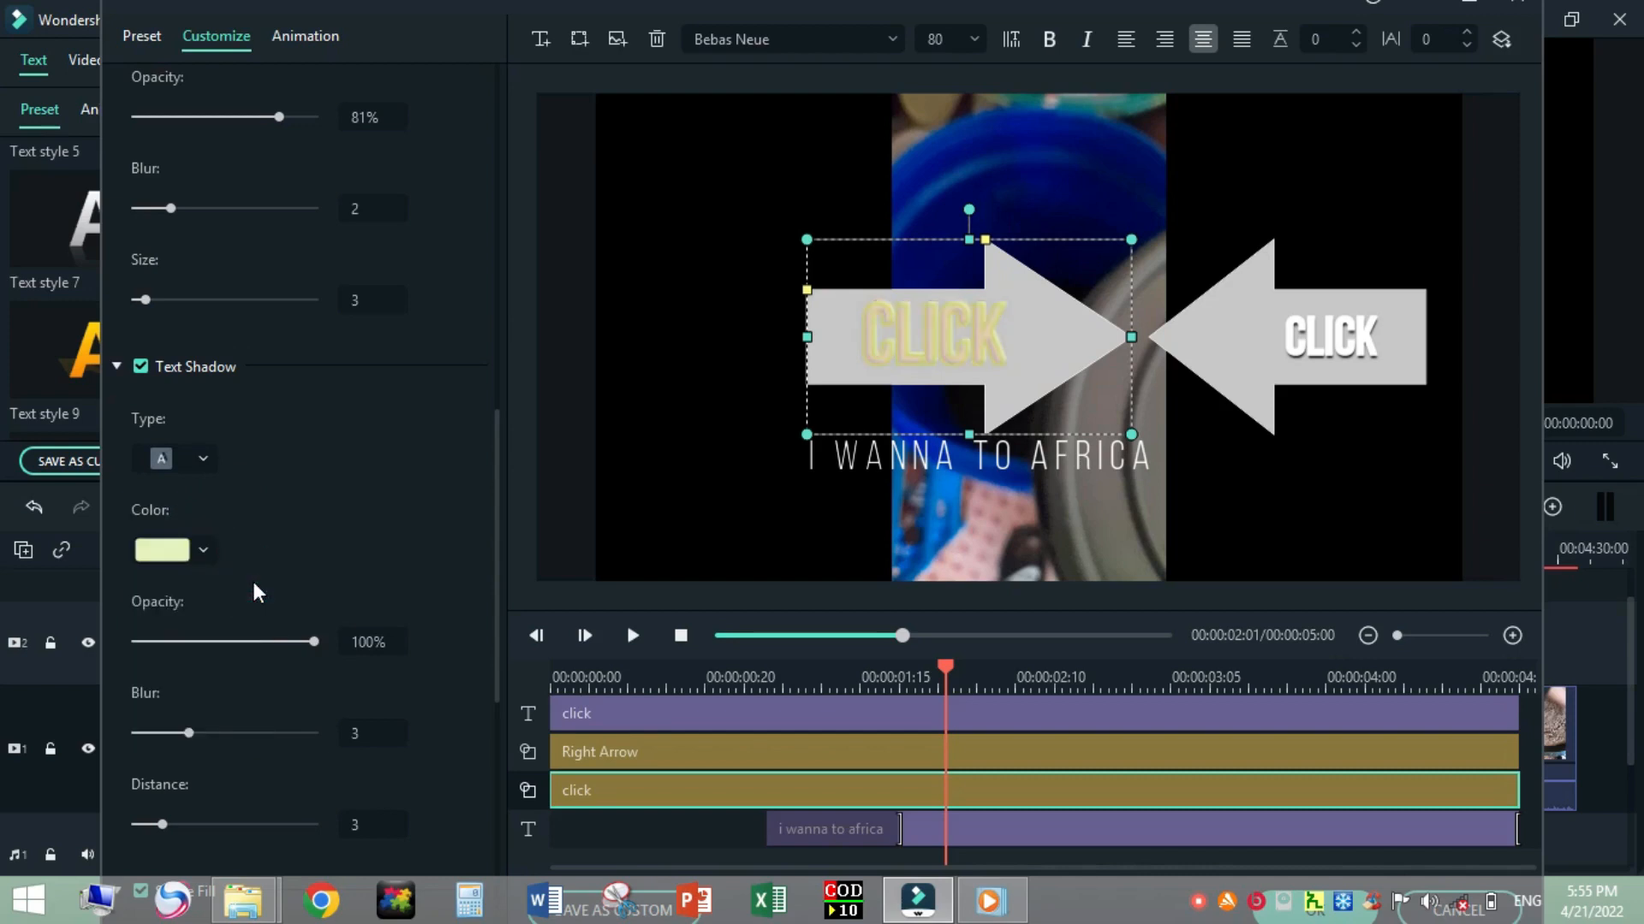
# Set the text shadow blur to 5 and its distance to 2.
pyautogui.click(187, 733)
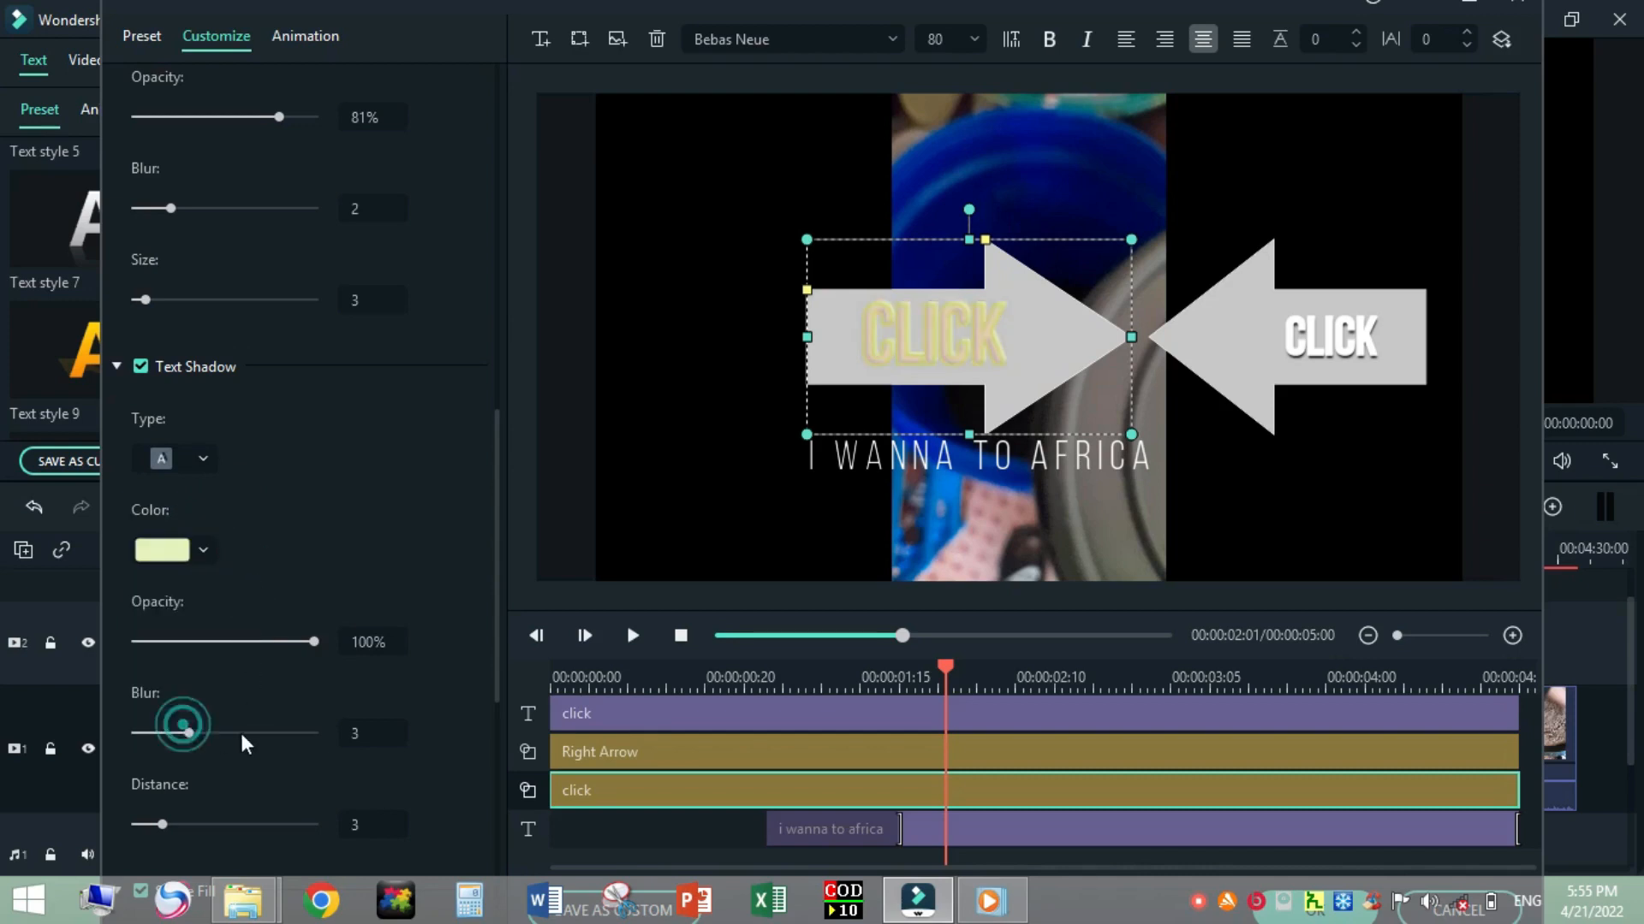
pyautogui.moveTo(184, 732); pyautogui.dragTo(228, 733)
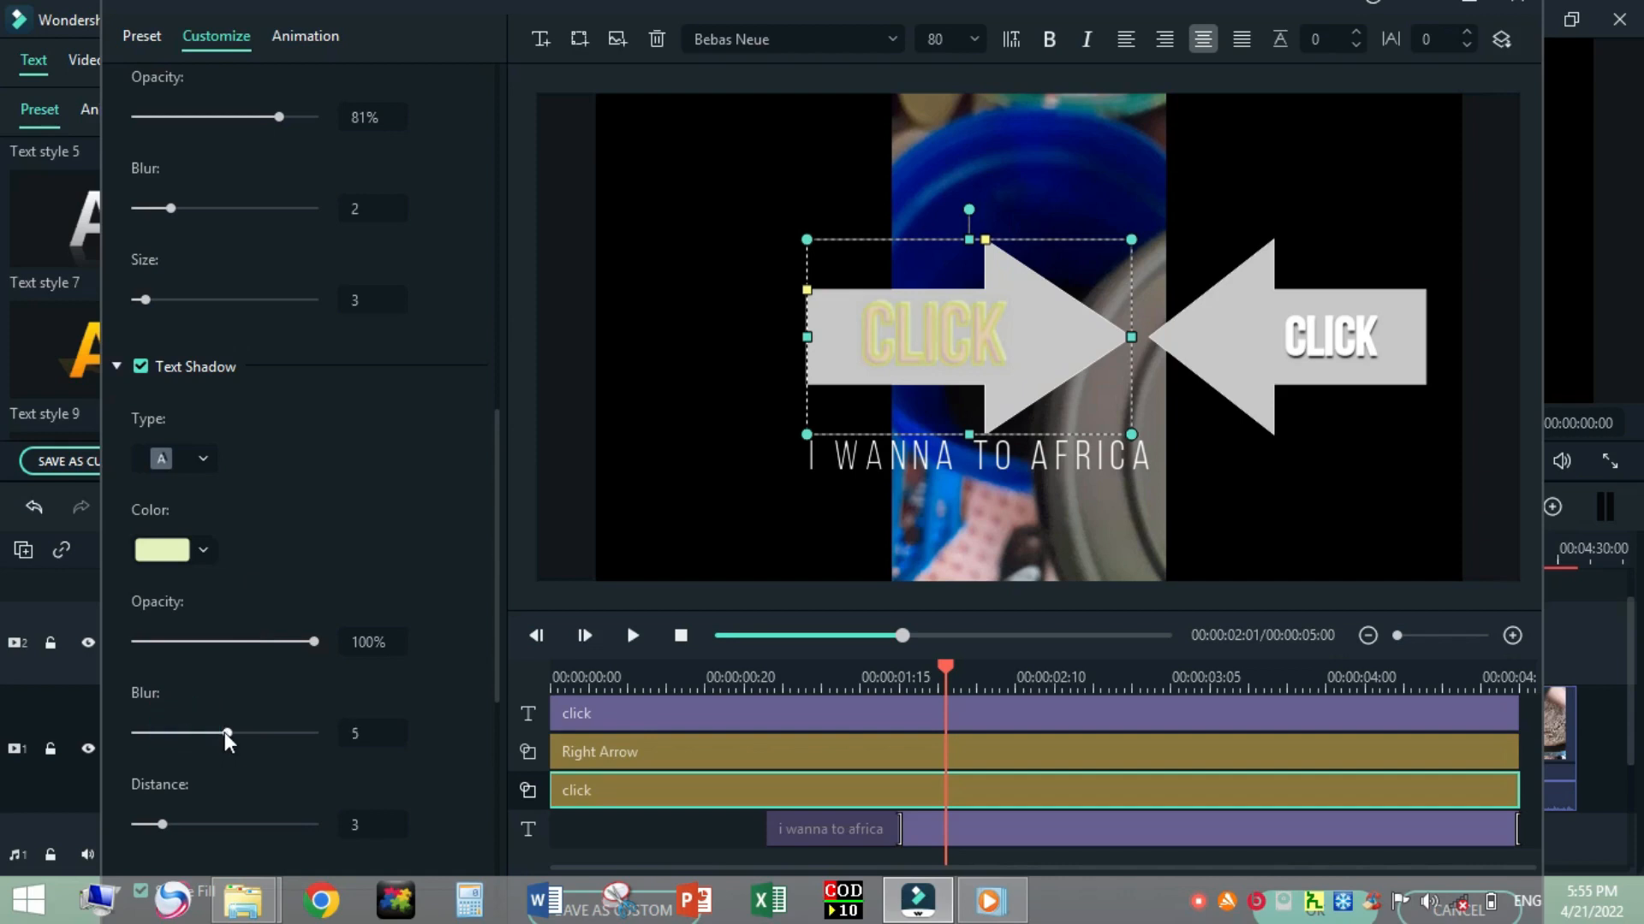
pyautogui.scroll(-3)
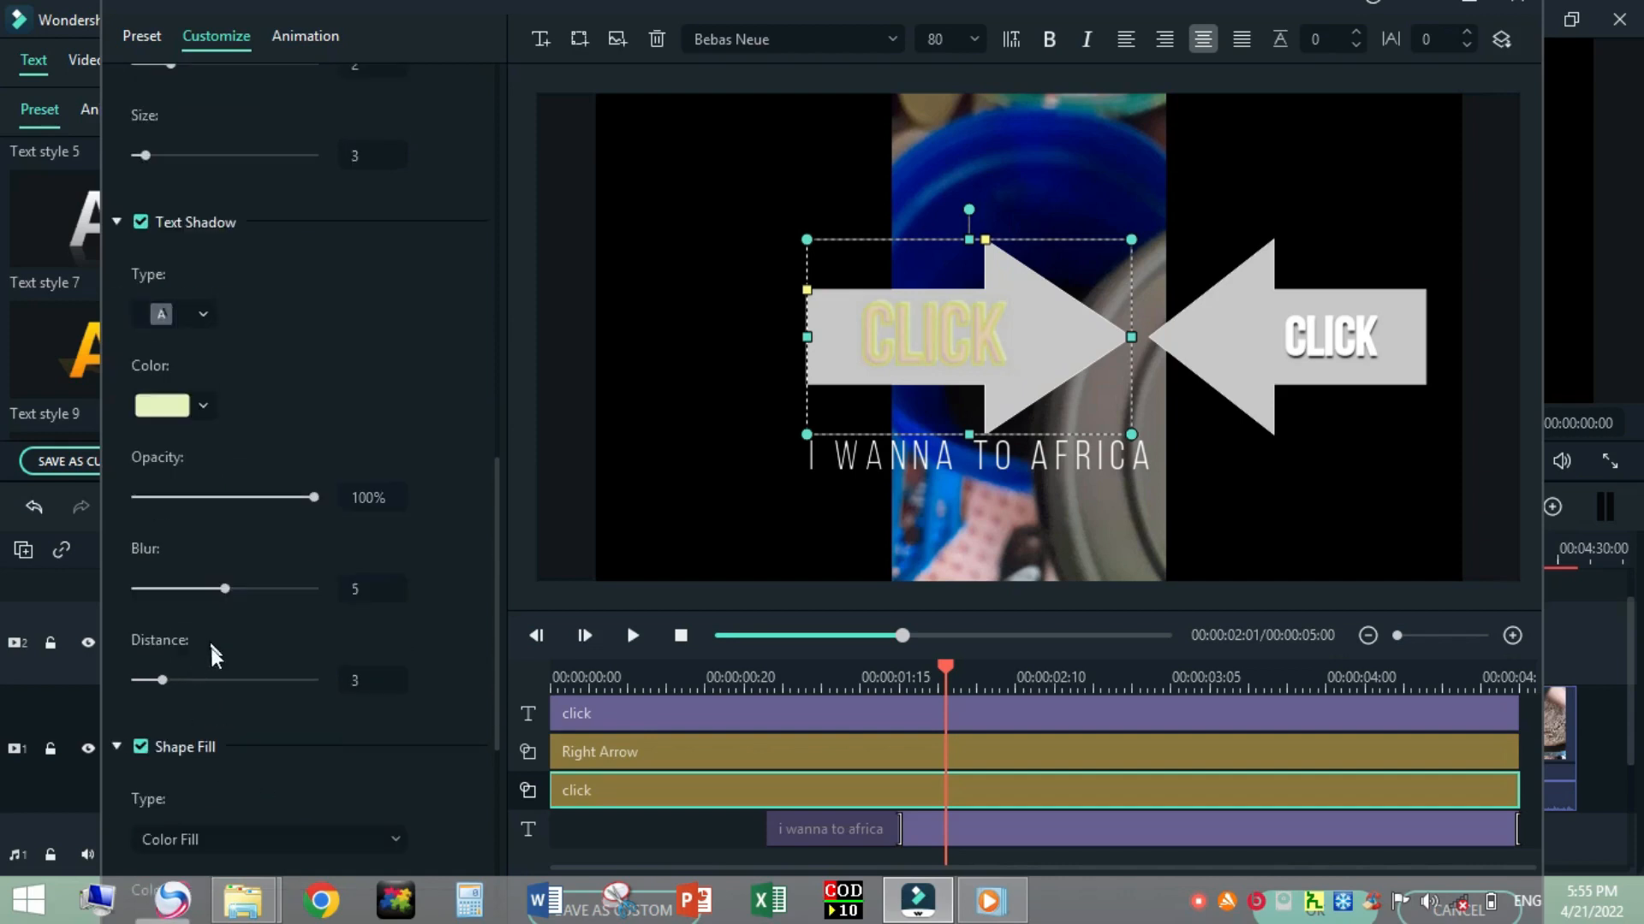
pyautogui.click(157, 679)
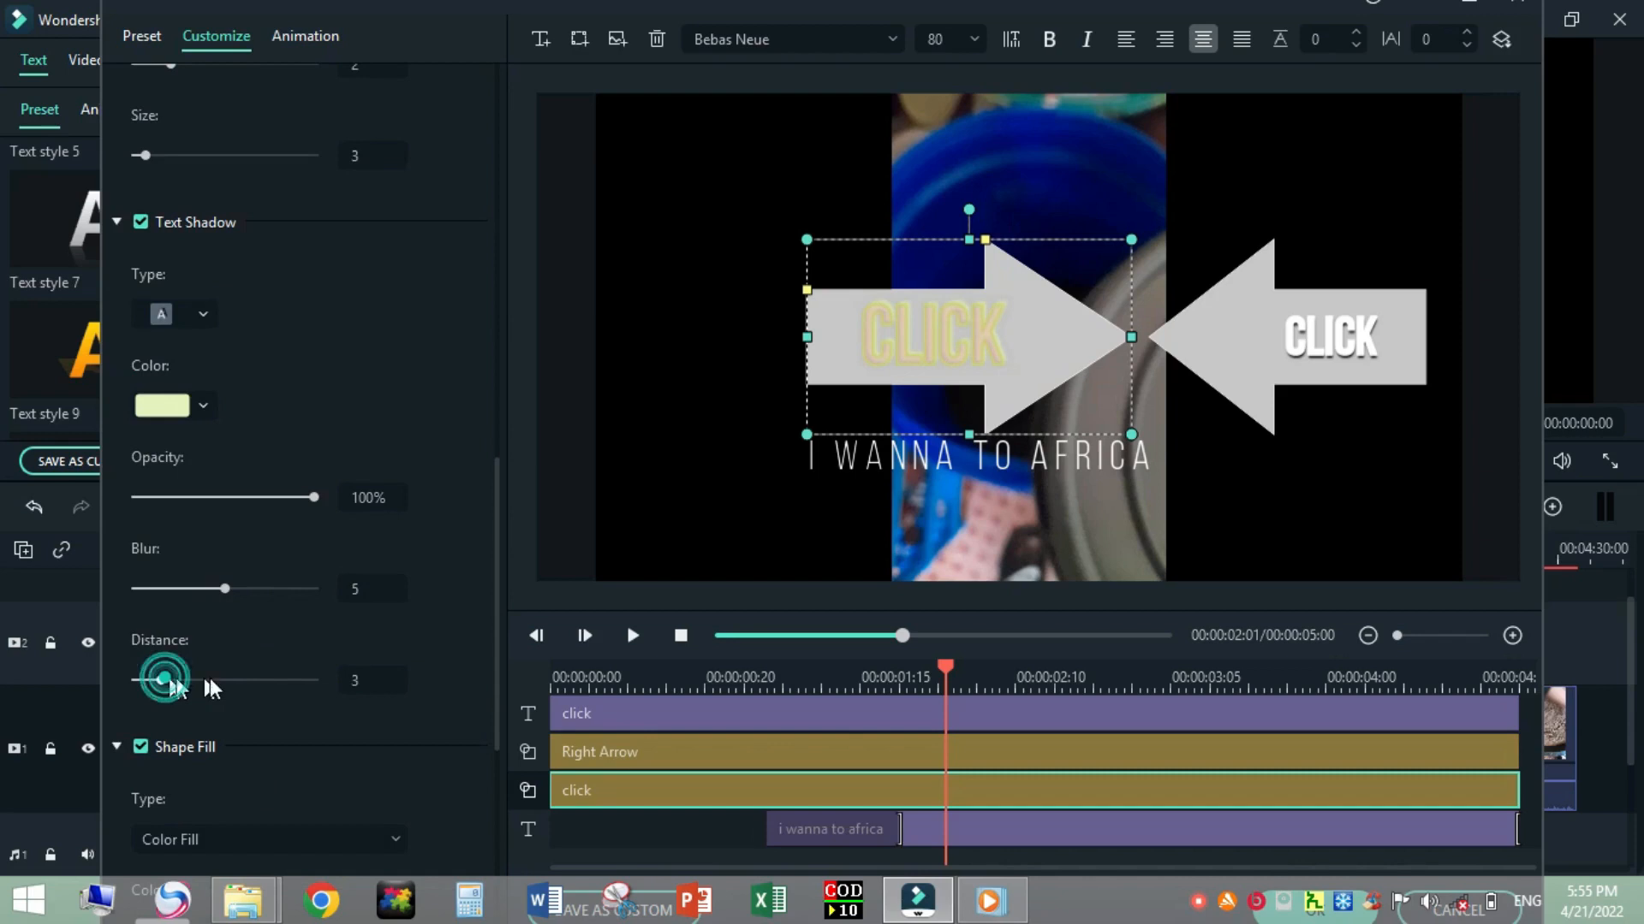
pyautogui.moveTo(162, 679); pyautogui.dragTo(174, 679)
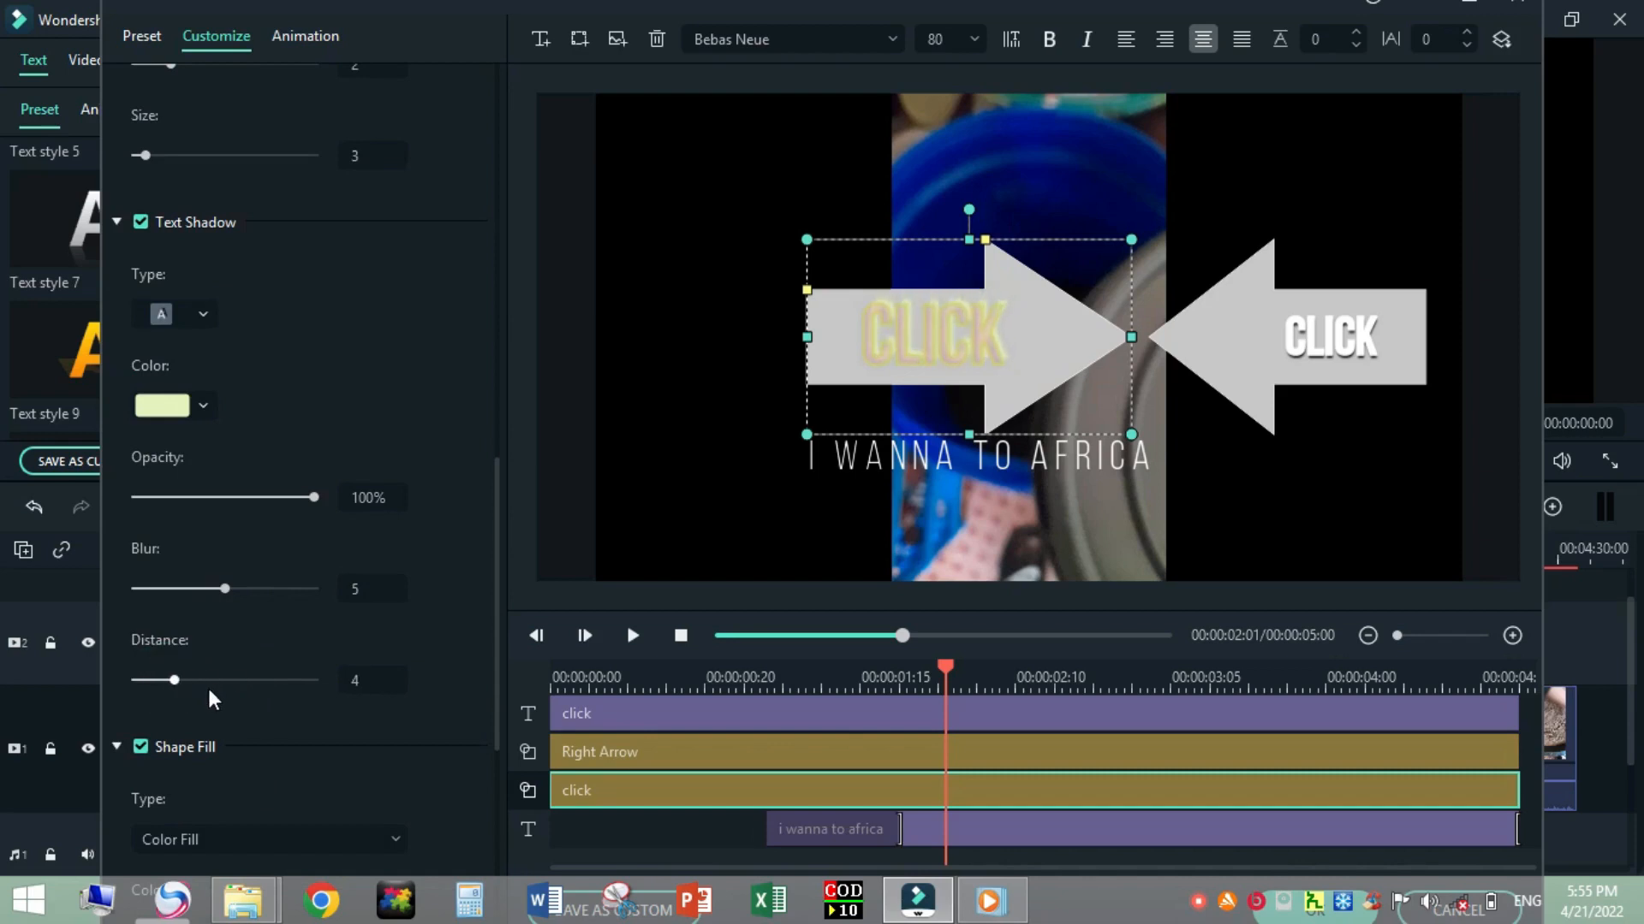
pyautogui.moveTo(173, 678); pyautogui.dragTo(313, 679)
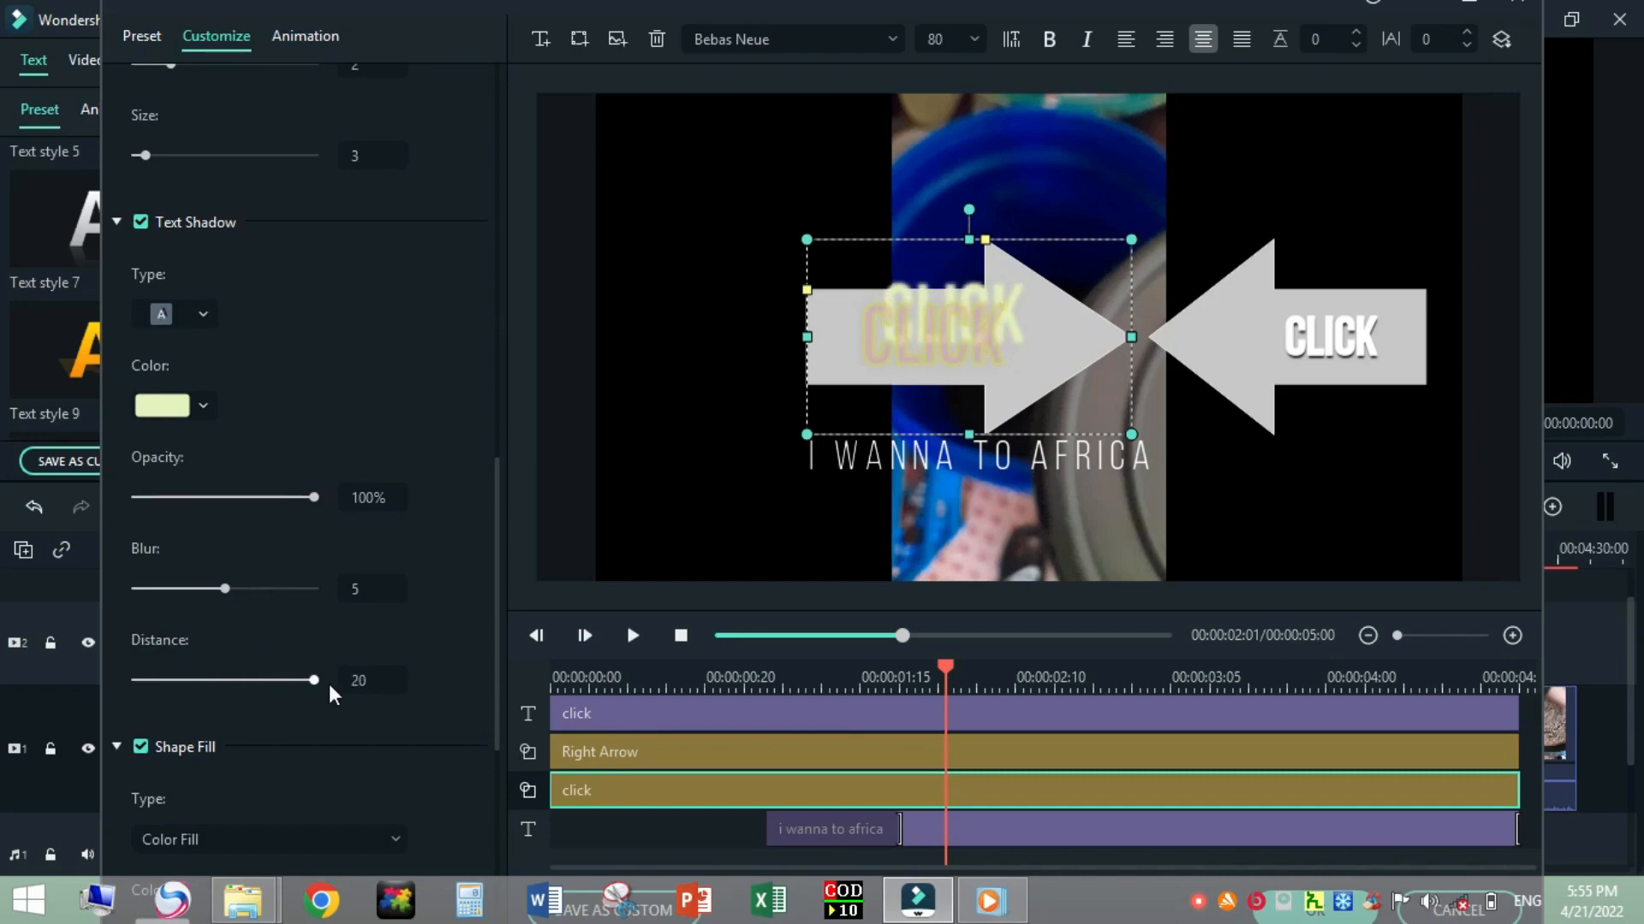
pyautogui.moveTo(313, 679); pyautogui.dragTo(173, 679)
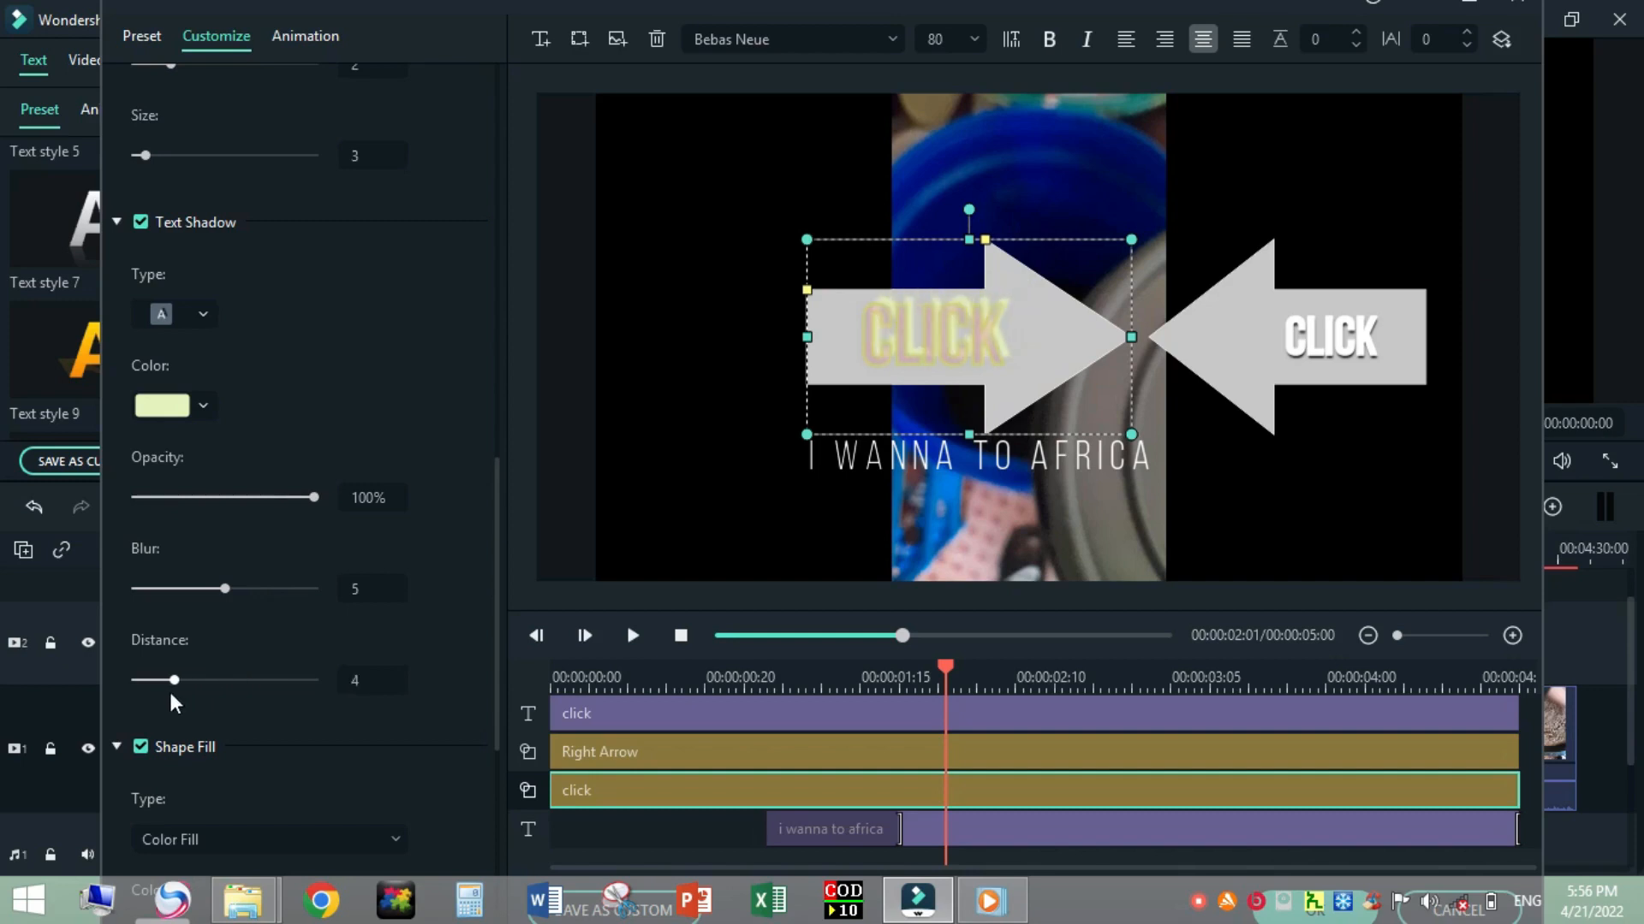
pyautogui.moveTo(174, 679); pyautogui.dragTo(145, 679)
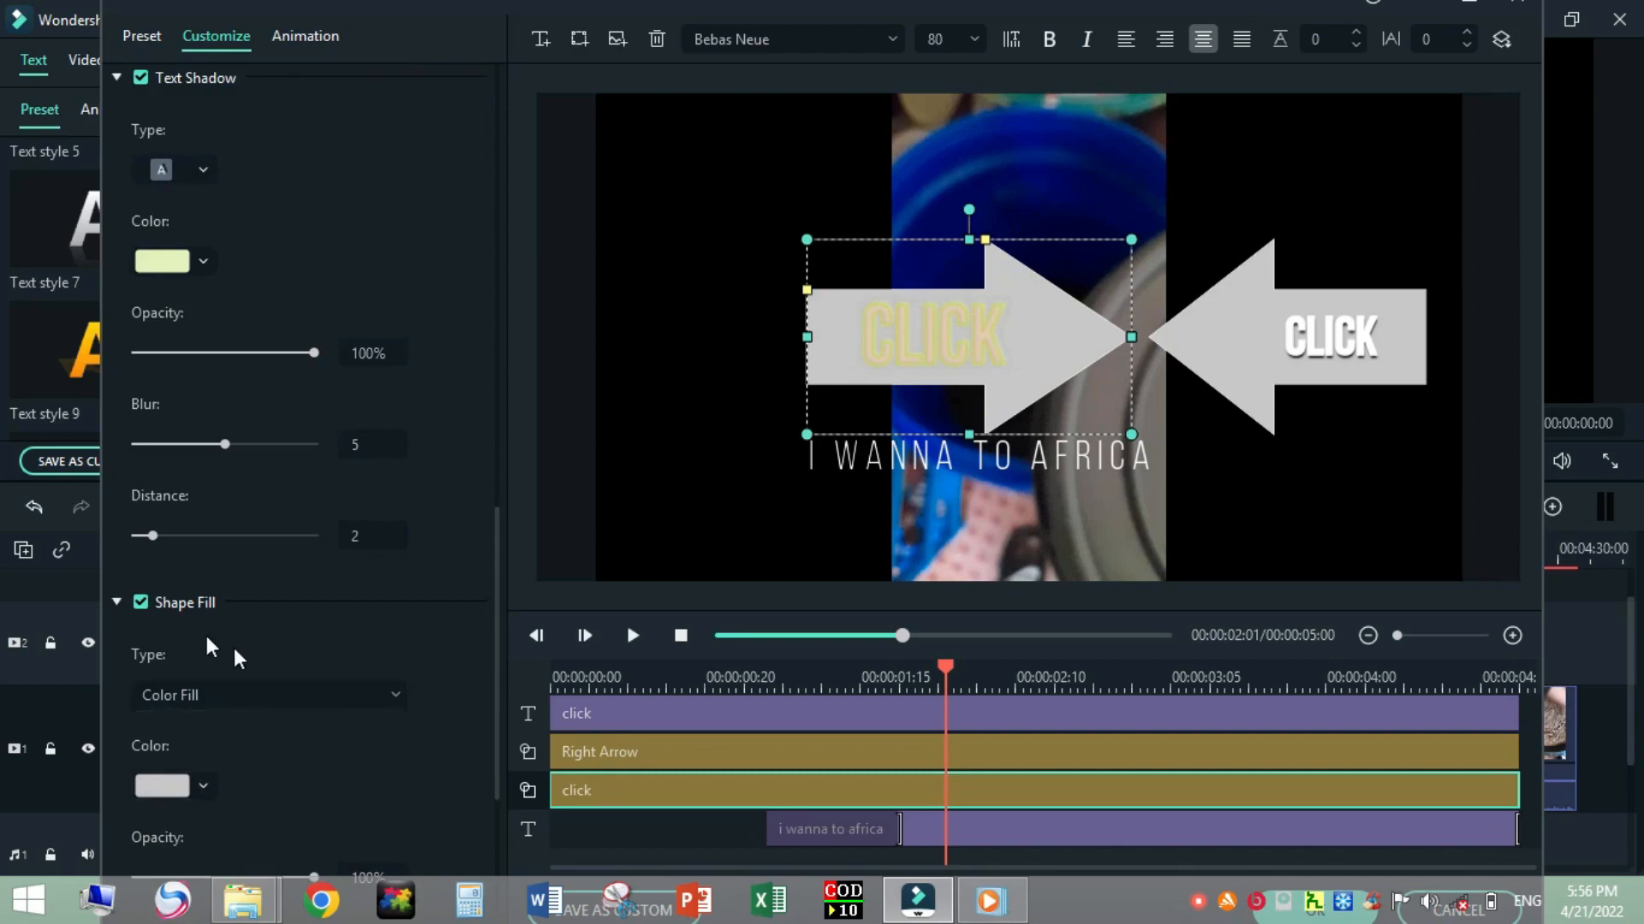
pyautogui.moveTo(302, 718)
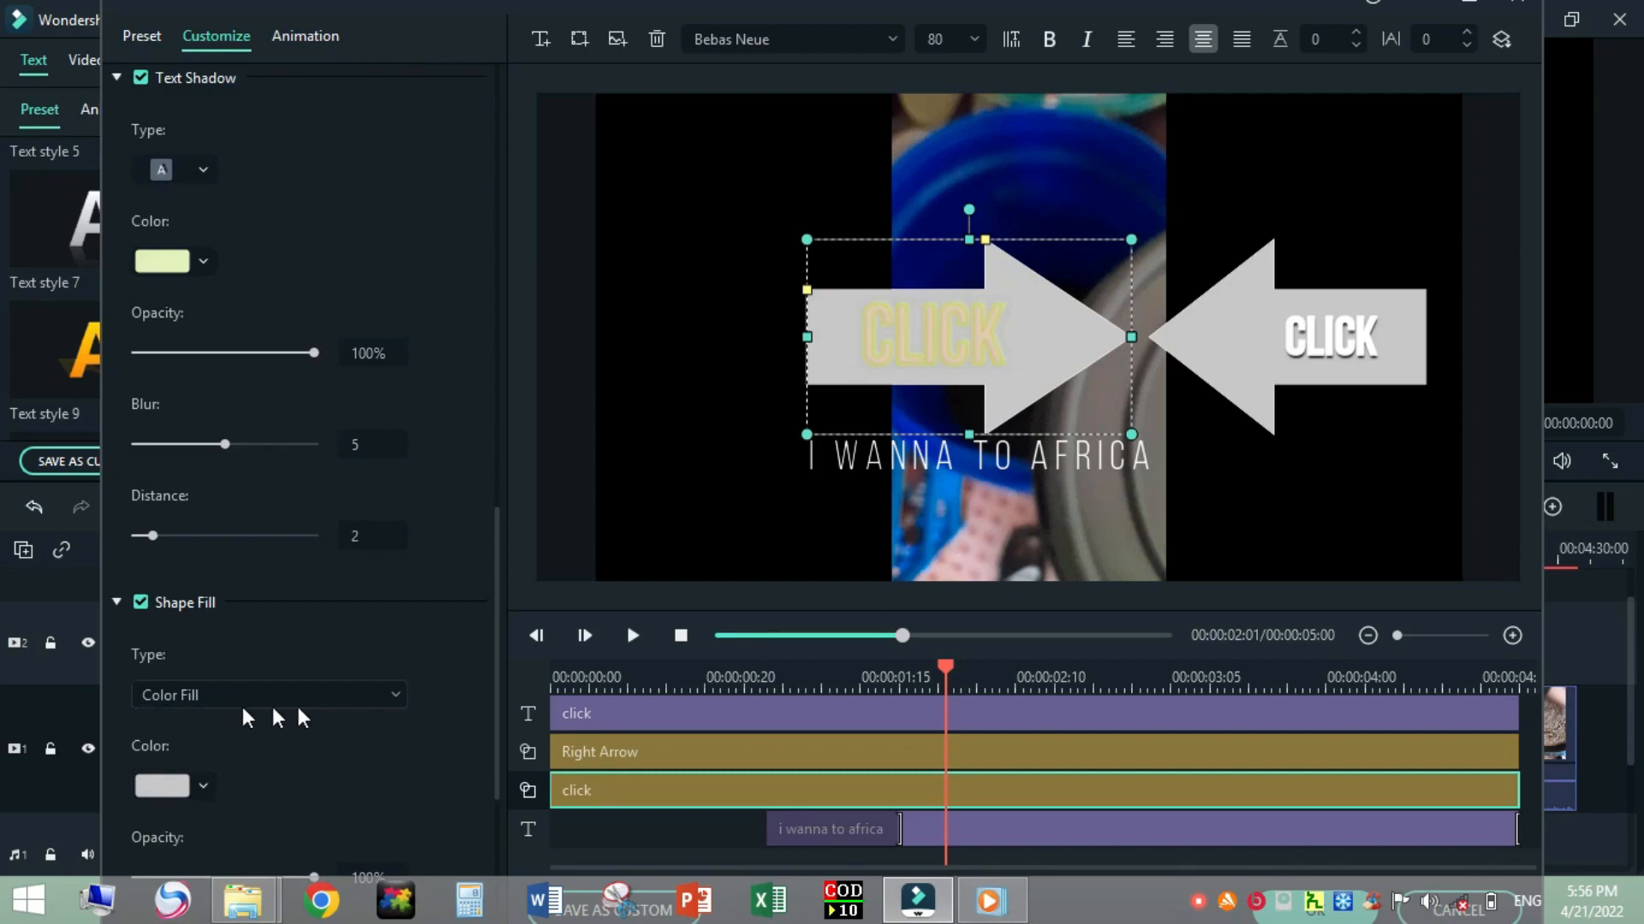
# Fill the left arrow shape with red using the full colour picker.
pyautogui.click(267, 695)
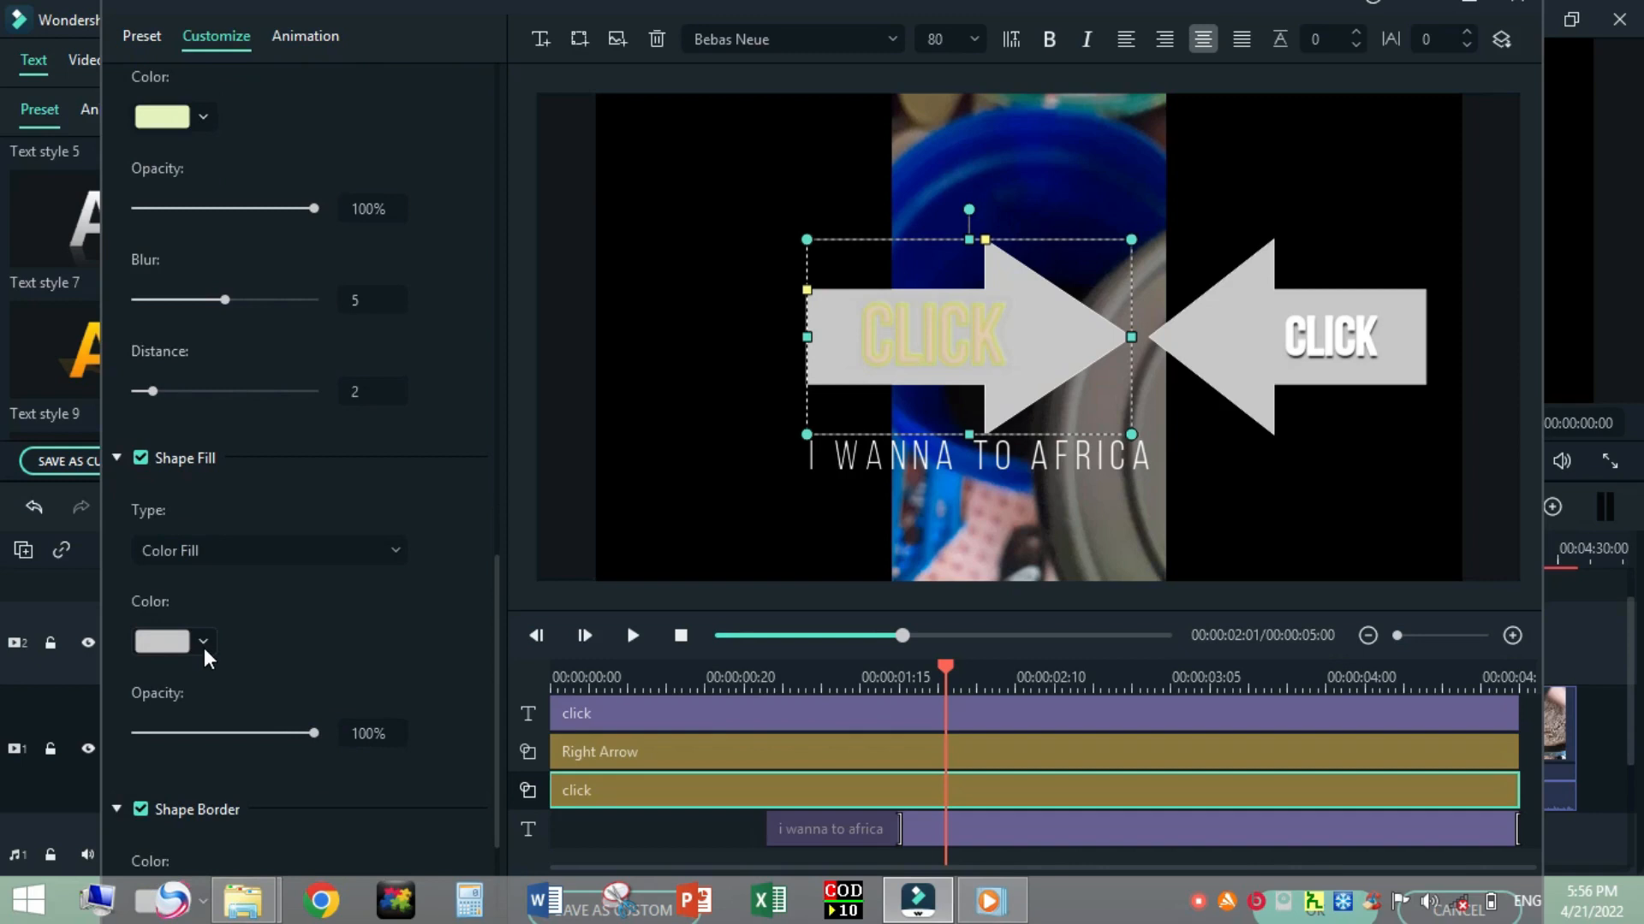
pyautogui.click(202, 641)
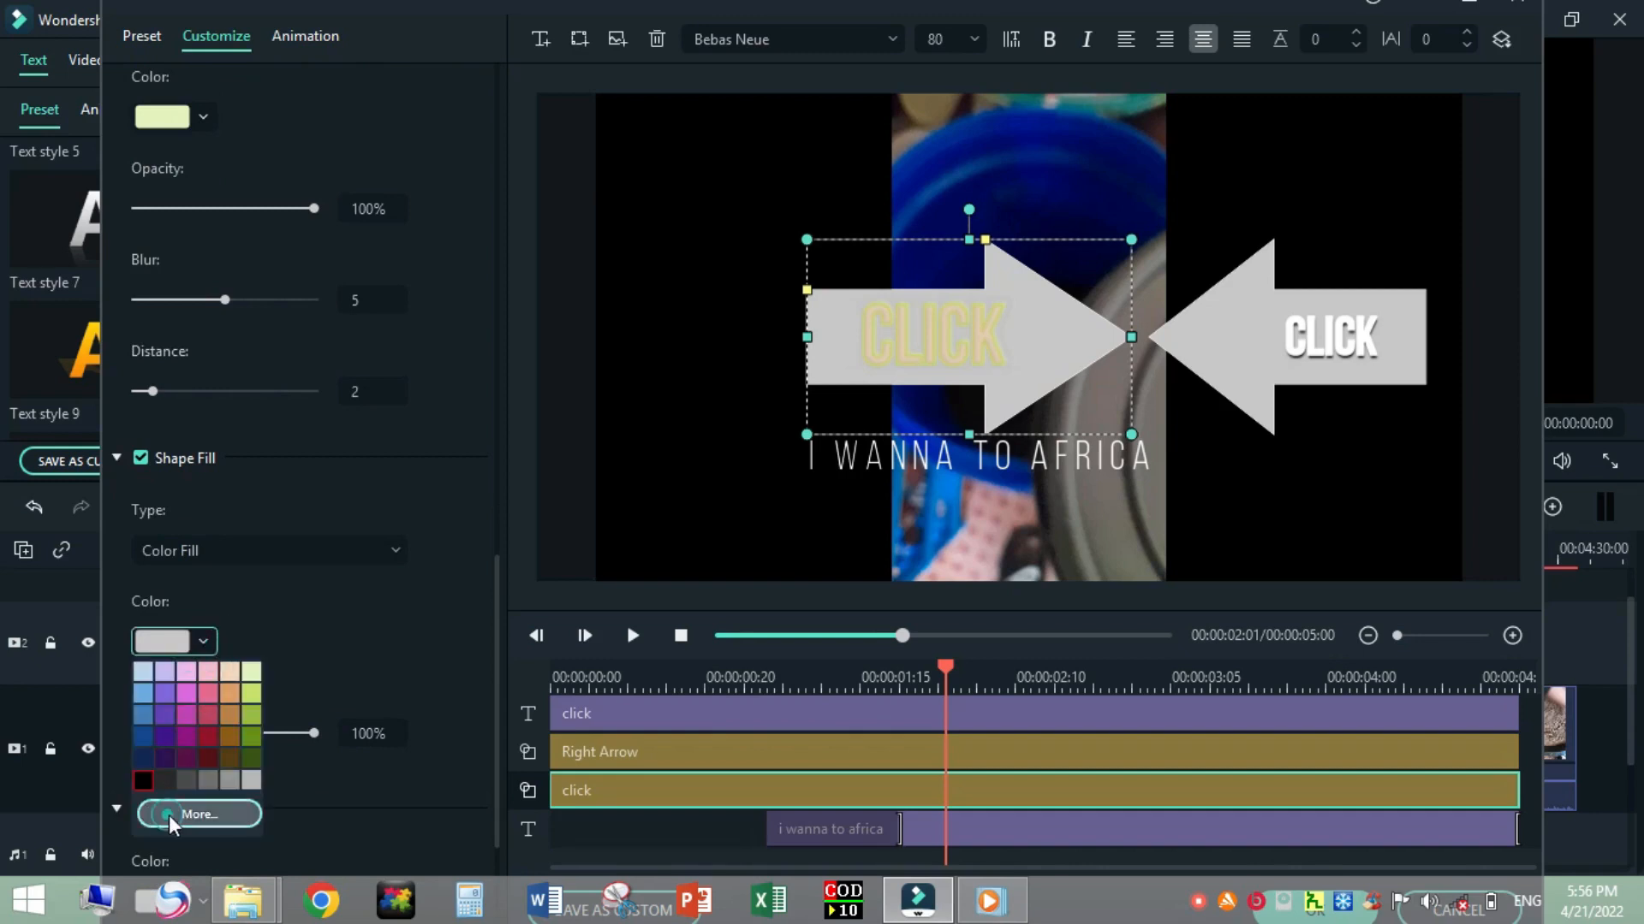
pyautogui.click(198, 814)
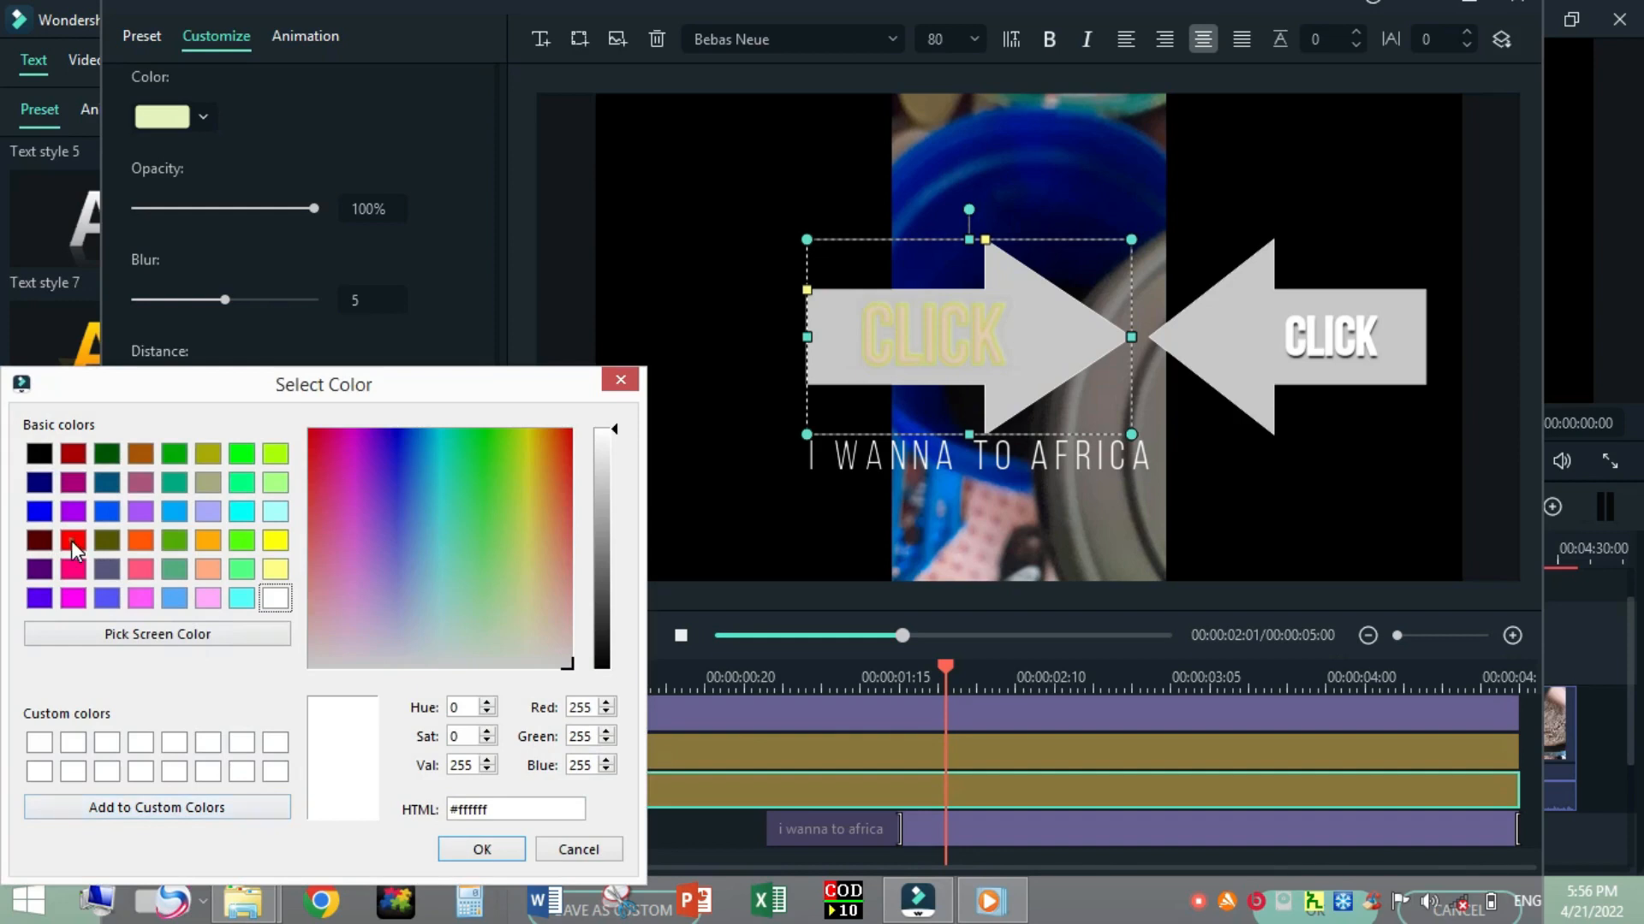
pyautogui.click(481, 849)
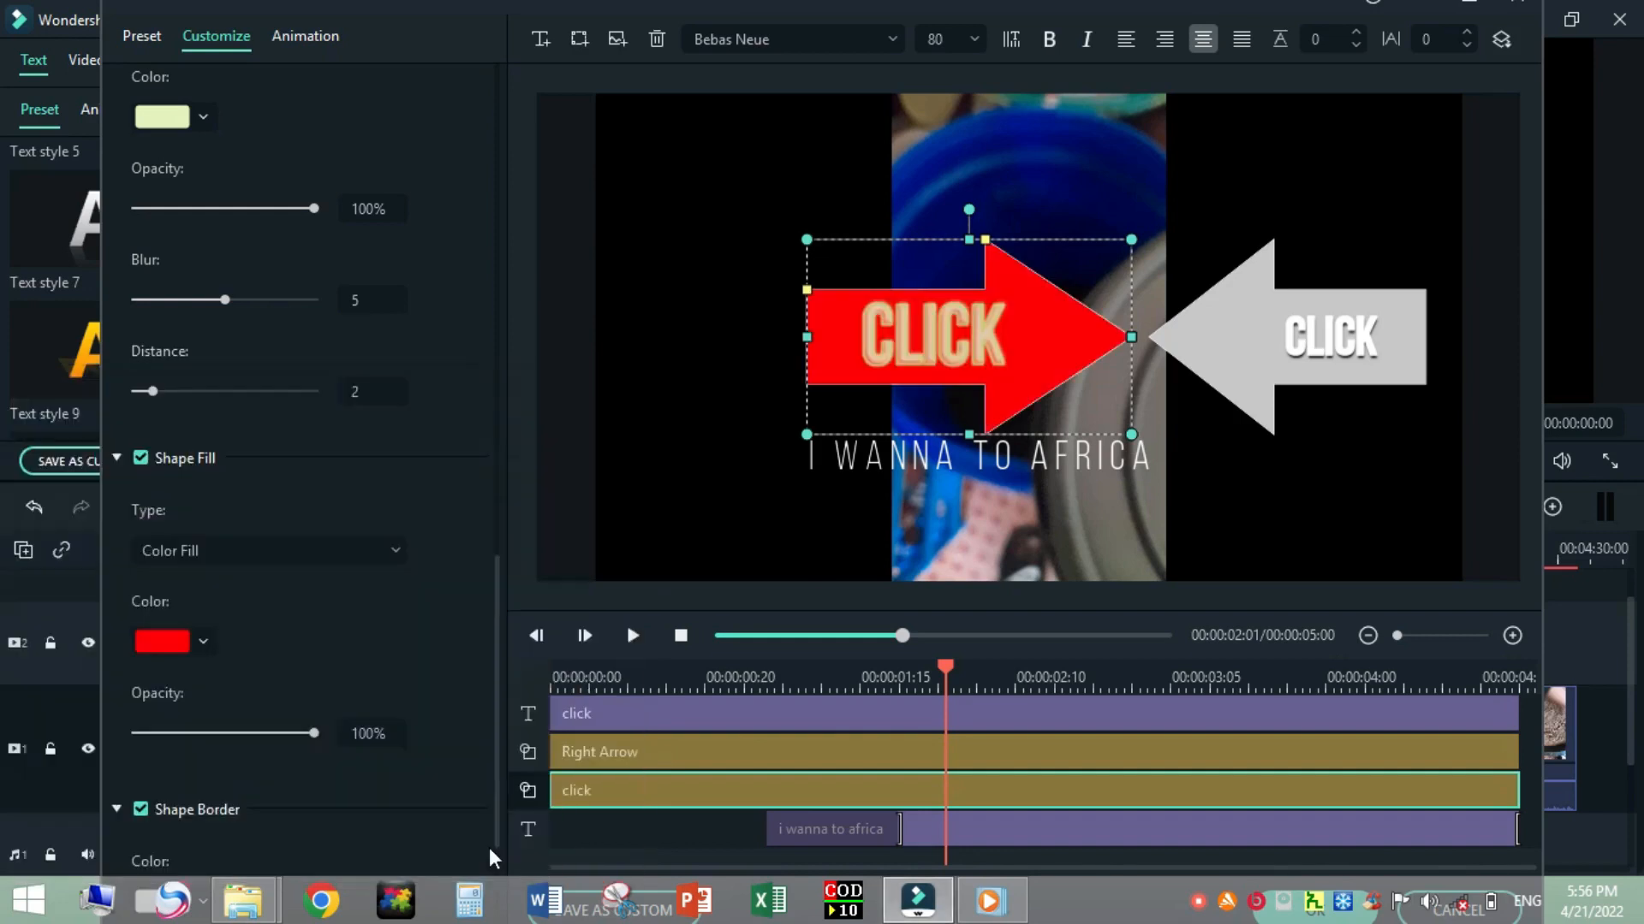
pyautogui.moveTo(875, 399)
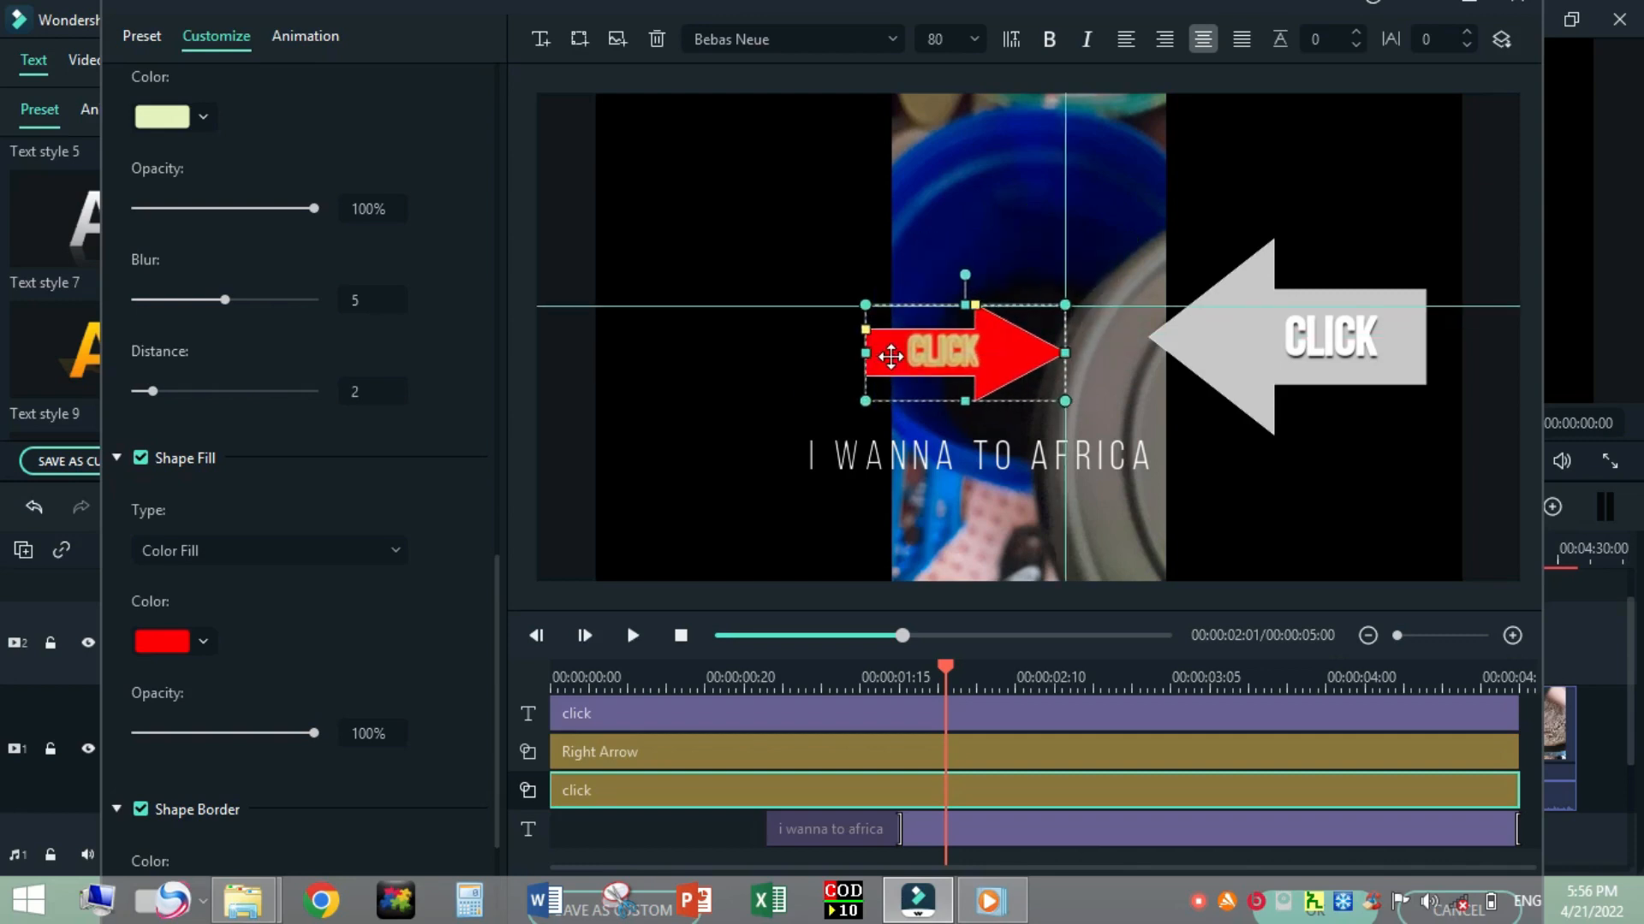
# Rotate the red CLICK arrow to point downward and move it to the upper left.
pyautogui.moveTo(1064, 354); pyautogui.dragTo(1022, 356)
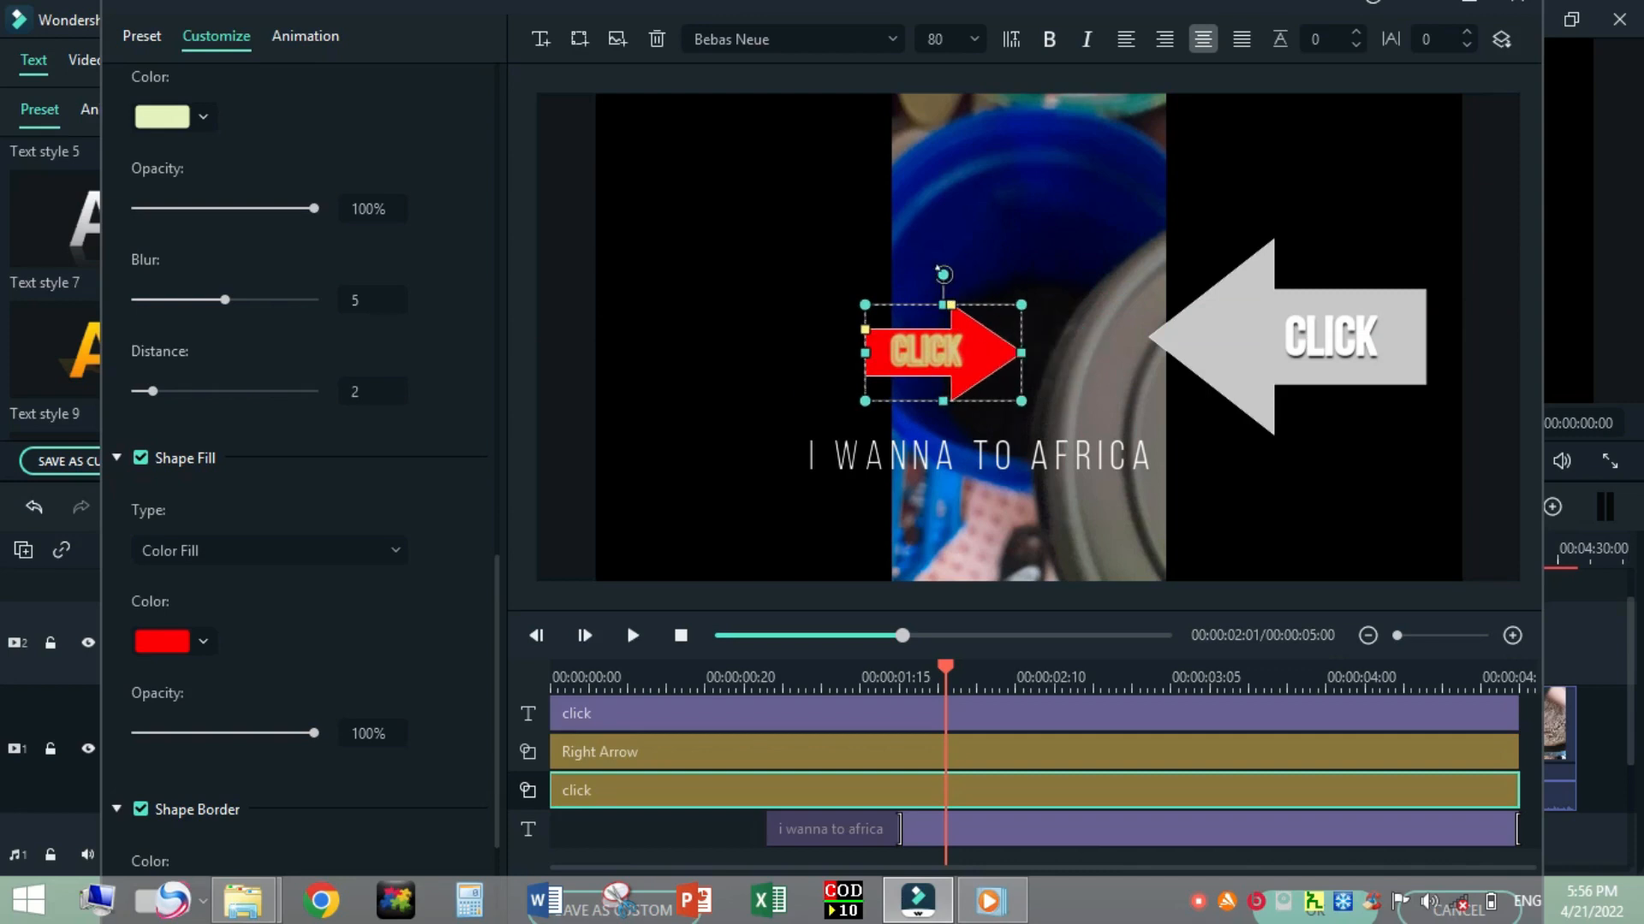
pyautogui.moveTo(942, 272); pyautogui.dragTo(1029, 326)
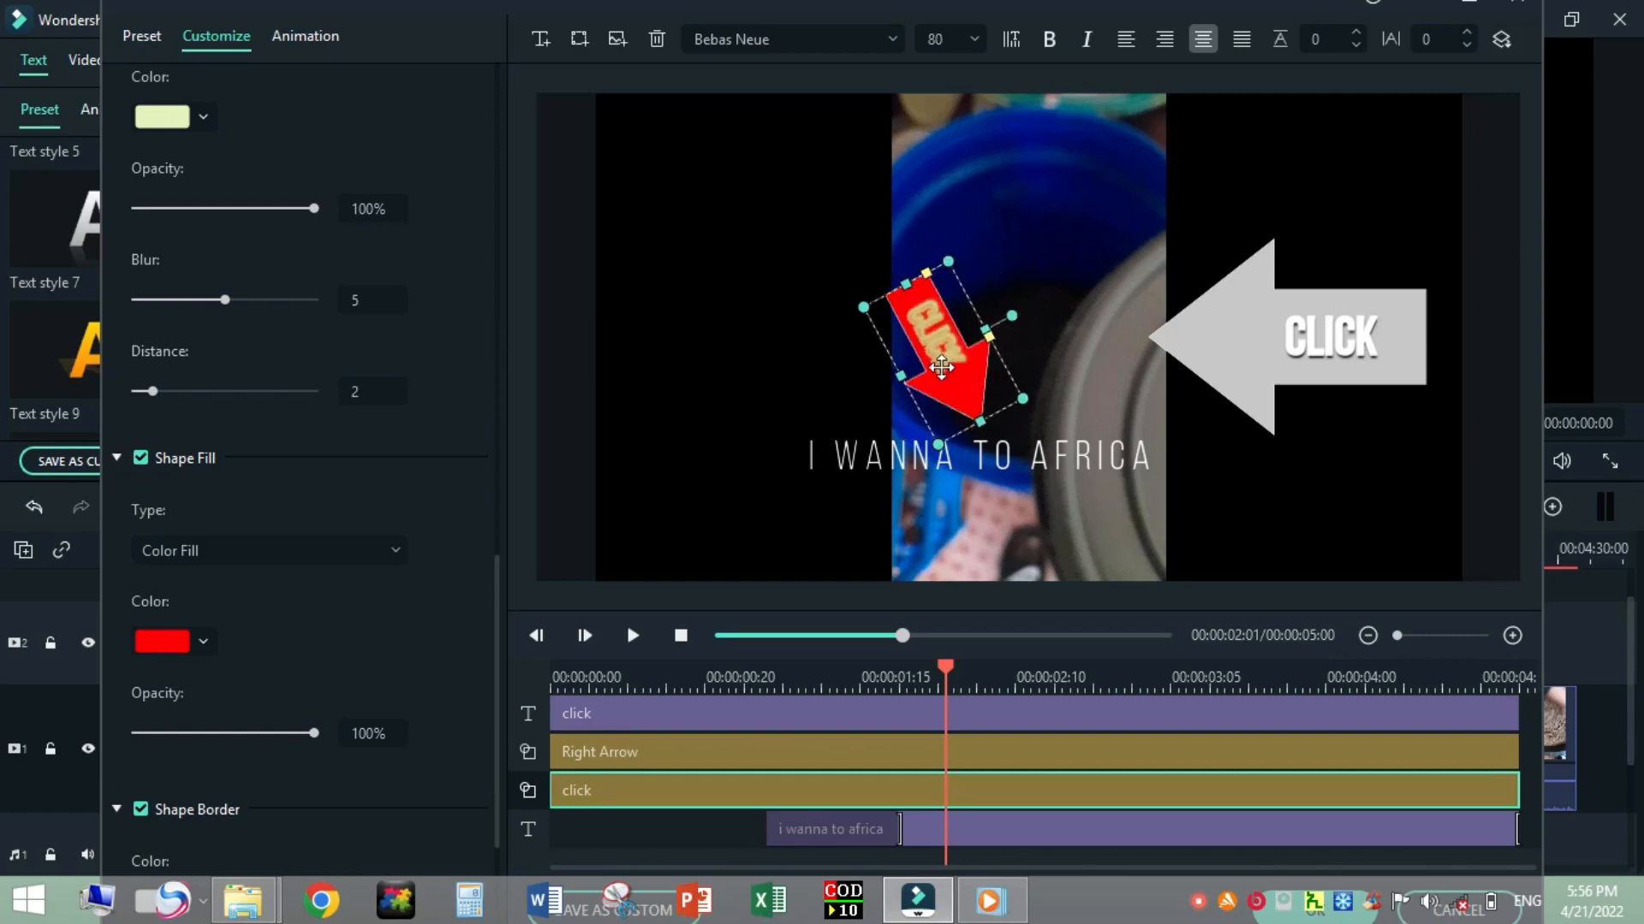
pyautogui.moveTo(938, 367); pyautogui.dragTo(938, 261)
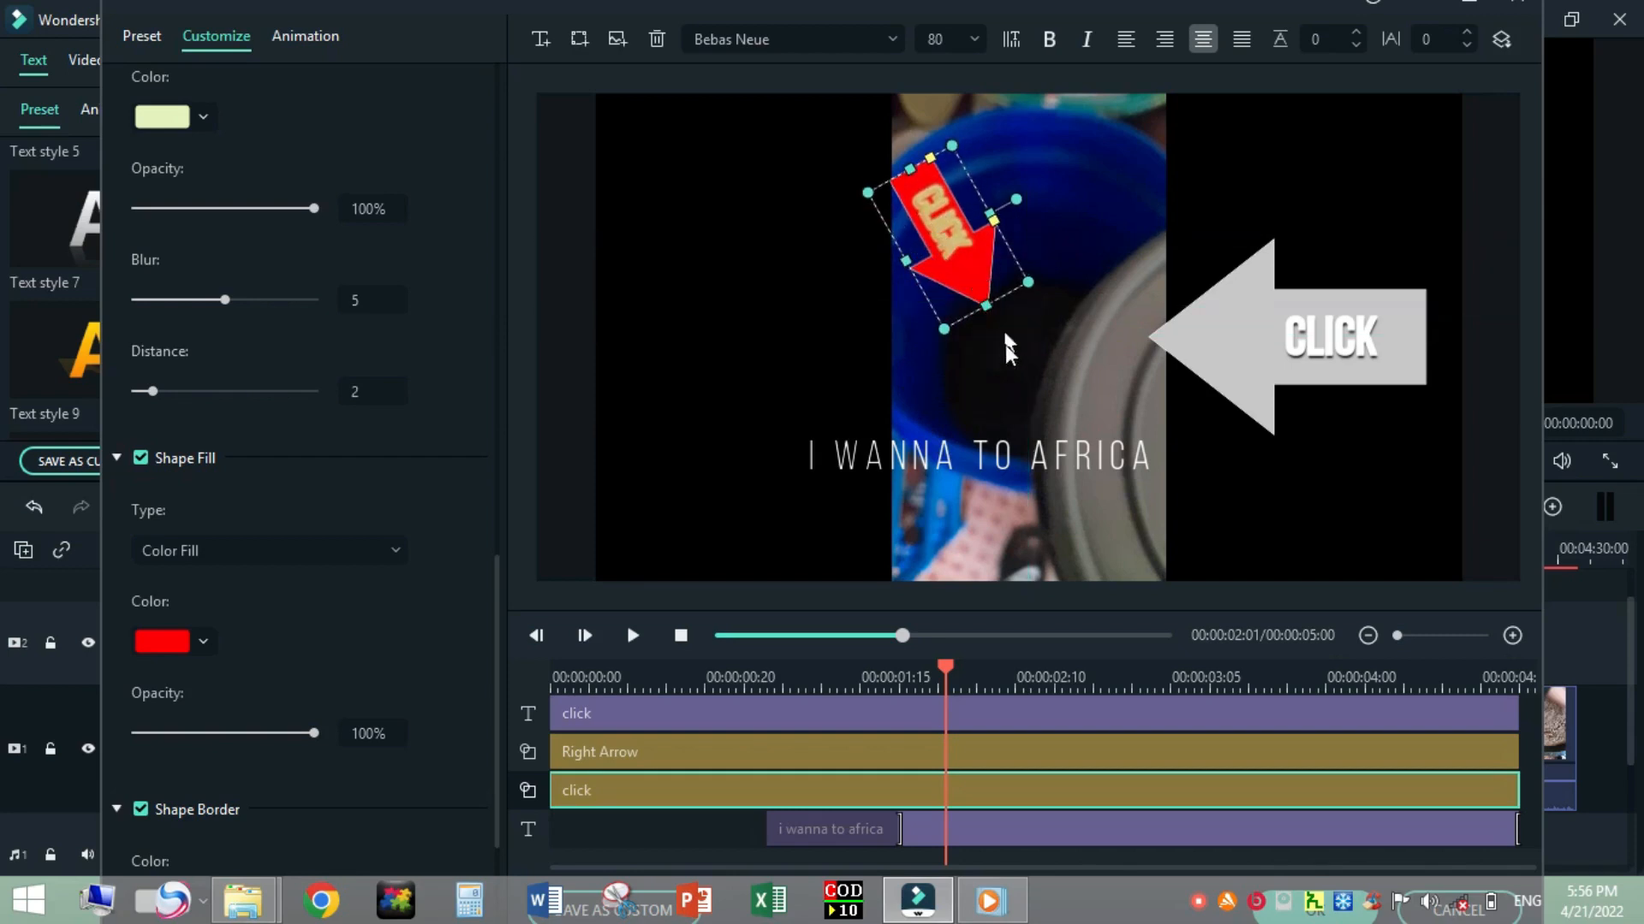
pyautogui.moveTo(984, 382)
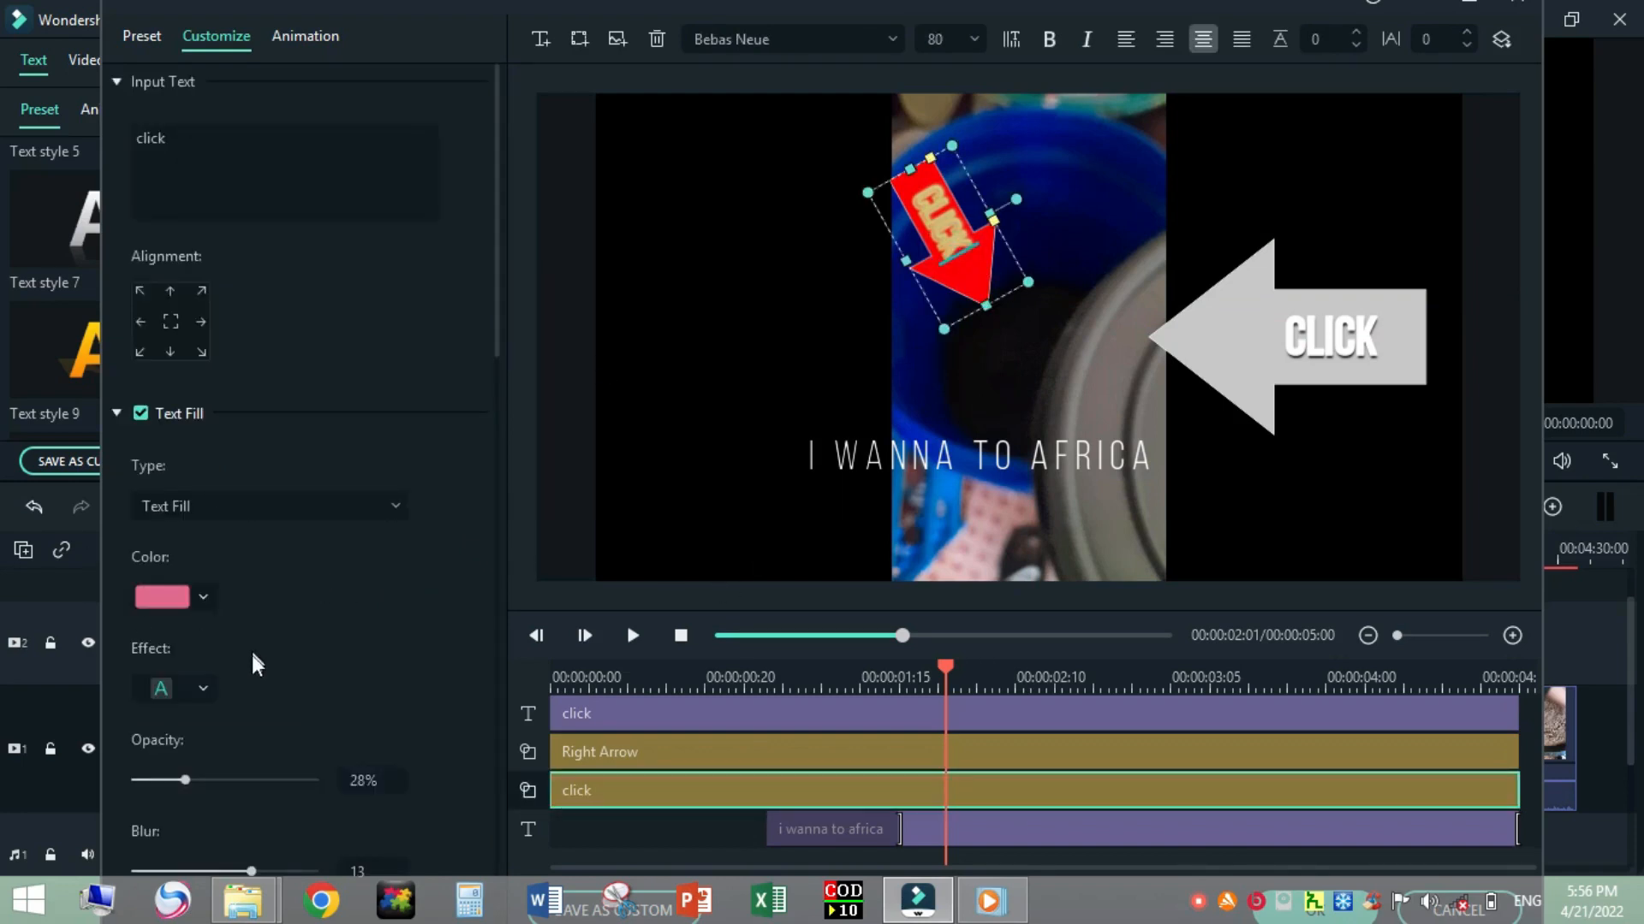
# Set the arrow's Shape Border opacity to 42% and blur to 4.
pyautogui.scroll(-3)
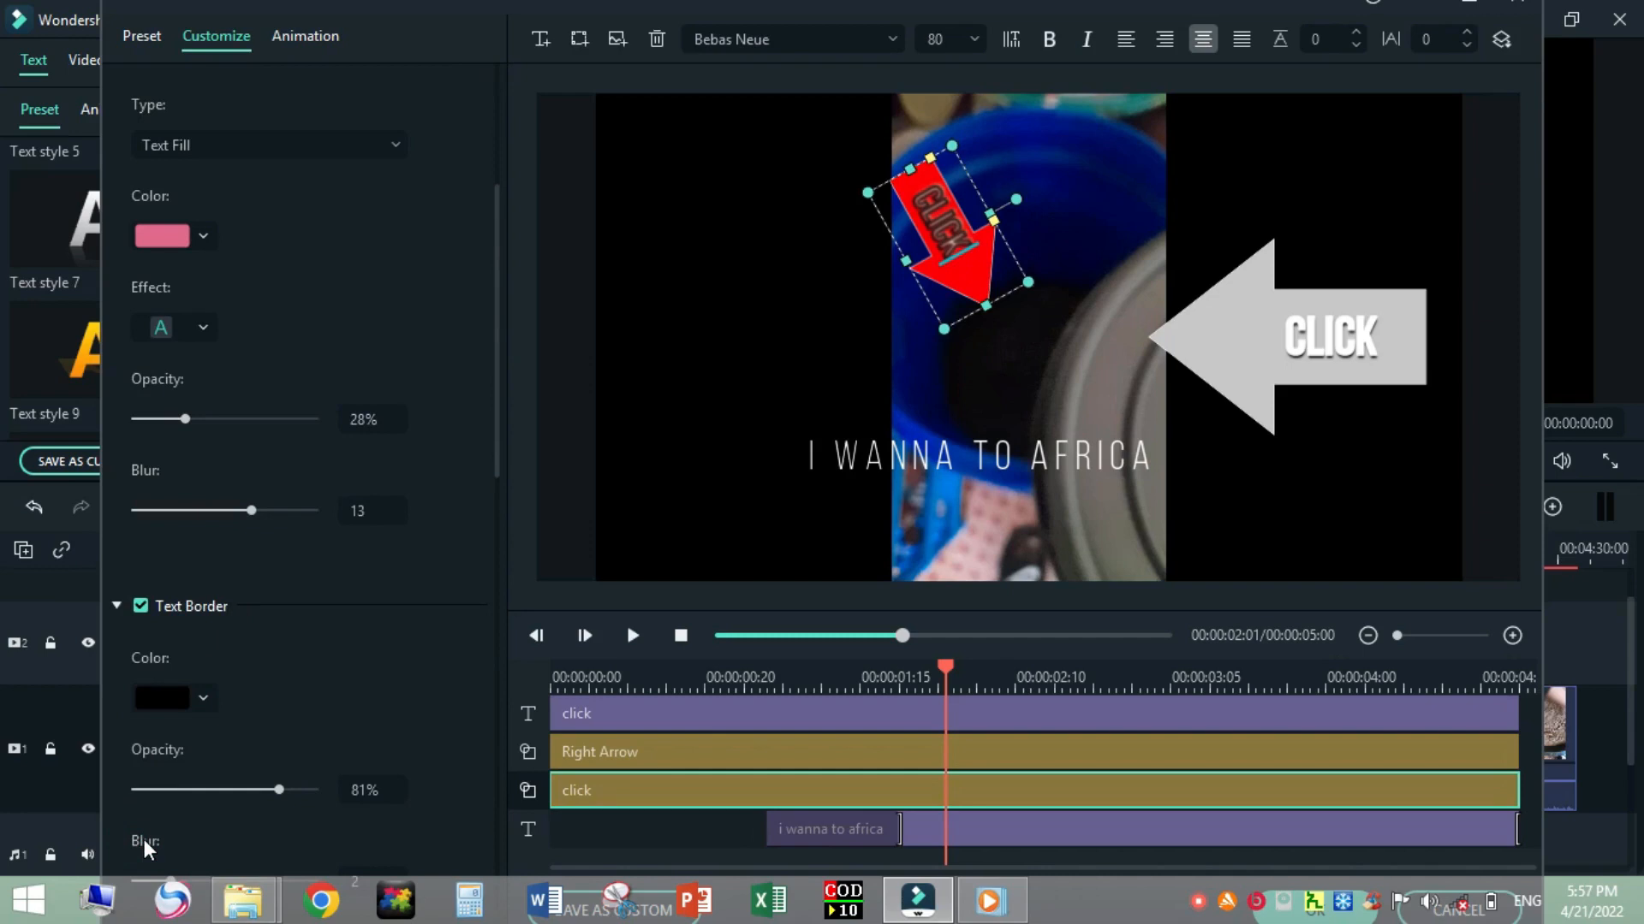
pyautogui.scroll(-3)
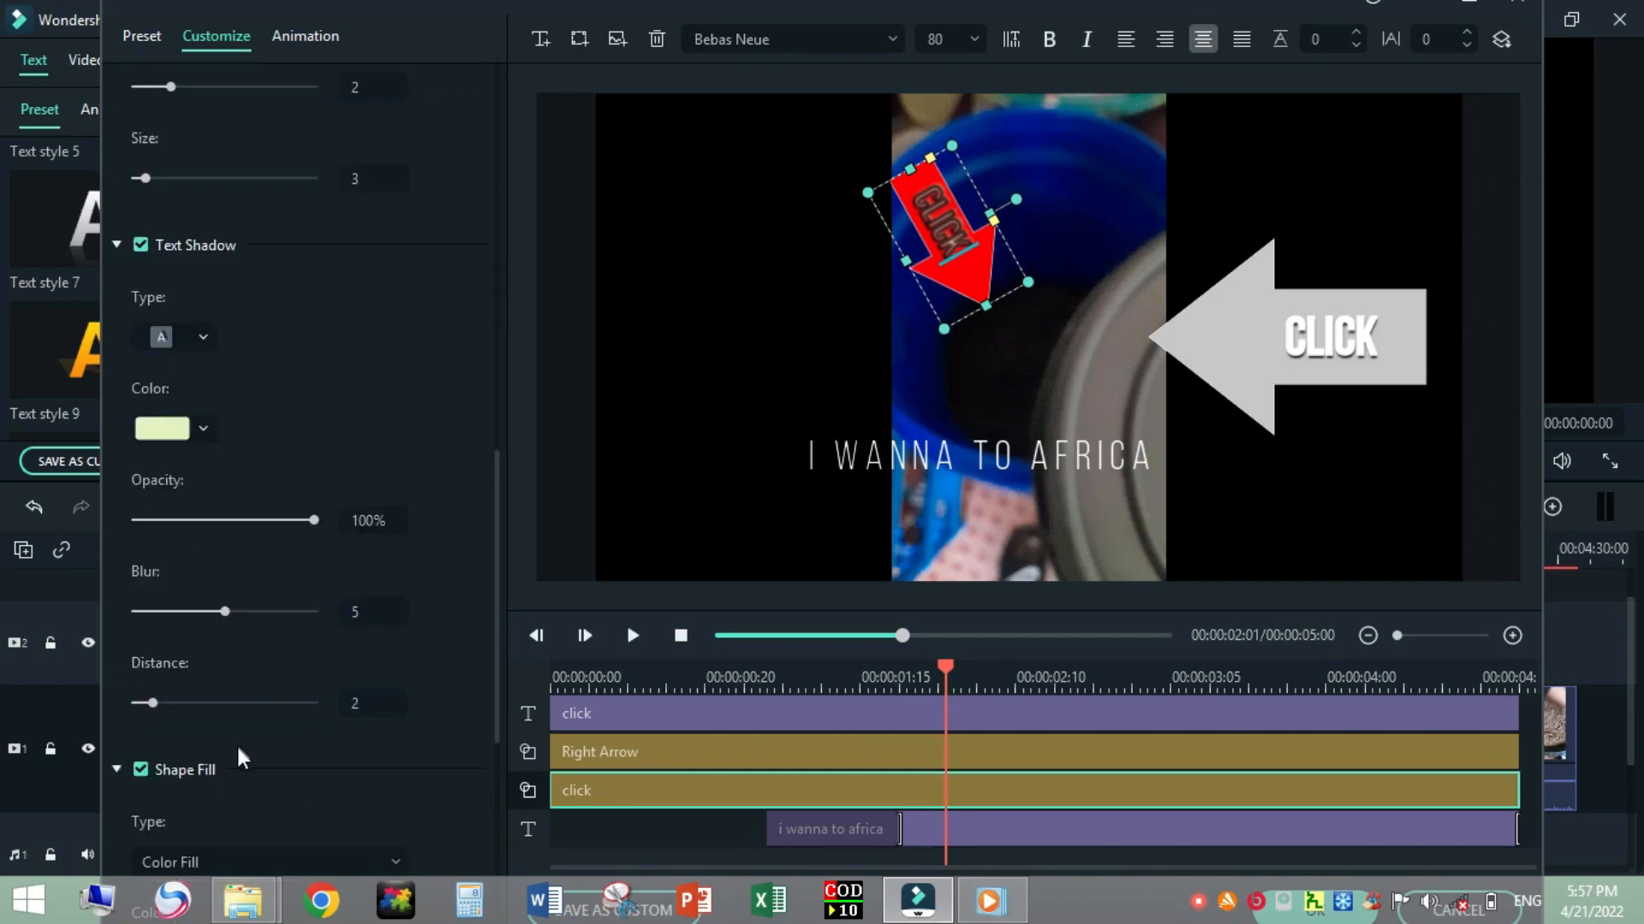
pyautogui.scroll(-3)
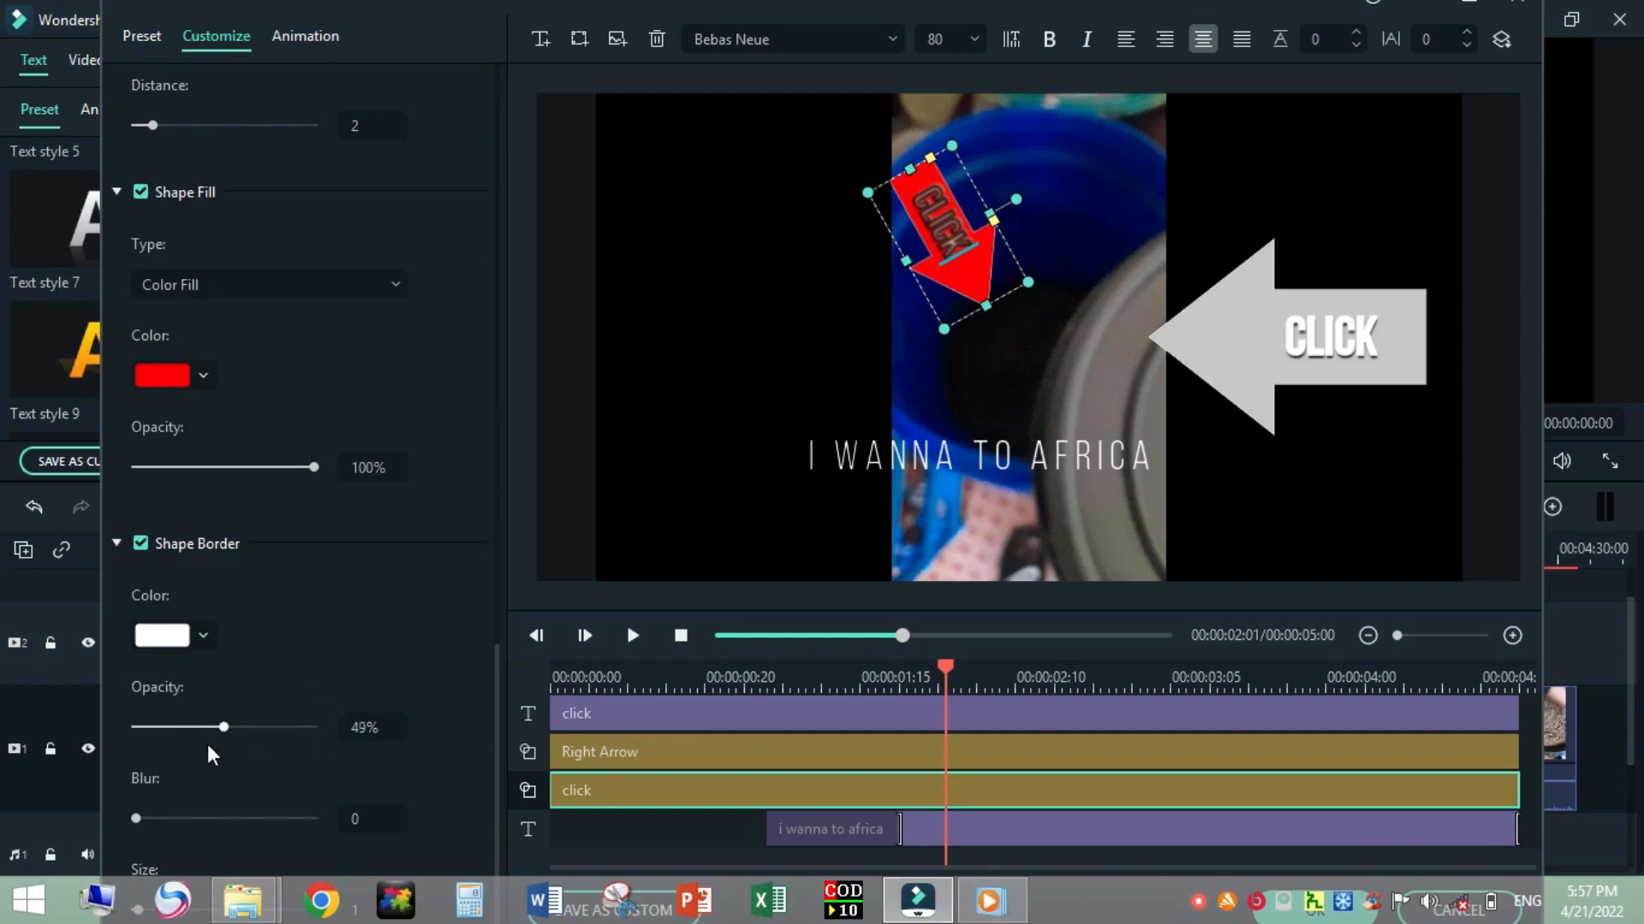
pyautogui.moveTo(223, 726); pyautogui.dragTo(313, 727)
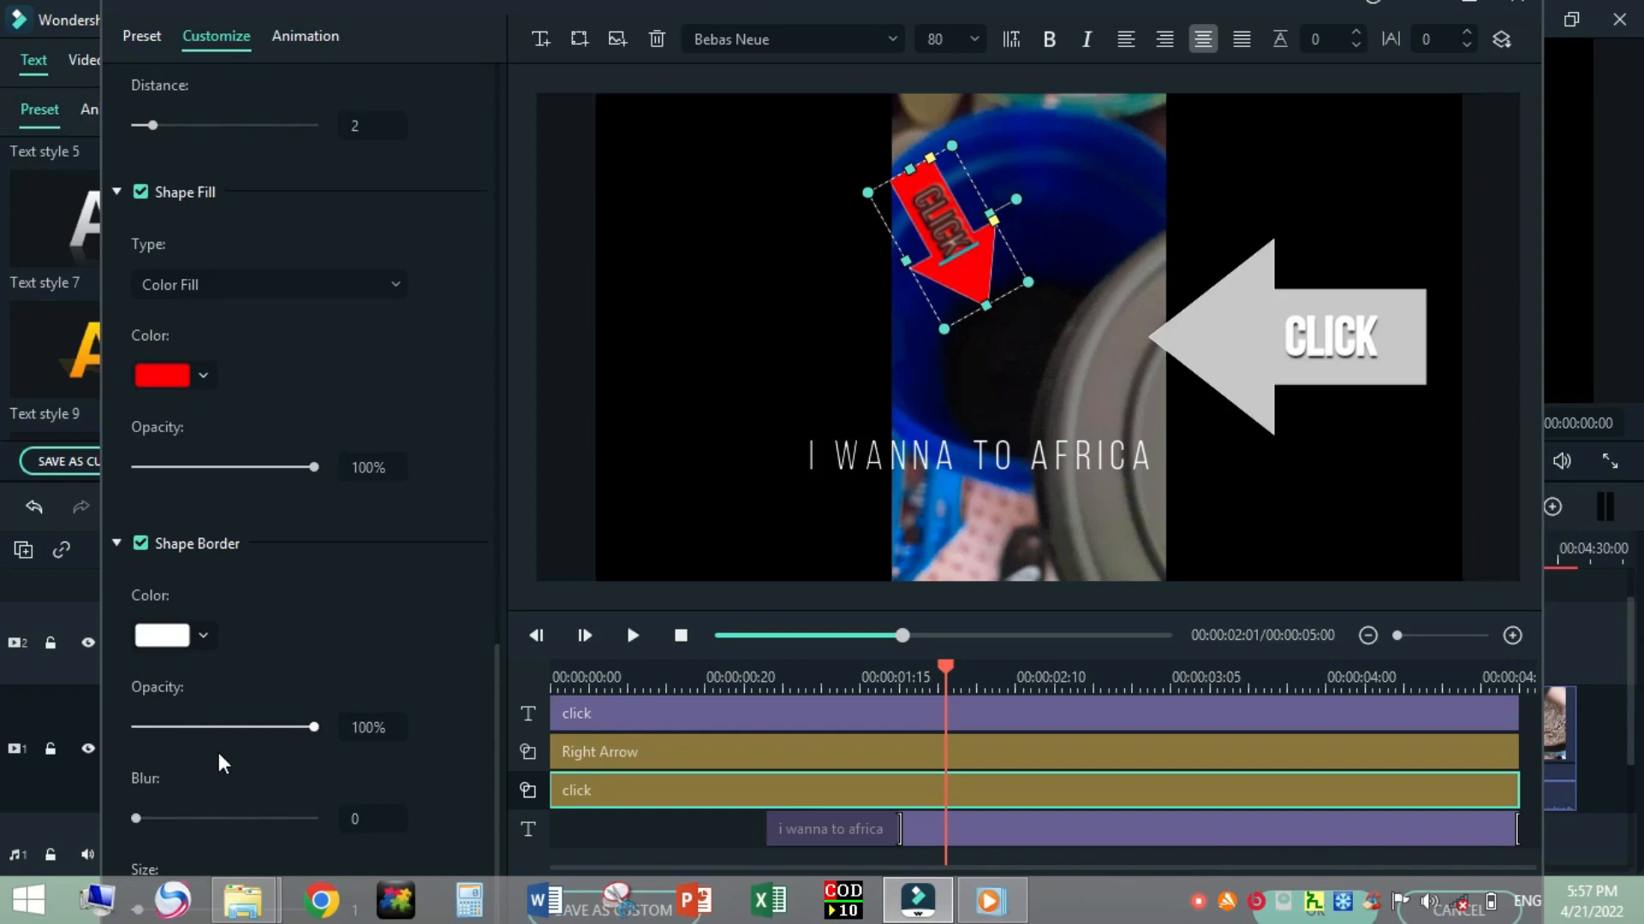
pyautogui.moveTo(312, 727); pyautogui.dragTo(210, 711)
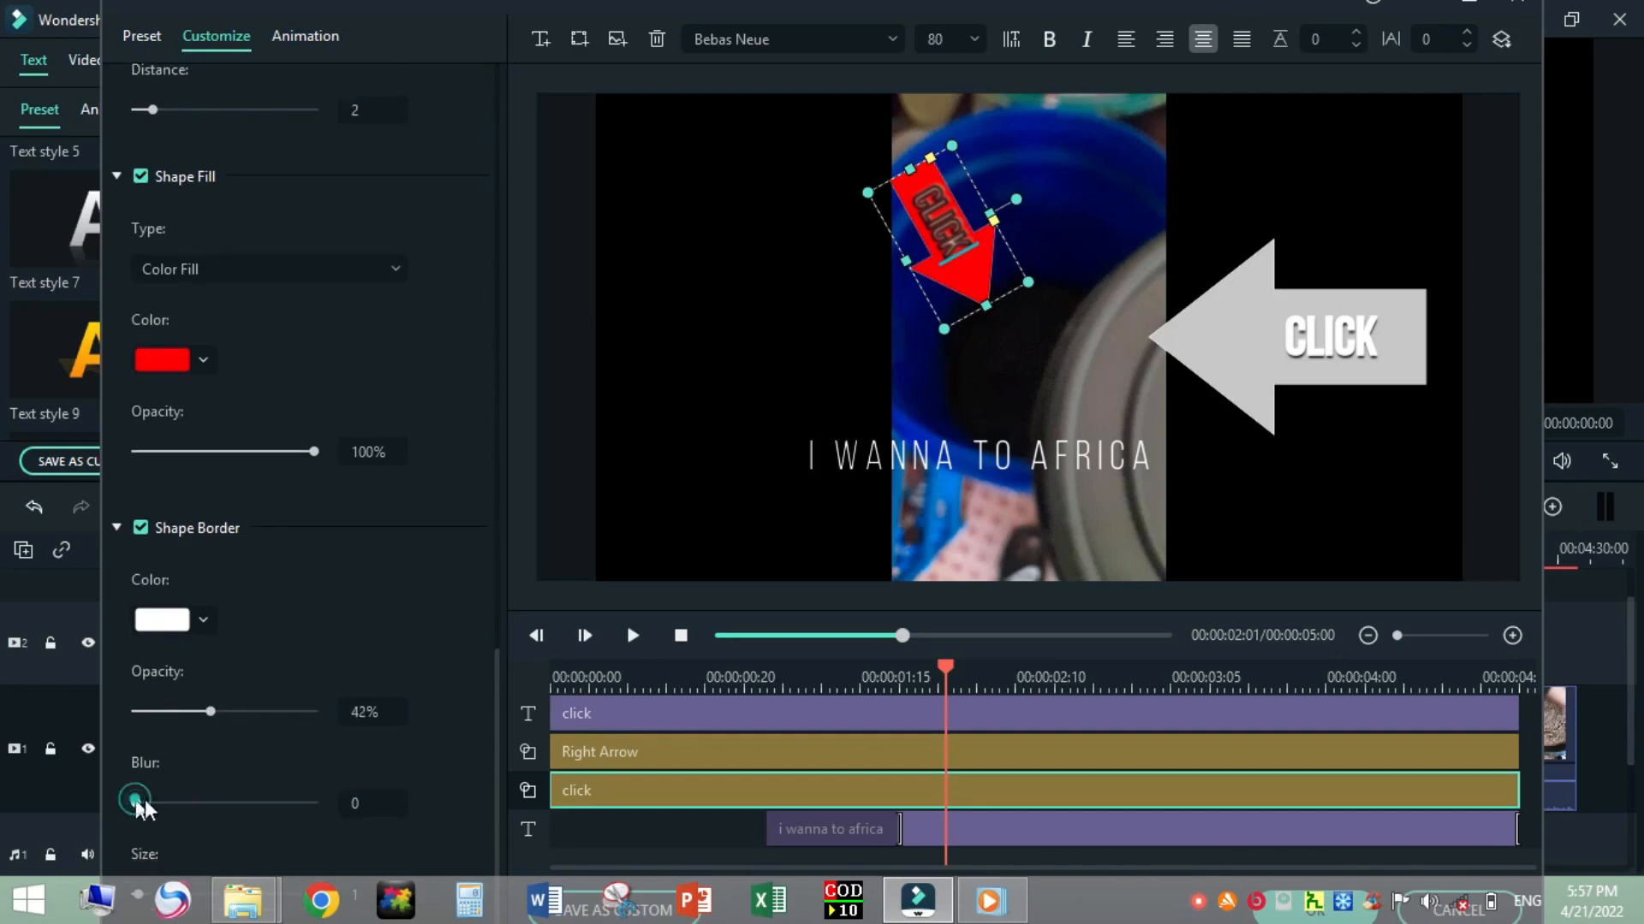
pyautogui.moveTo(134, 802); pyautogui.dragTo(205, 802)
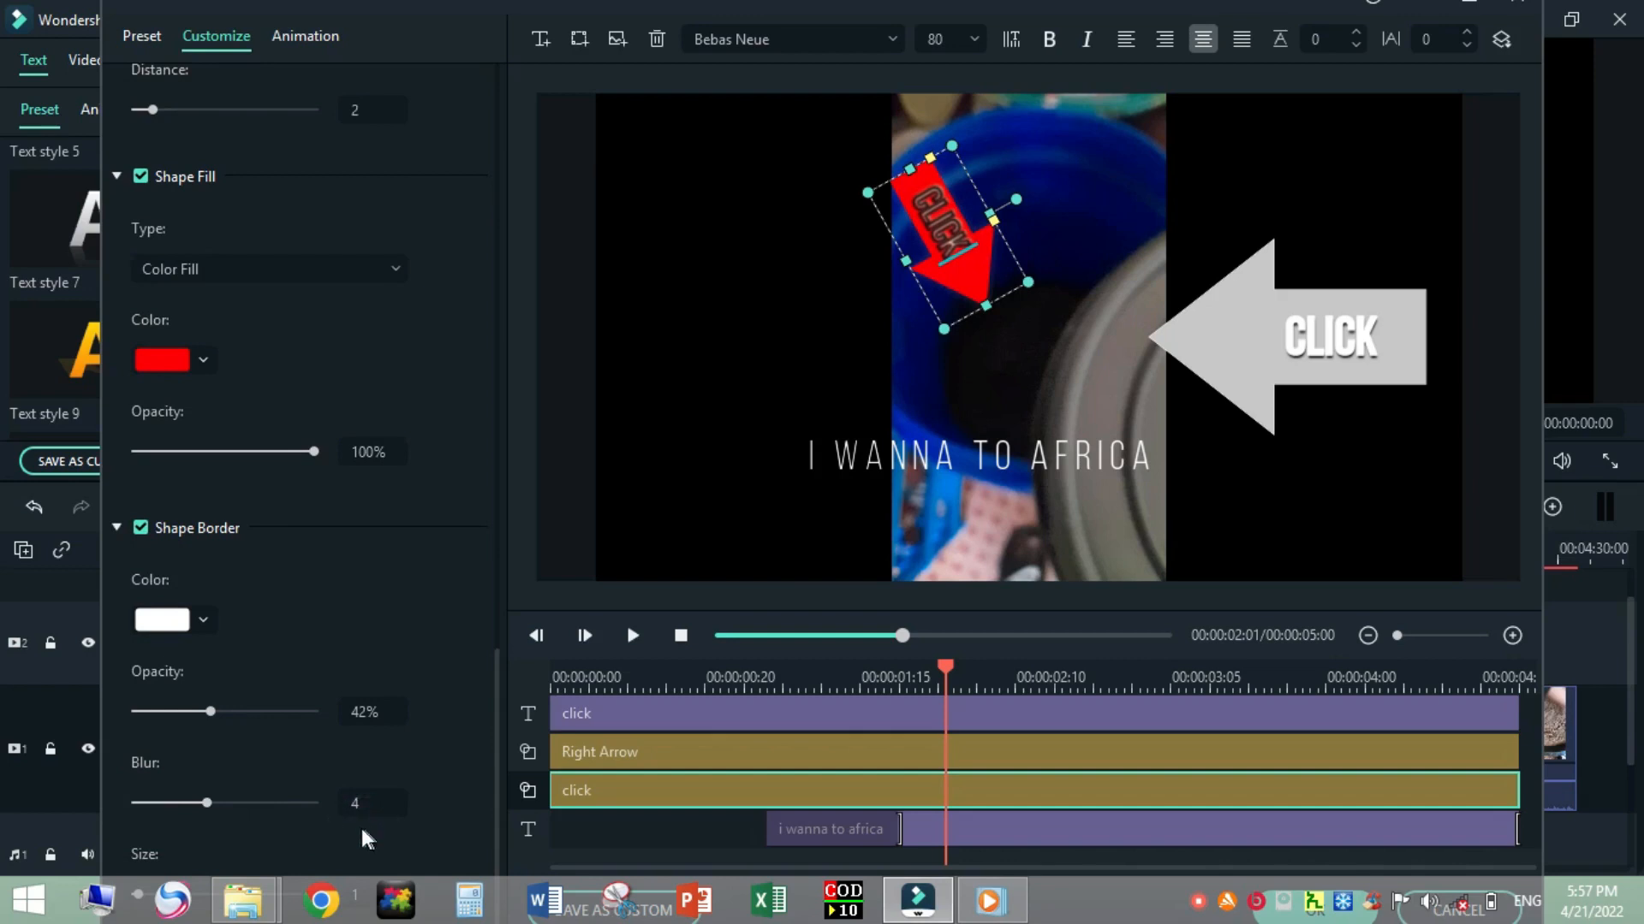
pyautogui.moveTo(543, 375)
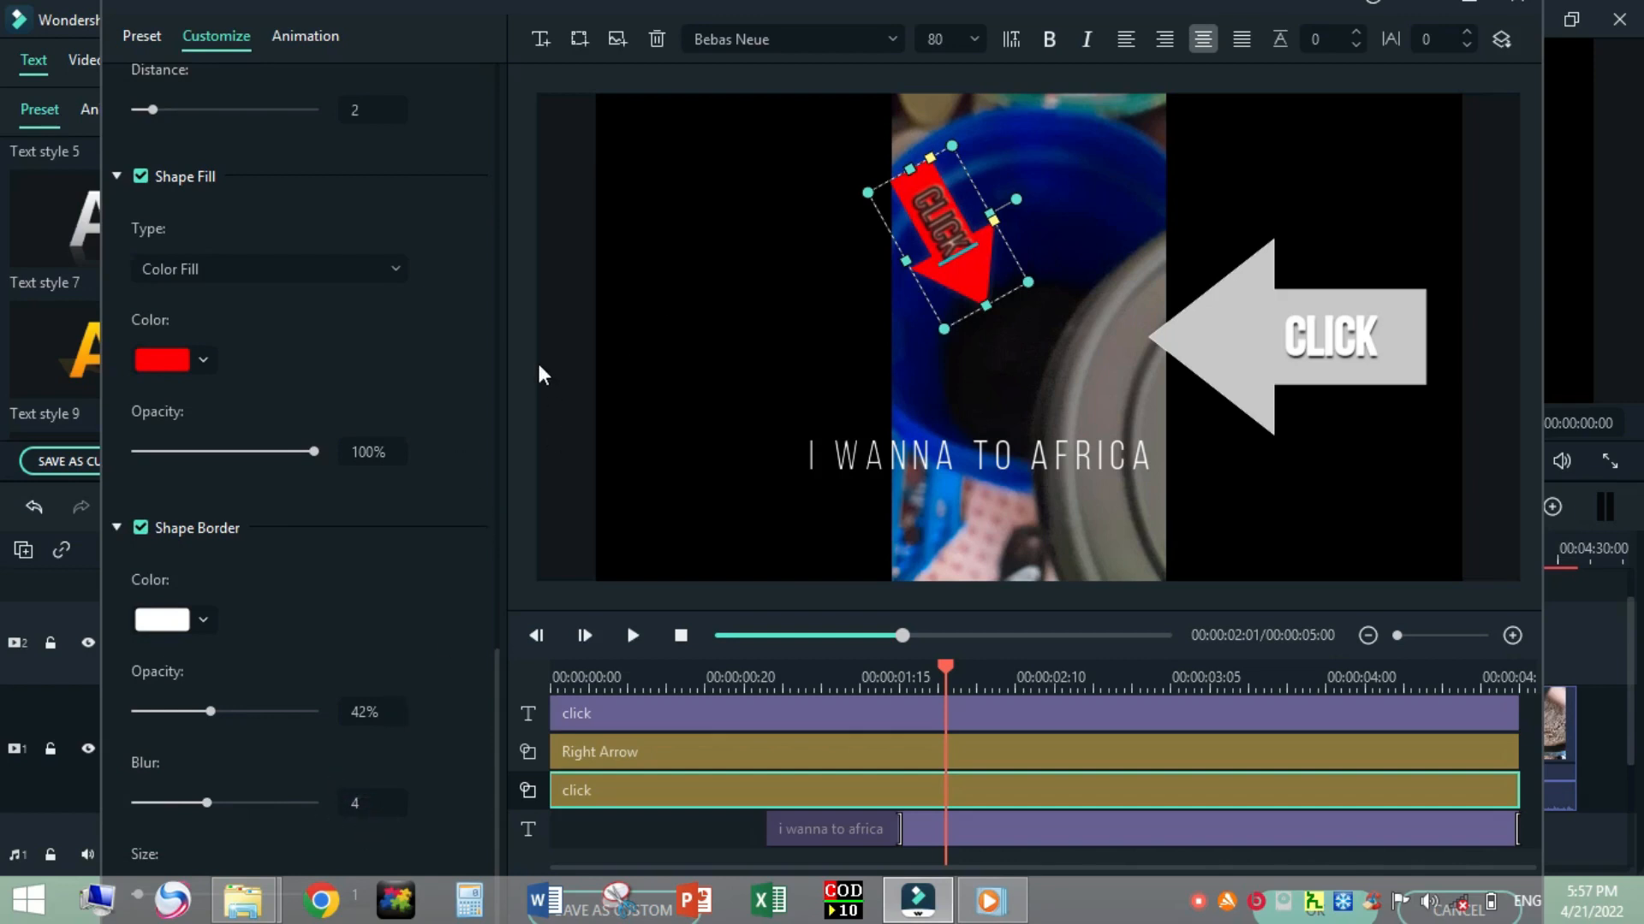
pyautogui.click(578, 39)
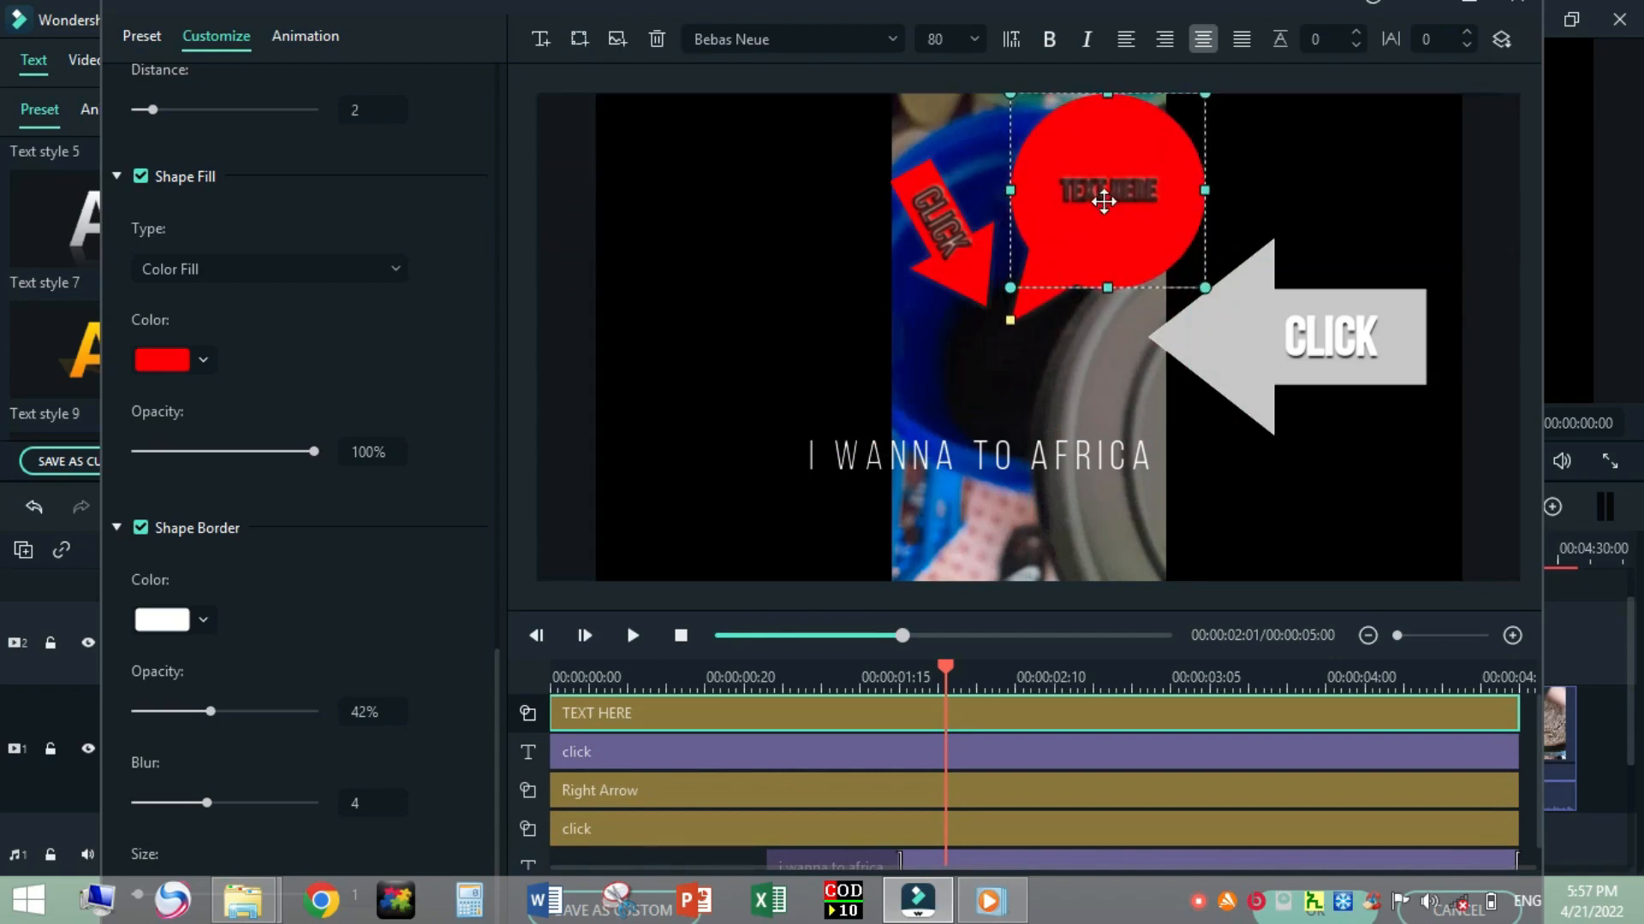
pyautogui.moveTo(705, 153)
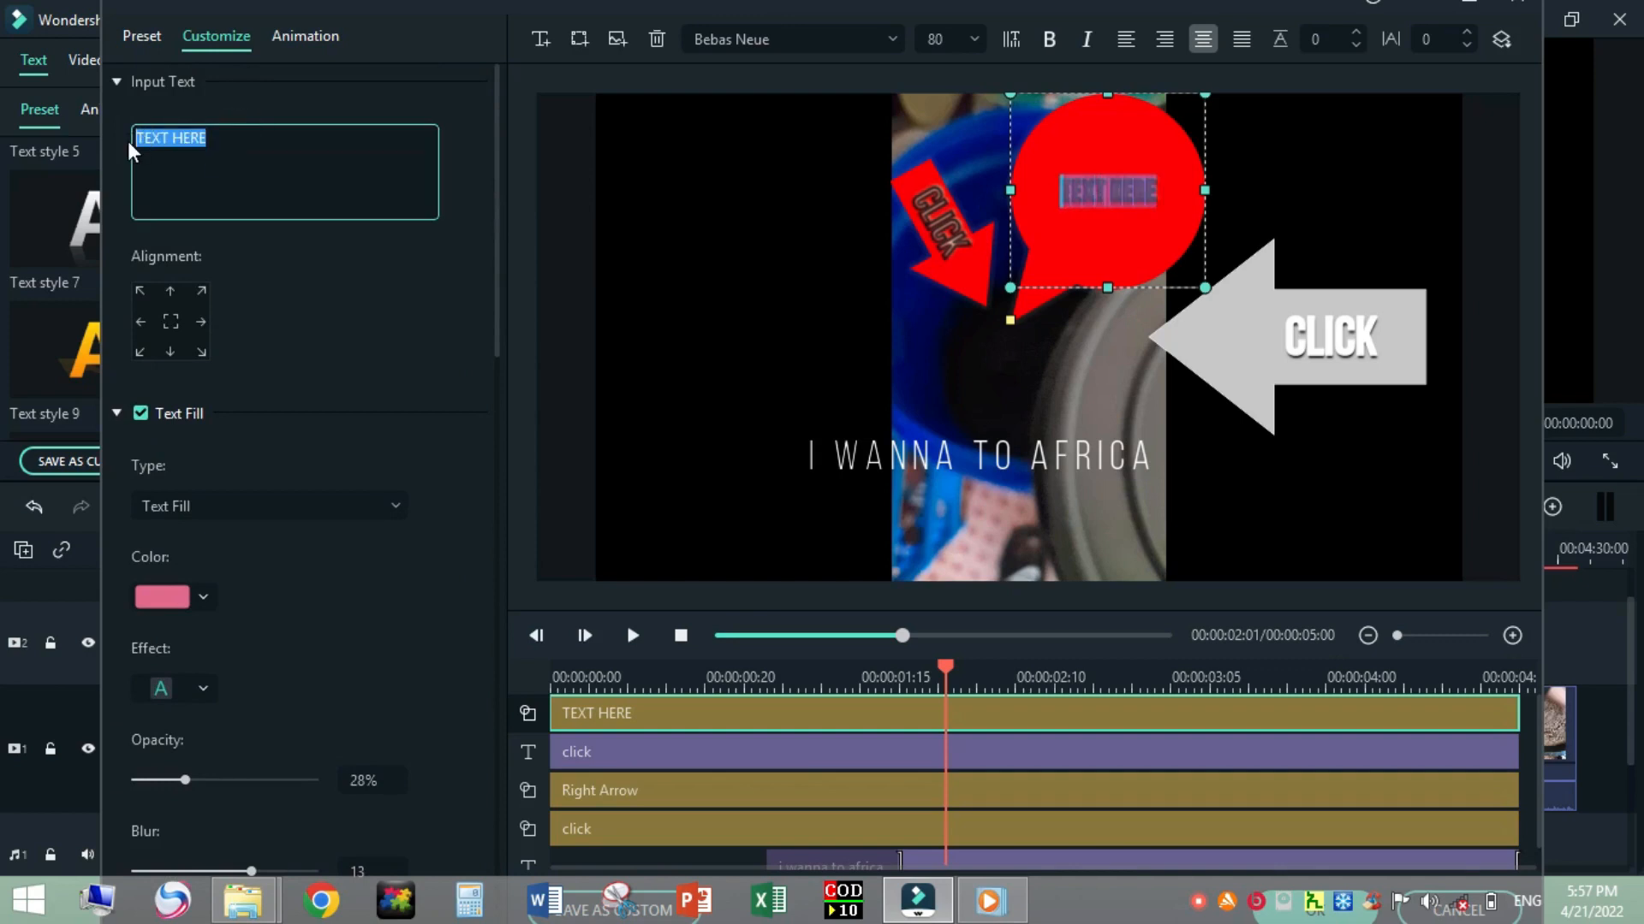
# Replace the speech bubble's TEXT HERE placeholder with 'ow my god'.
pyautogui.write('ow')
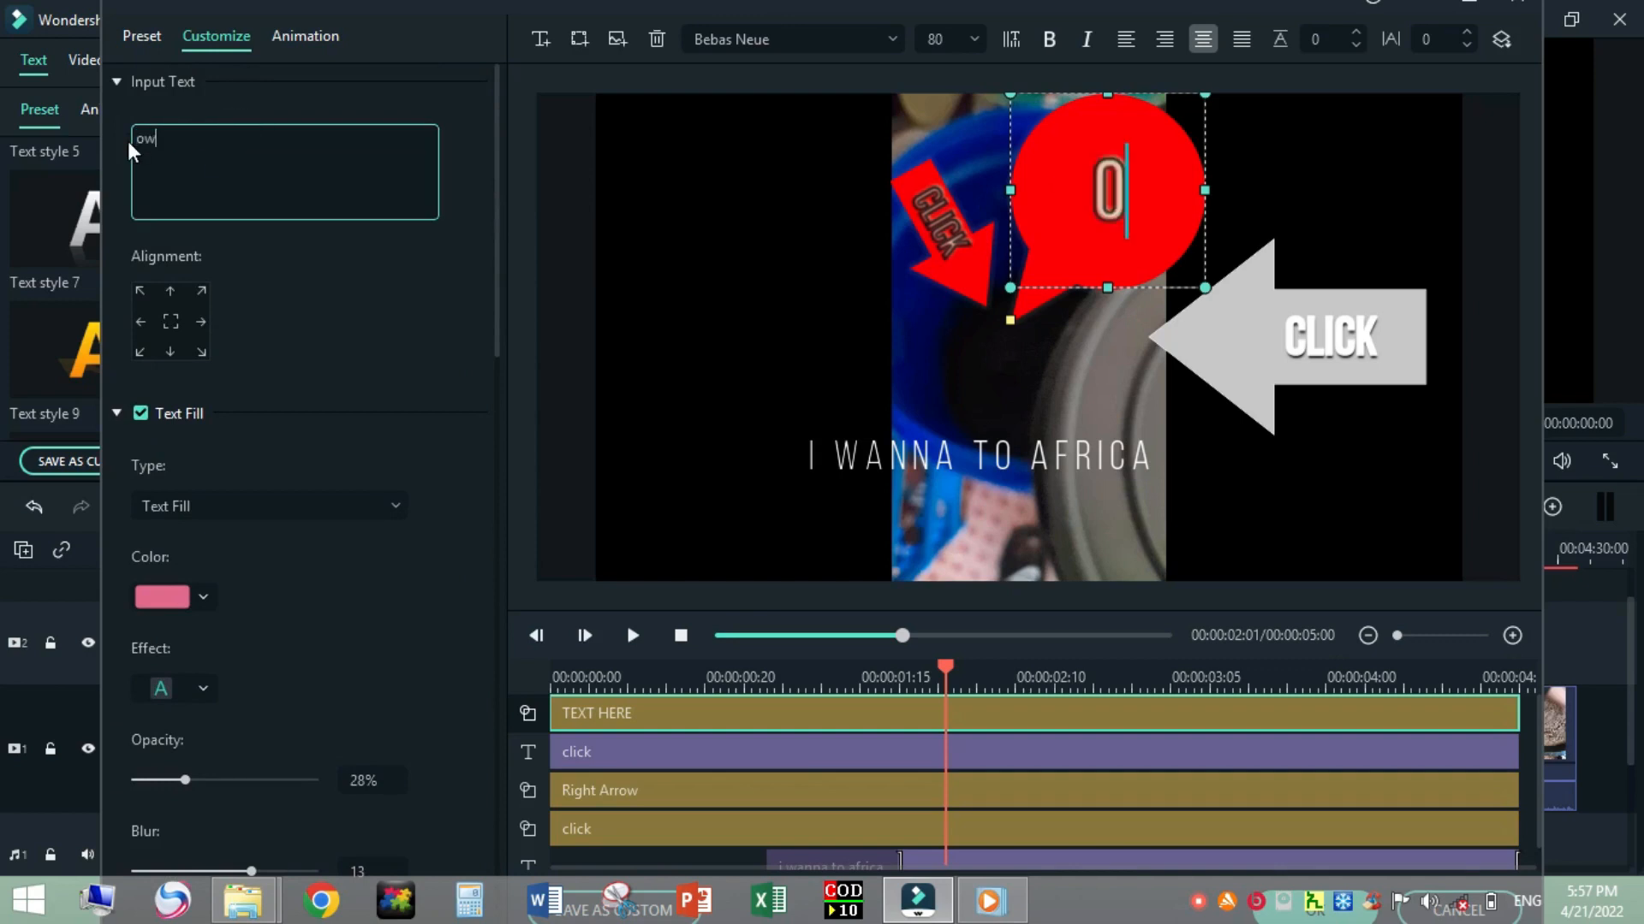
pyautogui.write('w')
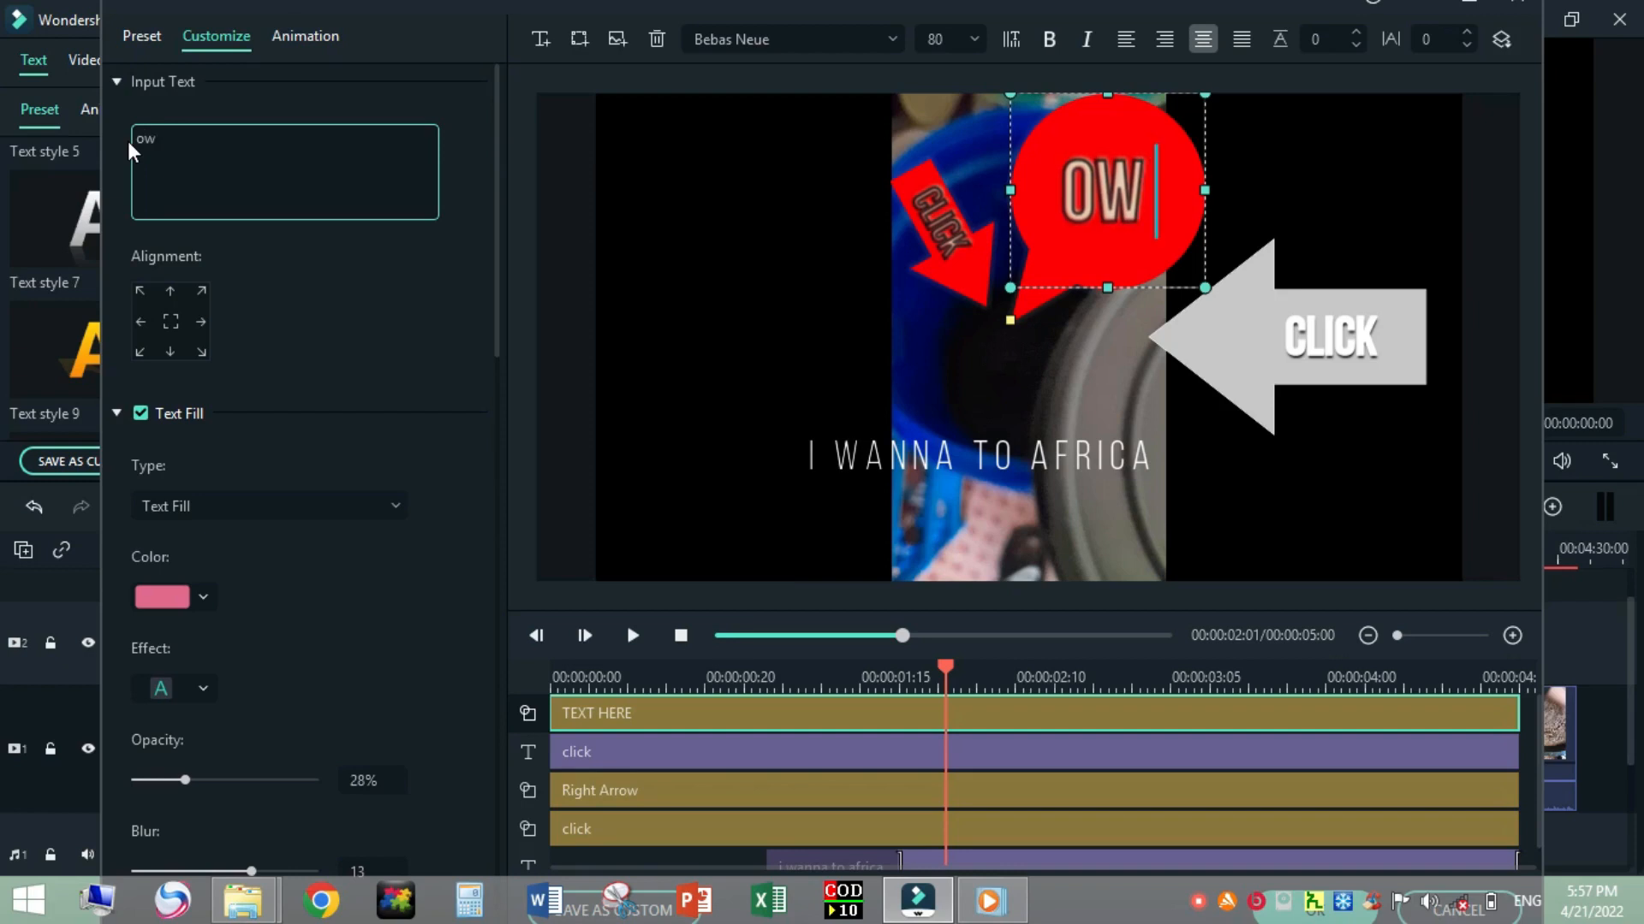
pyautogui.write('my god')
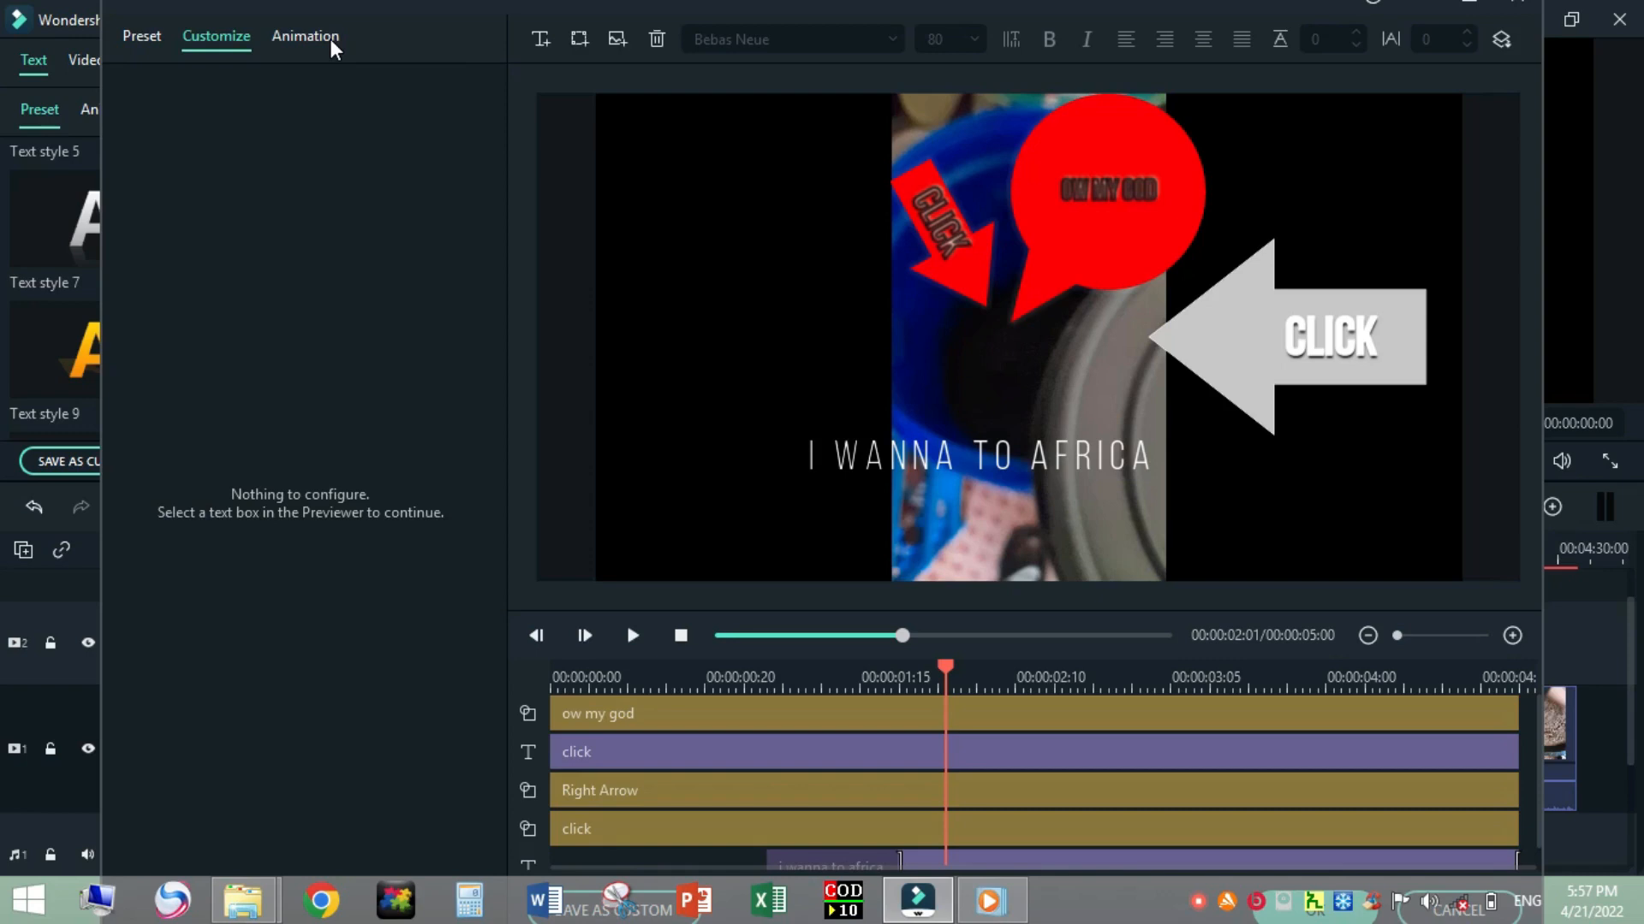
pyautogui.click(305, 36)
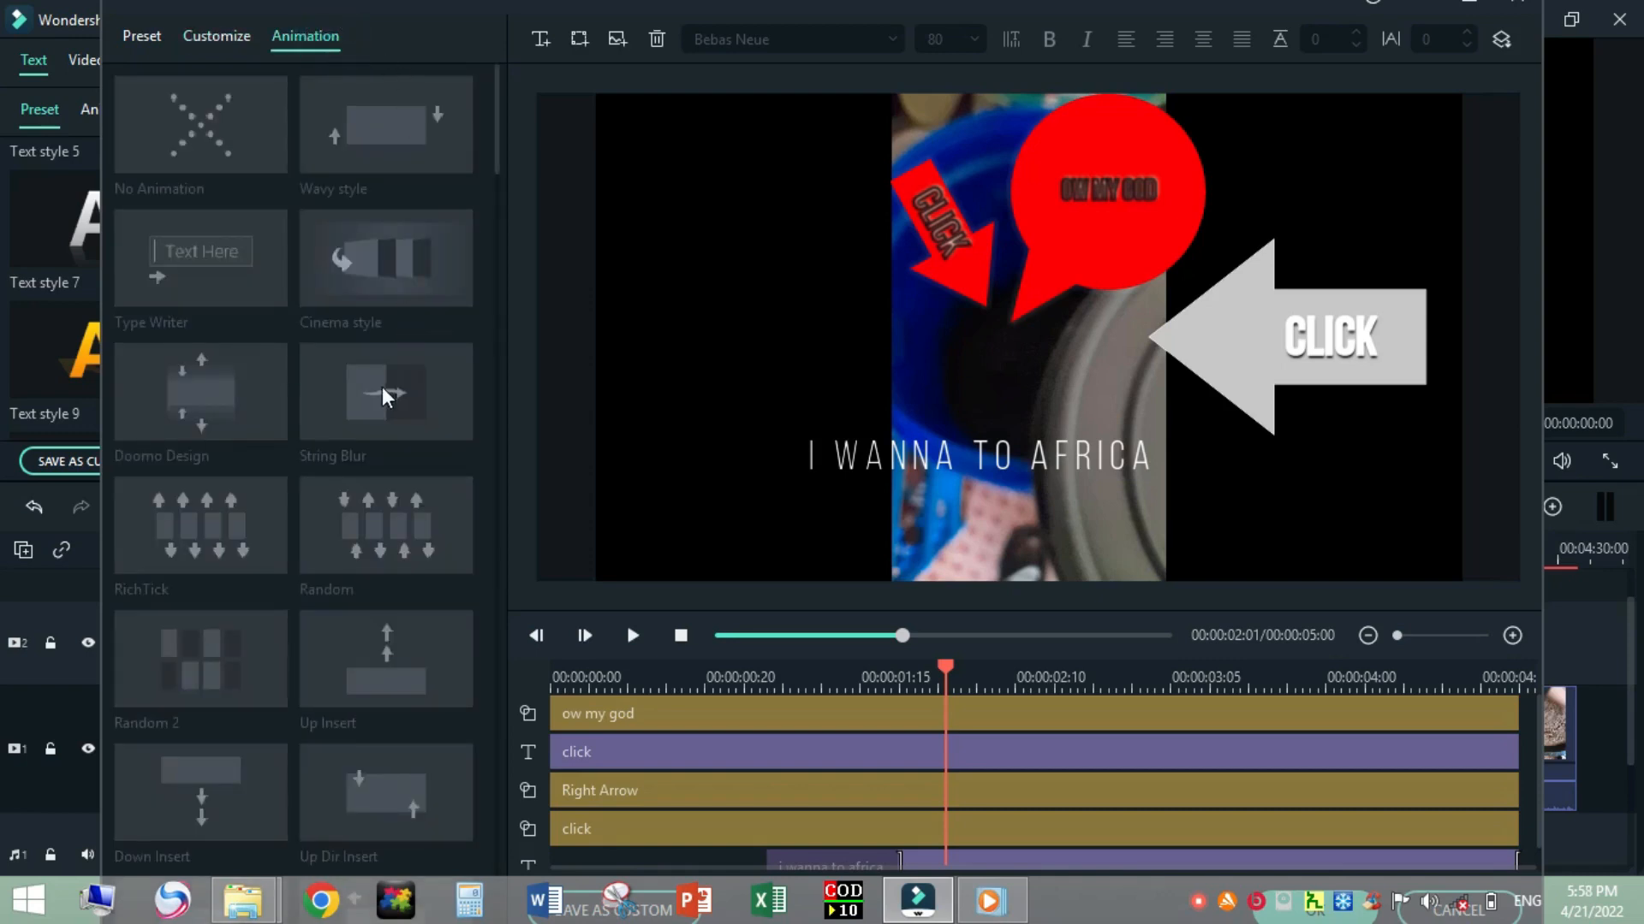
pyautogui.moveTo(1139, 223)
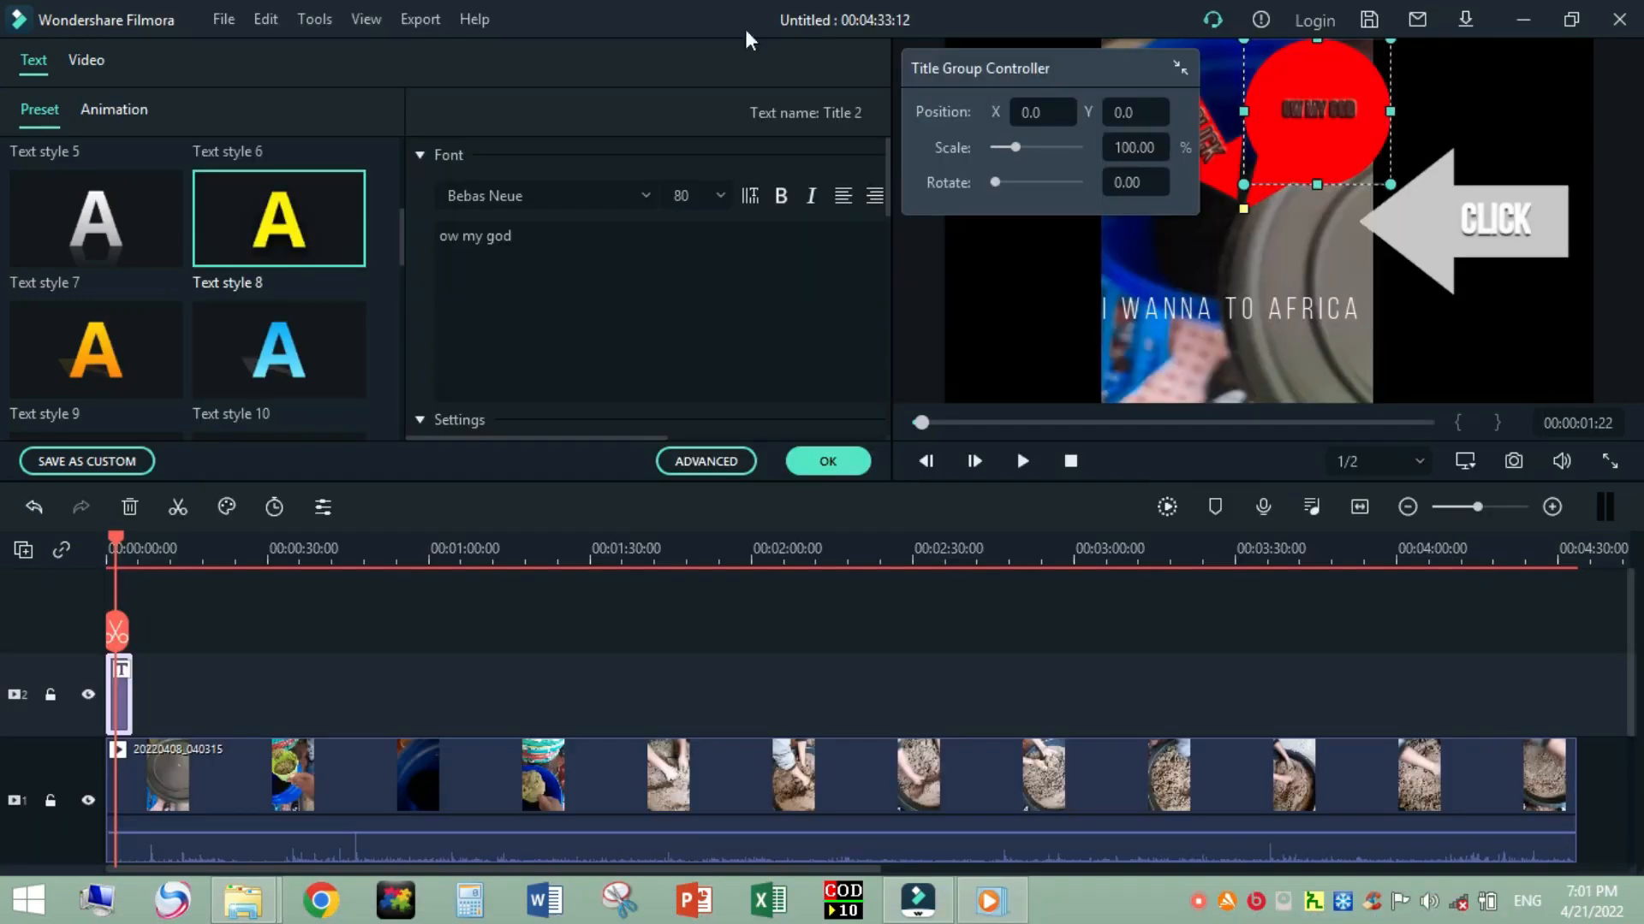
pyautogui.moveTo(134, 125)
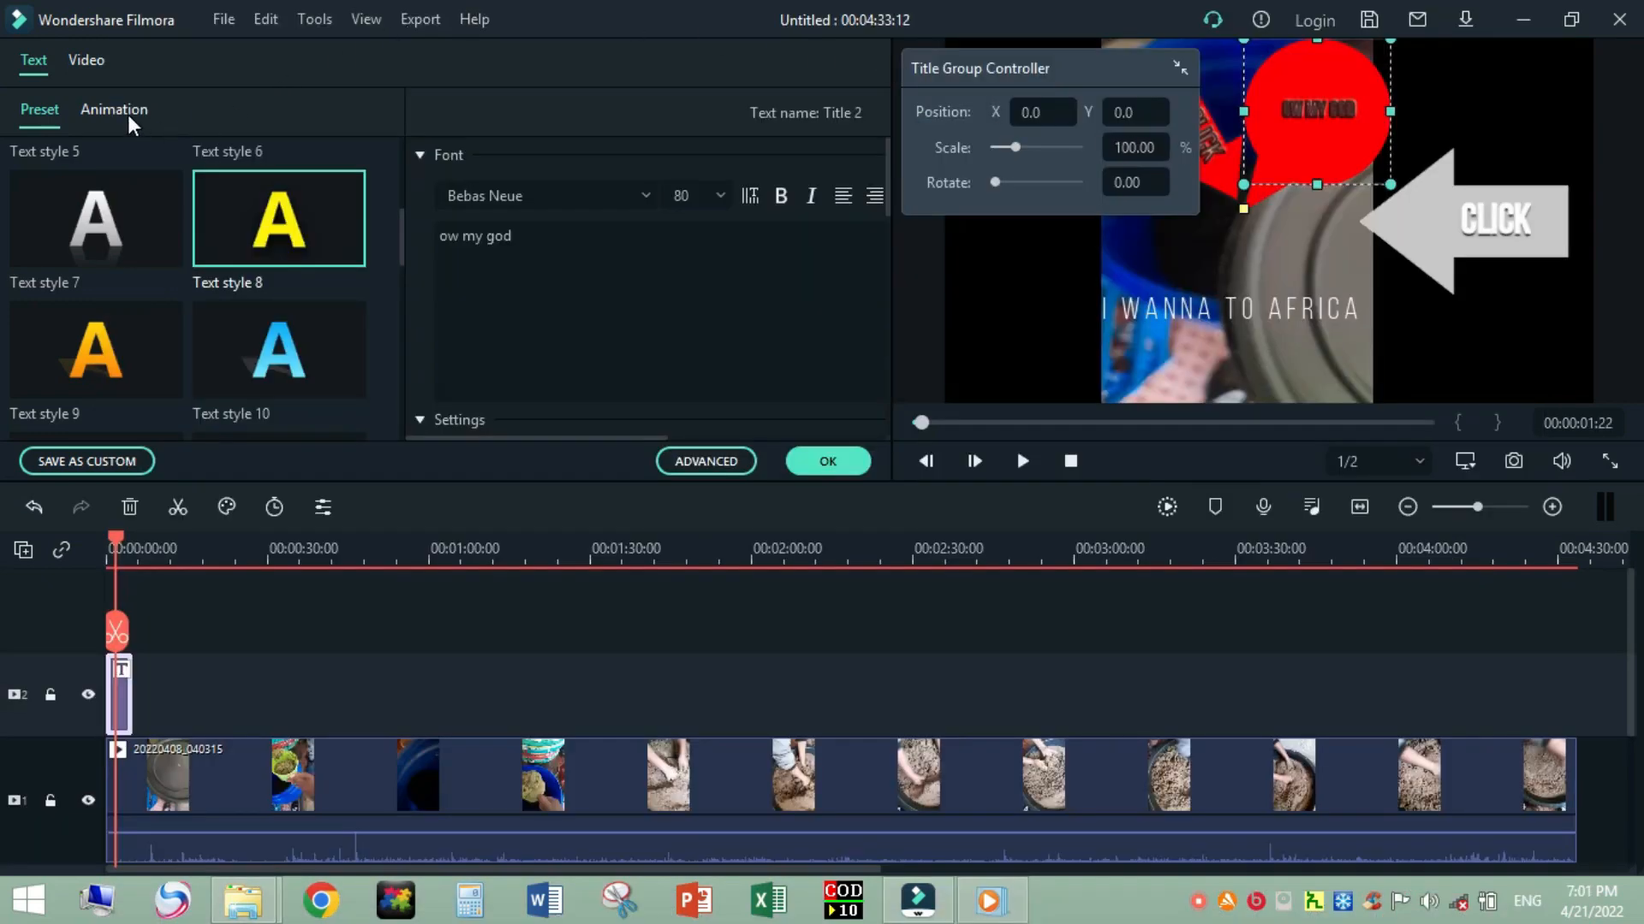
# Apply the Doorway animation to the 'ow my god' title and confirm with OK.
pyautogui.click(113, 109)
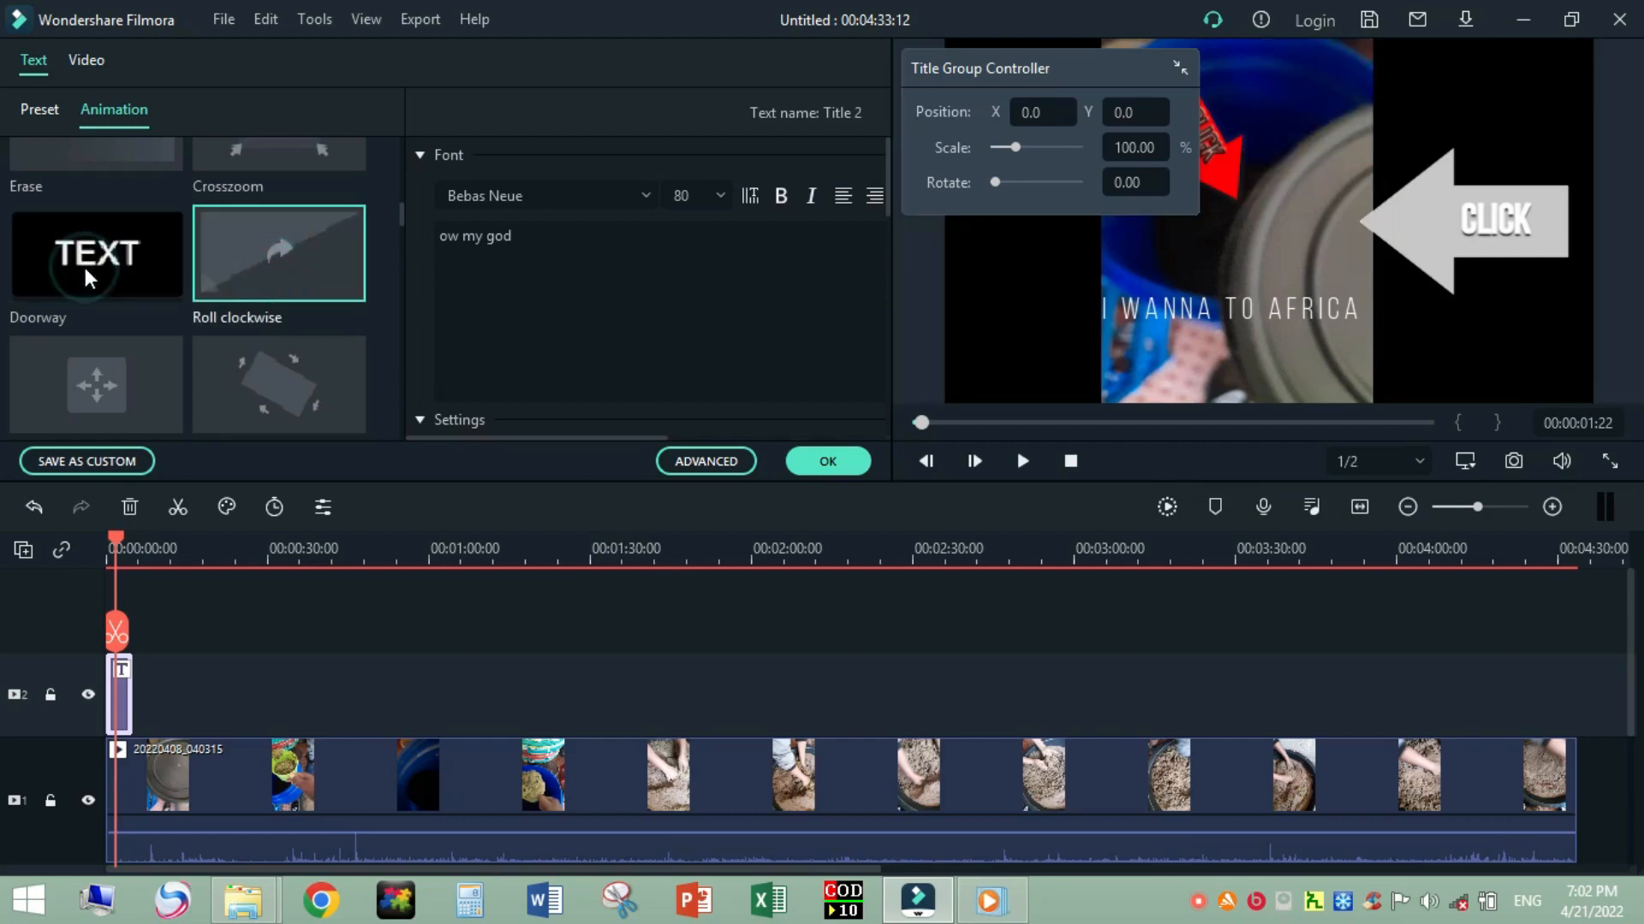
pyautogui.click(95, 252)
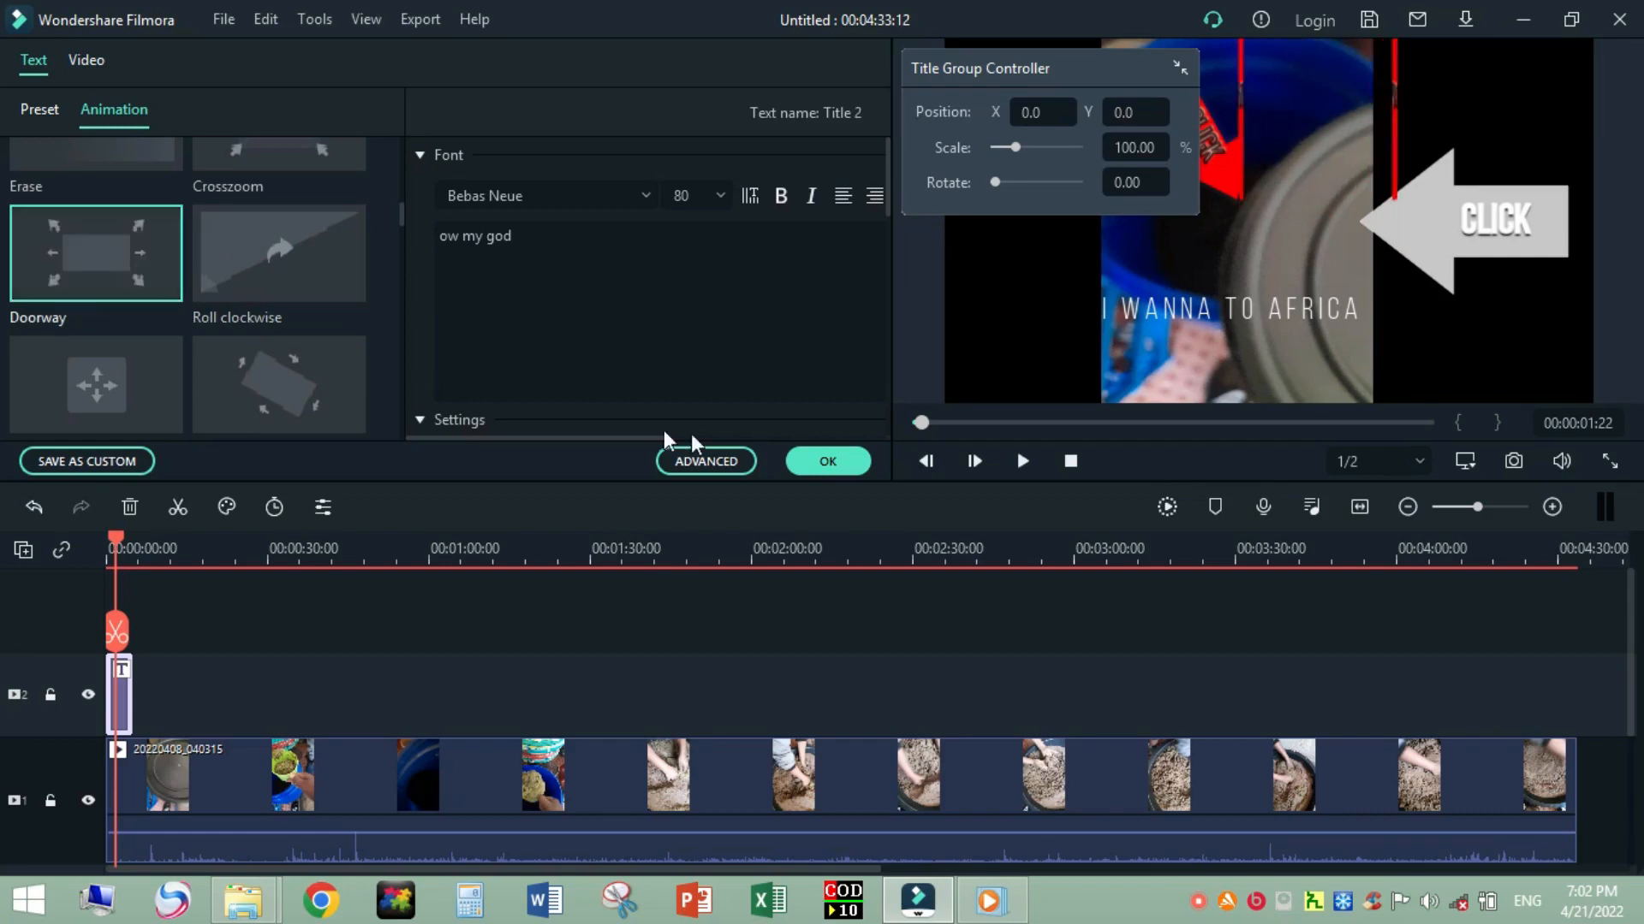
pyautogui.click(827, 461)
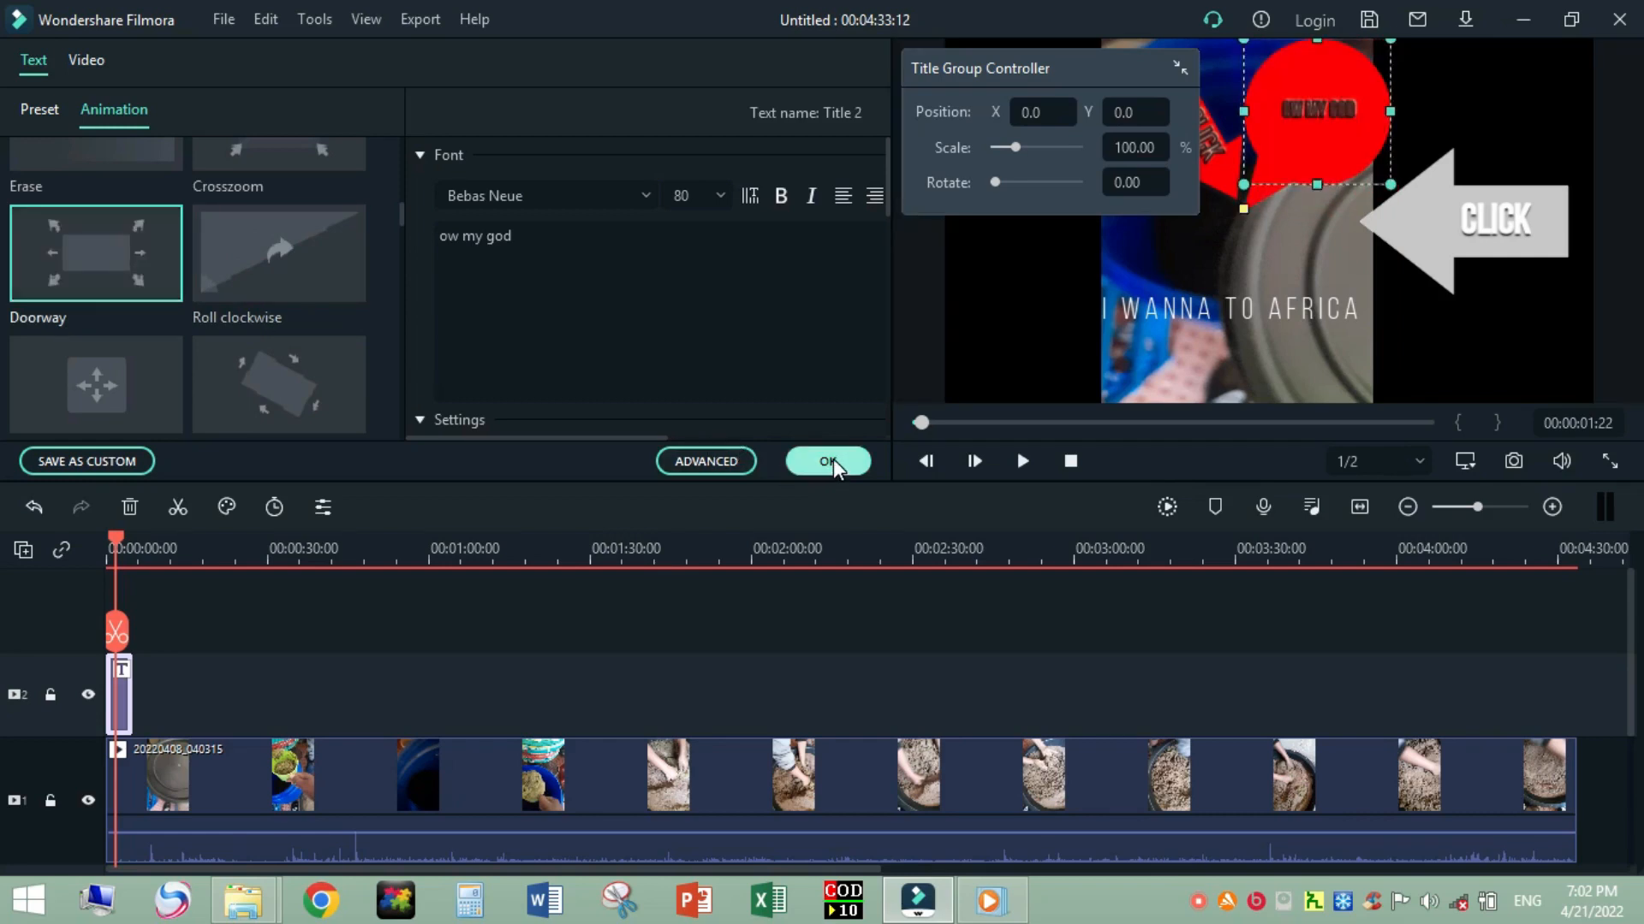
pyautogui.click(827, 461)
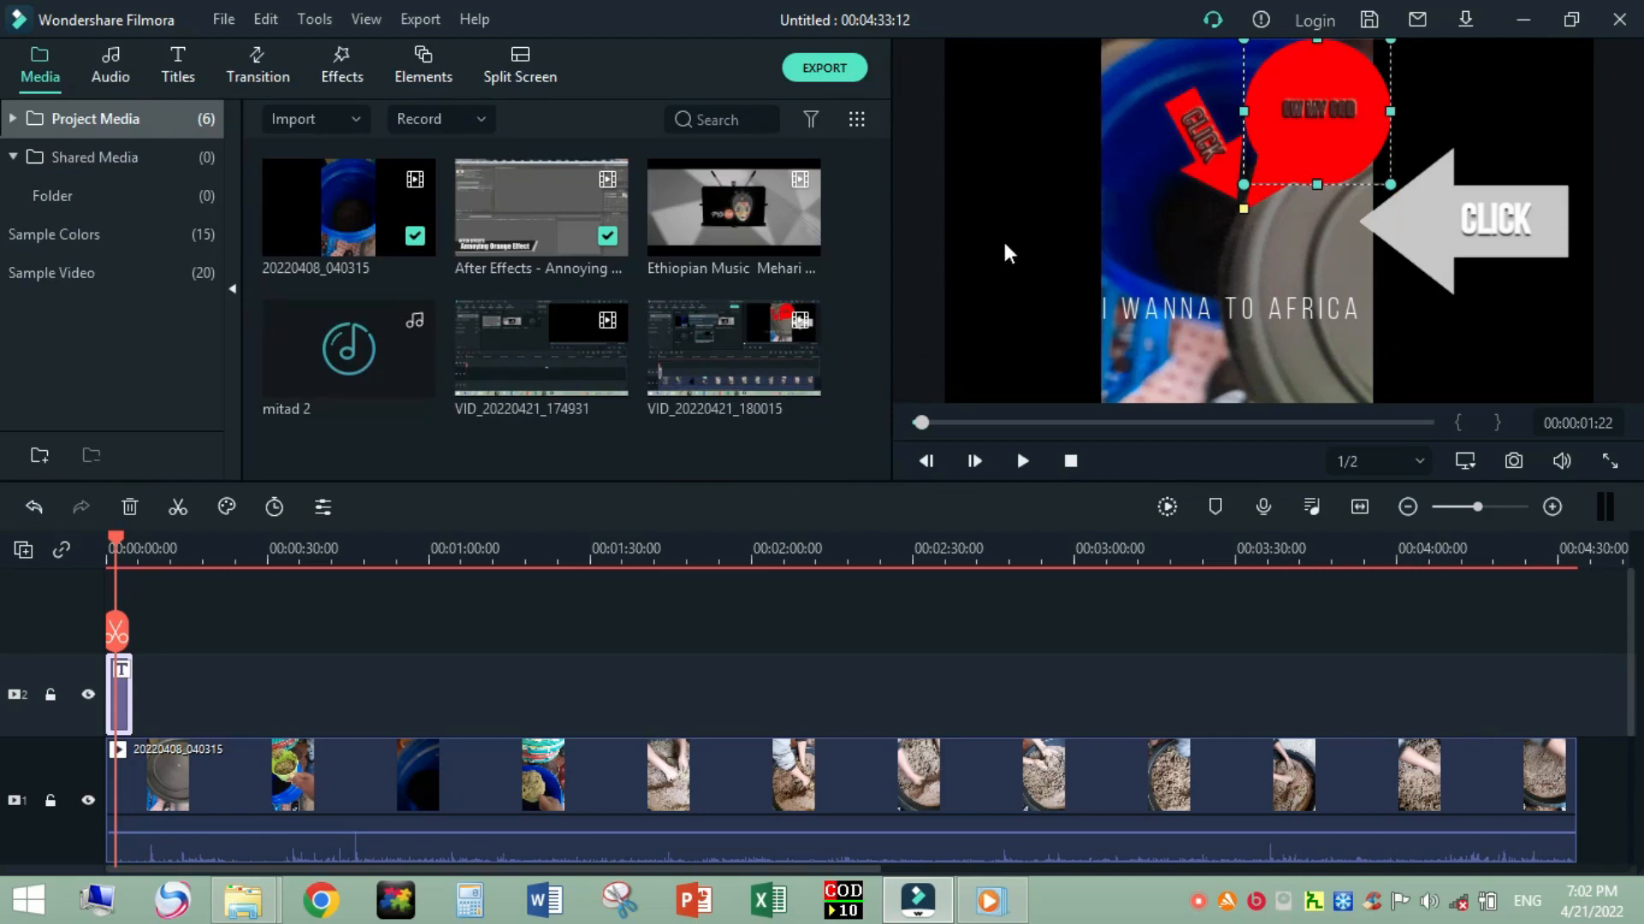
pyautogui.moveTo(1383, 236)
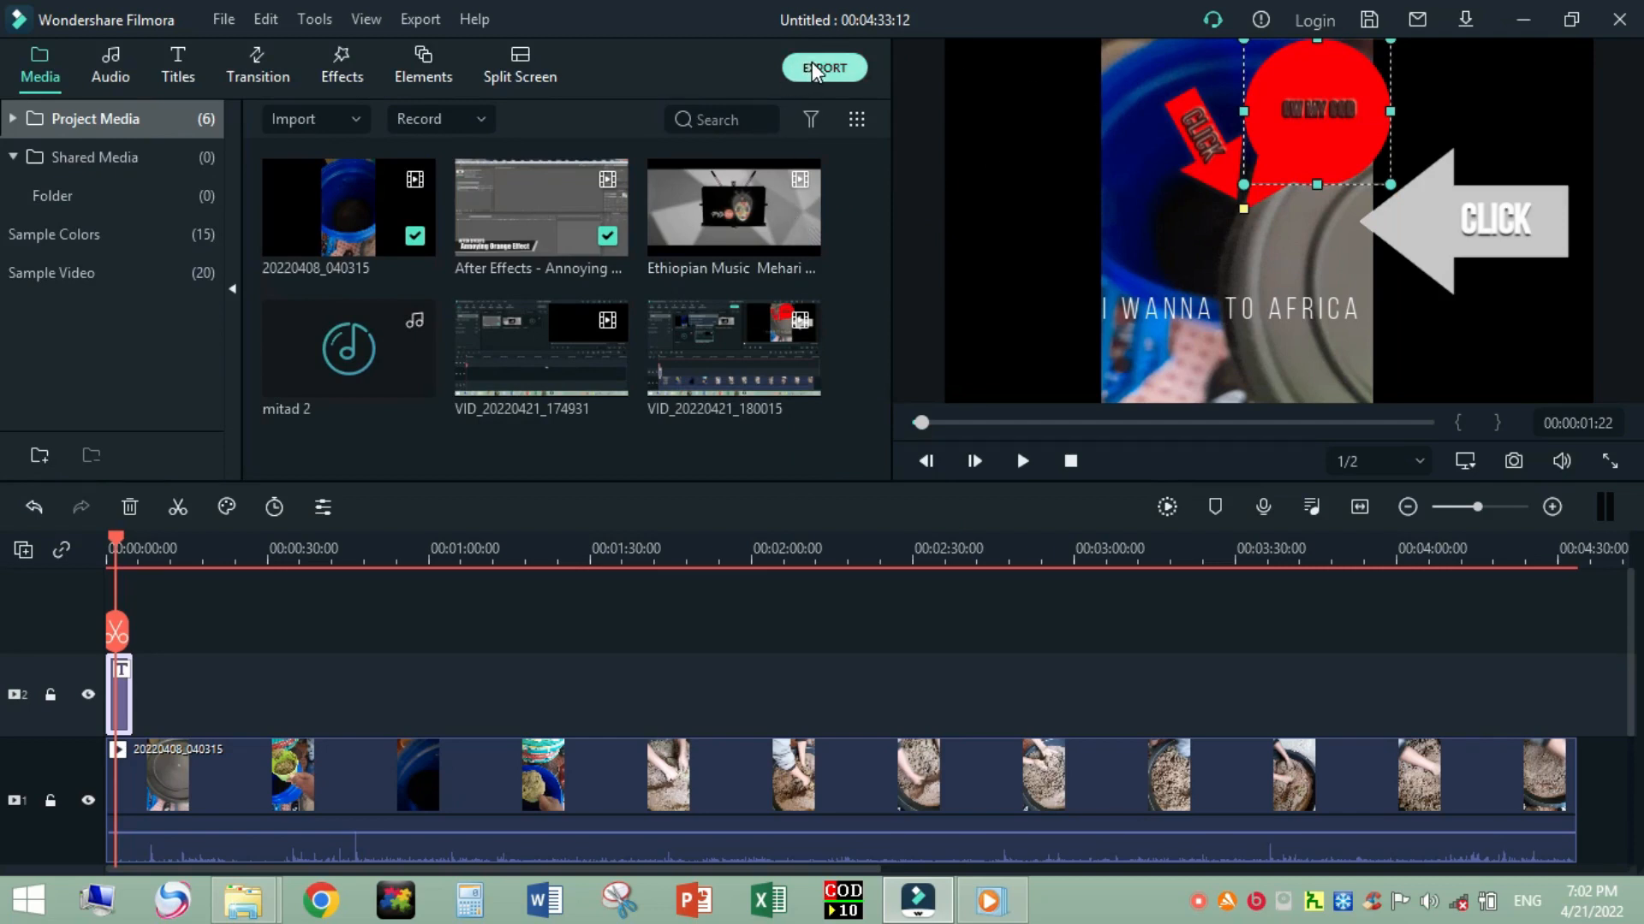
pyautogui.moveTo(821, 175)
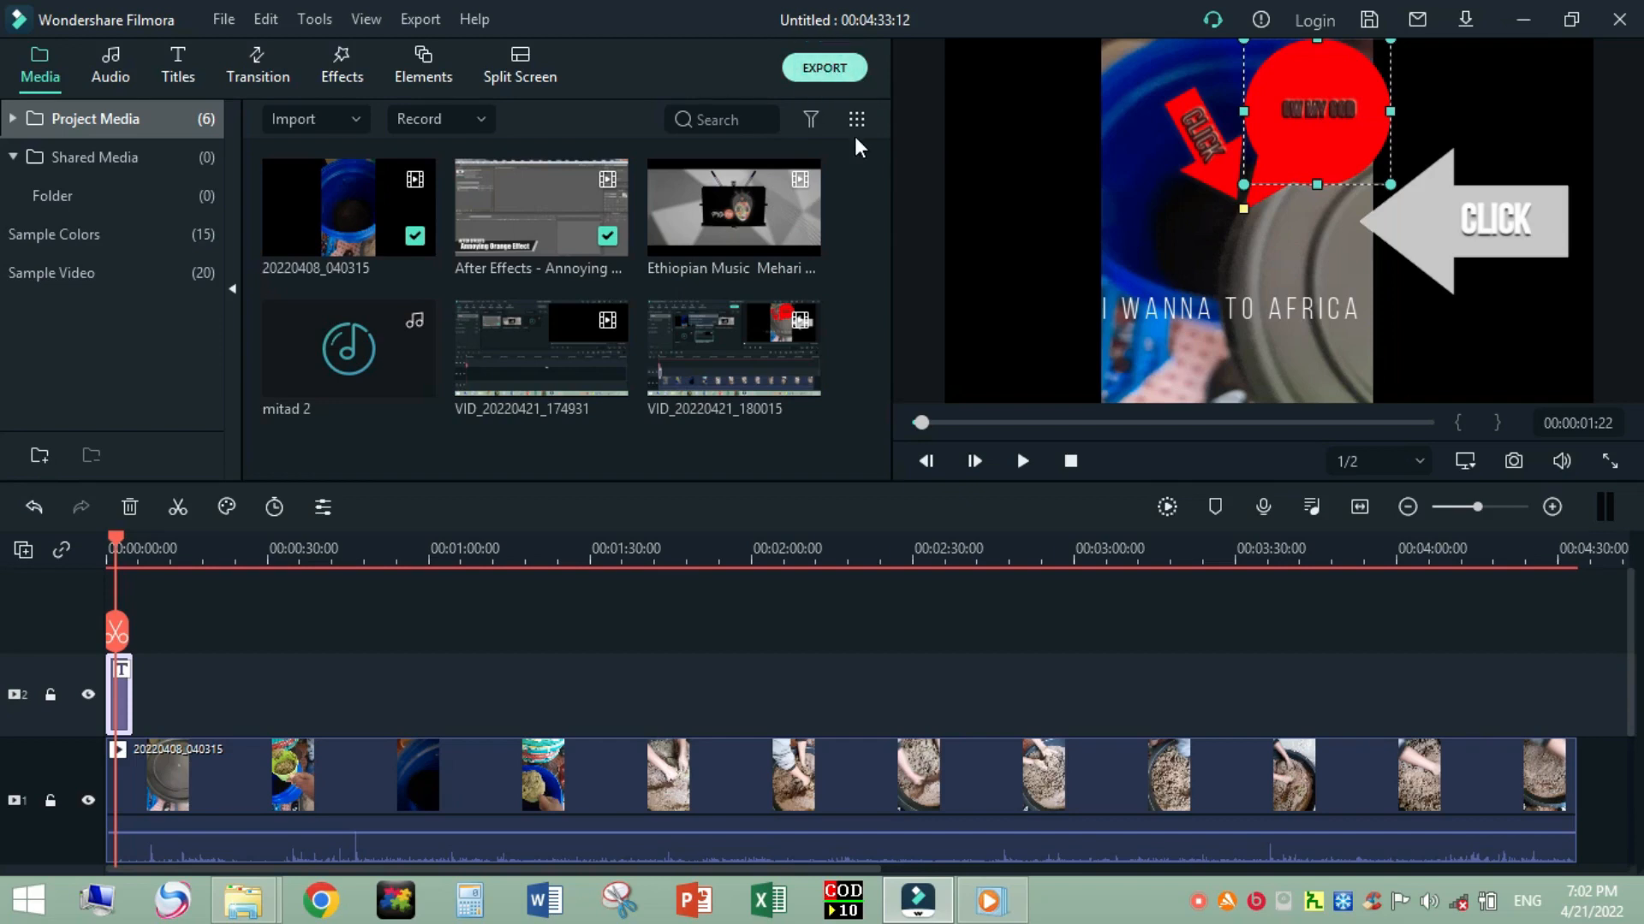
# Export the project locally as the MP4 file 'My Video1'.
pyautogui.click(824, 67)
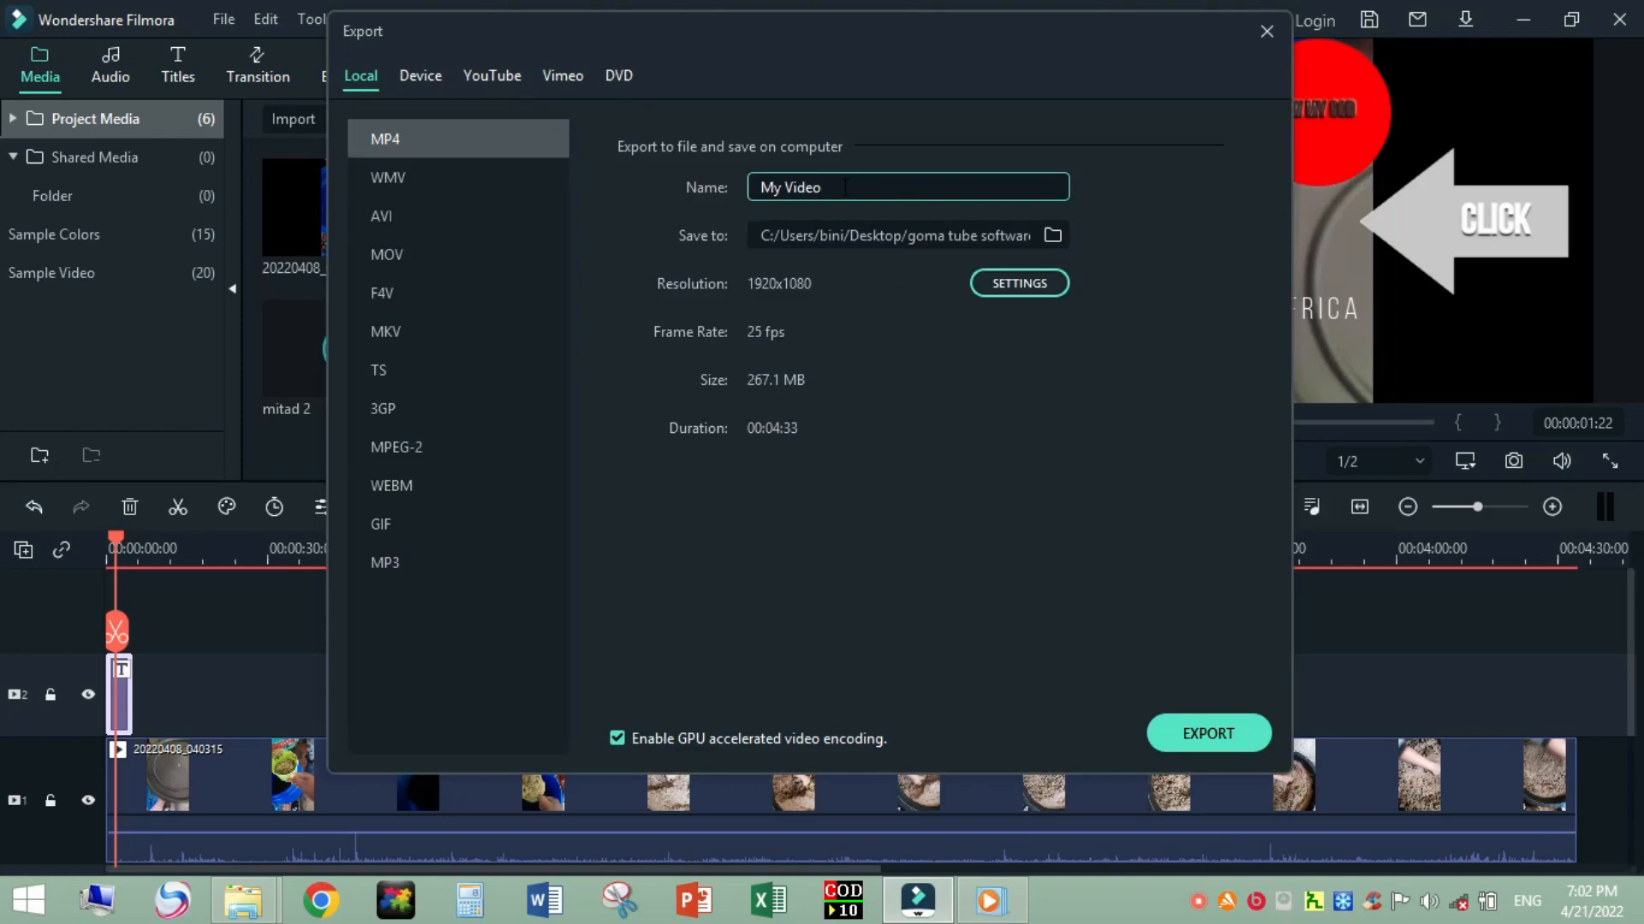
pyautogui.click(839, 187)
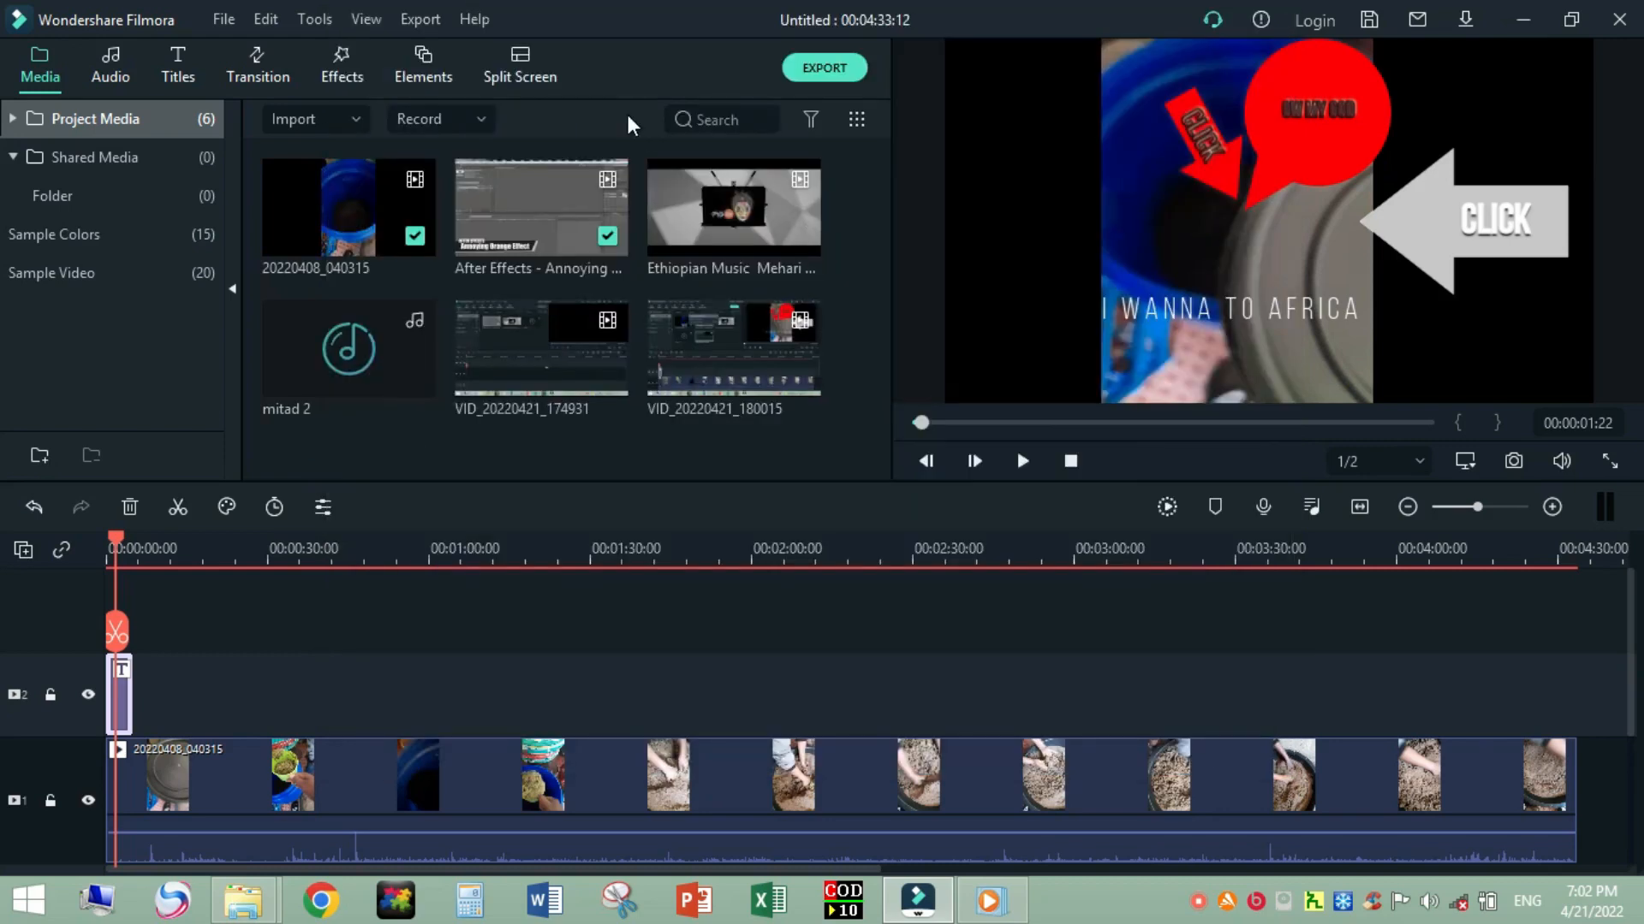
pyautogui.click(823, 66)
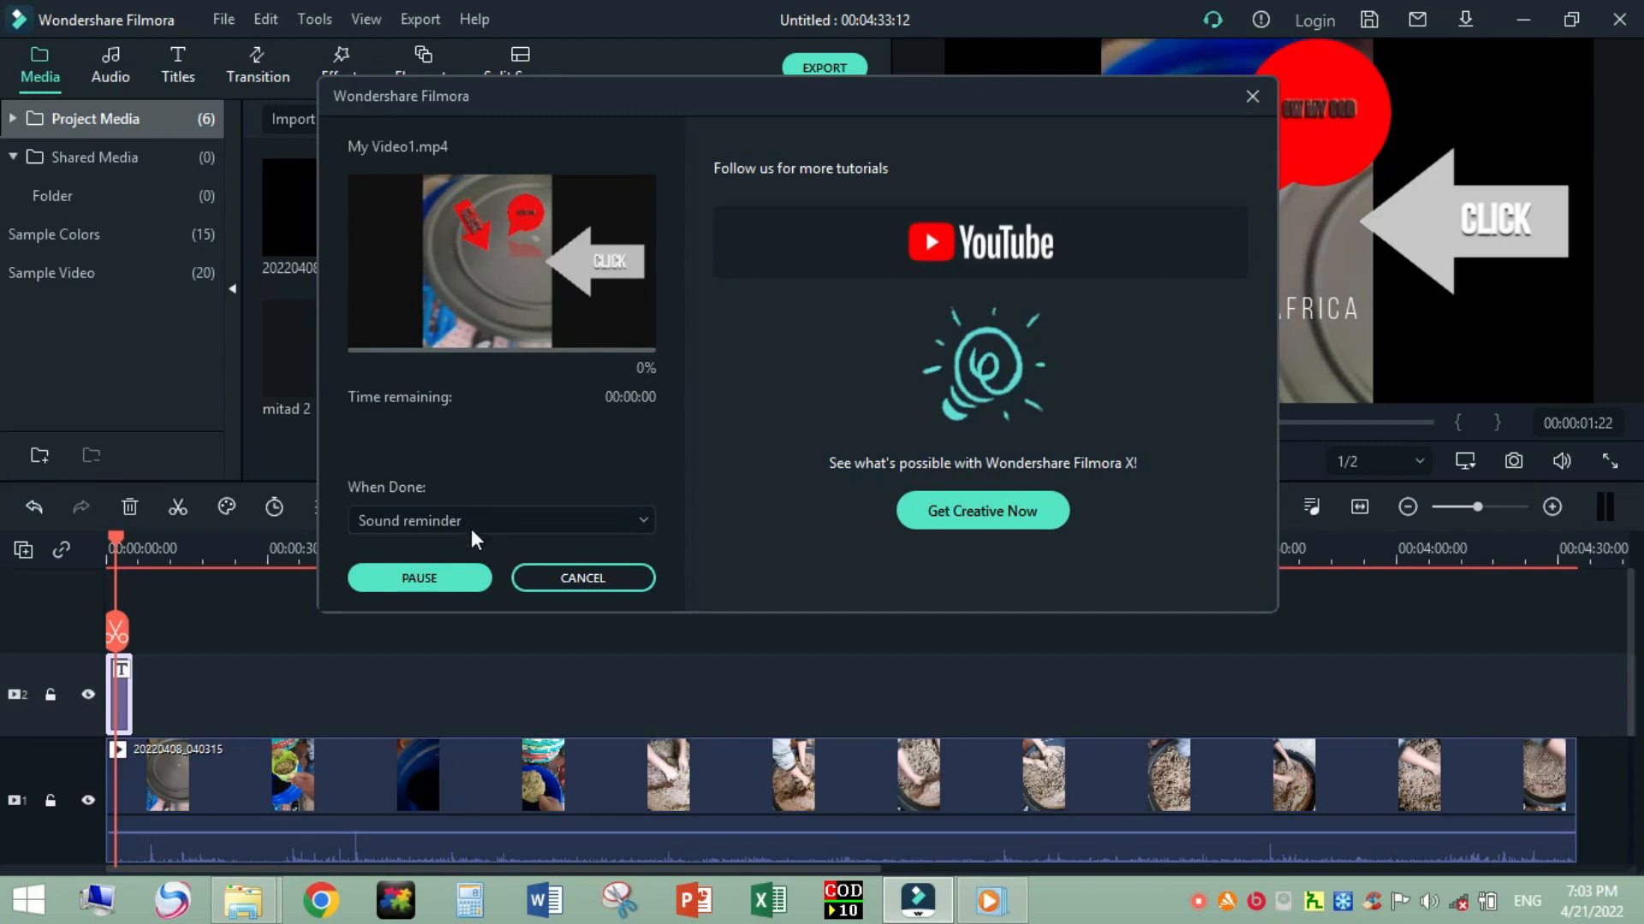
pyautogui.moveTo(464, 590)
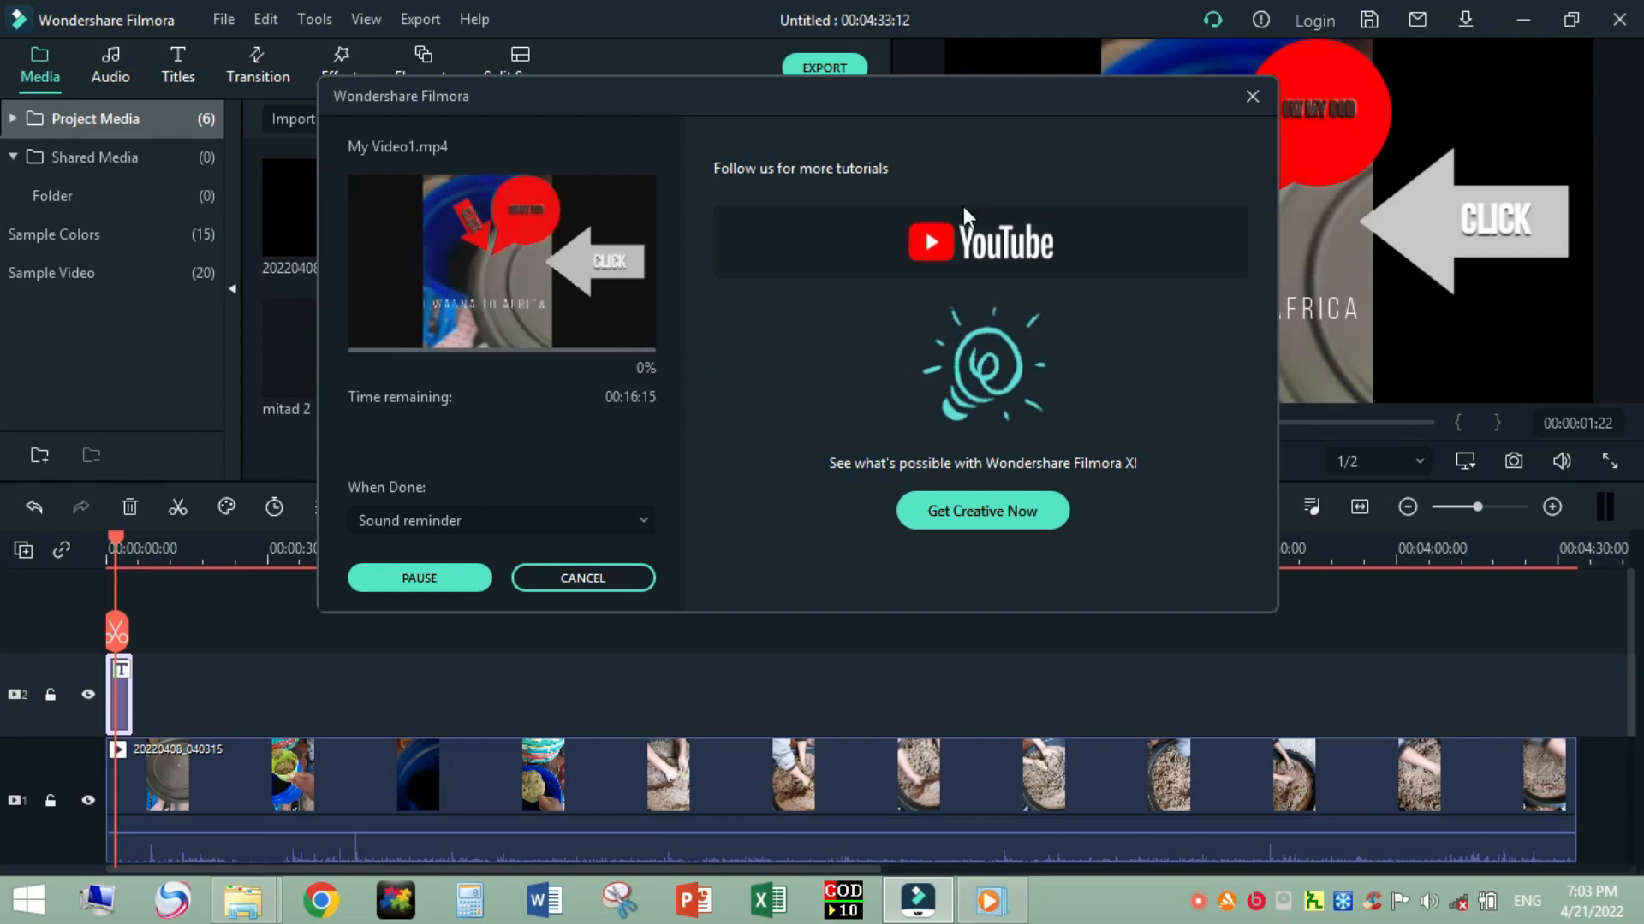
pyautogui.click(419, 578)
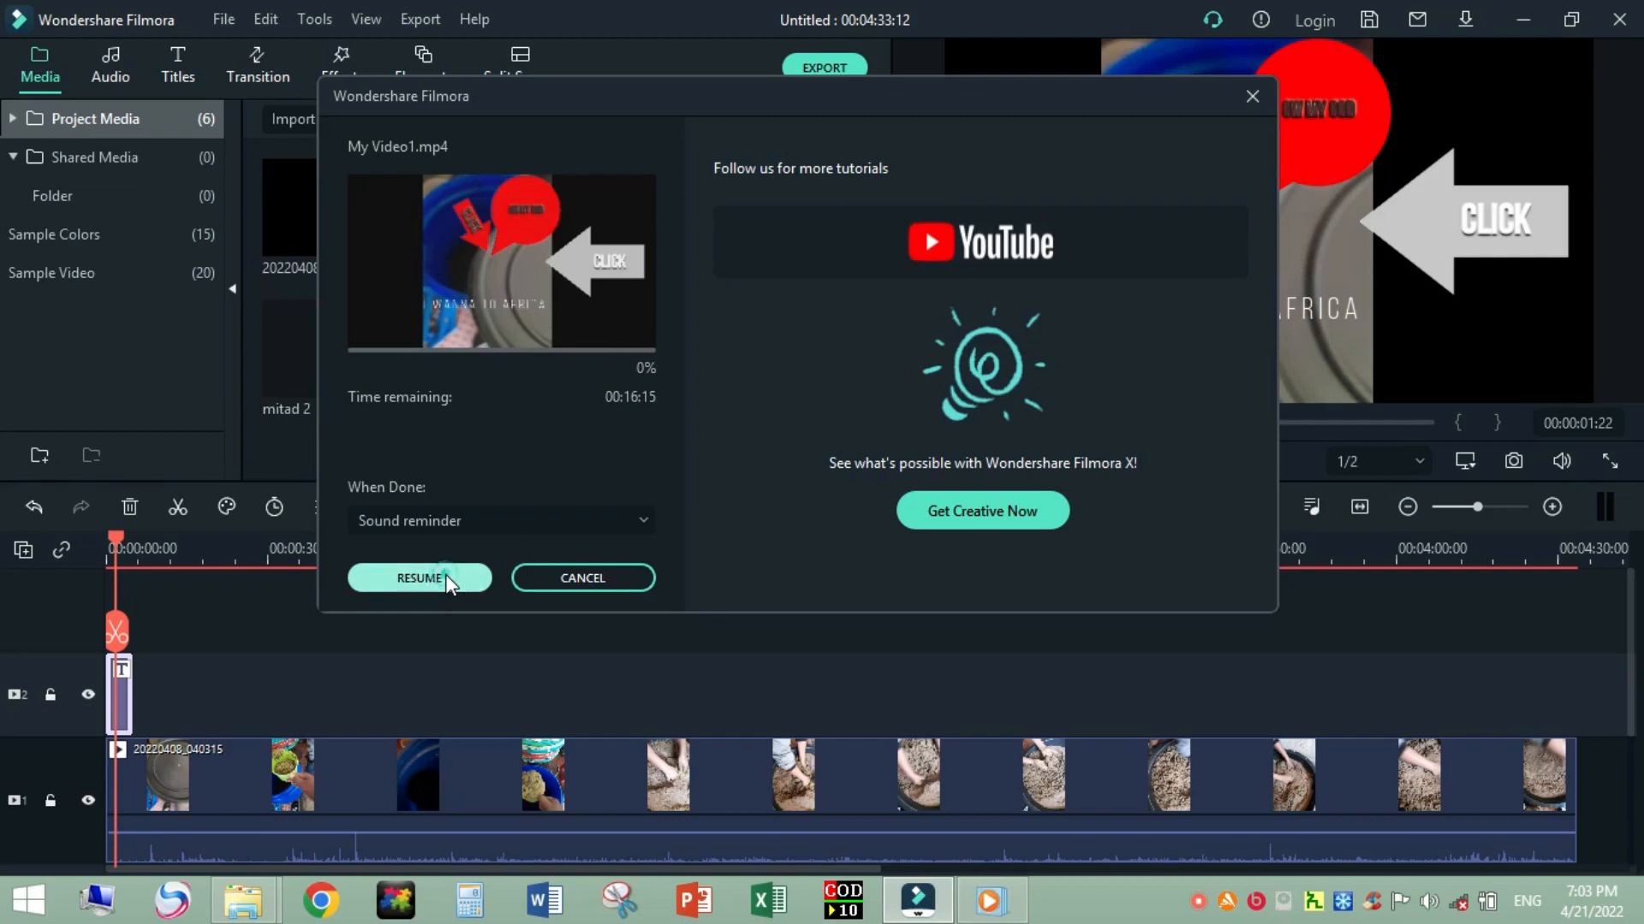
pyautogui.click(418, 578)
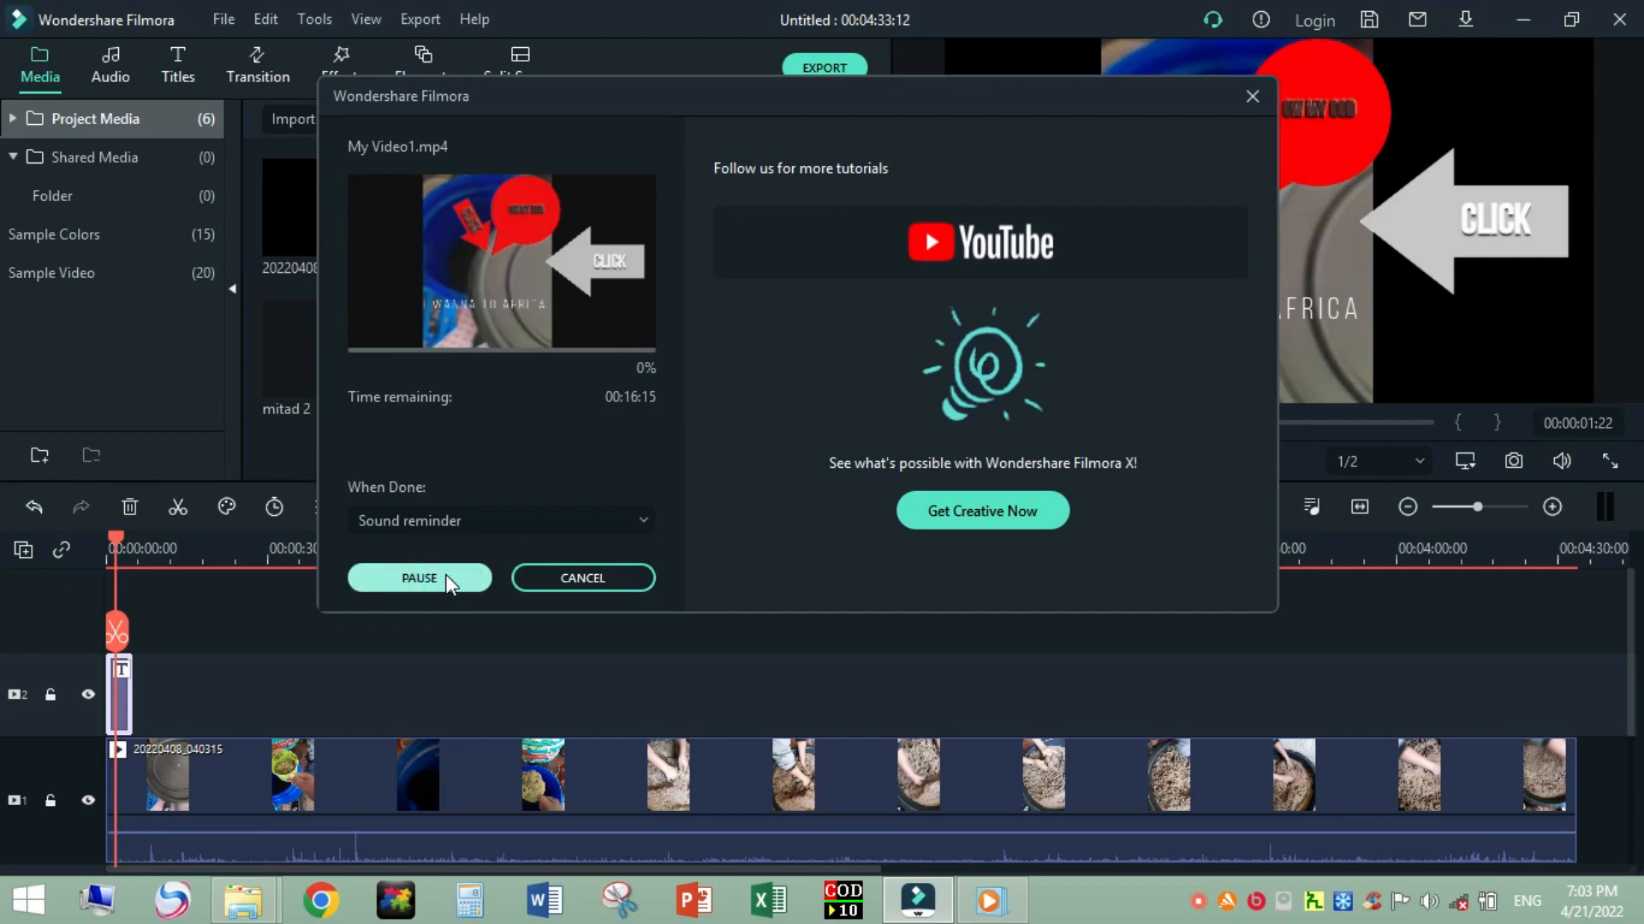